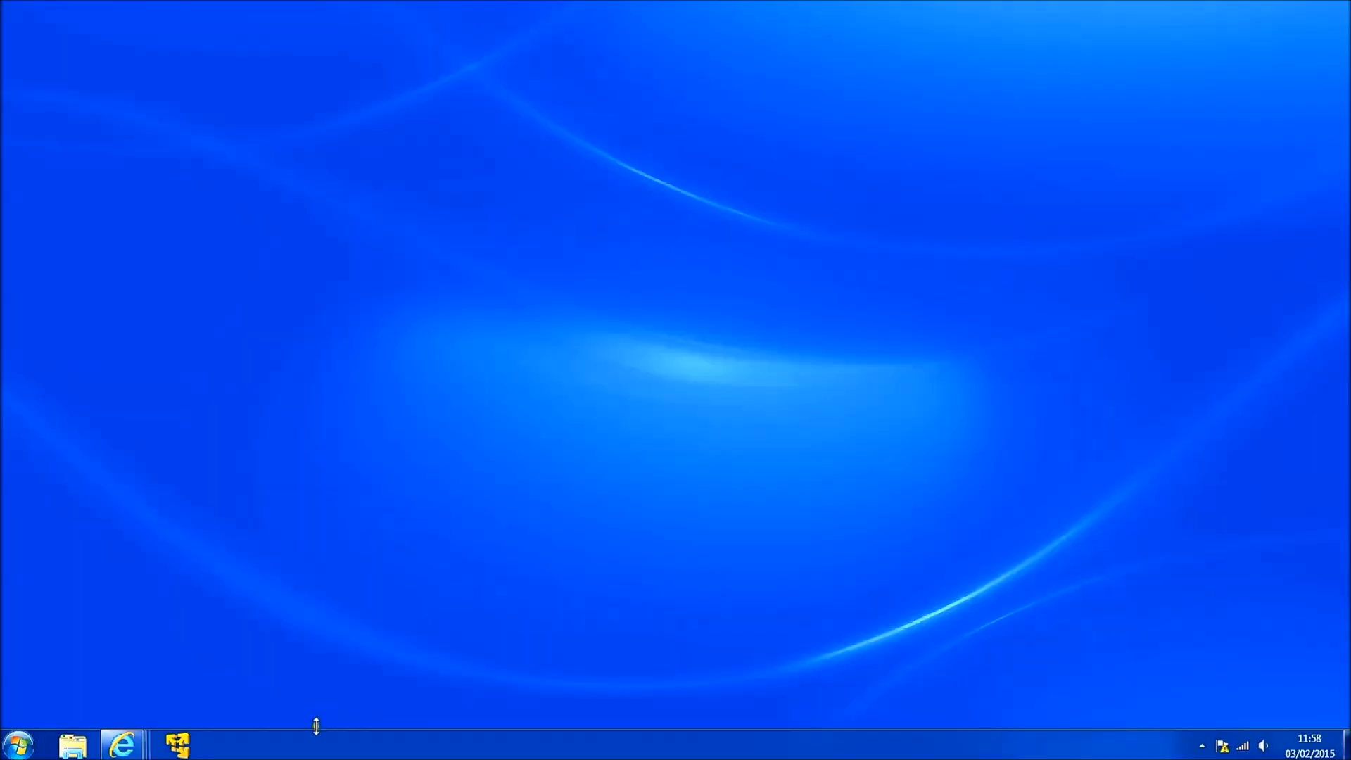
- Launch VMware Player from the taskbar to show its home screen of virtual machines
{"action": "left_click", "coordinate": [179, 743]}
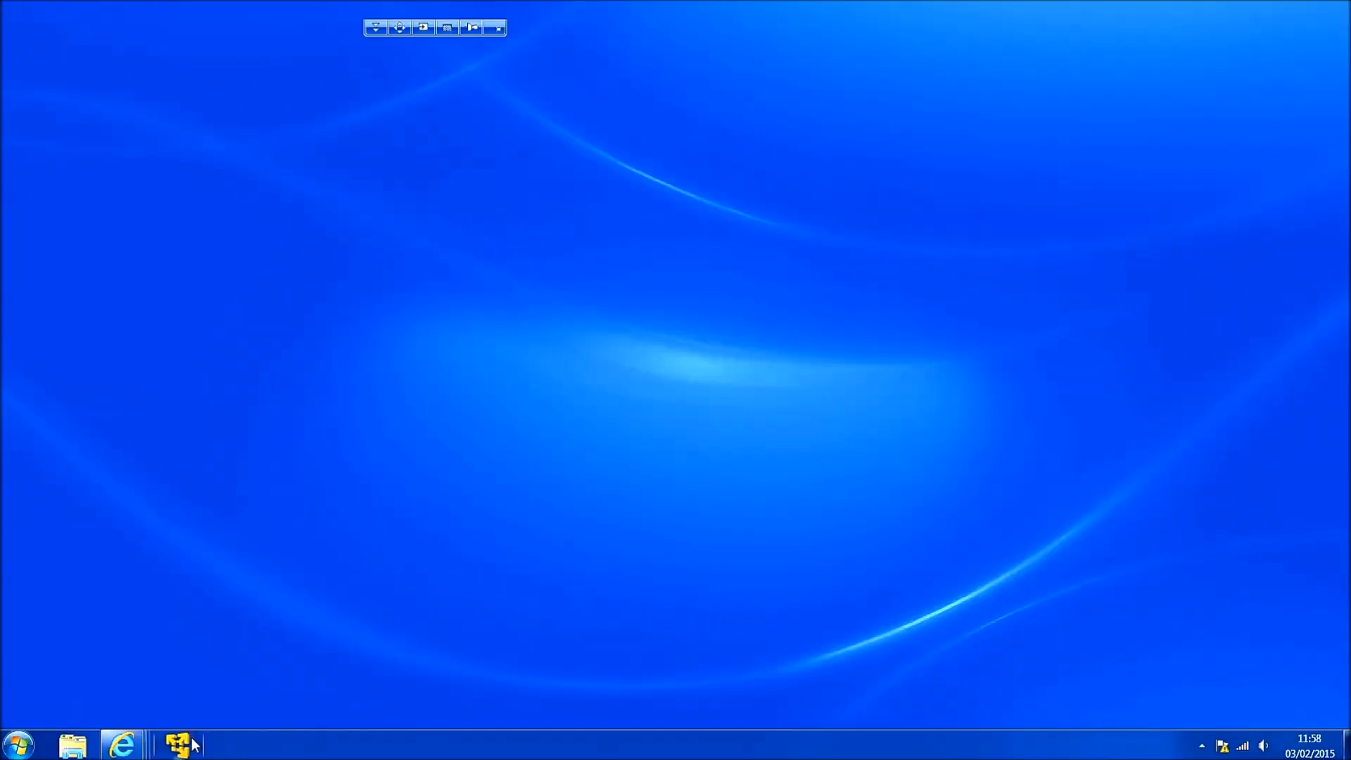
{"action": "left_click", "coordinate": [180, 742]}
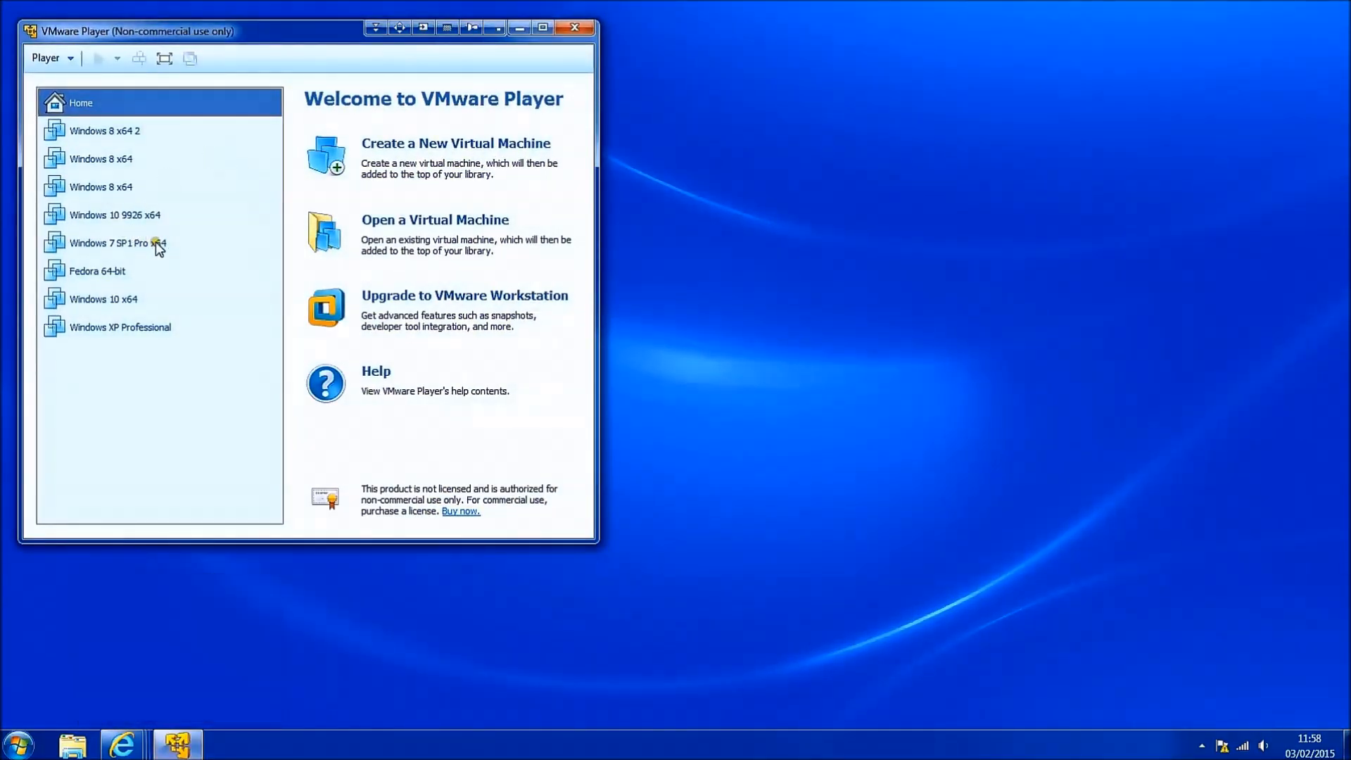
{"action": "mouse_move", "coordinate": [139, 139]}
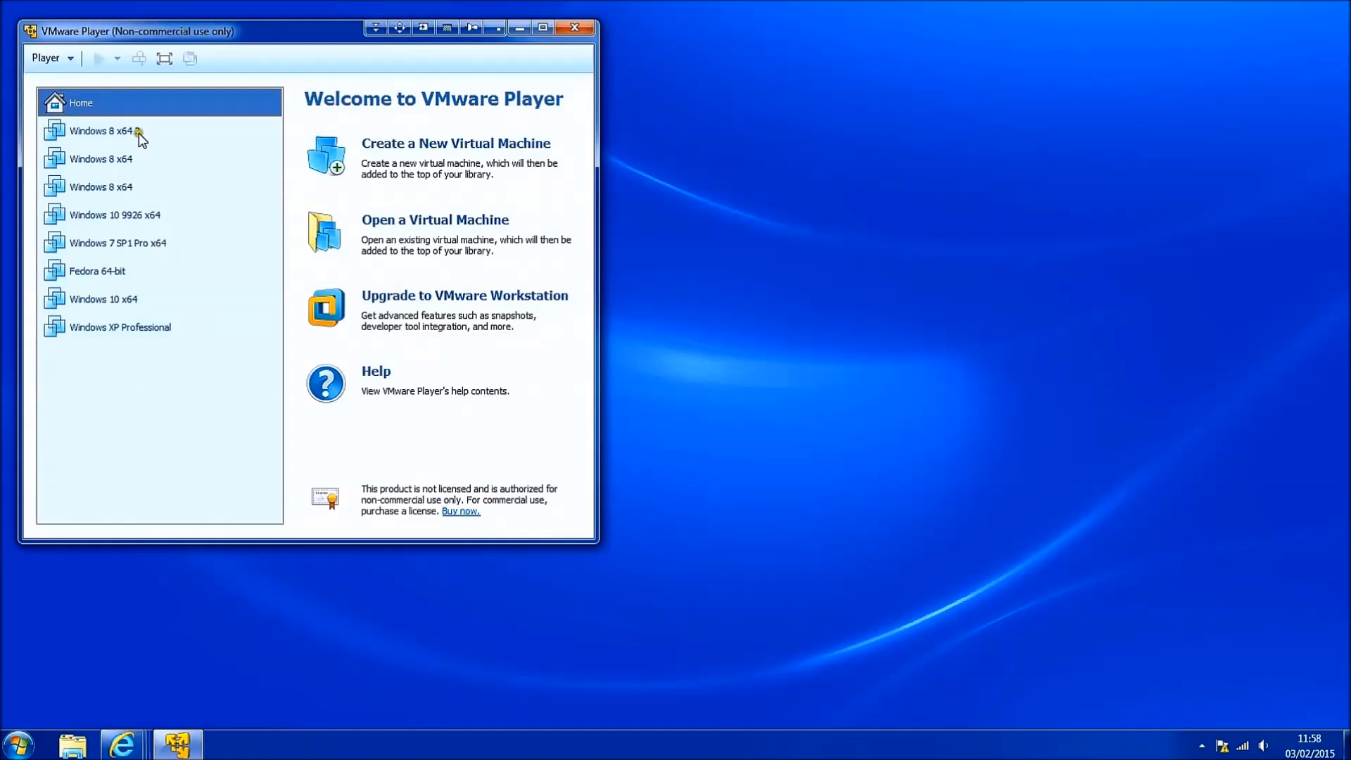
- Start adding a new SCSI hard disk in the Windows 8 x64 2 machine's hardware settings
{"action": "left_click", "coordinate": [105, 129]}
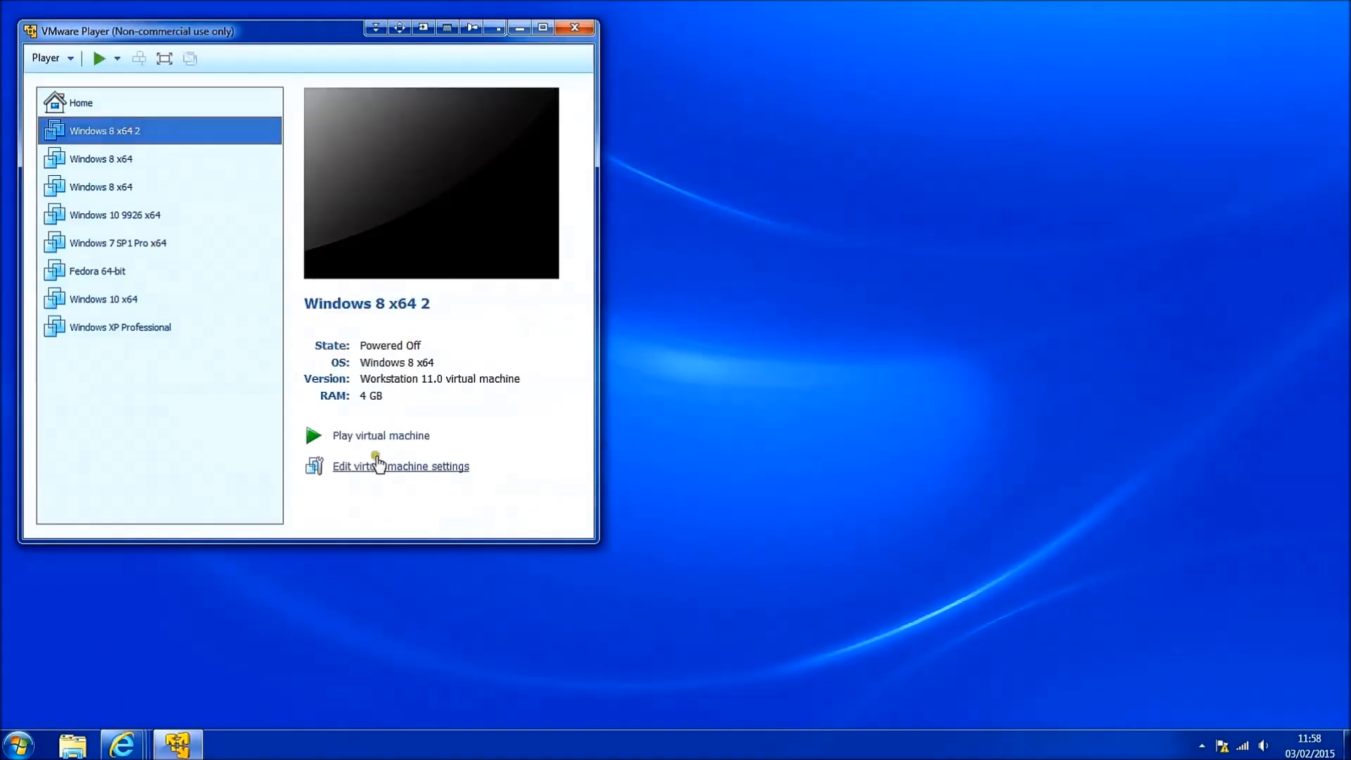
{"action": "left_click", "coordinate": [400, 465]}
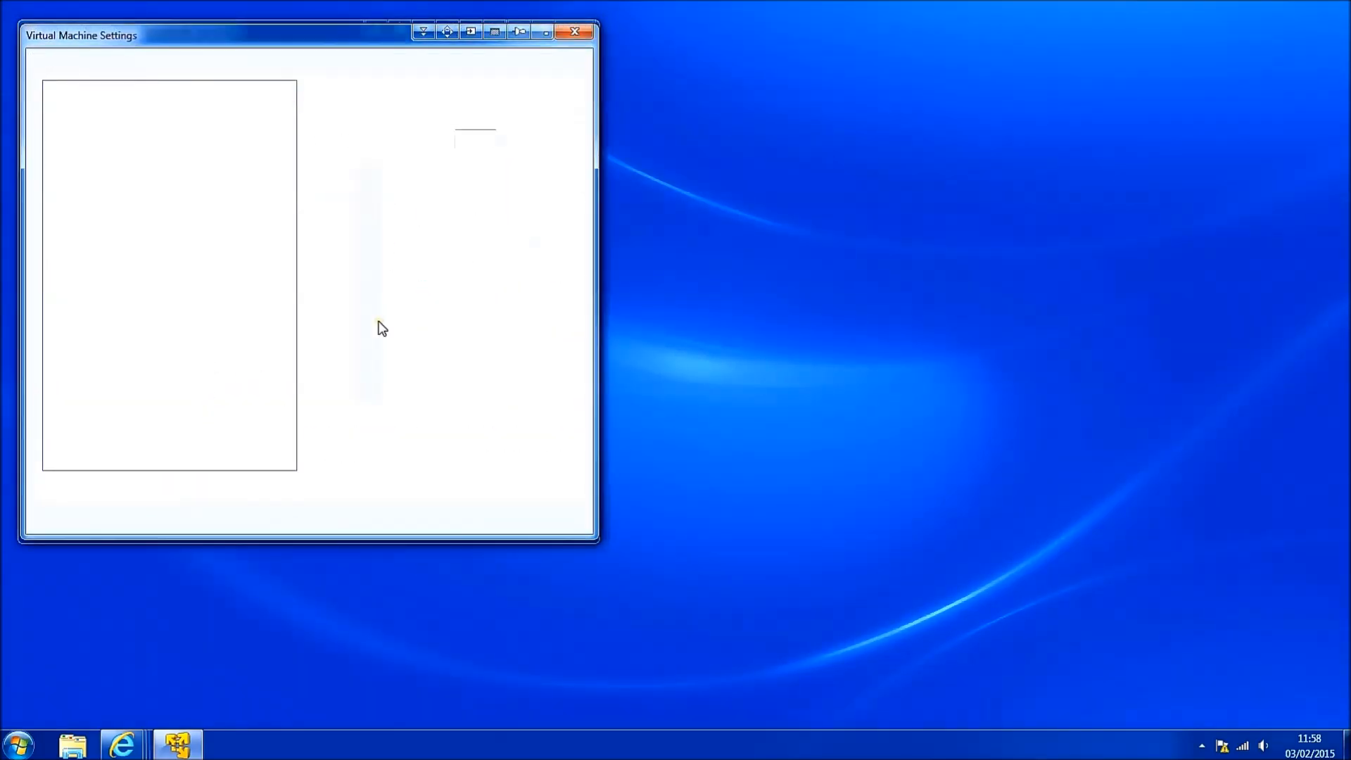
{"action": "left_click", "coordinate": [196, 485]}
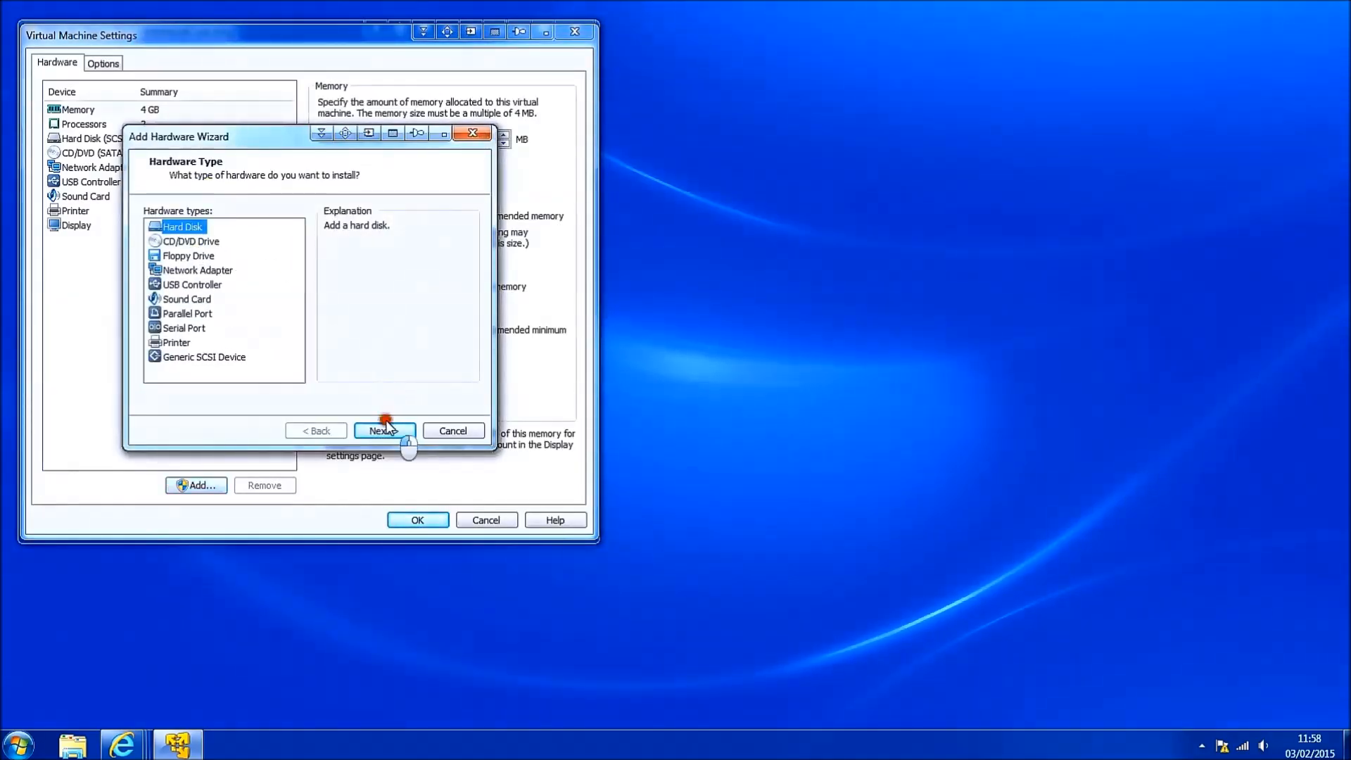
{"action": "left_click", "coordinate": [385, 430]}
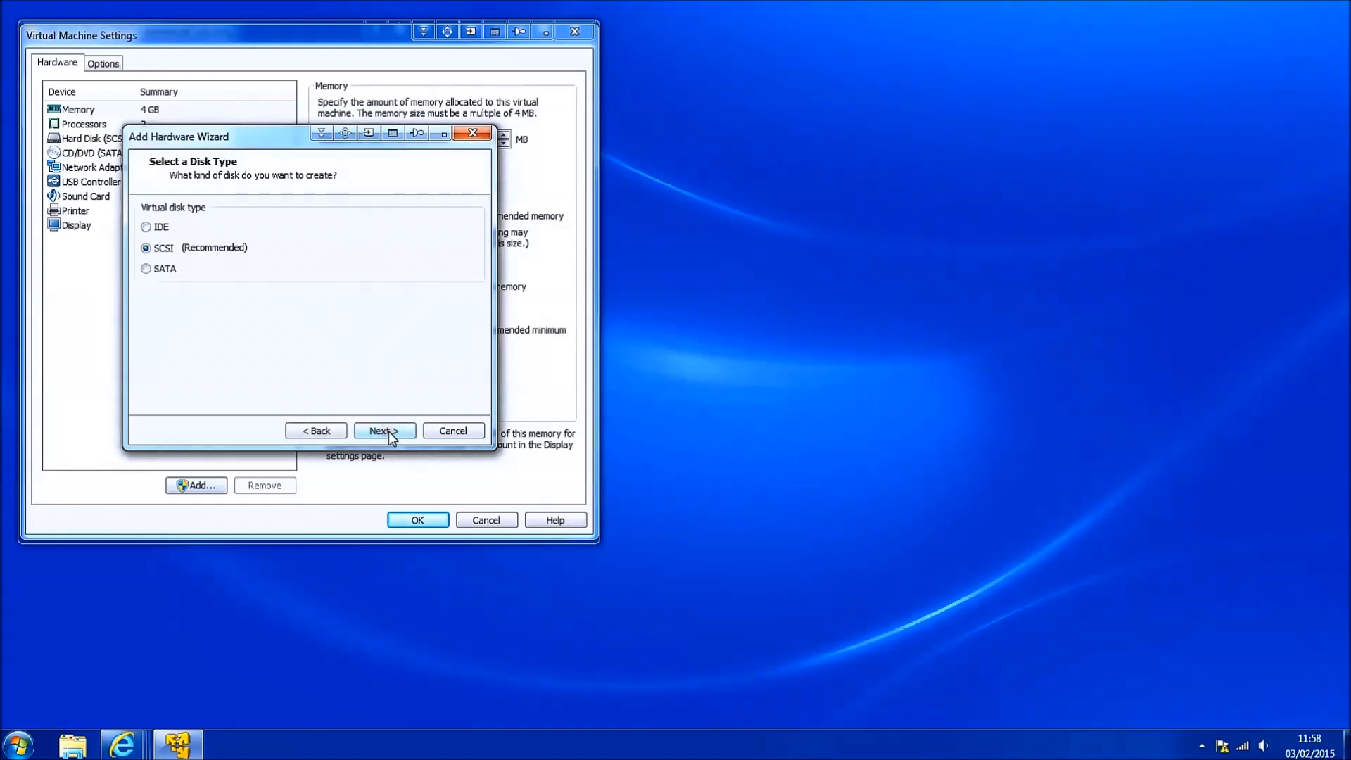
{"action": "left_click", "coordinate": [383, 431]}
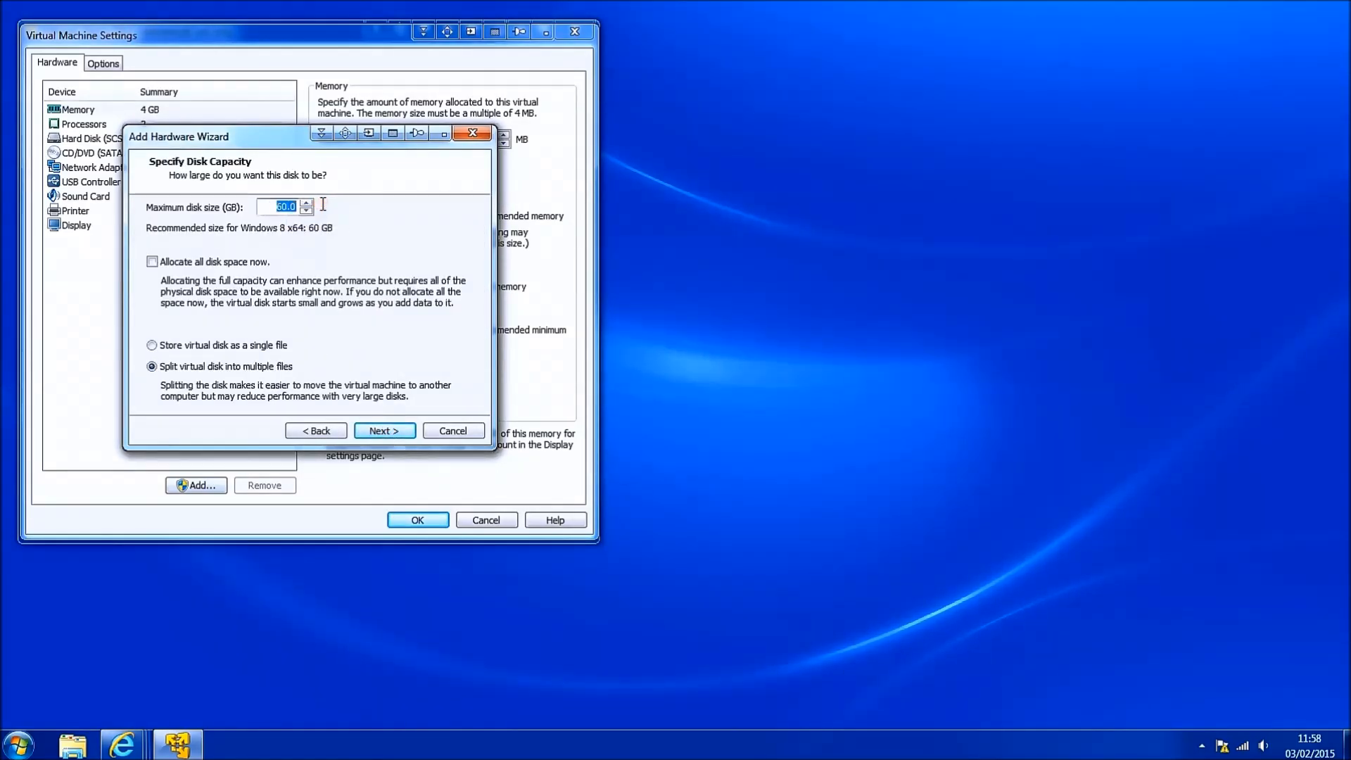
- Create the disk at 120 GB and save the machine settings
{"action": "type", "text": "120"}
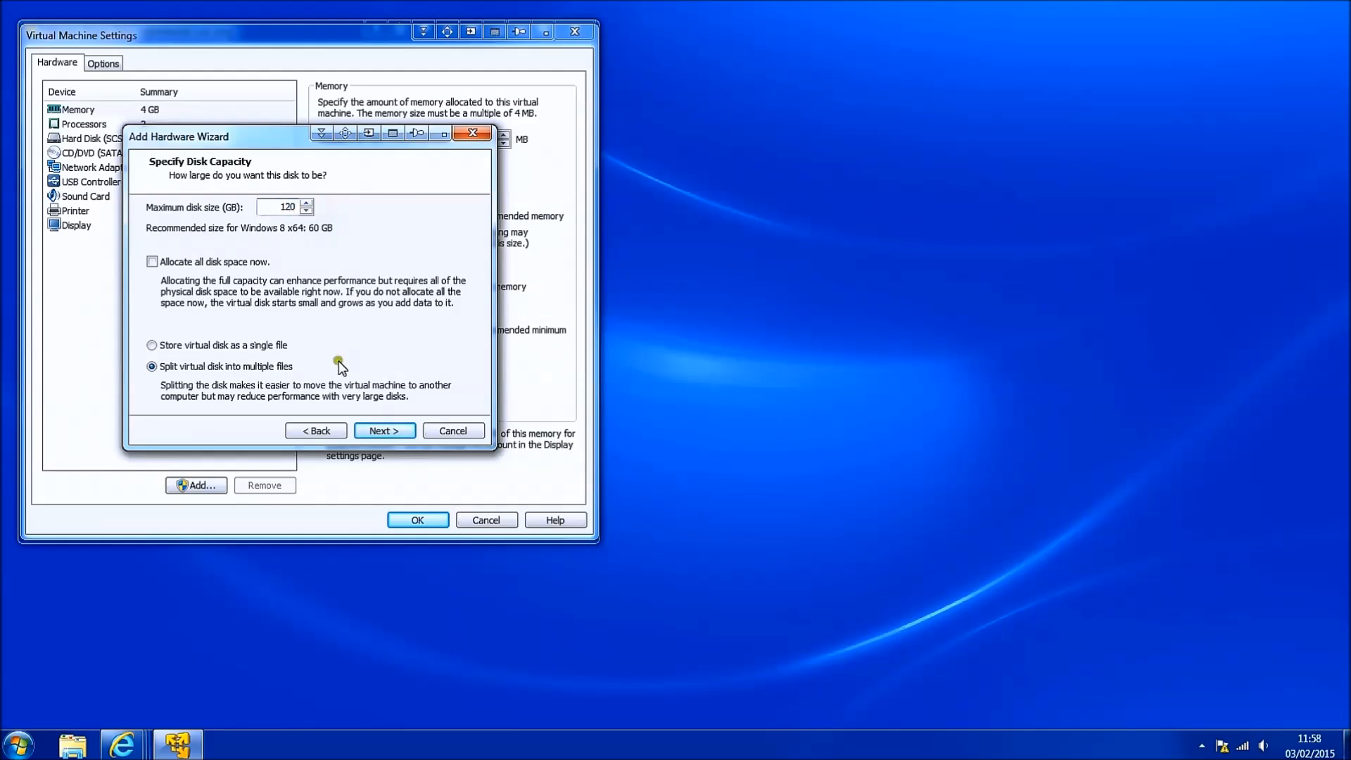
{"action": "left_click", "coordinate": [384, 430]}
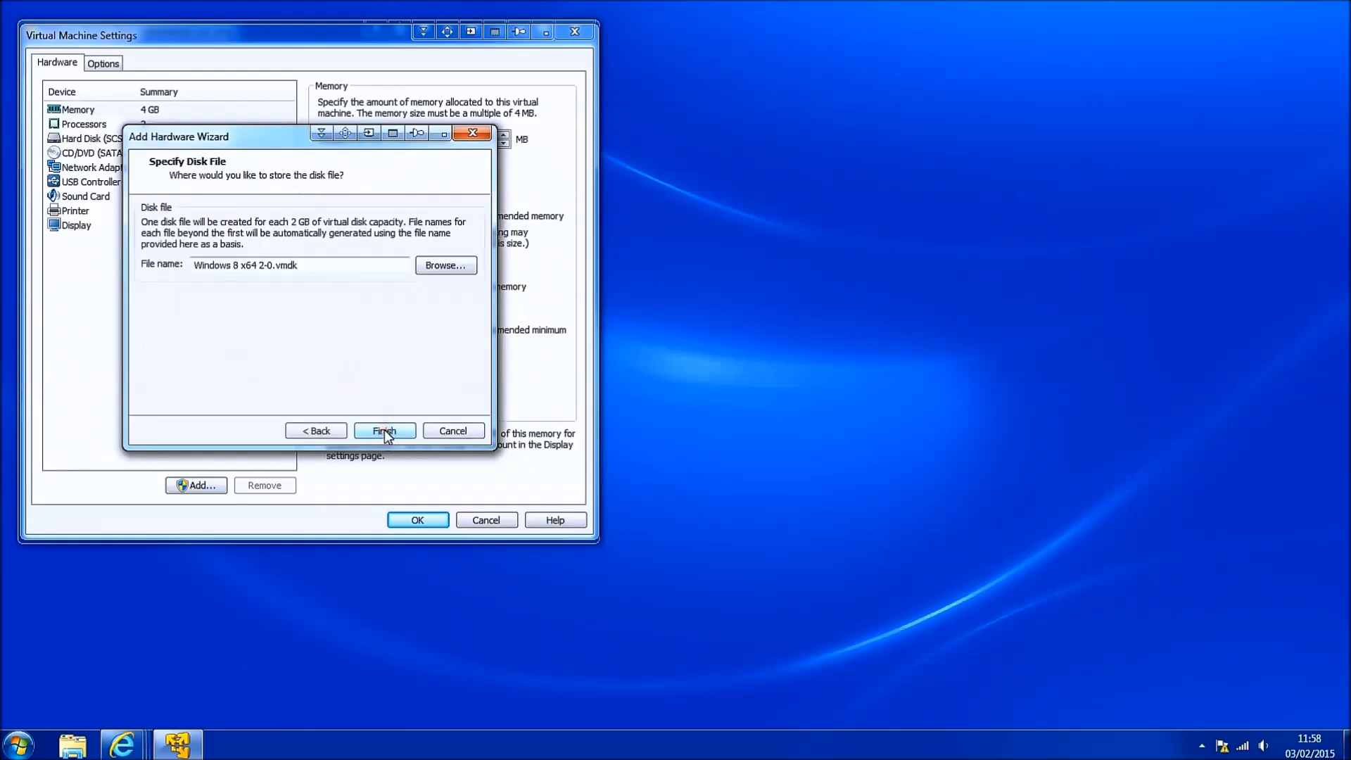
{"action": "left_click", "coordinate": [384, 430]}
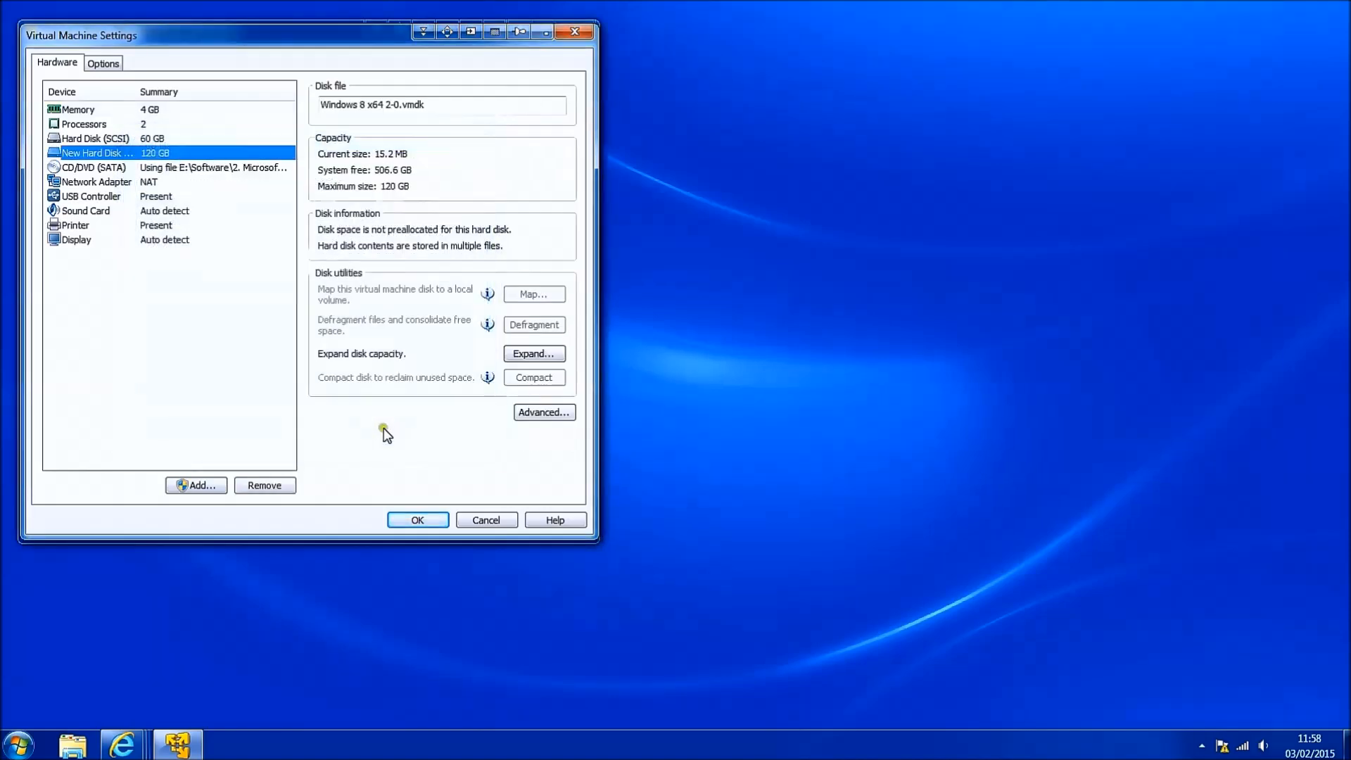
{"action": "left_click", "coordinate": [418, 519]}
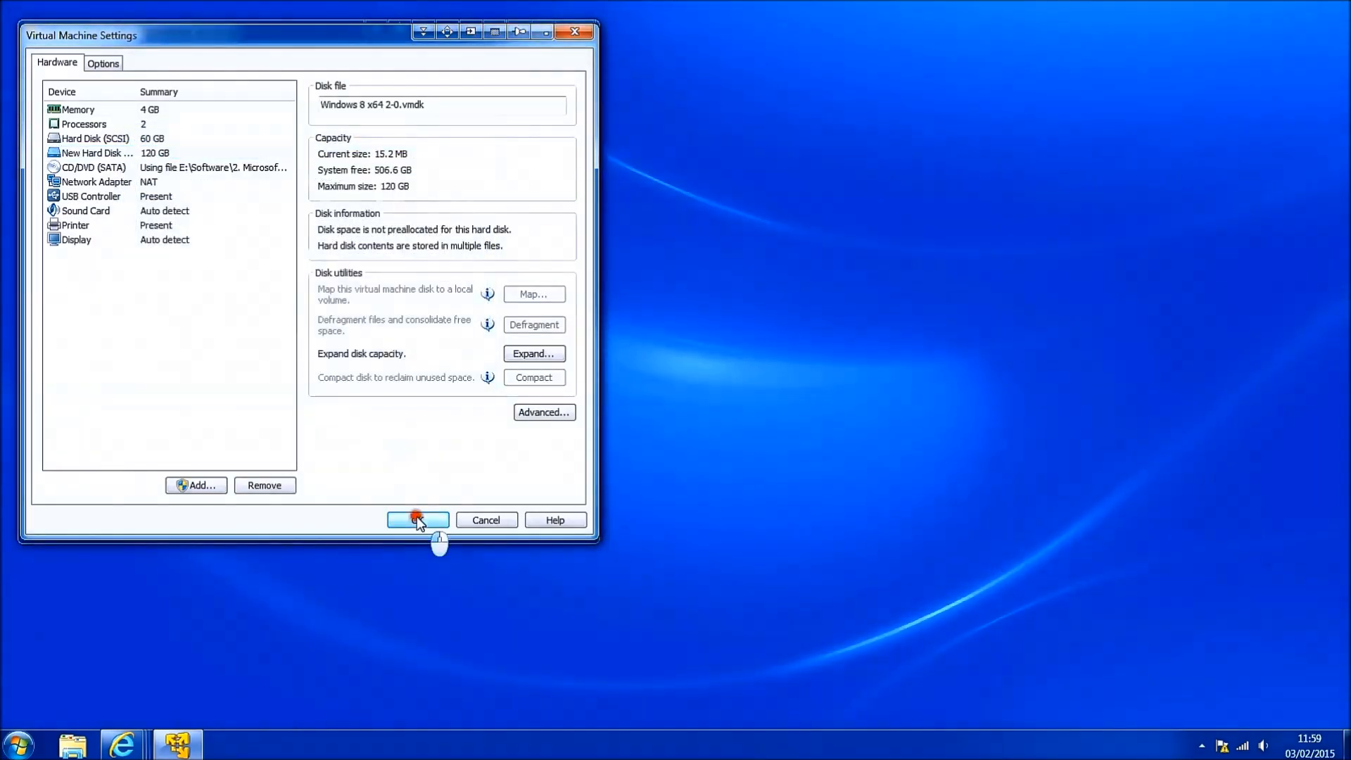
{"action": "left_click", "coordinate": [416, 519]}
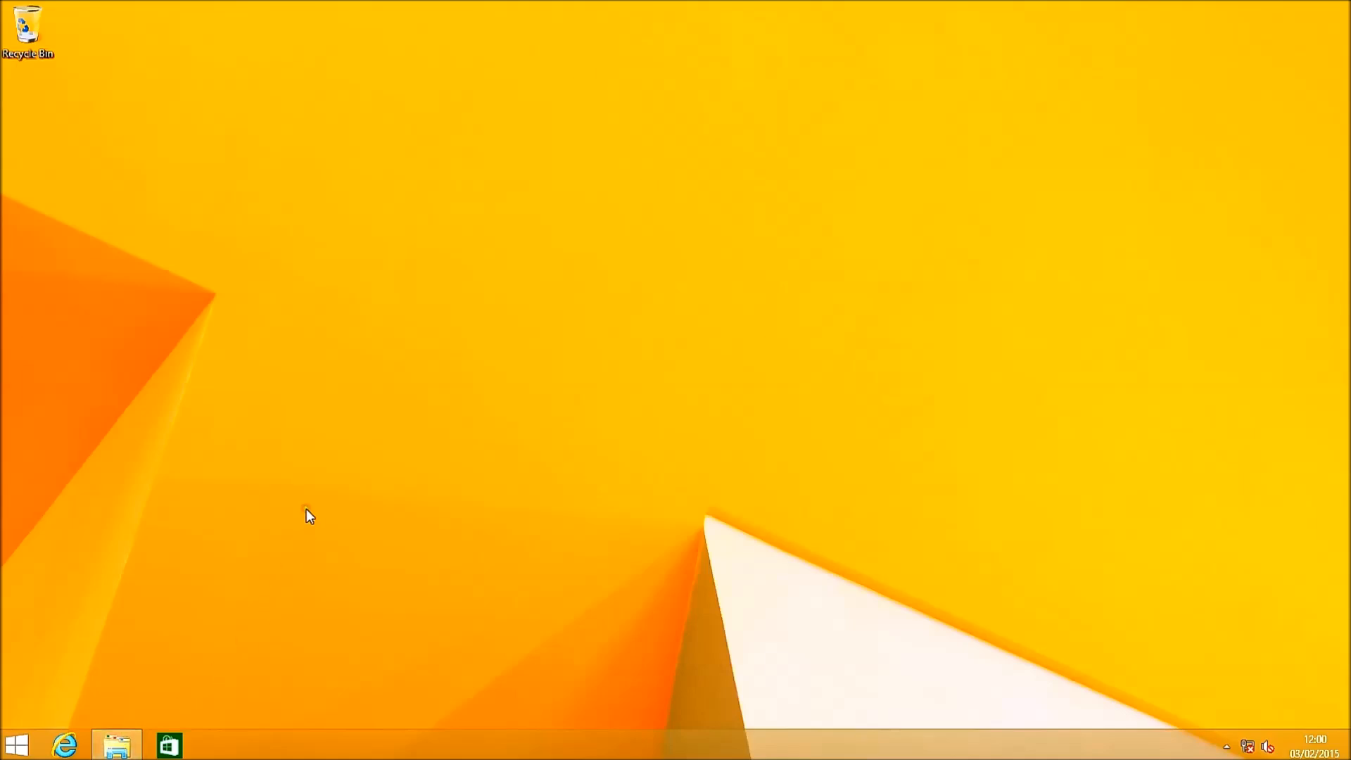
- Browse to C:\Users\Test in File Explorer and dock the window on the right half
{"action": "left_click", "coordinate": [116, 743]}
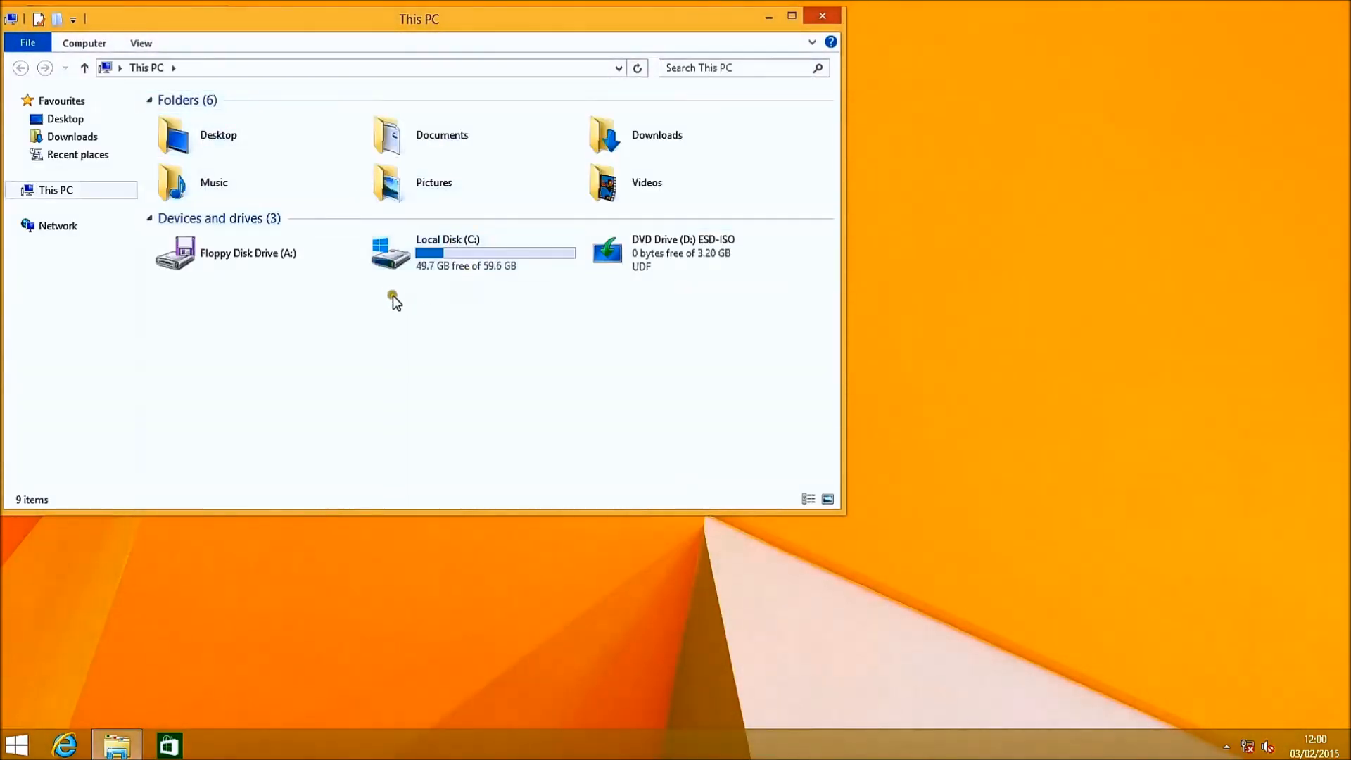
{"action": "mouse_move", "coordinate": [405, 314]}
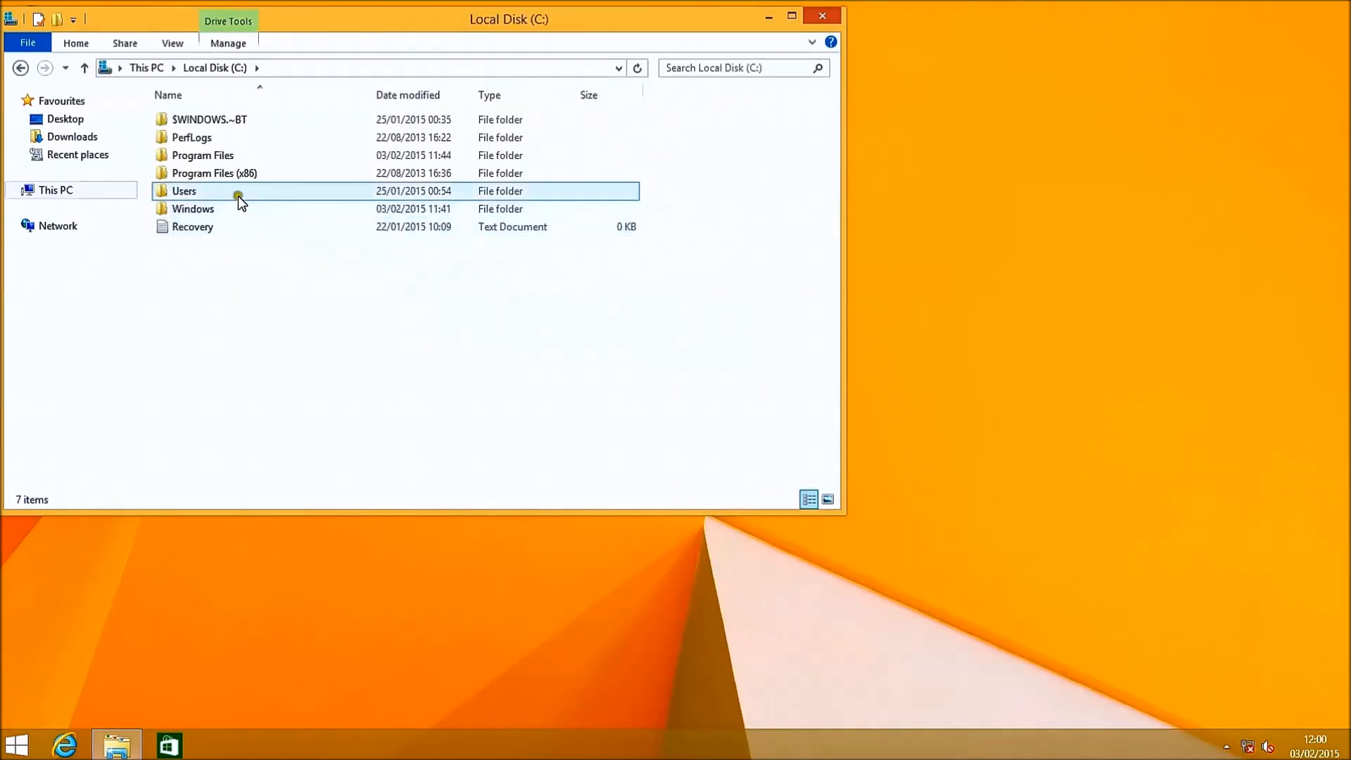
{"action": "double_click", "coordinate": [183, 190]}
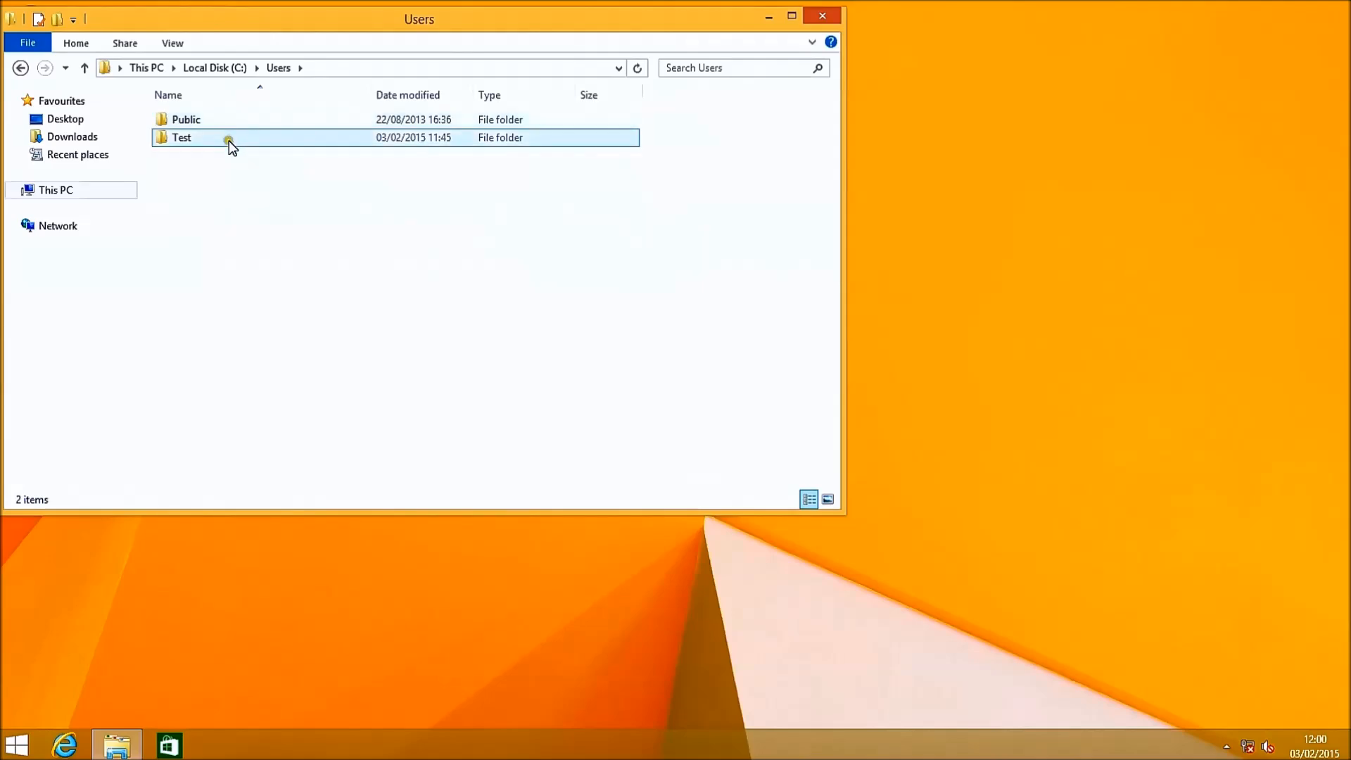
{"action": "double_click", "coordinate": [181, 137]}
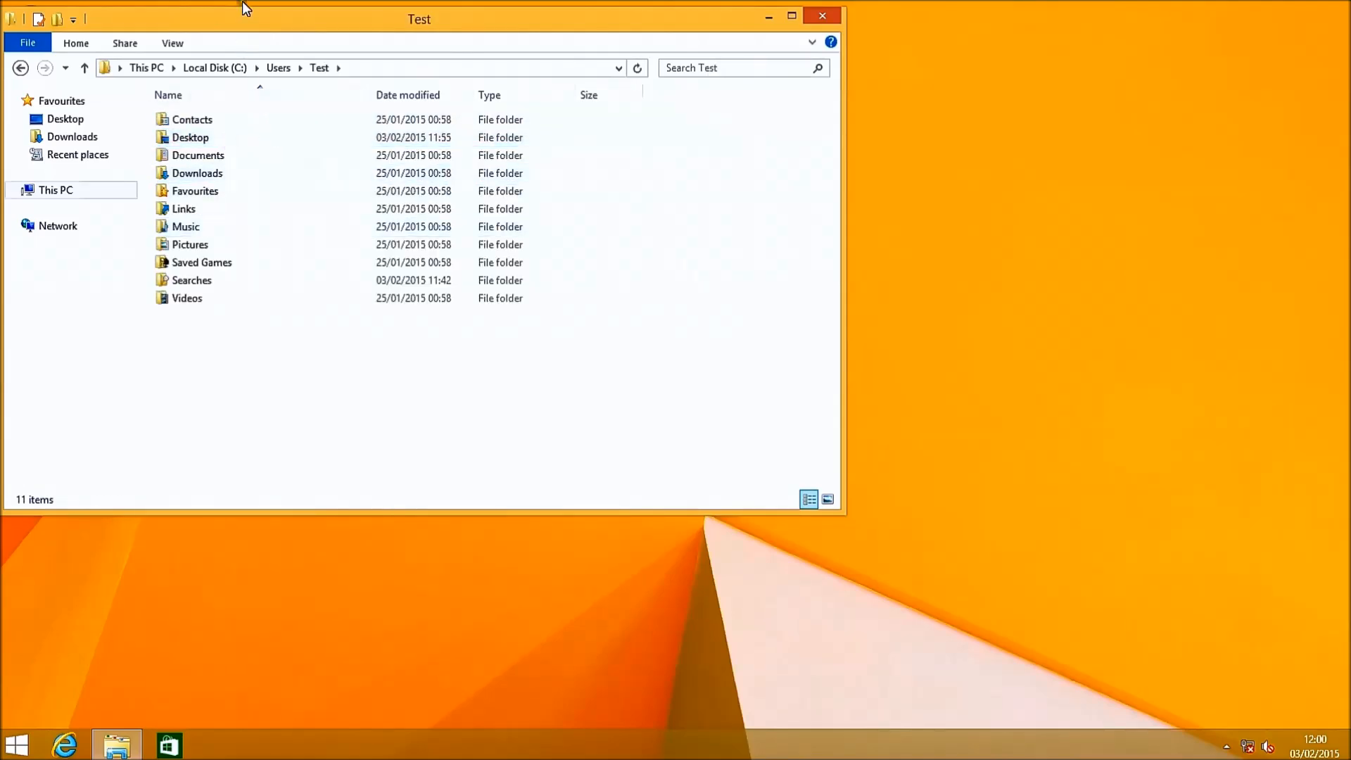
{"action": "left_click_drag", "start_coordinate": [419, 18], "coordinate": [1012, 10]}
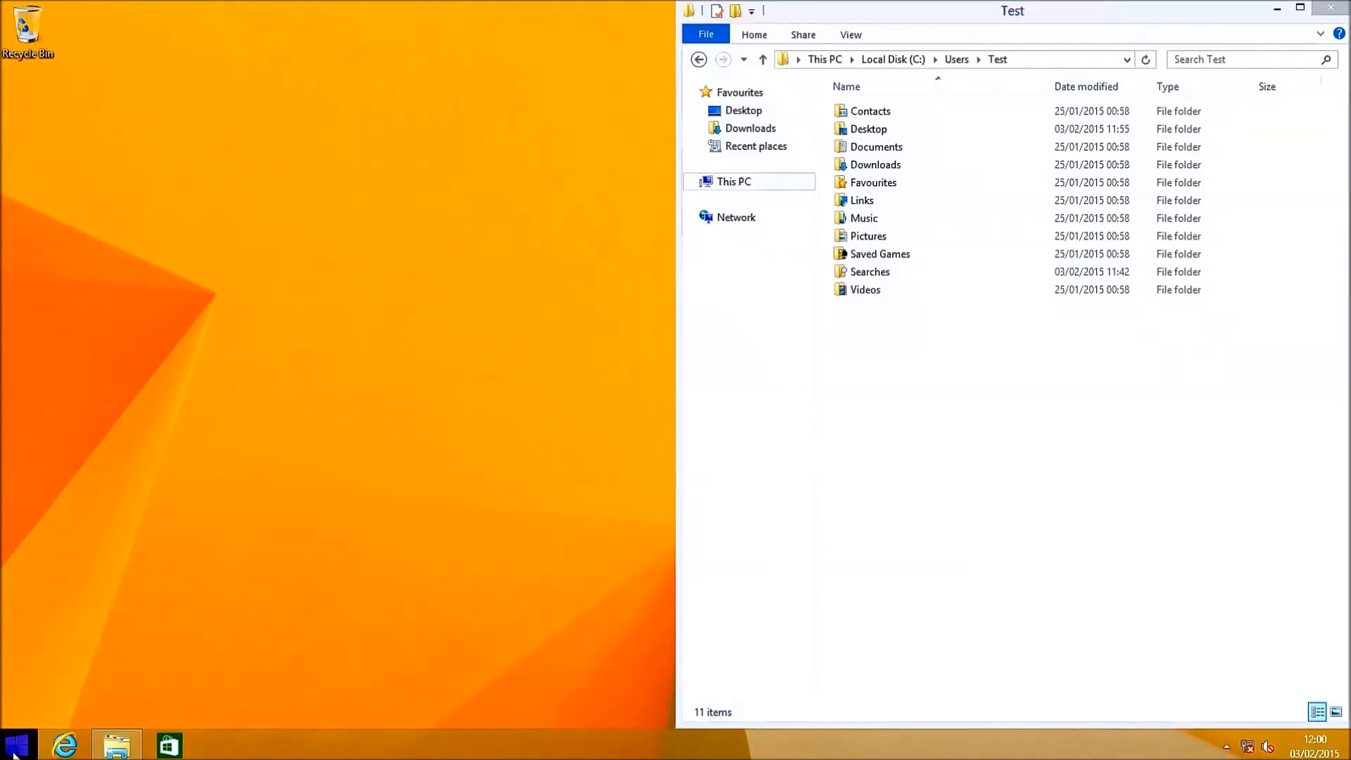
- Launch Control Panel from the Start button menu and dock it on the left half
{"action": "right_click", "coordinate": [13, 743]}
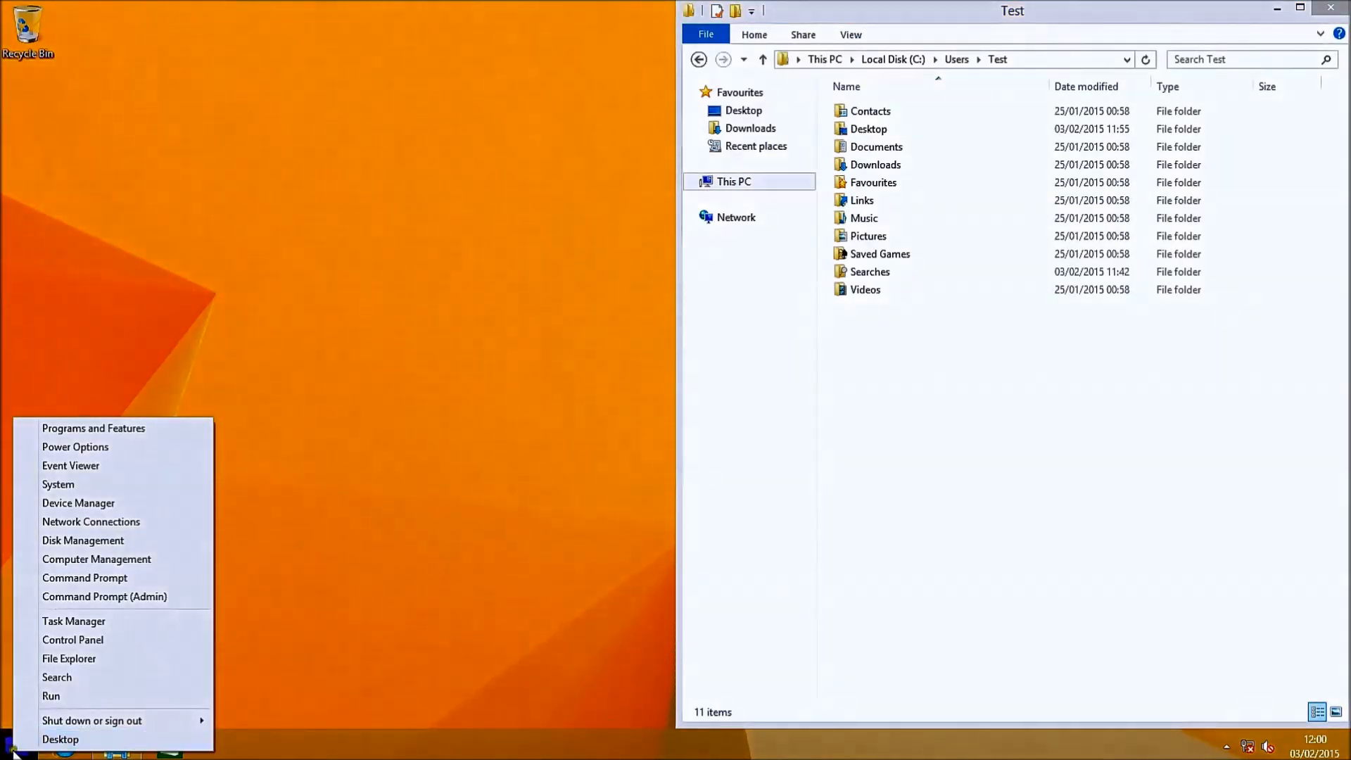
{"action": "mouse_move", "coordinate": [60, 739]}
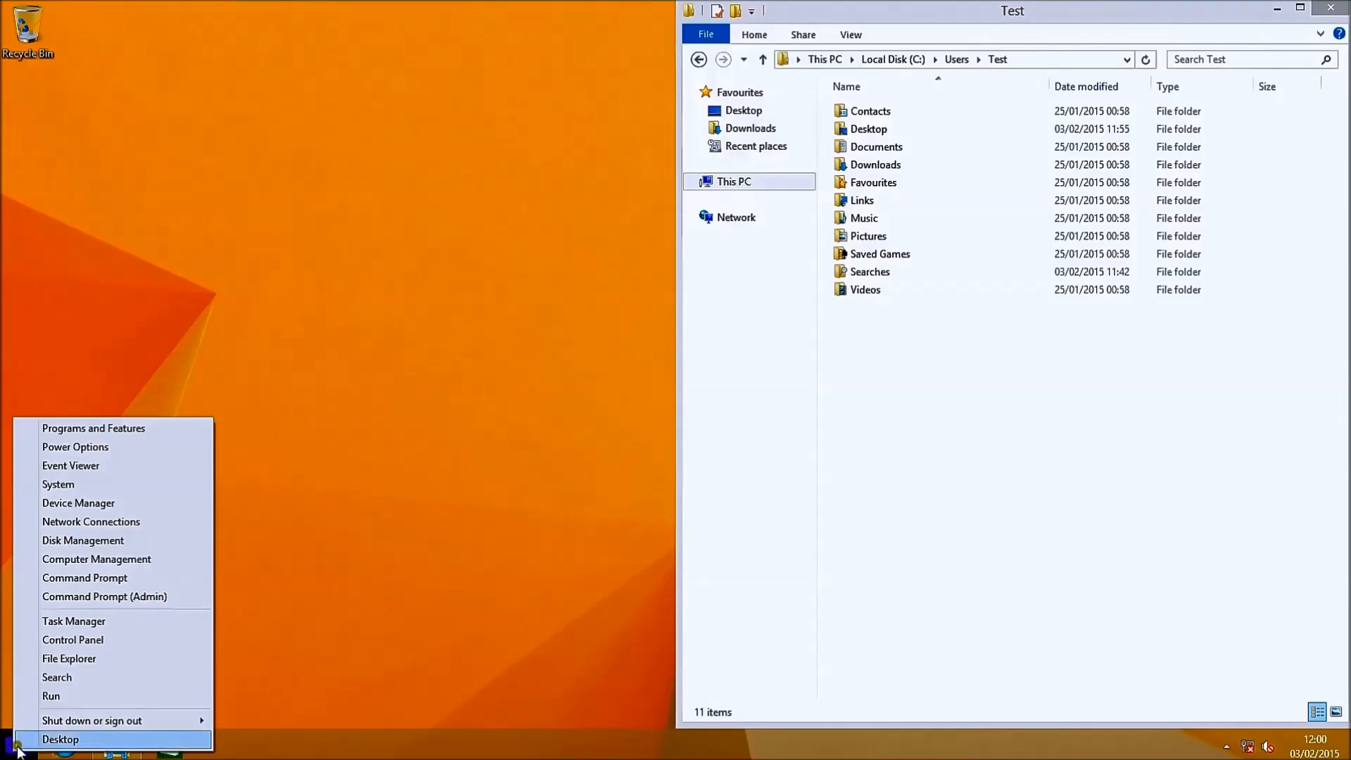
{"action": "left_click", "coordinate": [72, 639]}
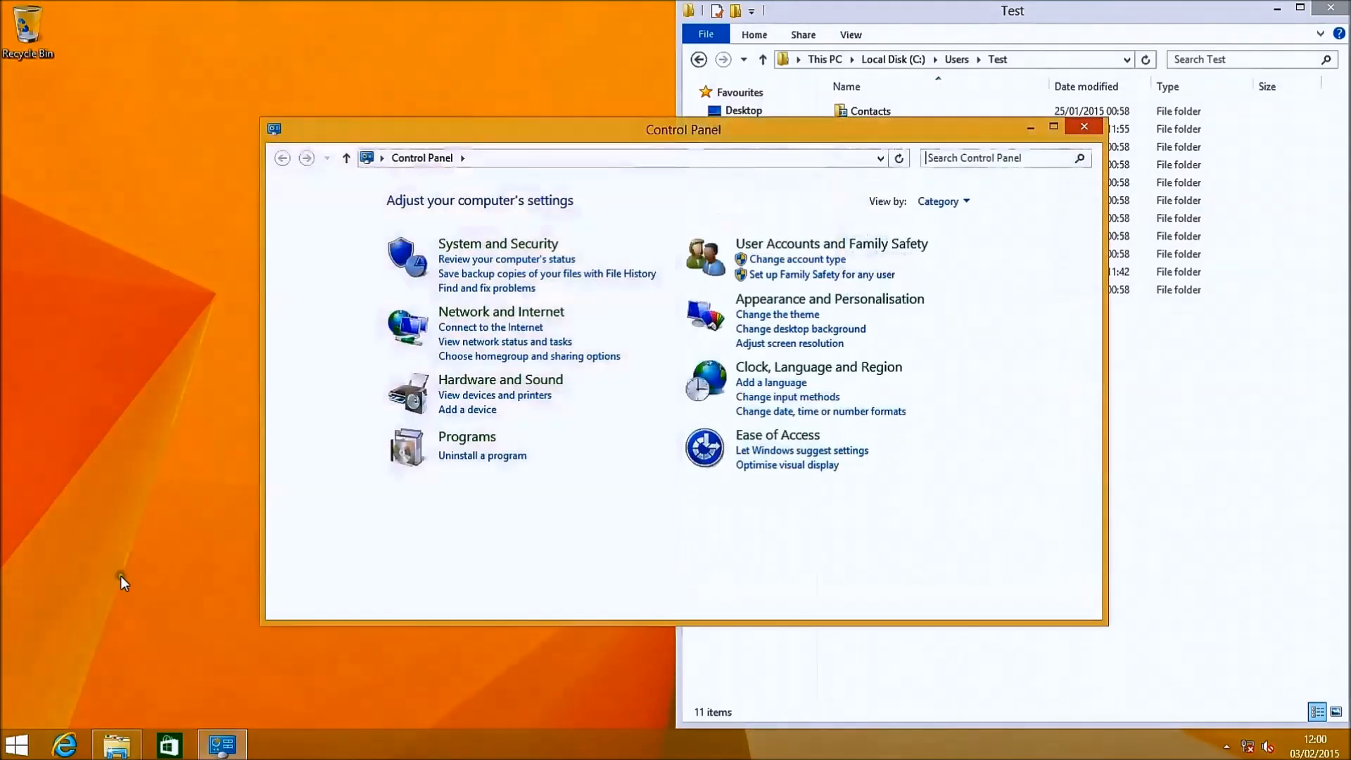
{"action": "left_click", "coordinate": [1052, 127]}
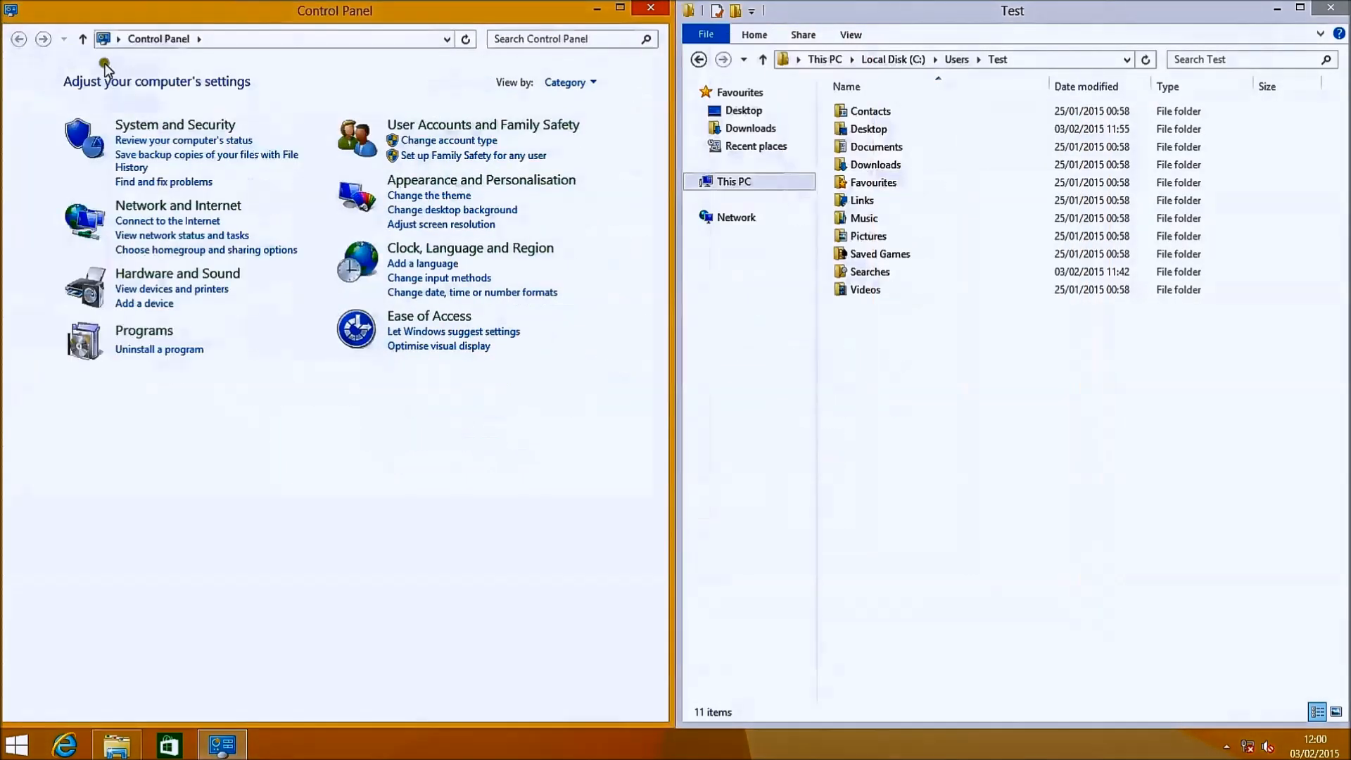
- Reach Administrative Tools via System and Security, select Computer Management, and close that window
{"action": "left_click", "coordinate": [175, 124]}
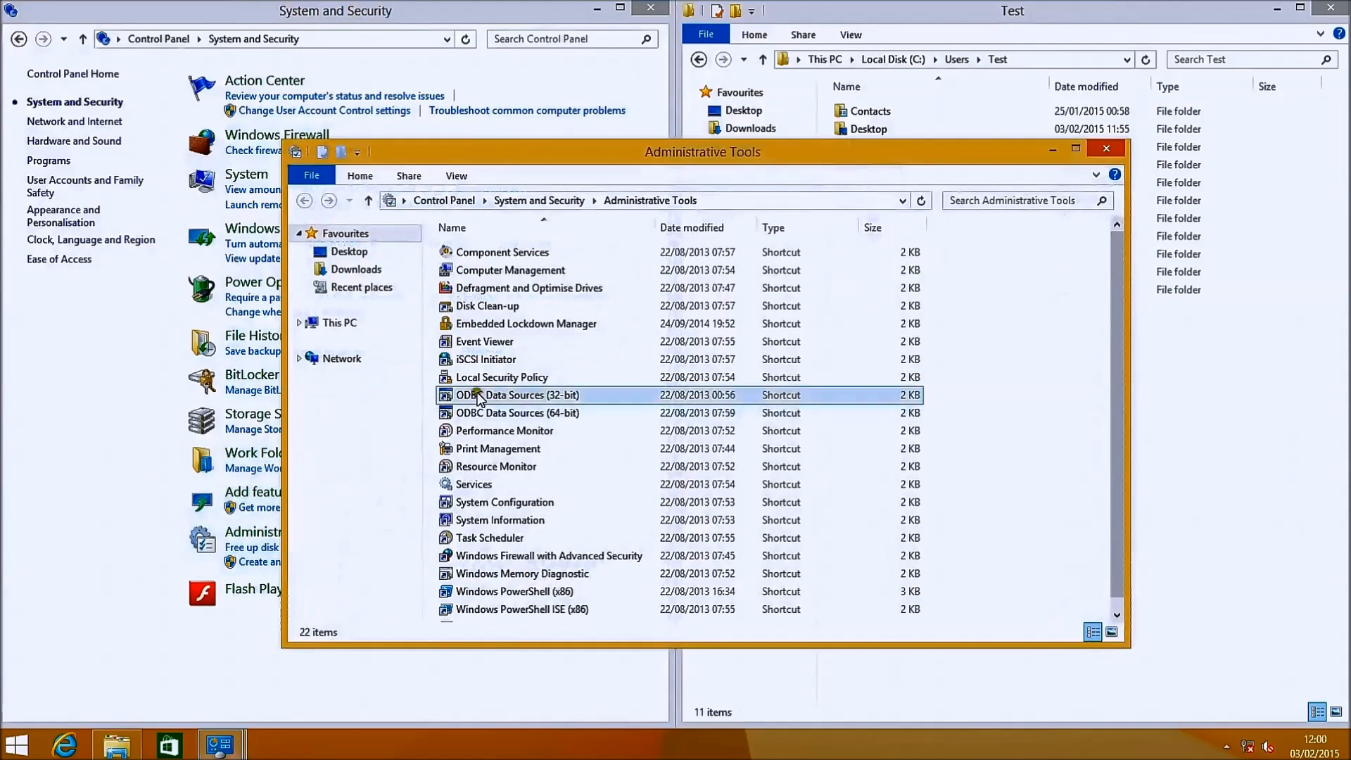
{"action": "left_click", "coordinate": [509, 270]}
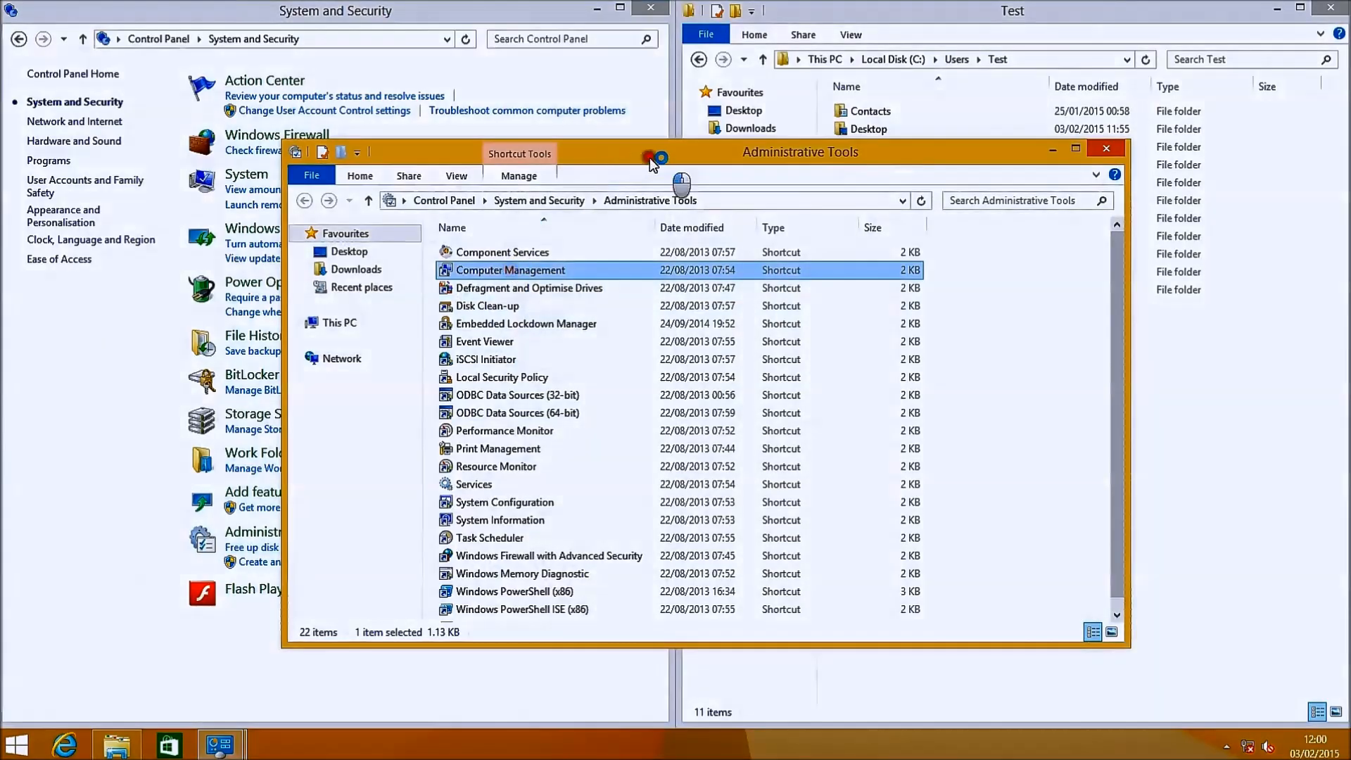
{"action": "mouse_move", "coordinate": [620, 182]}
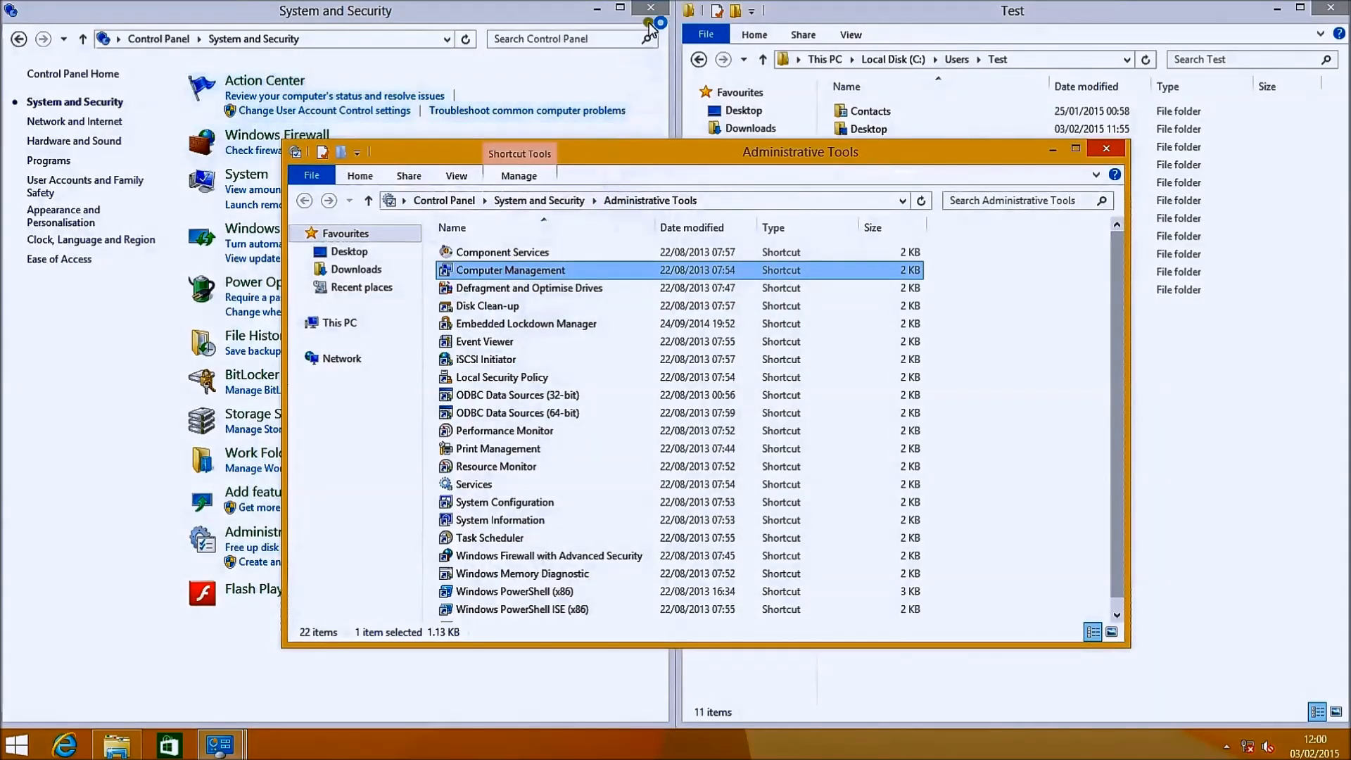
{"action": "left_click", "coordinate": [648, 8]}
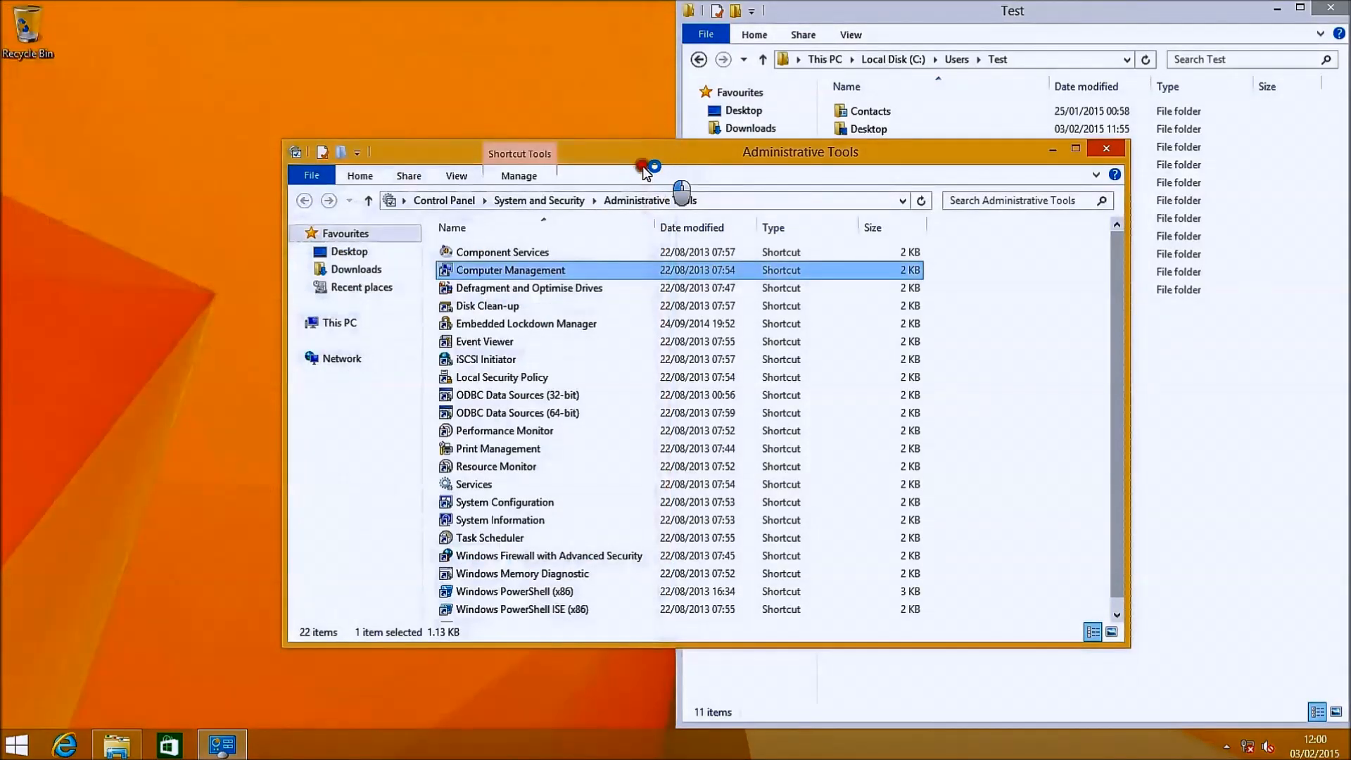
{"action": "mouse_move", "coordinate": [565, 197]}
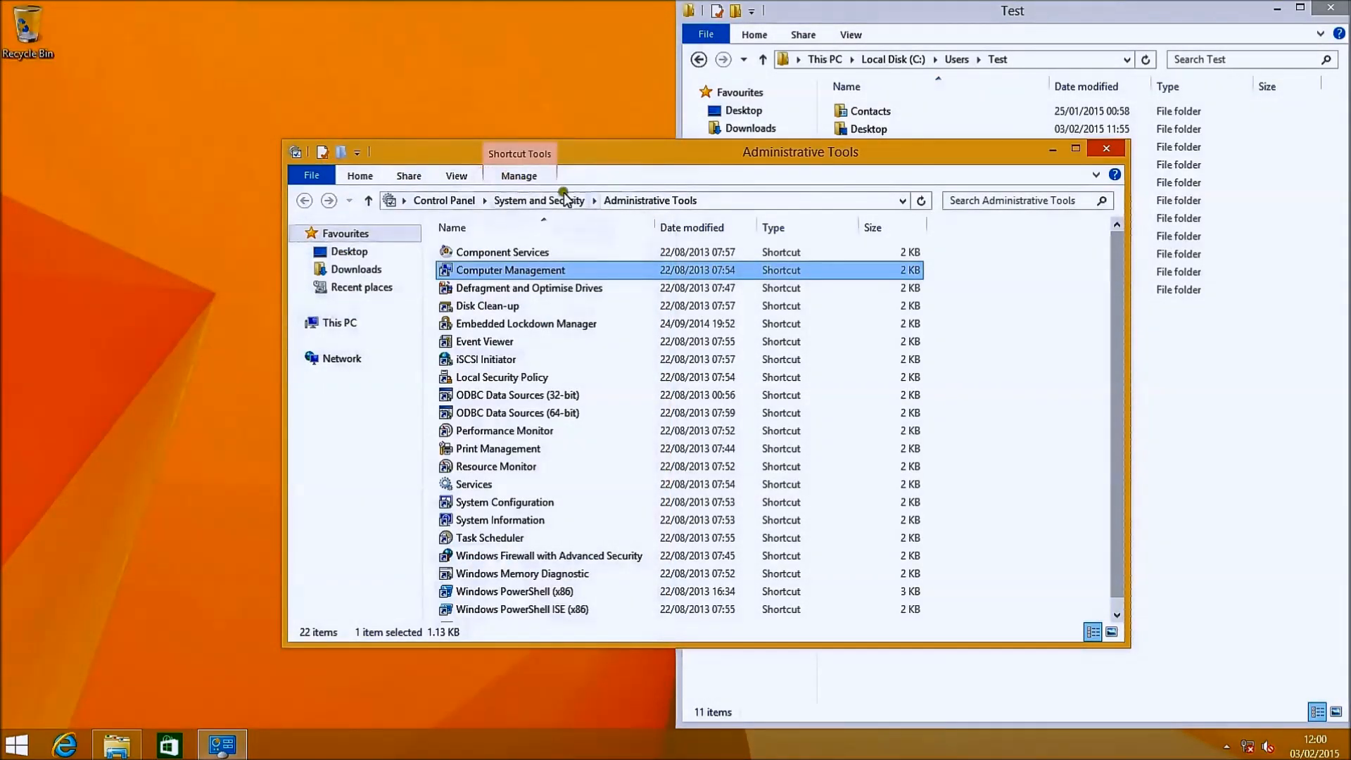
- Launch Computer Management and go to Disk Management under Storage
{"action": "double_click", "coordinate": [509, 270]}
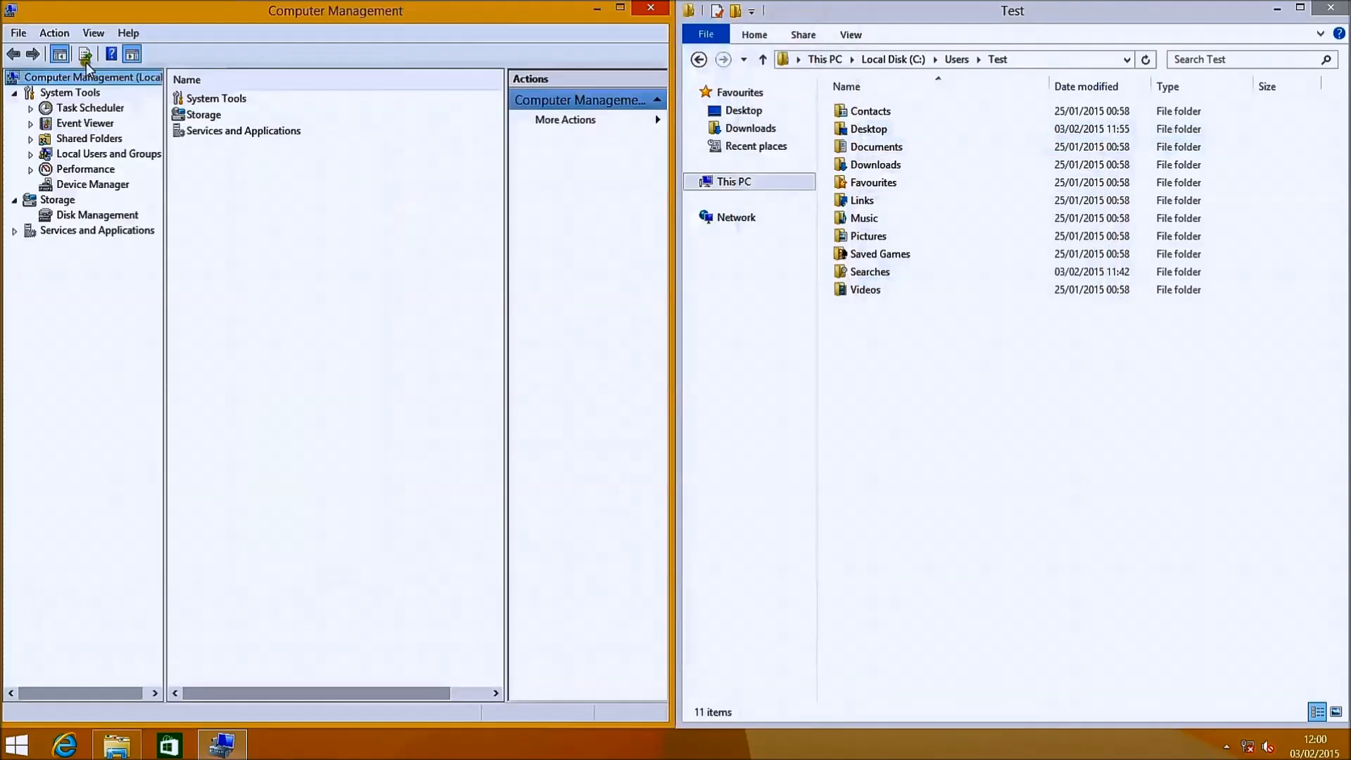
{"action": "left_click", "coordinate": [57, 200]}
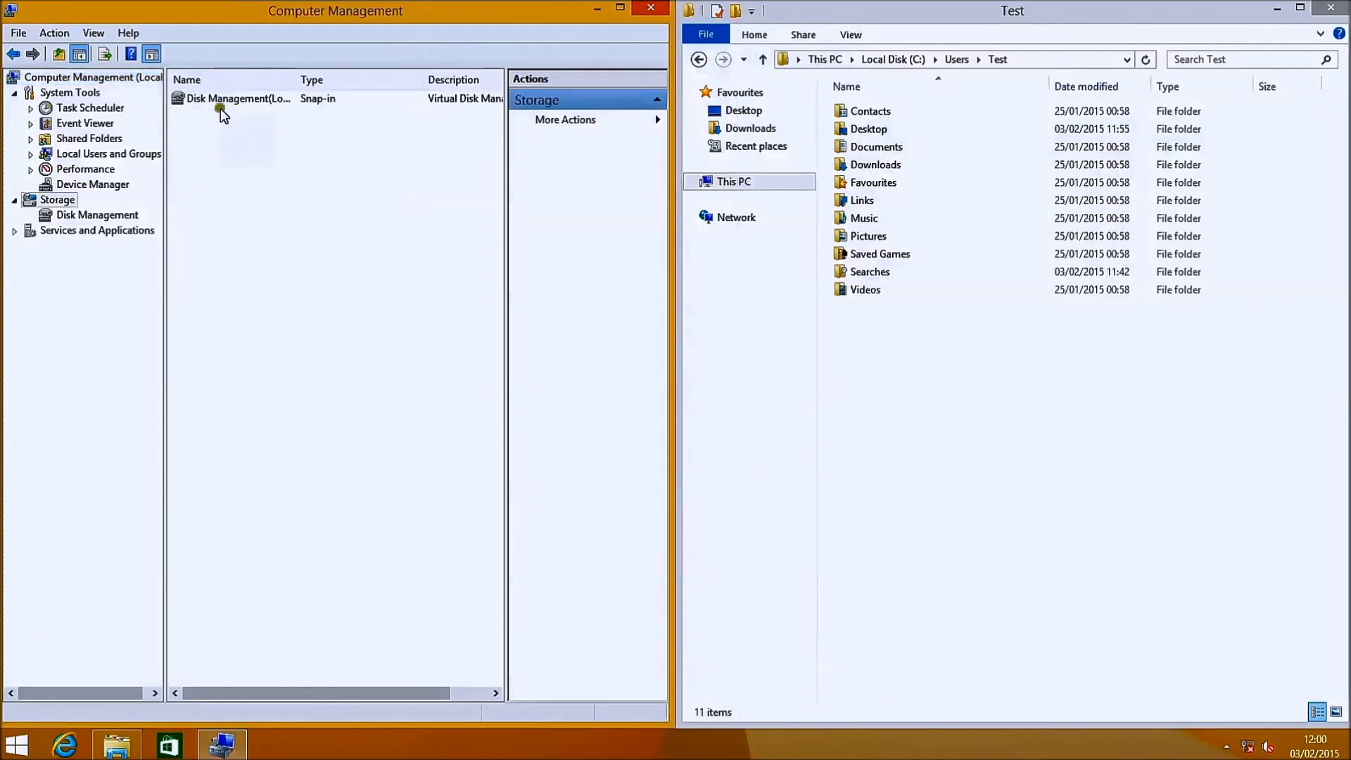
{"action": "double_click", "coordinate": [239, 98]}
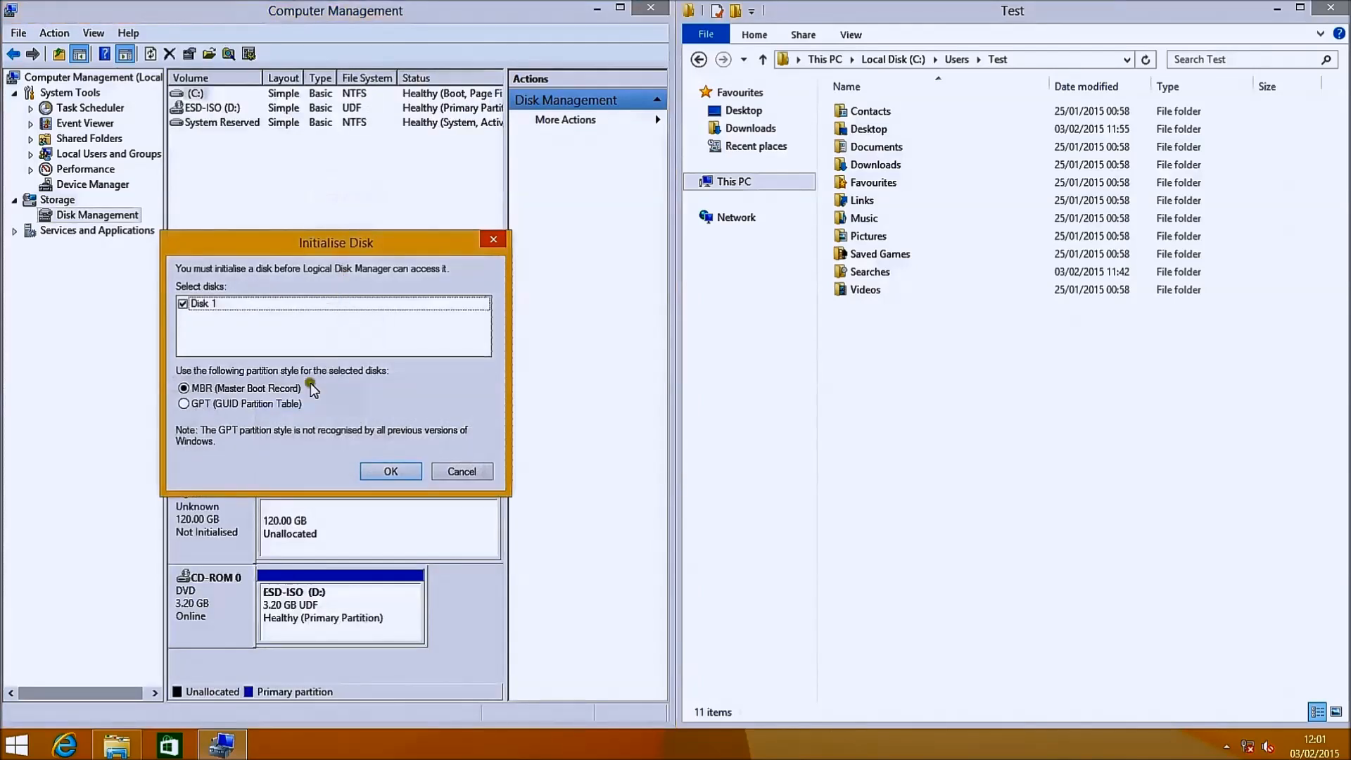
- Initialise the new Disk 1 with the GPT partition style
{"action": "left_click", "coordinate": [183, 404]}
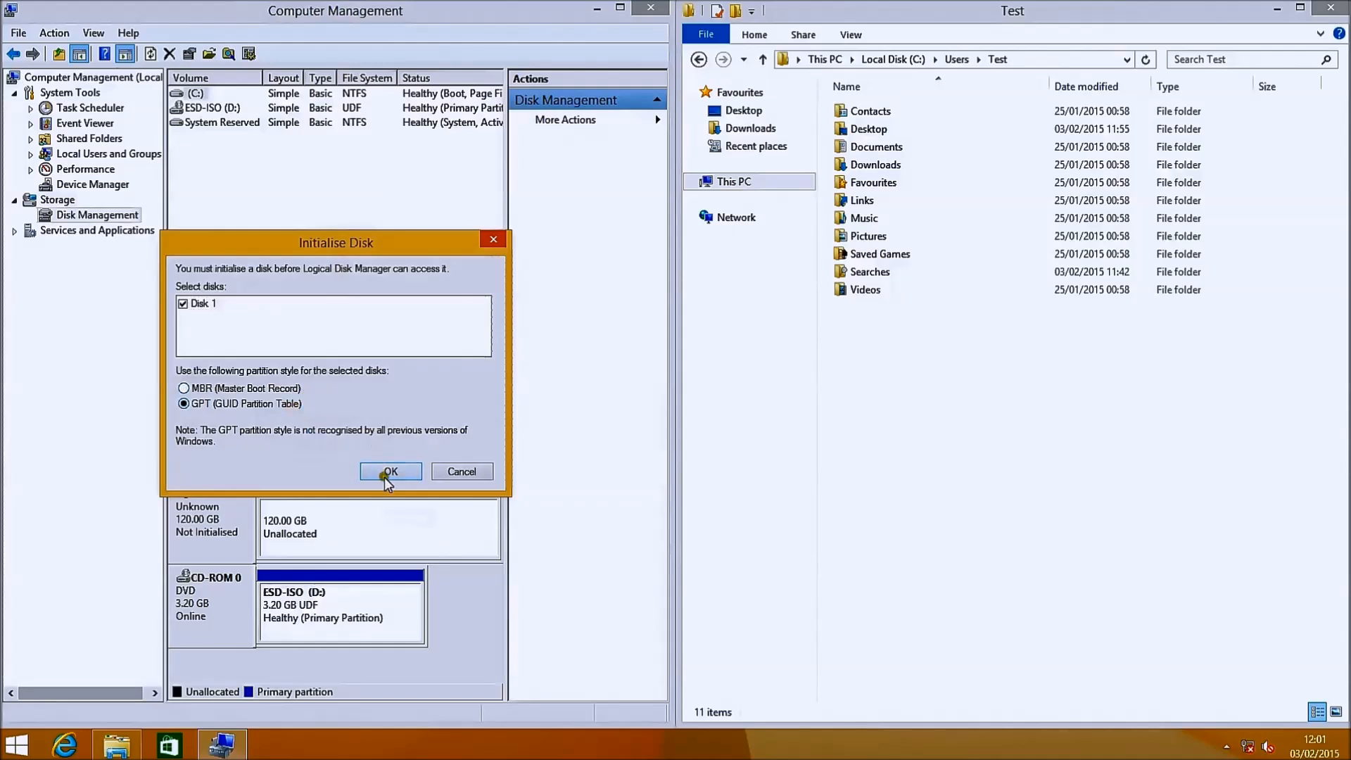
{"action": "left_click", "coordinate": [389, 472]}
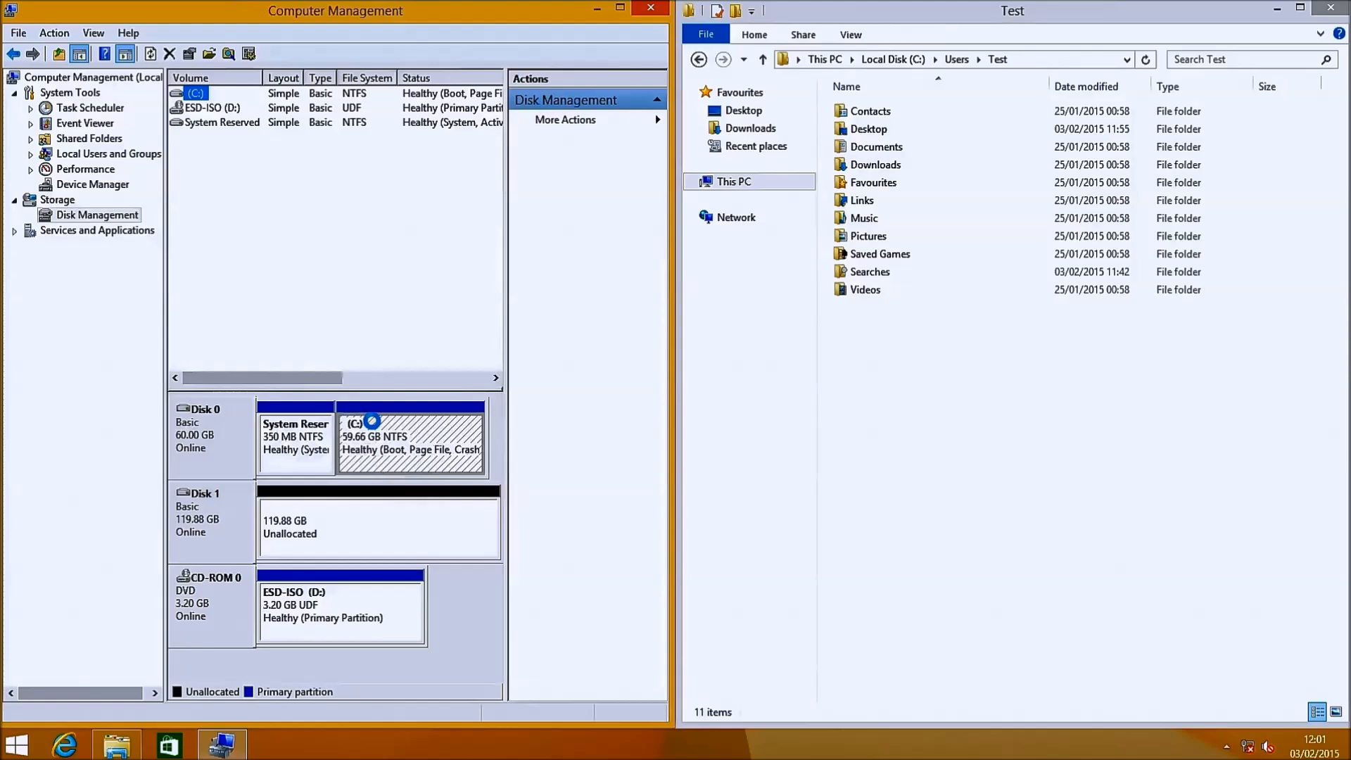
- Start a New Simple Volume on Disk 1's unallocated space at maximum size
{"action": "right_click", "coordinate": [345, 531]}
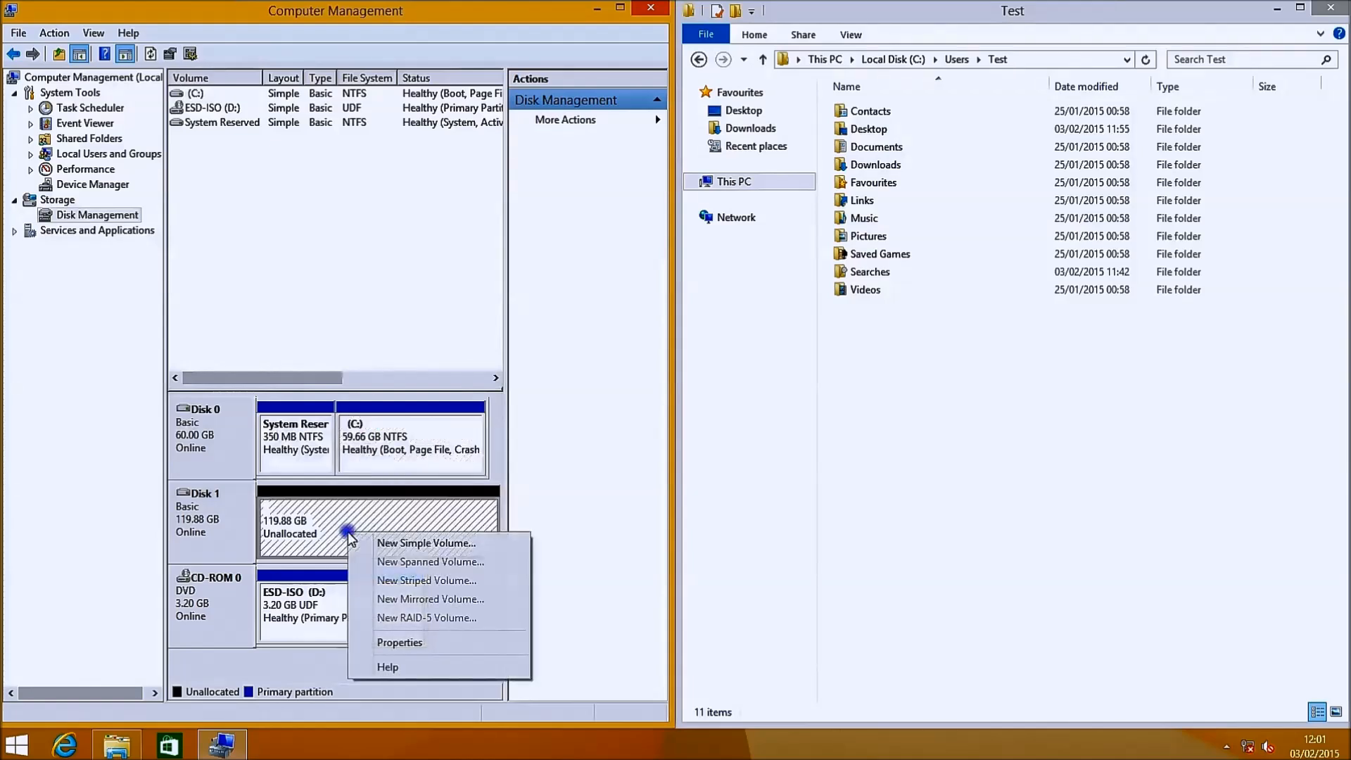
{"action": "left_click", "coordinate": [425, 543]}
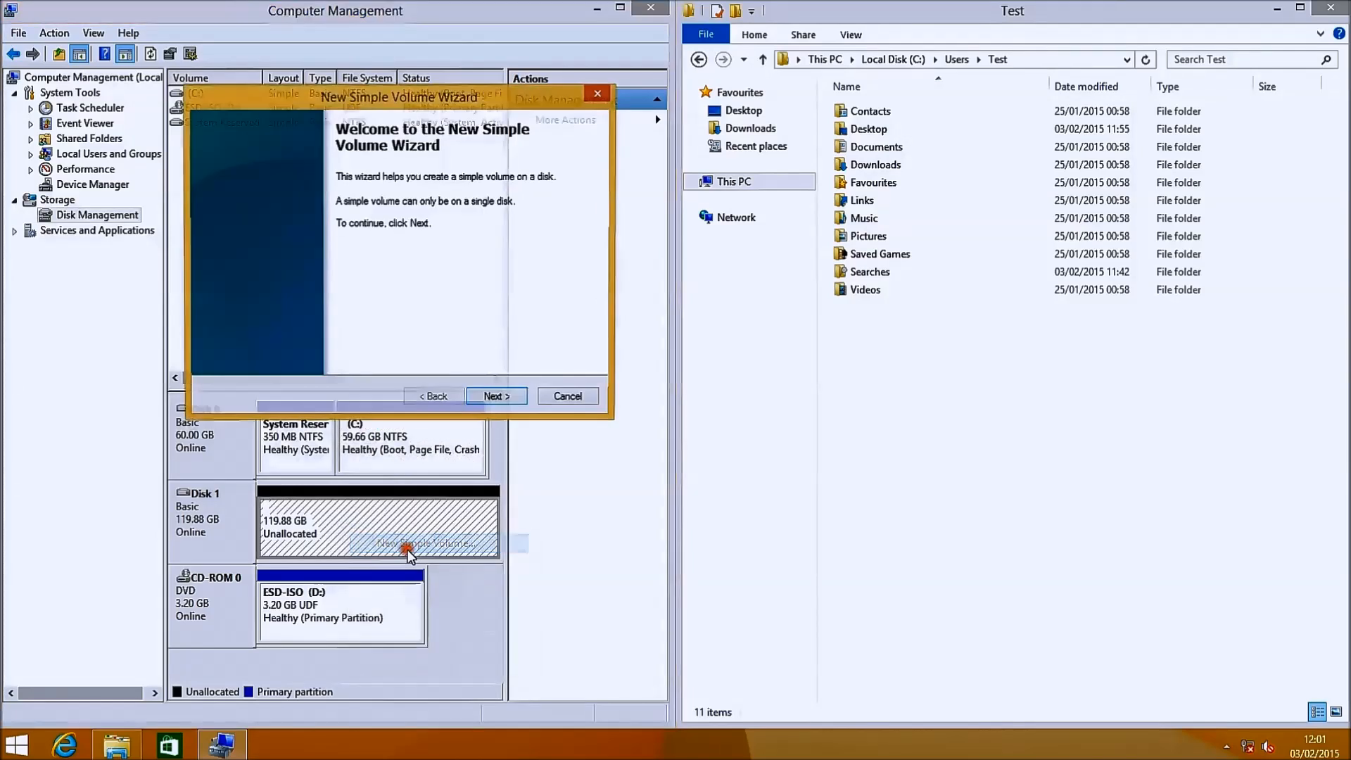
{"action": "left_click", "coordinate": [495, 395]}
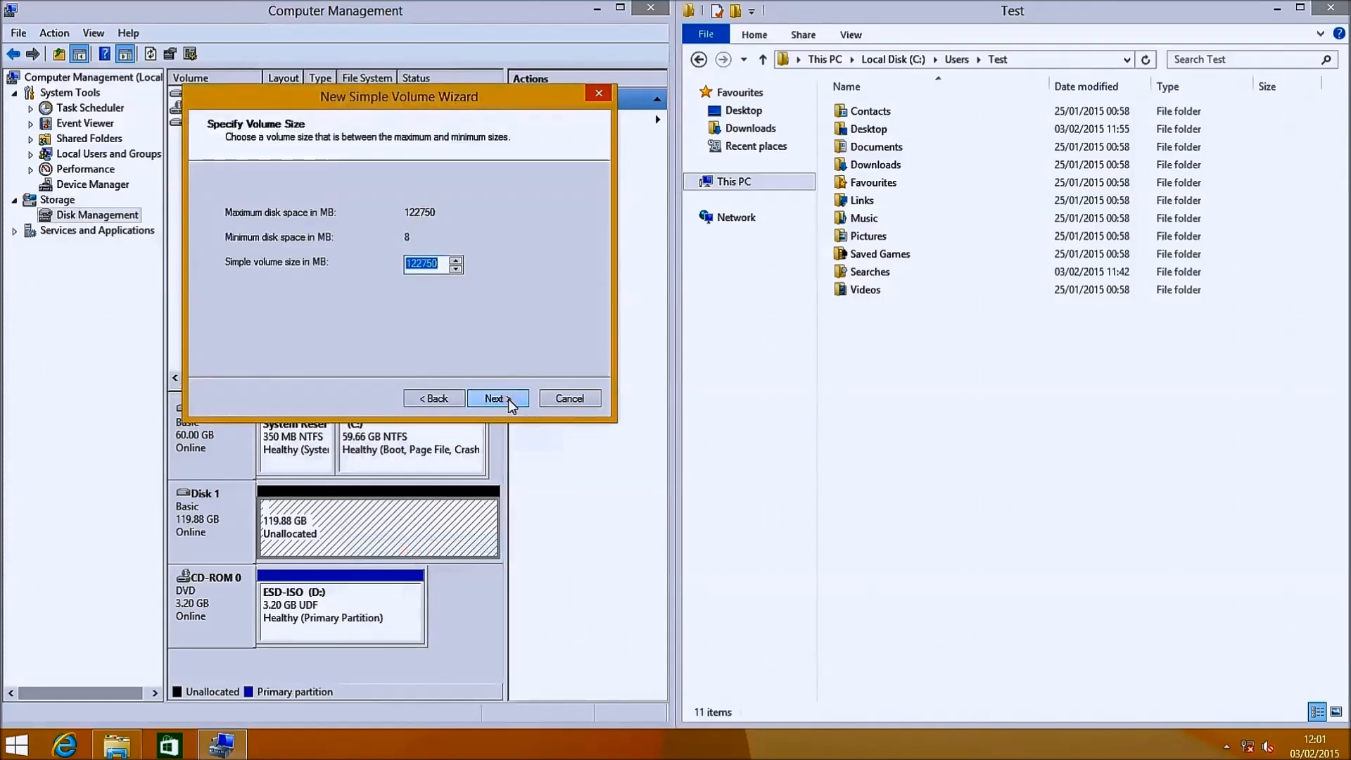
{"action": "left_click", "coordinate": [498, 398]}
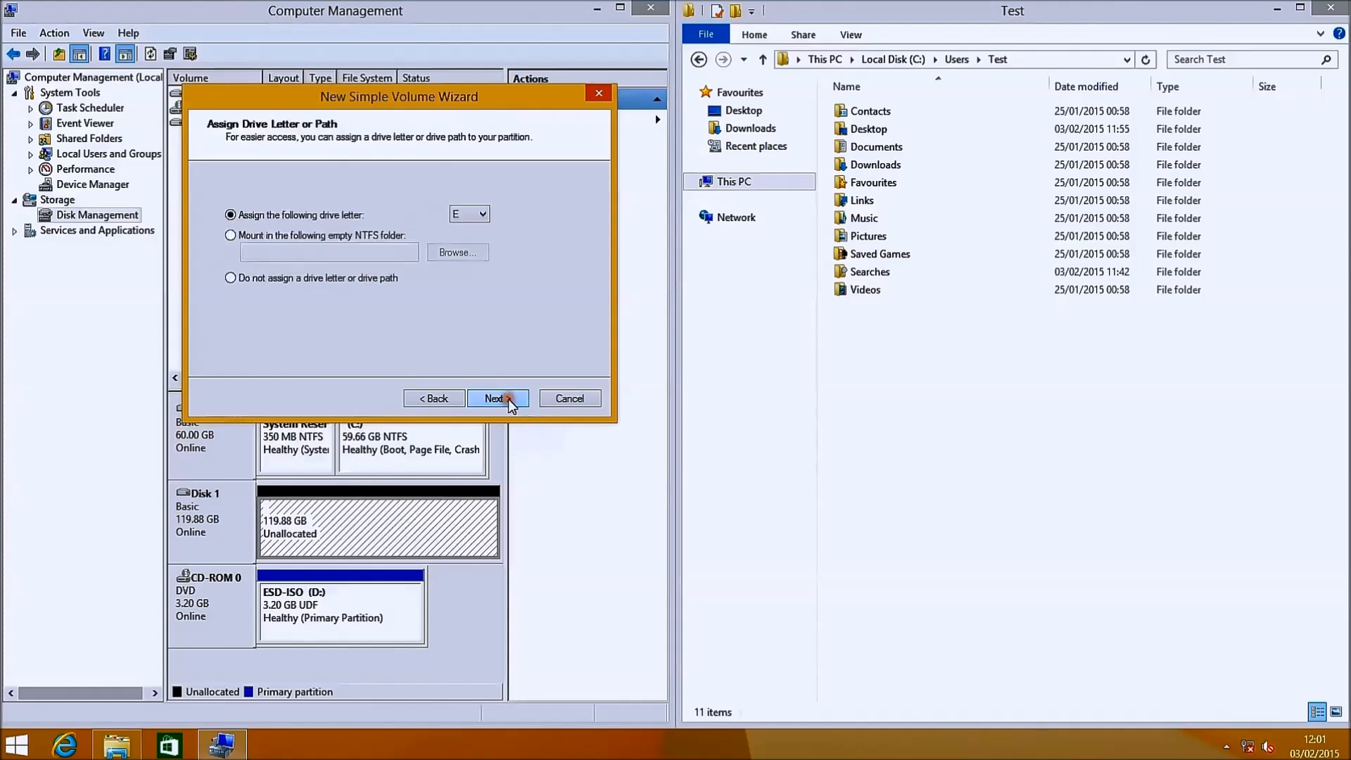
- Assign drive letter H, label it HDD with NTFS quick format, and finish the volume
{"action": "left_click", "coordinate": [481, 213]}
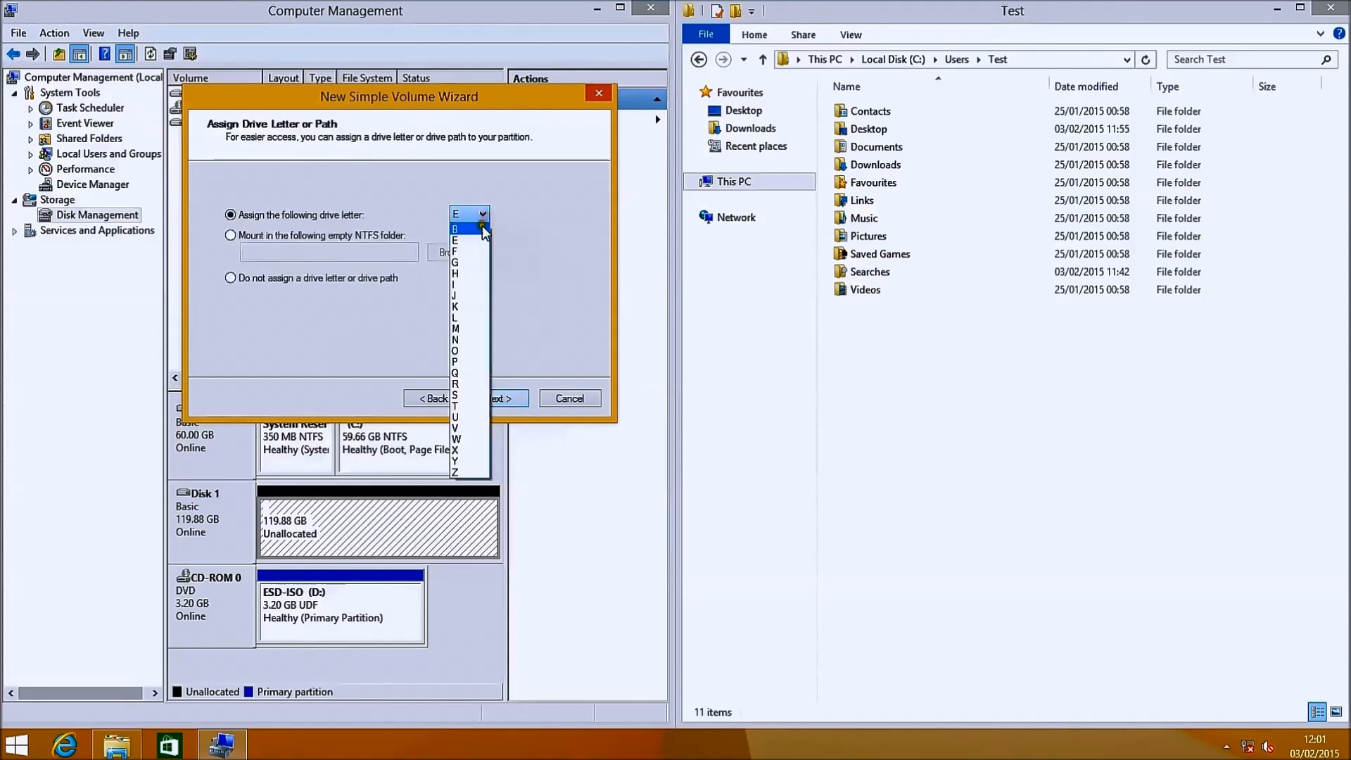
{"action": "left_click", "coordinate": [498, 399]}
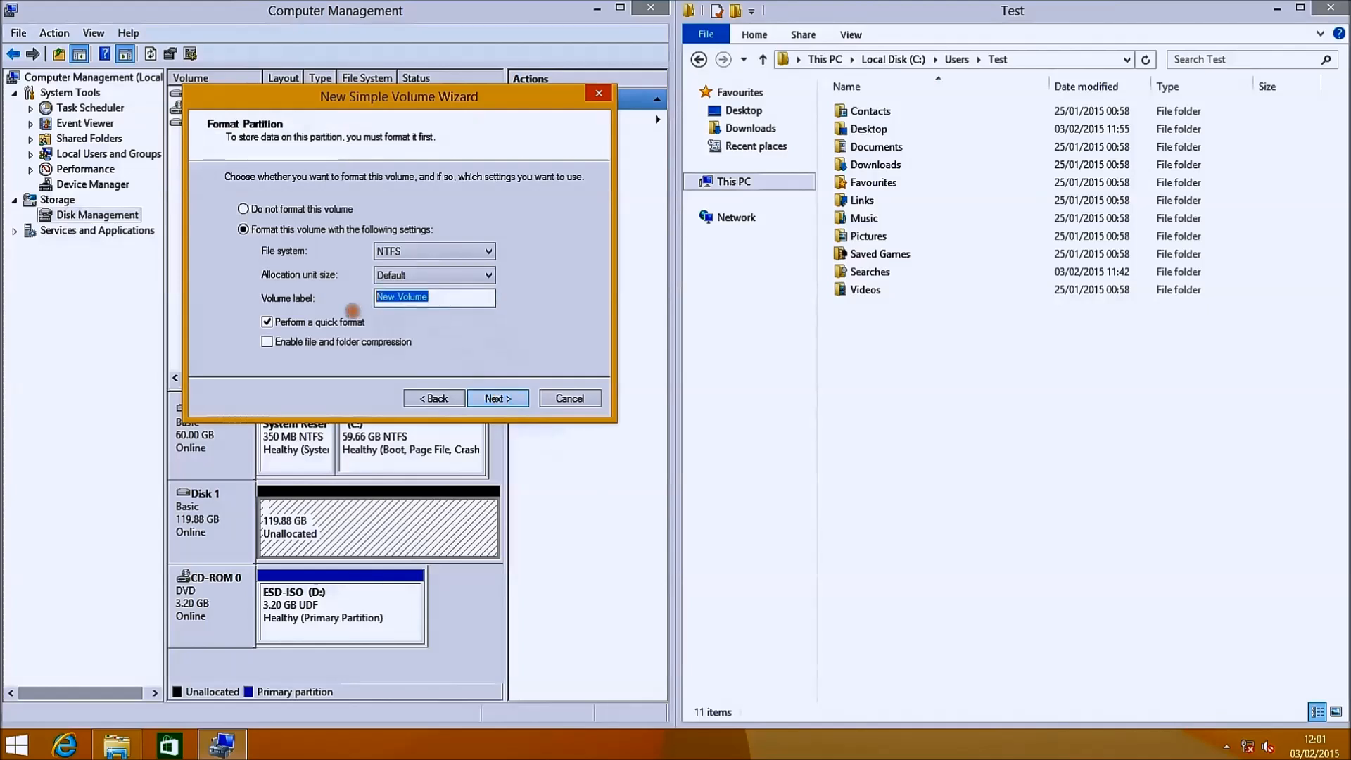
{"action": "type", "text": "HDD"}
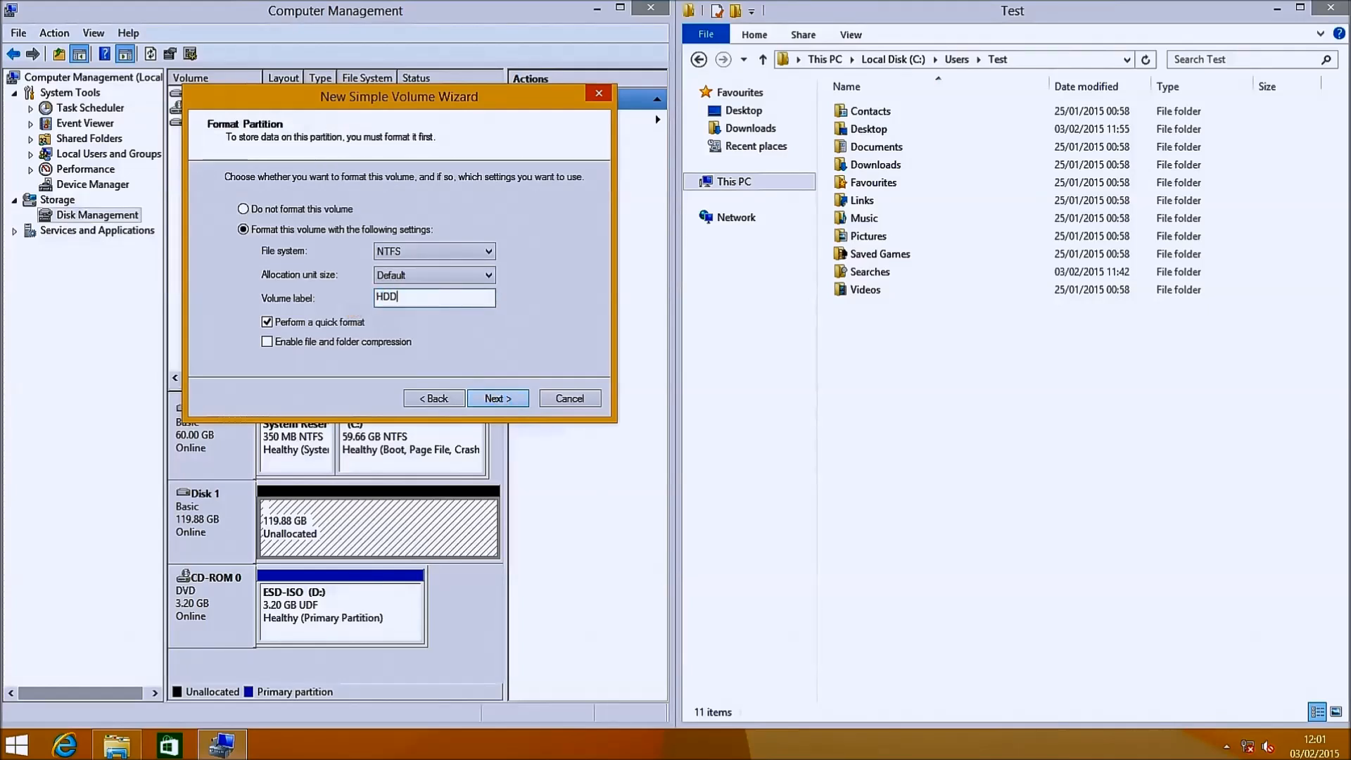
{"action": "left_click", "coordinate": [496, 397]}
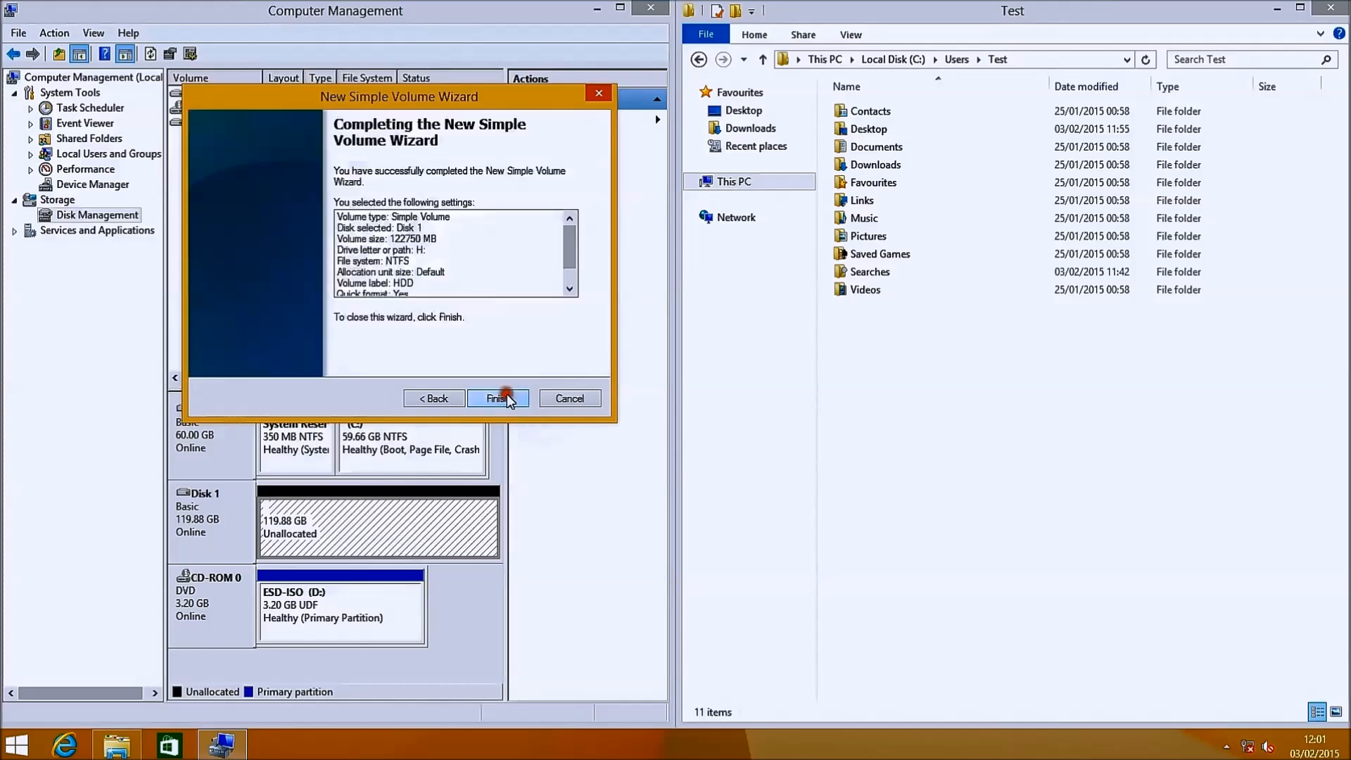
{"action": "left_click", "coordinate": [498, 399]}
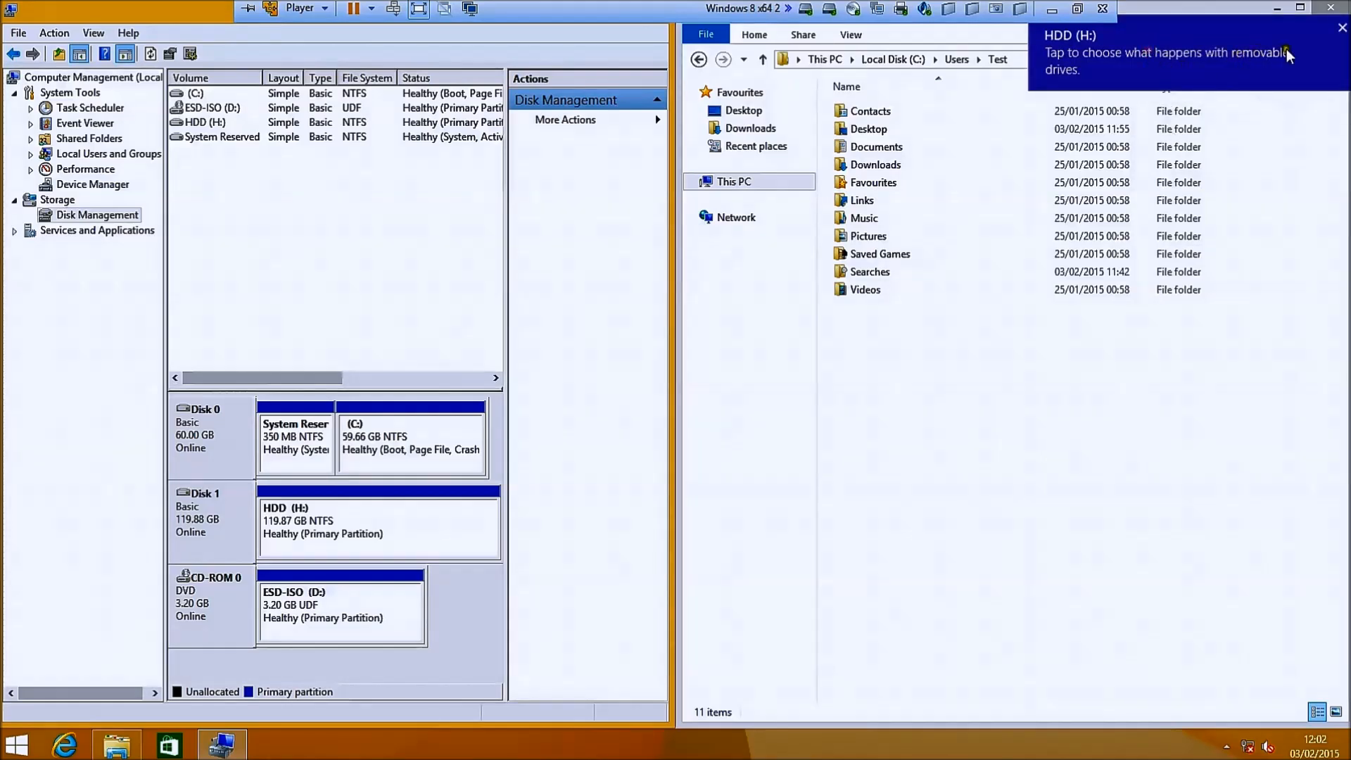
- Open the new HDD drive from the notification and go up to This PC
{"action": "left_click", "coordinate": [1163, 61]}
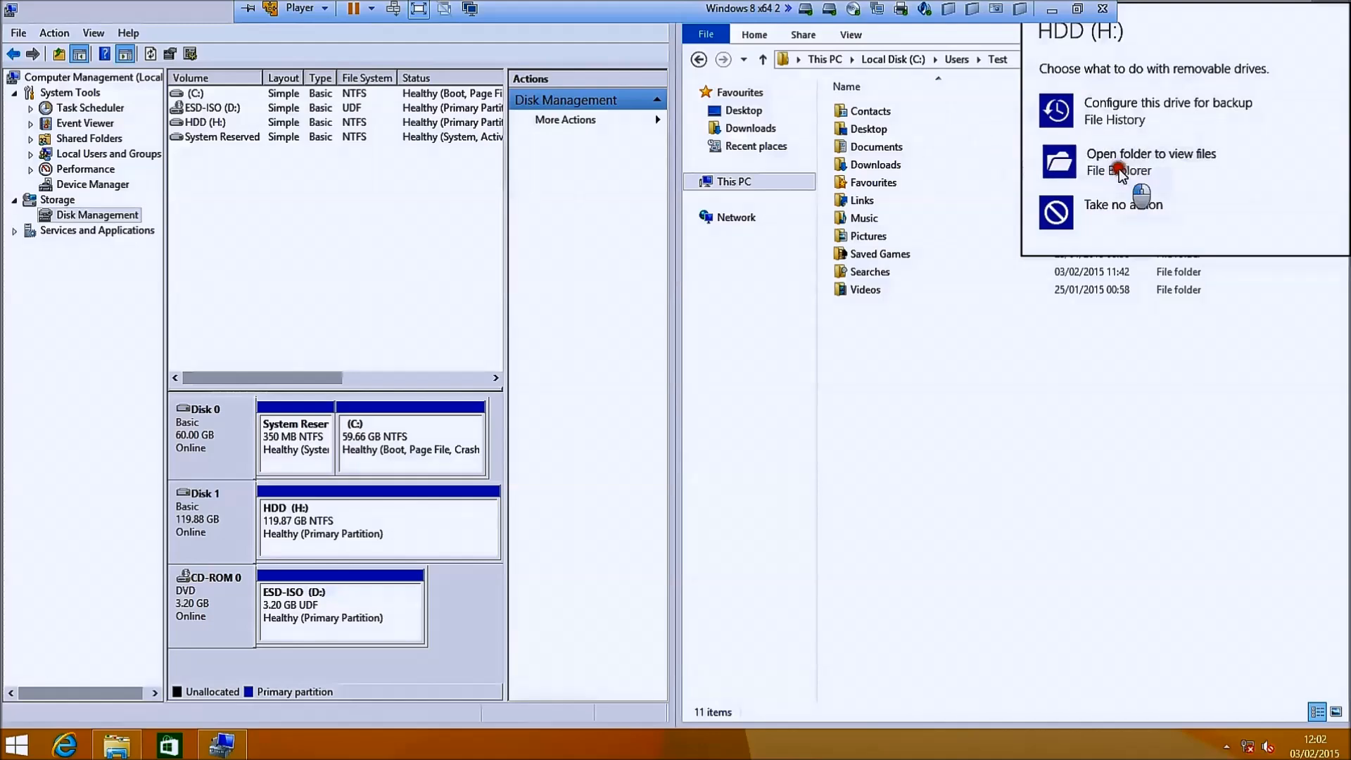
{"action": "left_click", "coordinate": [1149, 162]}
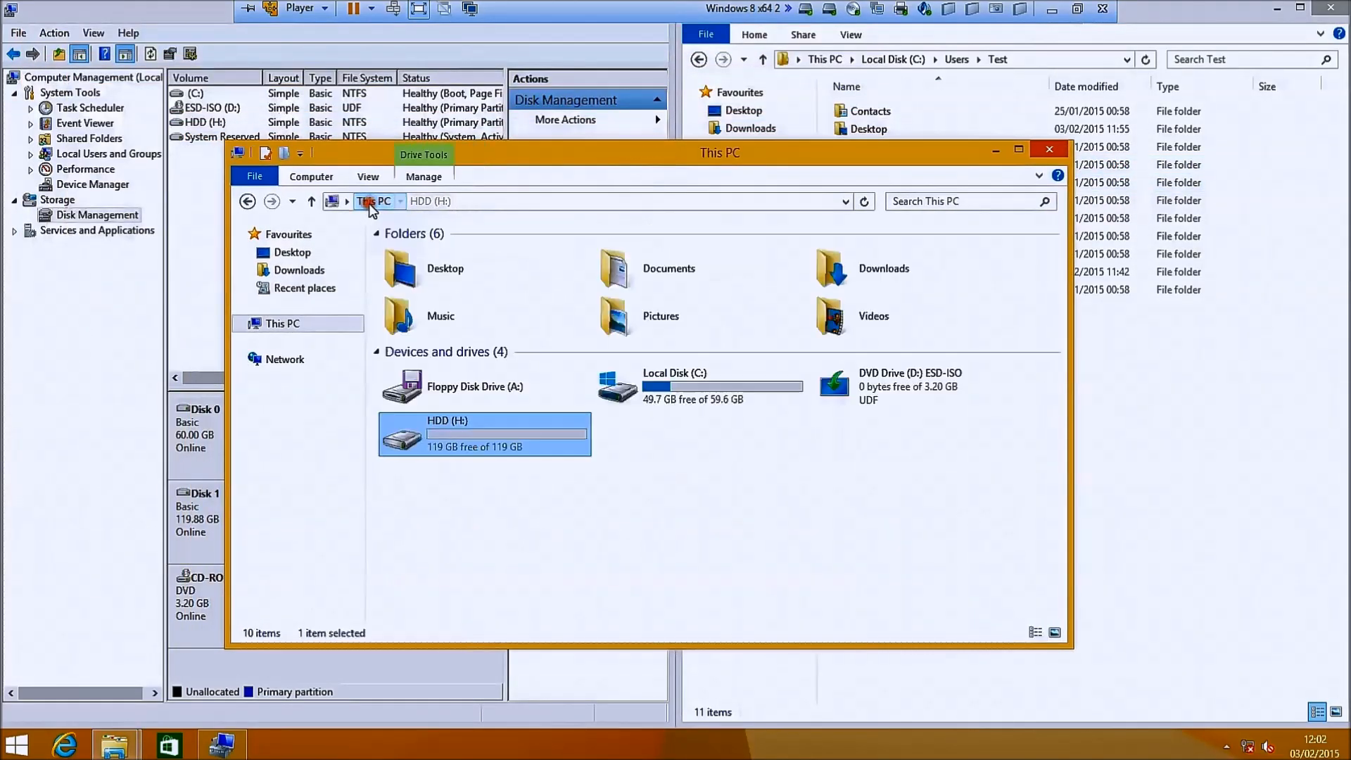
{"action": "left_click", "coordinate": [699, 385]}
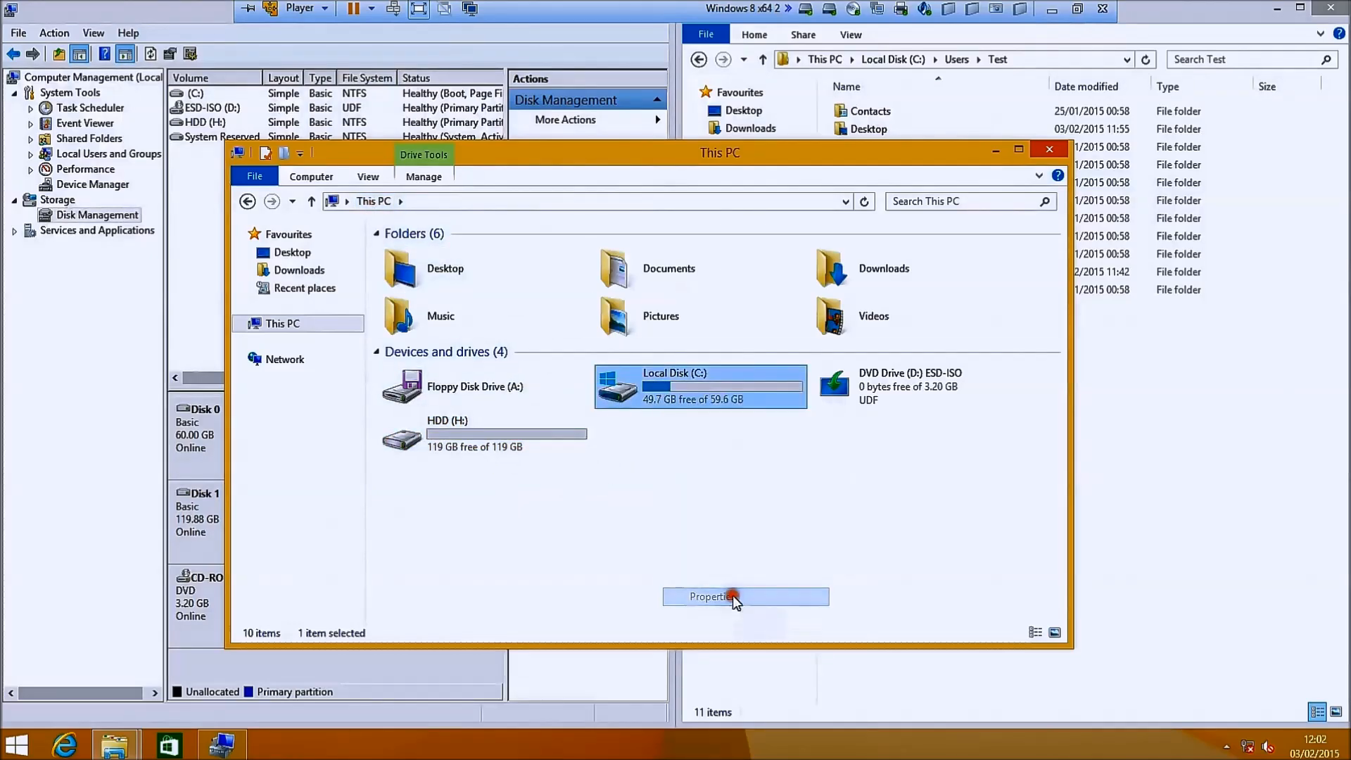
- Rename Local Disk (C:) to SSD in its Properties, continuing as administrator
{"action": "left_click", "coordinate": [709, 596]}
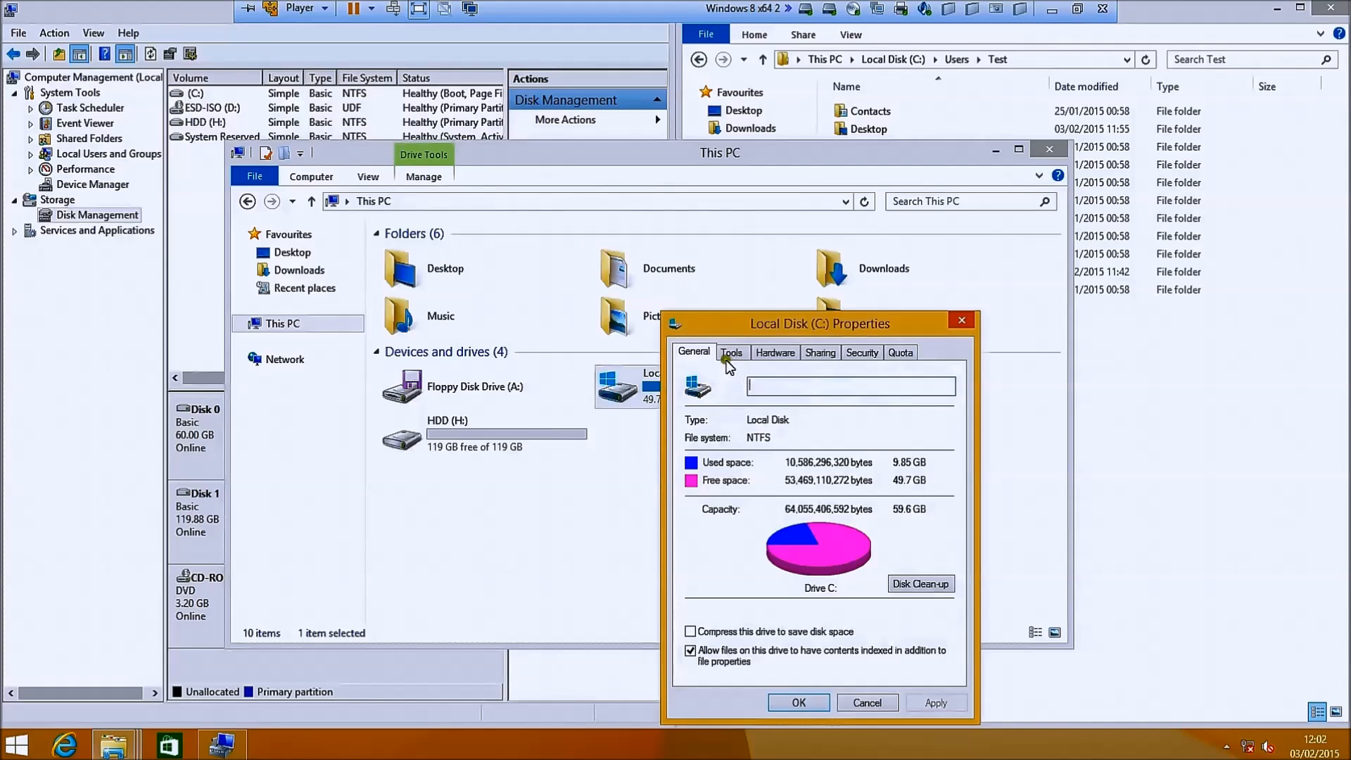
{"action": "type", "text": "SS"}
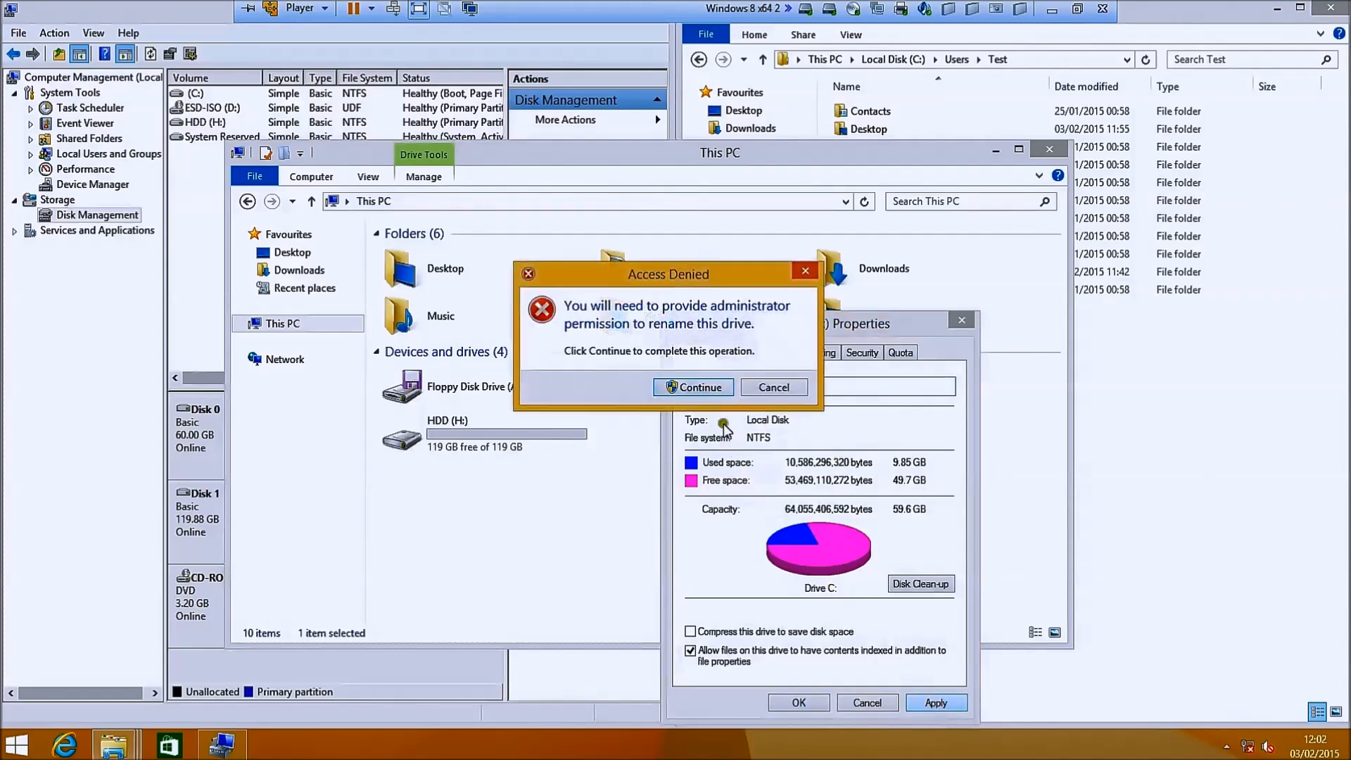
{"action": "left_click", "coordinate": [692, 387]}
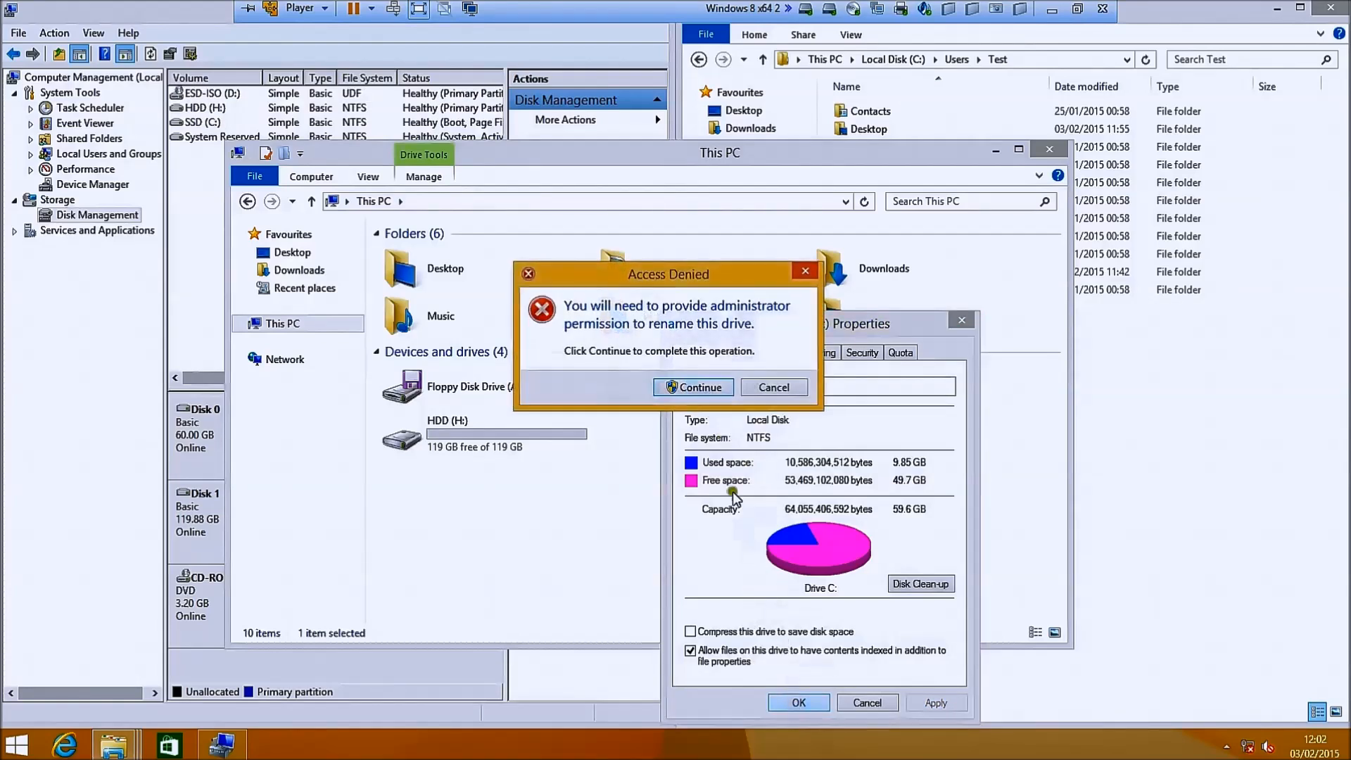
{"action": "left_click", "coordinate": [773, 387]}
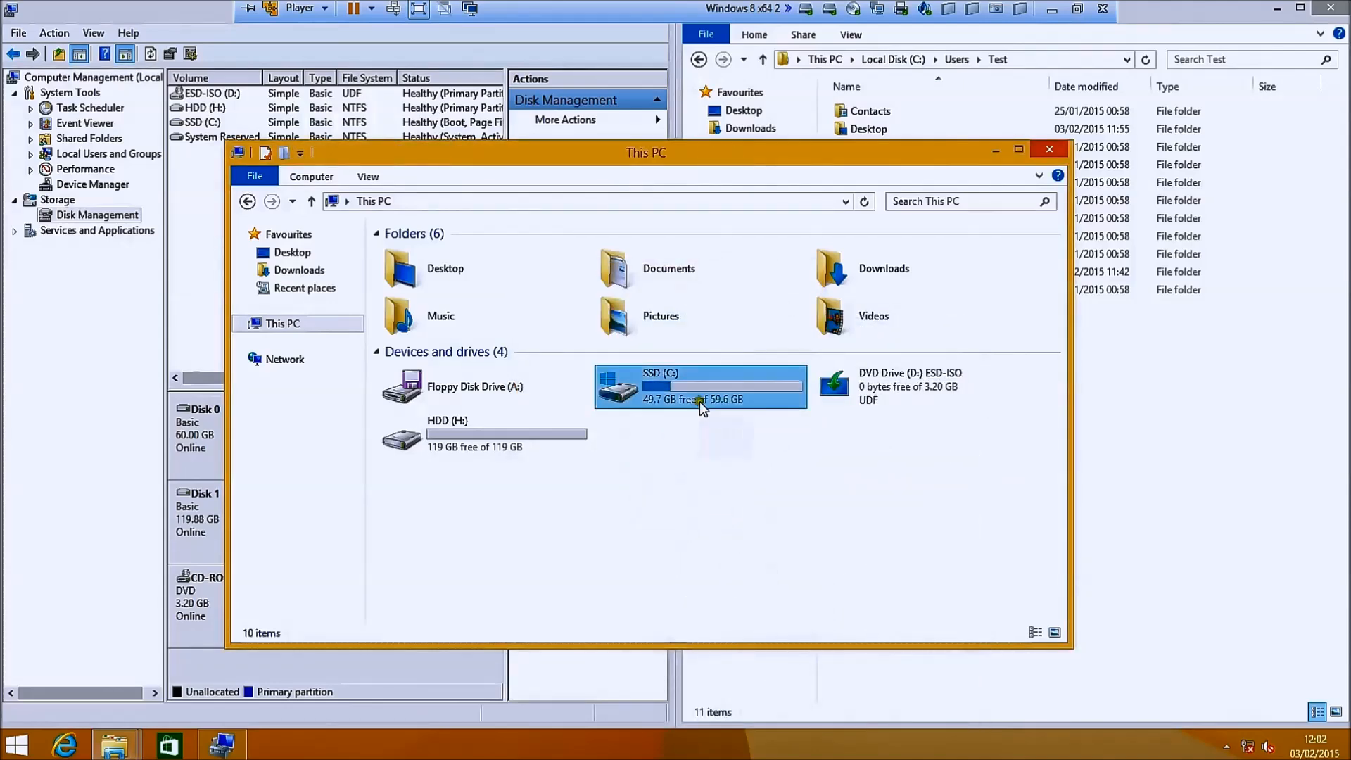
- Relocate the Desktop folder to H:\Users\Test\Desktop, creating it and moving its files
{"action": "left_click", "coordinate": [483, 433]}
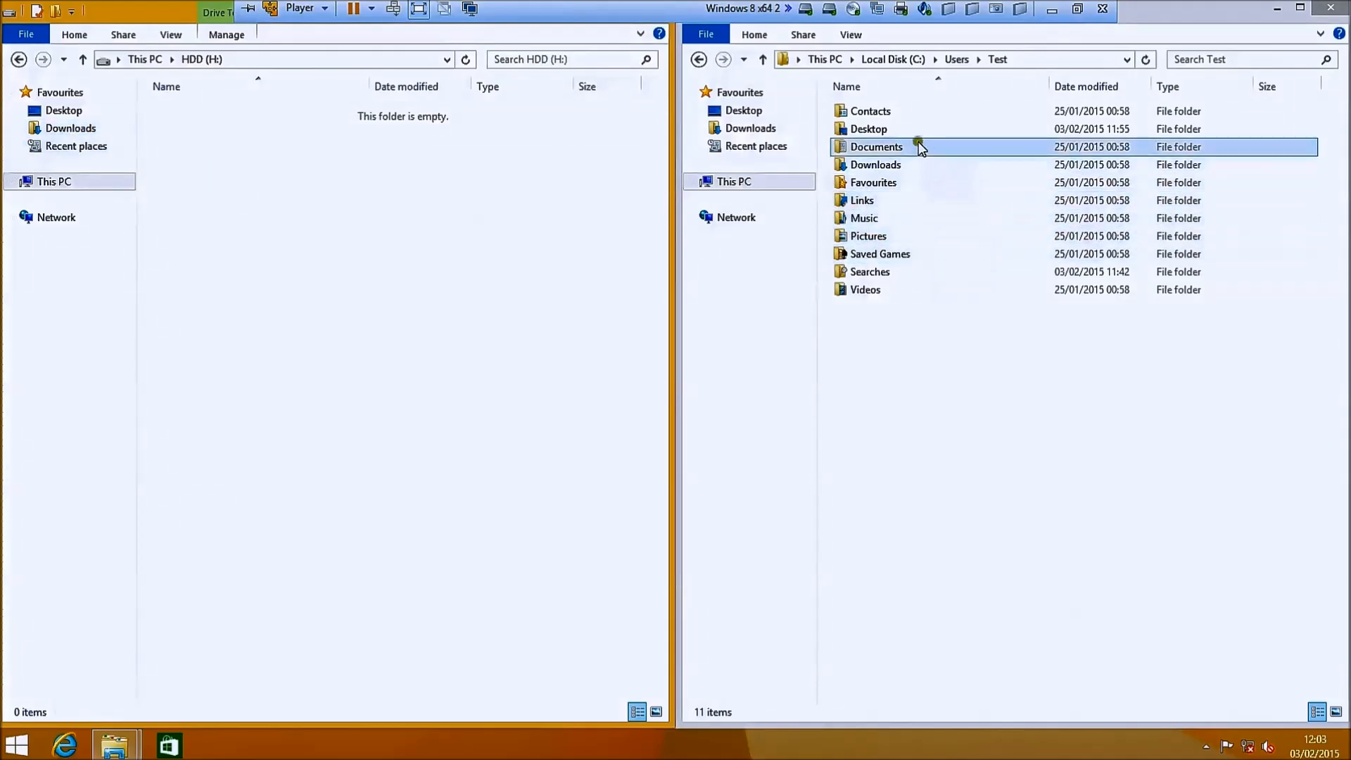
{"action": "right_click", "coordinate": [868, 128]}
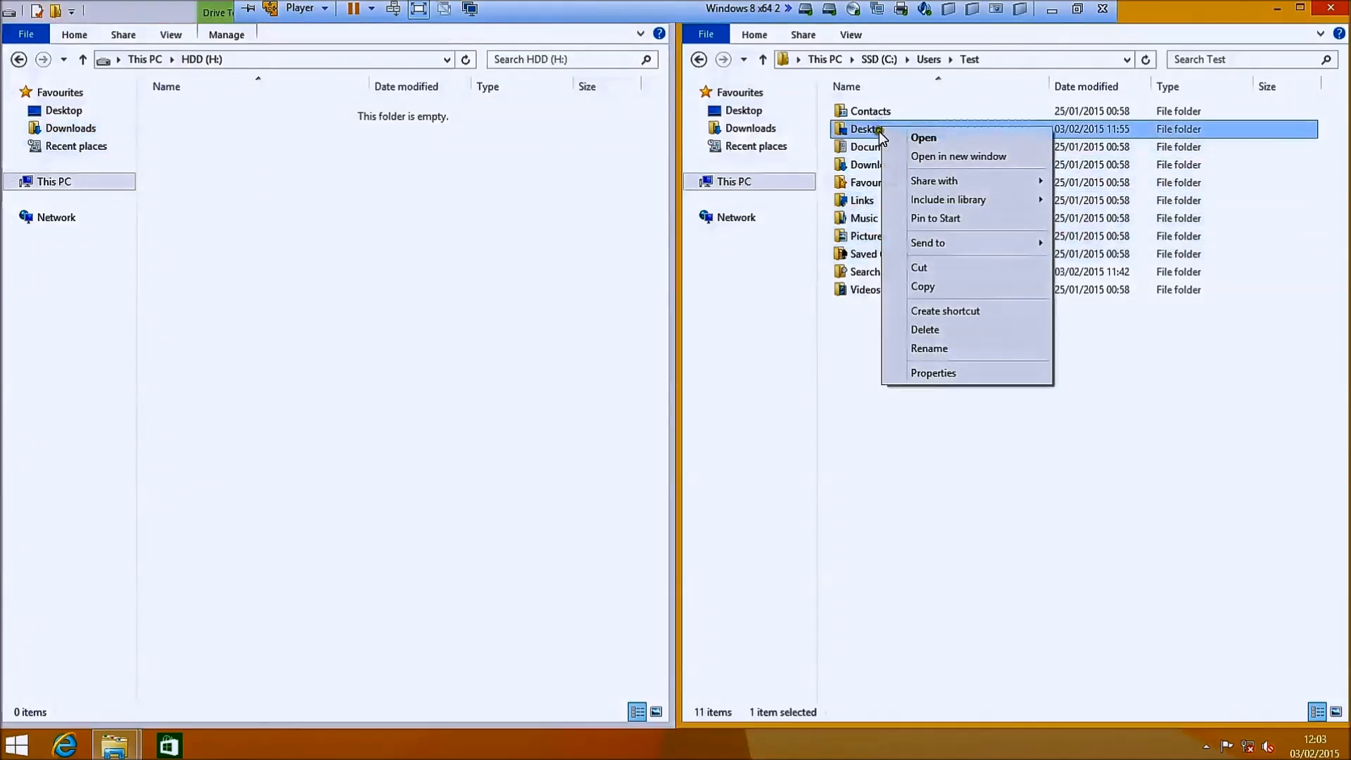
{"action": "left_click", "coordinate": [933, 372]}
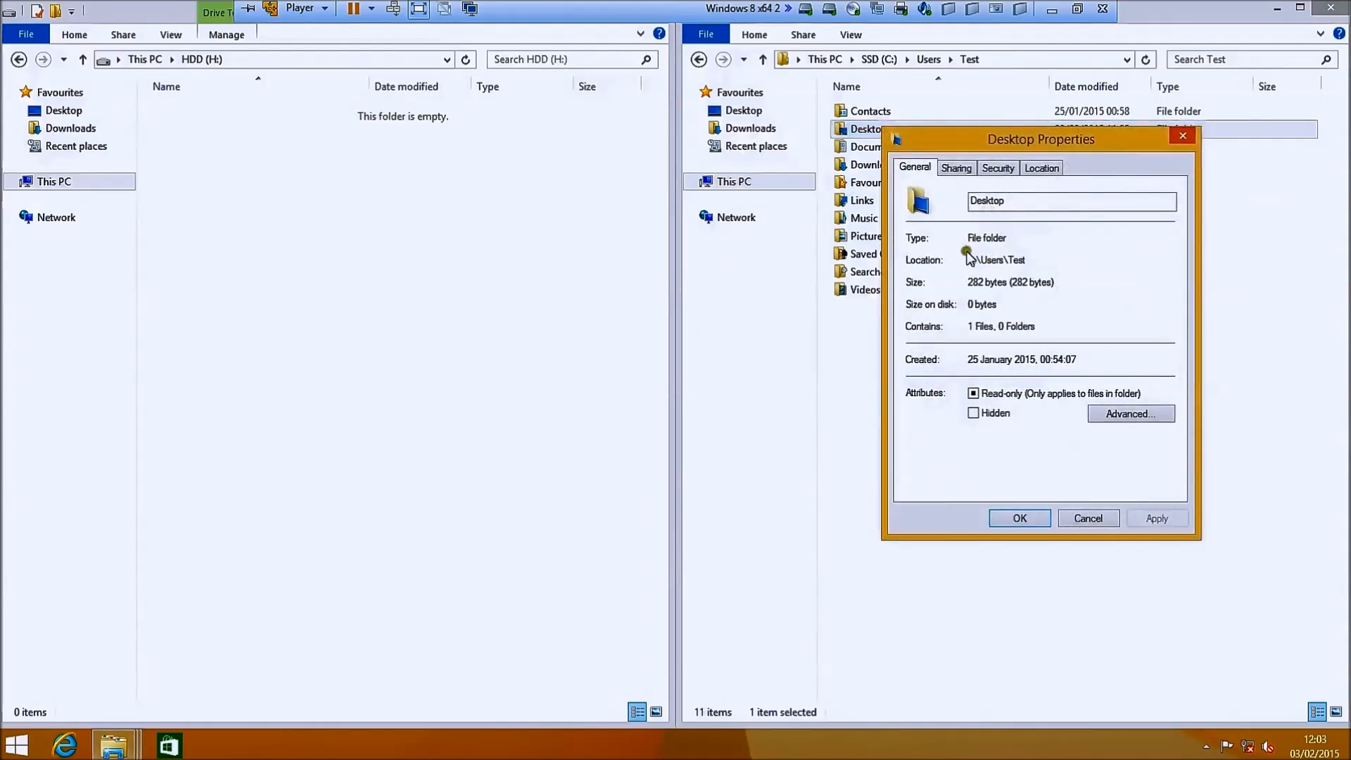
{"action": "left_click", "coordinate": [1041, 167]}
{"action": "type", "text": "H:\\Users\\Test\\Desktop"}
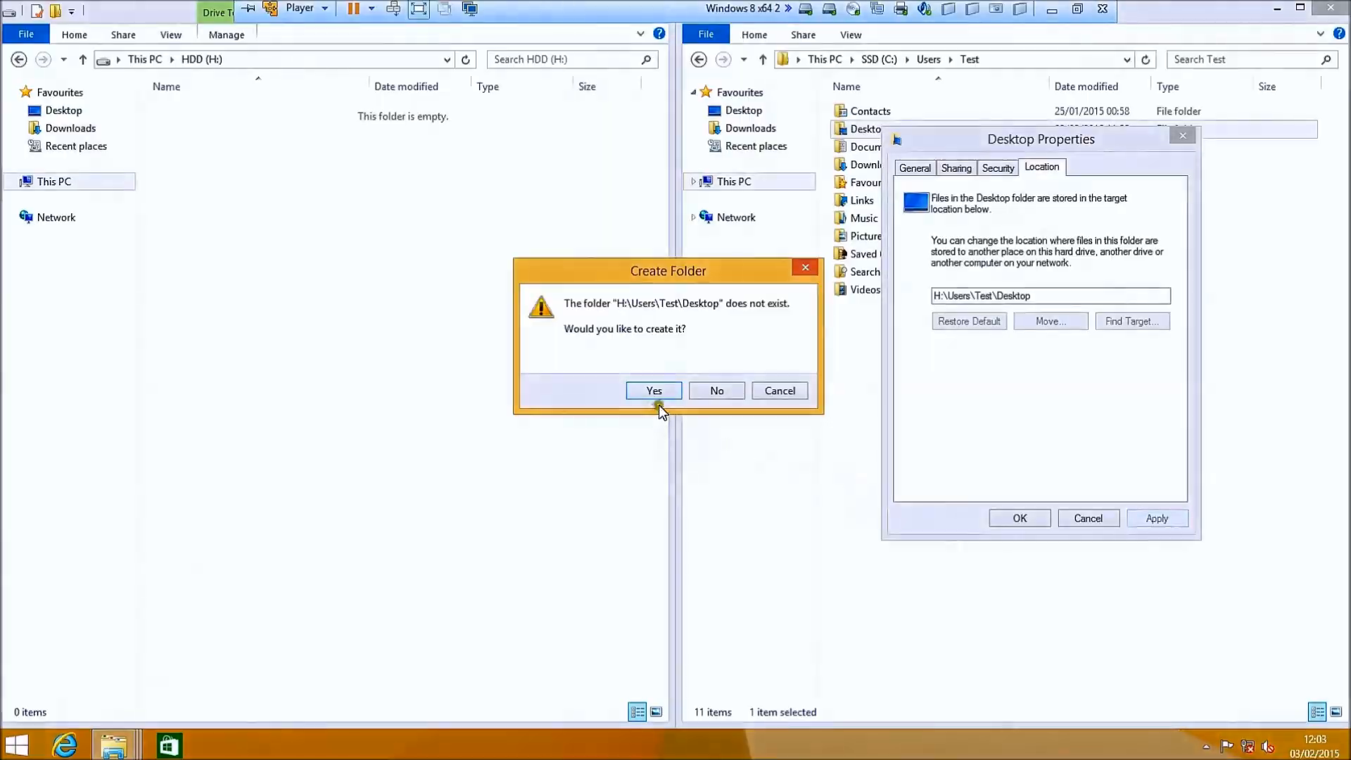
{"action": "left_click", "coordinate": [653, 390]}
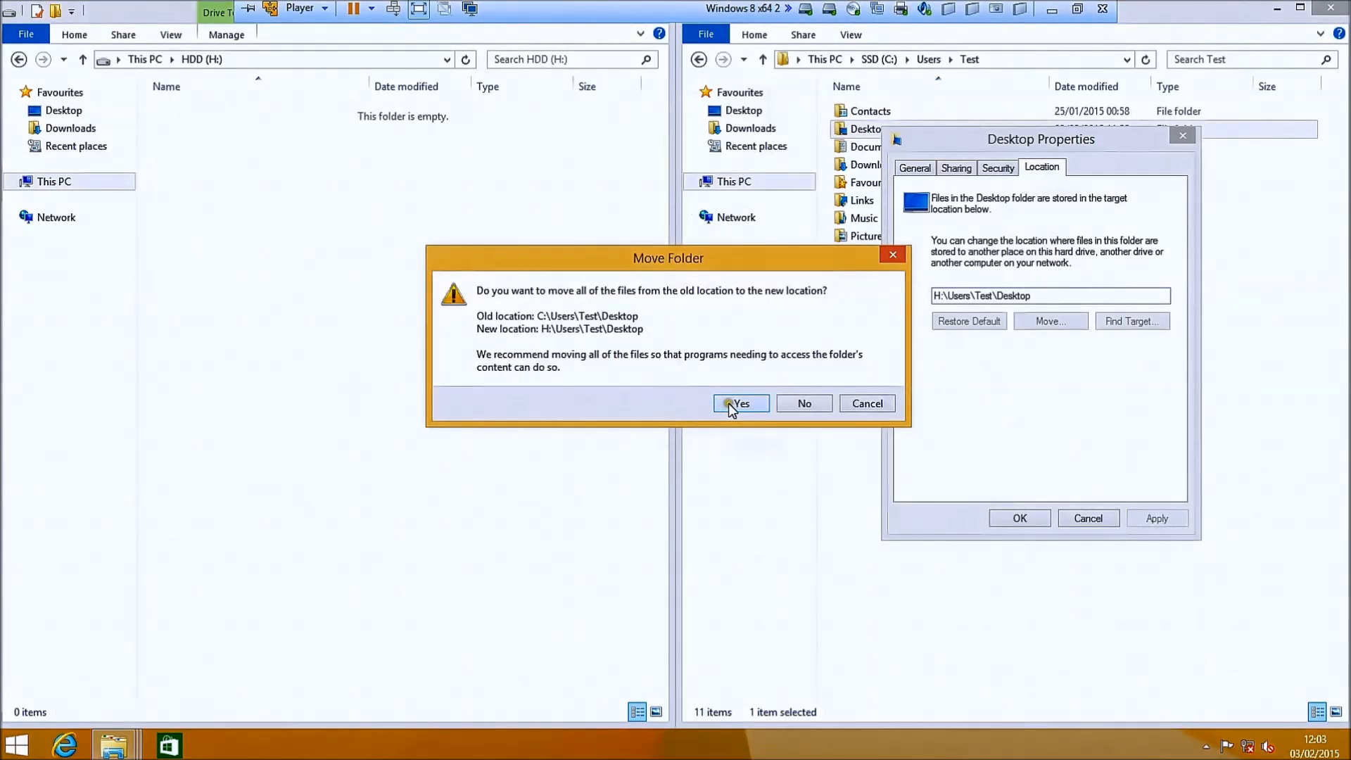
{"action": "left_click", "coordinate": [739, 404]}
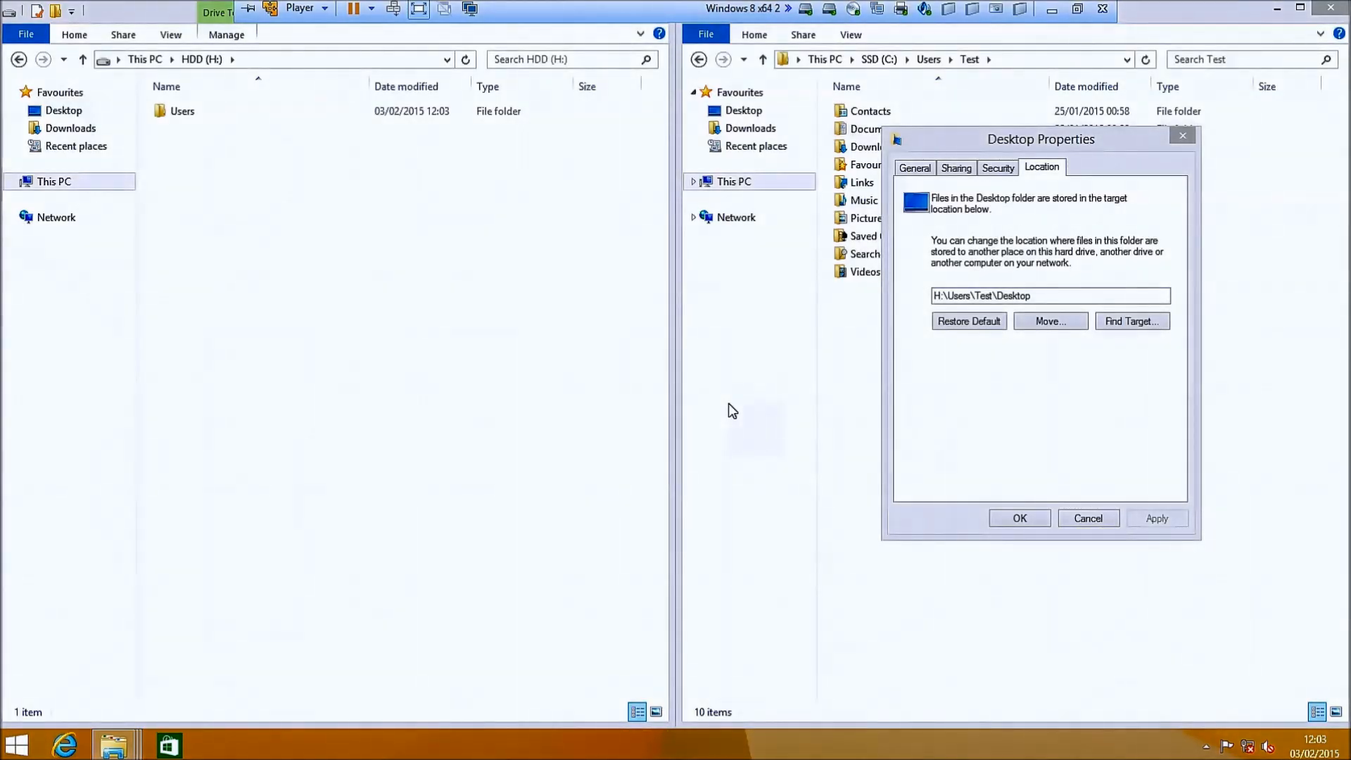
- Browse into H:\Users\Test to see the moved Desktop folder
{"action": "double_click", "coordinate": [181, 109]}
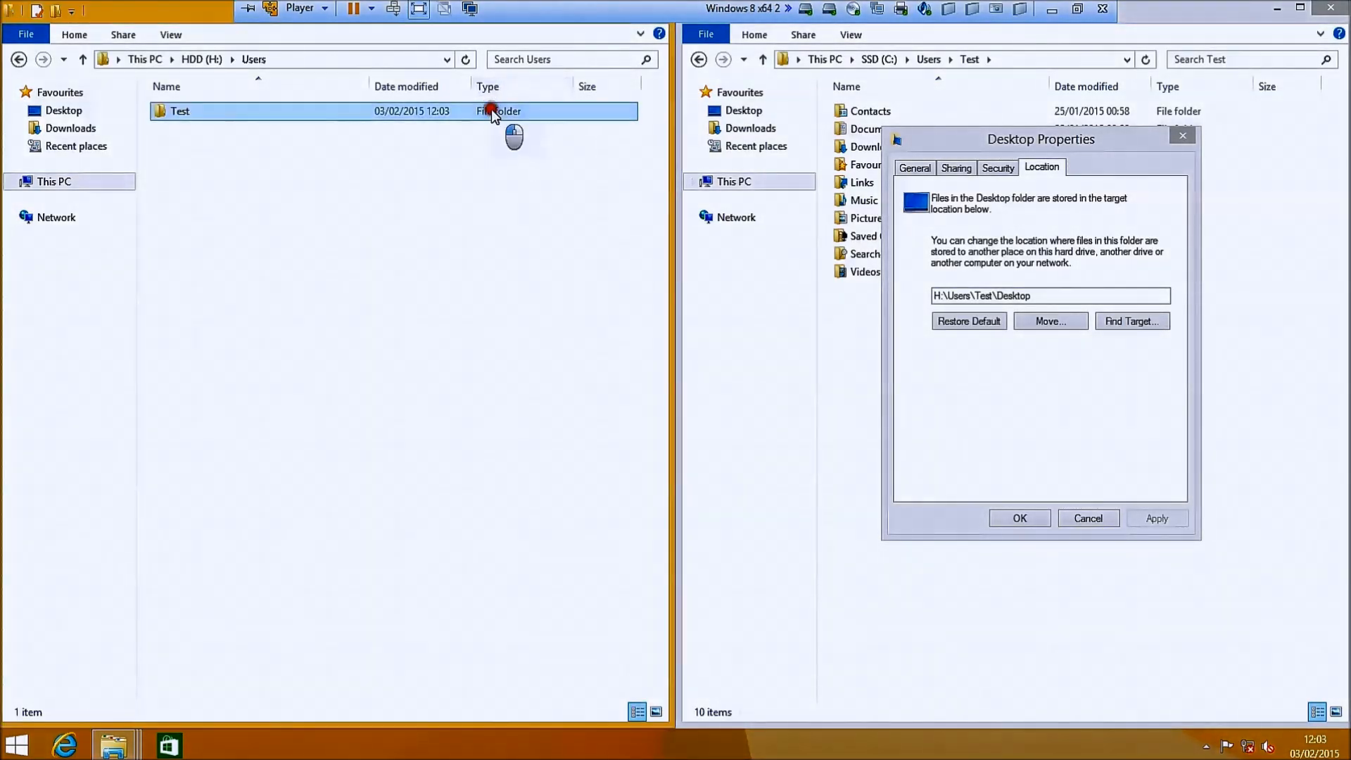
{"action": "double_click", "coordinate": [178, 109]}
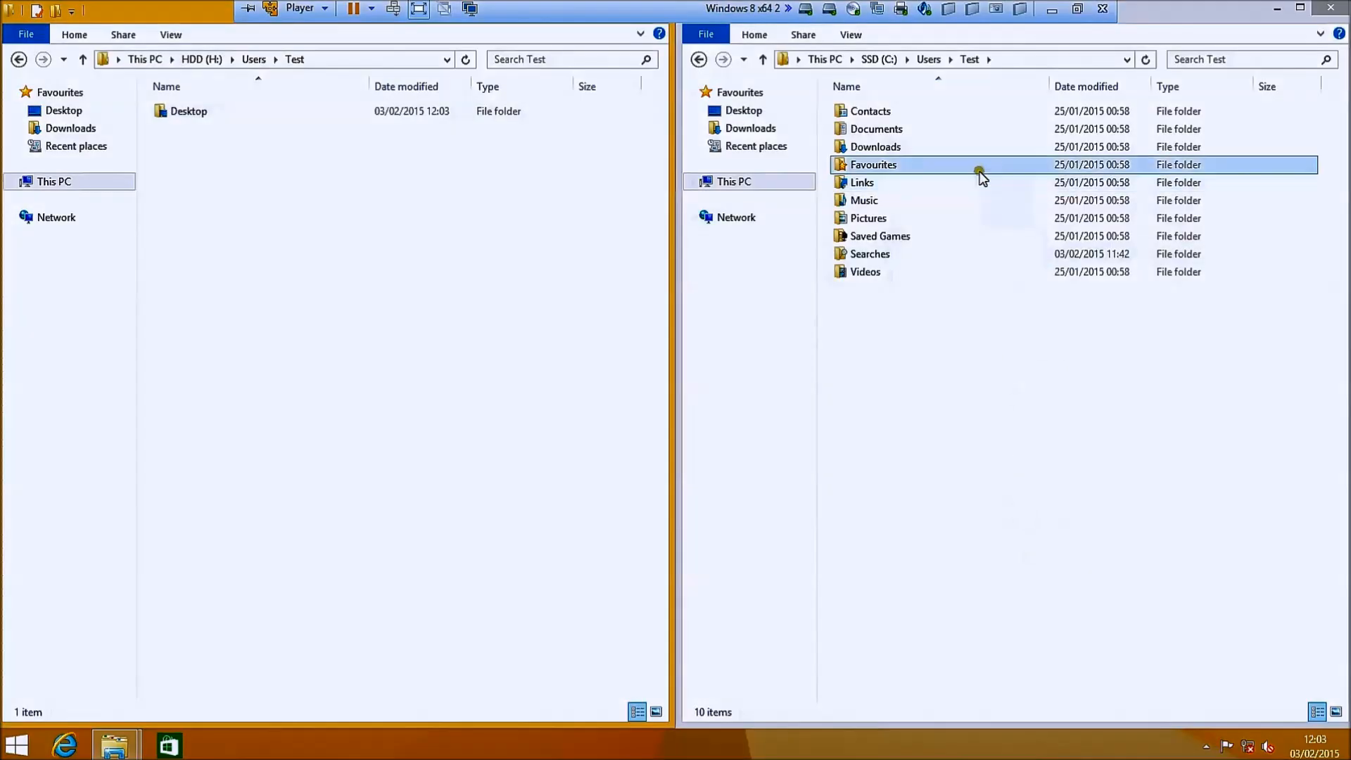
- Relocate the Documents folder to H:\Users\Test\Documents, creating the missing folder
{"action": "right_click", "coordinate": [875, 128]}
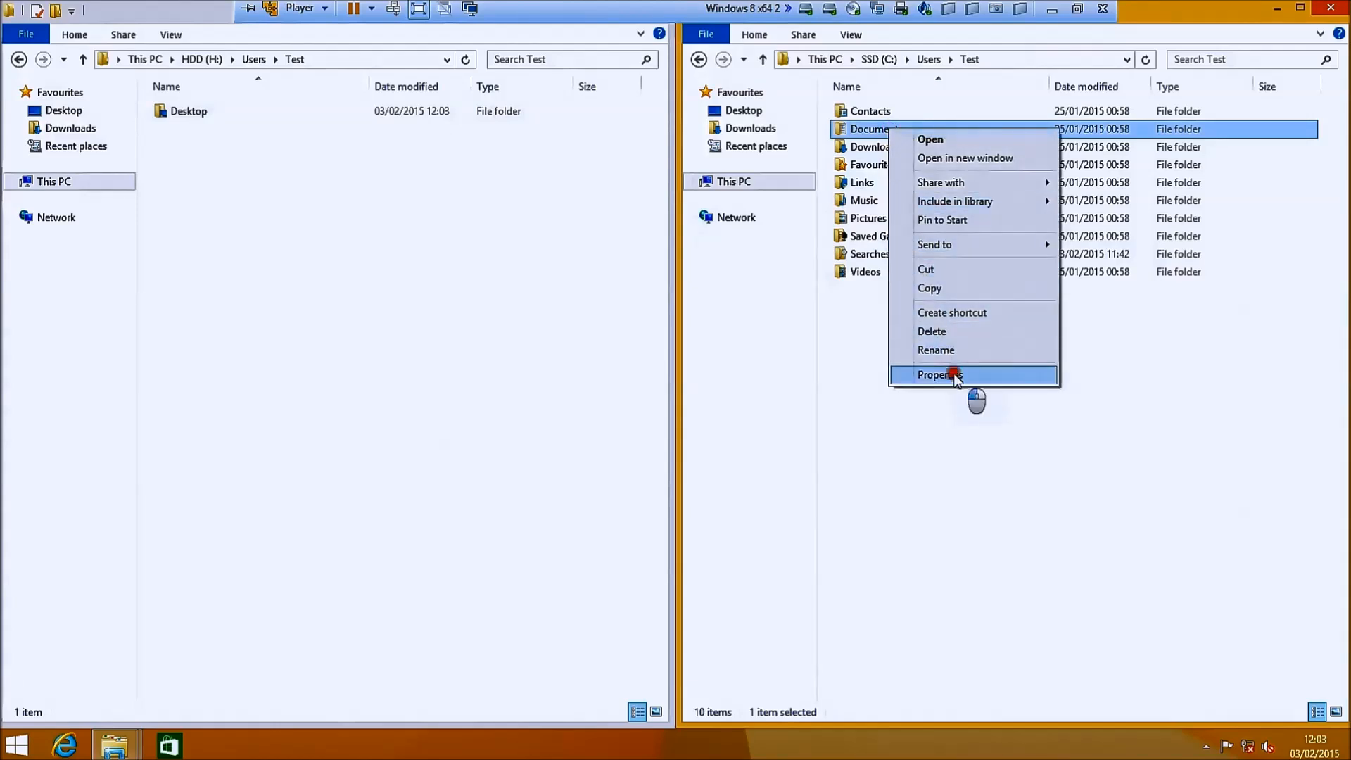
{"action": "left_click", "coordinate": [937, 374]}
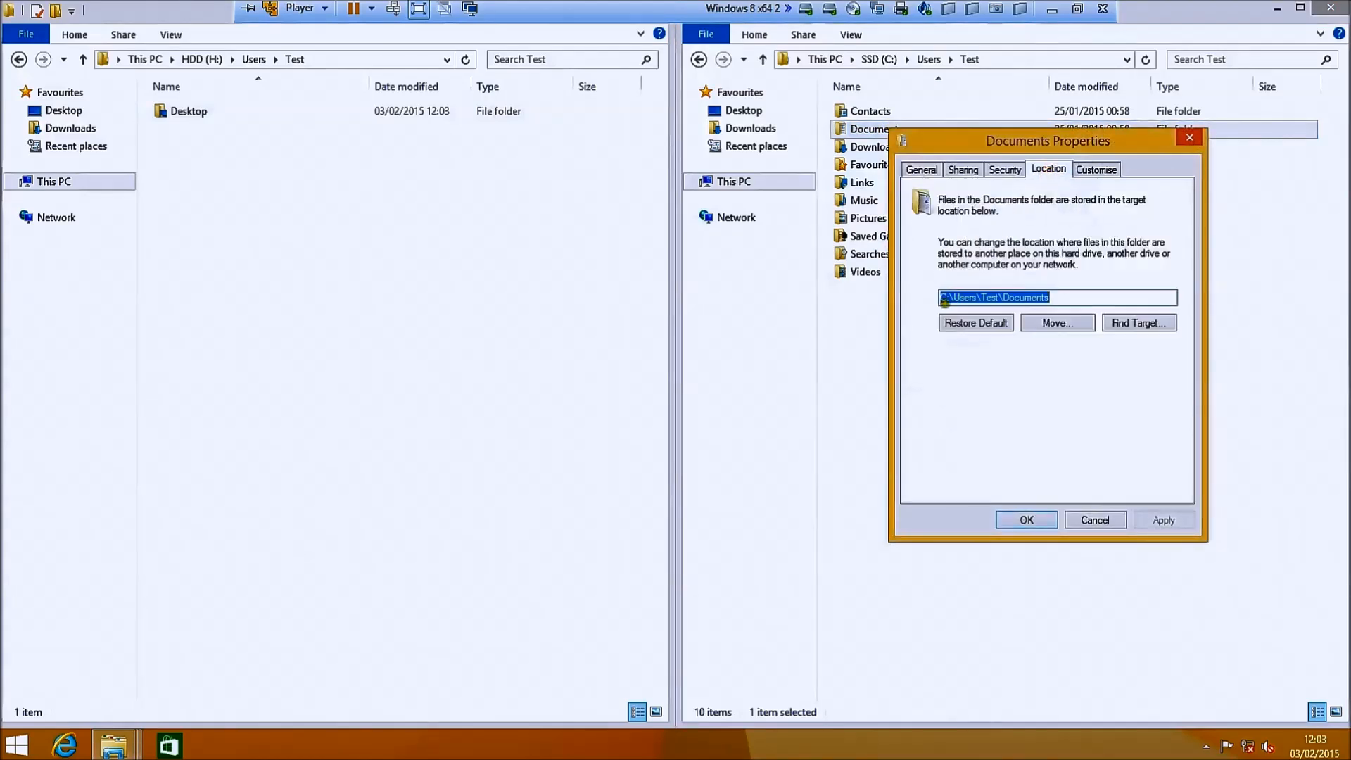
{"action": "left_click", "coordinate": [938, 297]}
{"action": "type", "text": "H"}
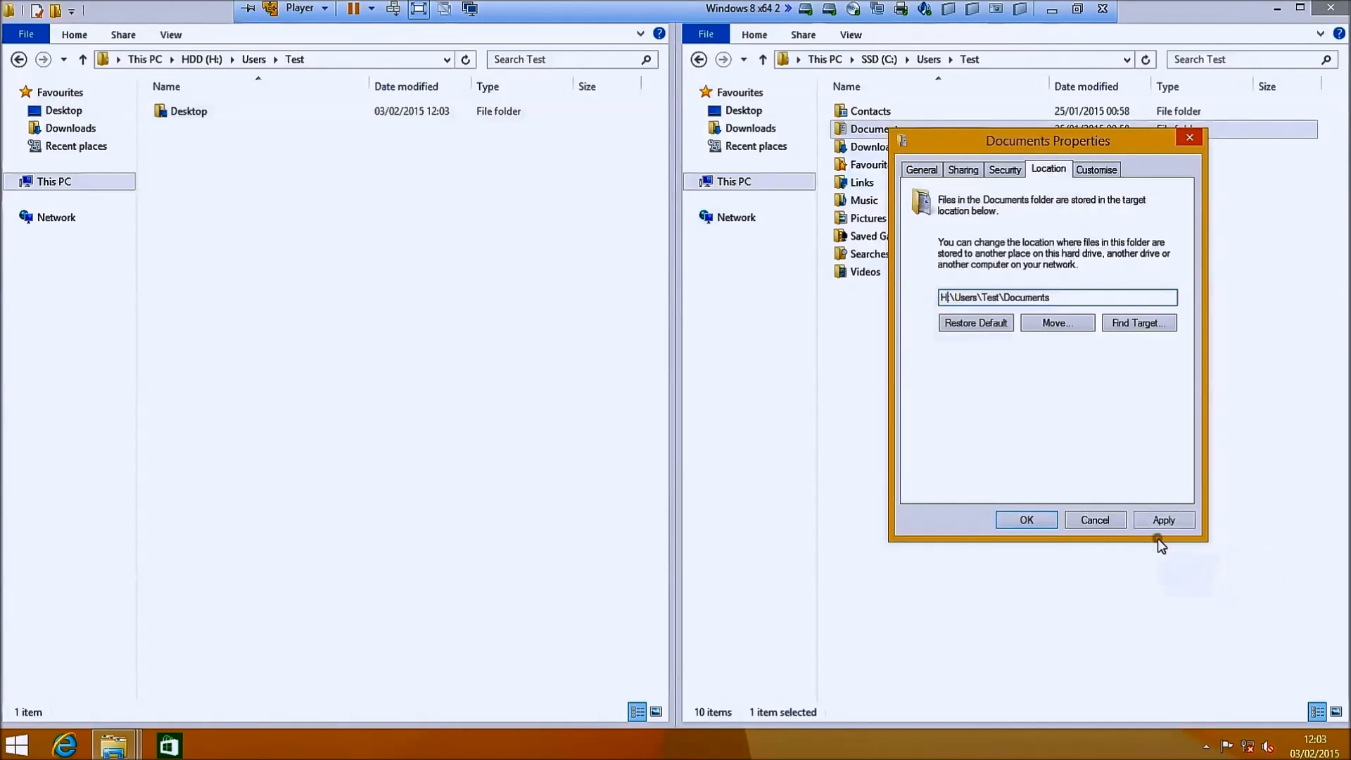
{"action": "left_click", "coordinate": [1162, 519]}
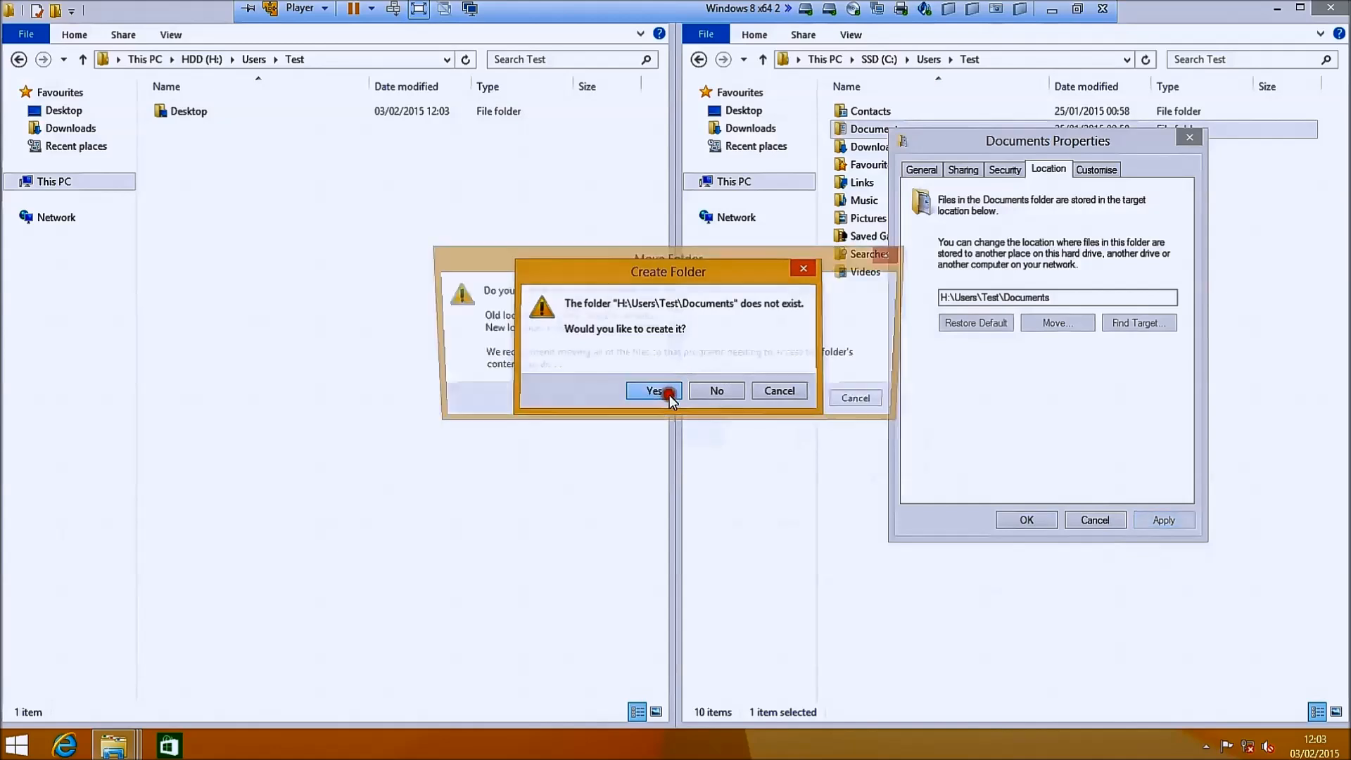
{"action": "left_click", "coordinate": [654, 390]}
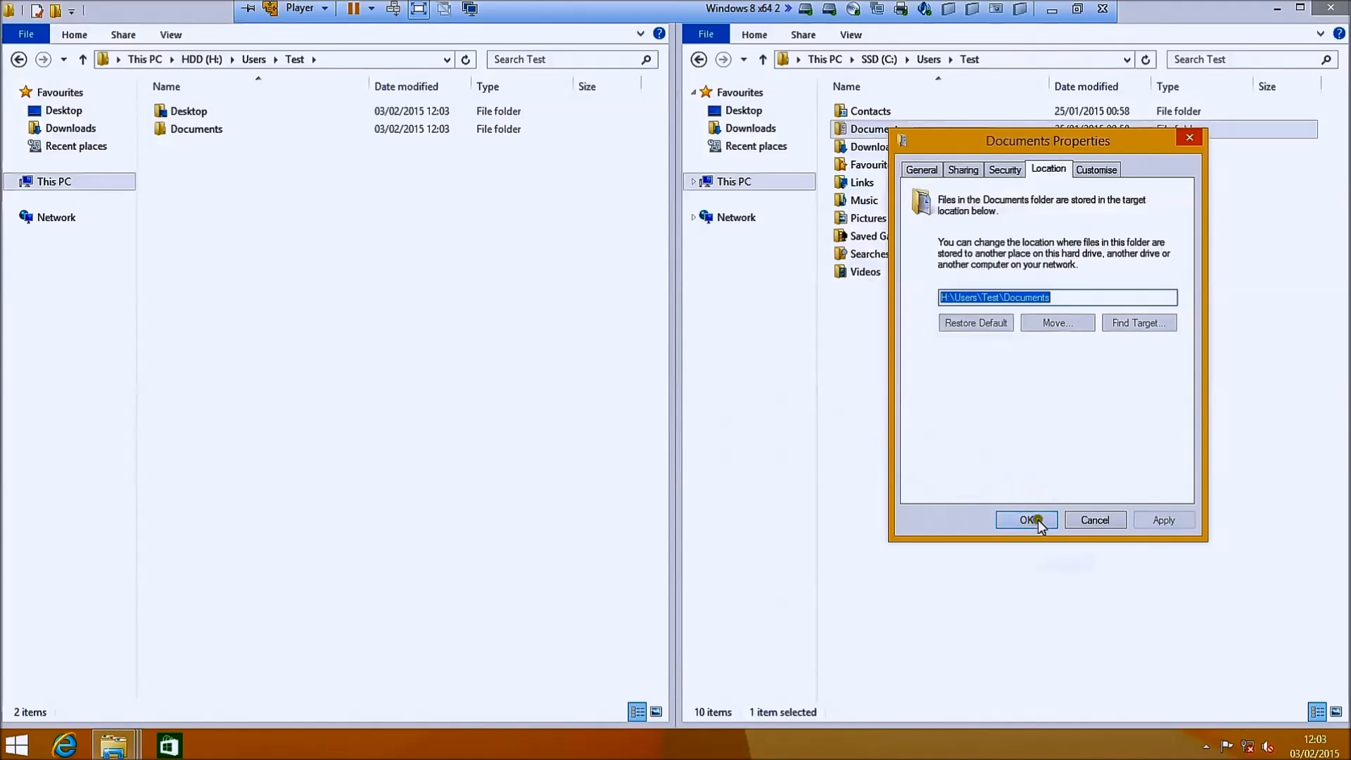
{"action": "left_click", "coordinate": [1025, 519]}
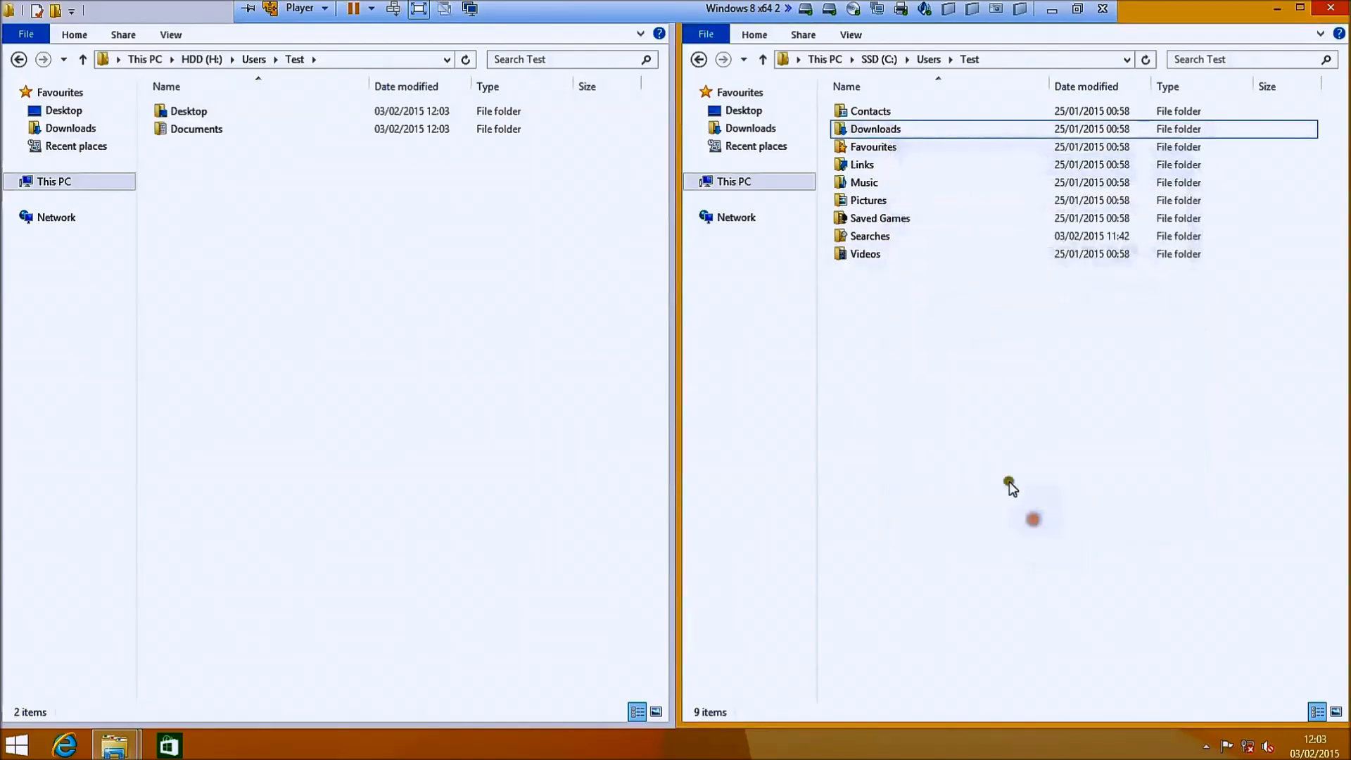
- Relocate the Contacts folder to H:\Users\Test\Contacts, creating the missing folder
{"action": "right_click", "coordinate": [868, 110]}
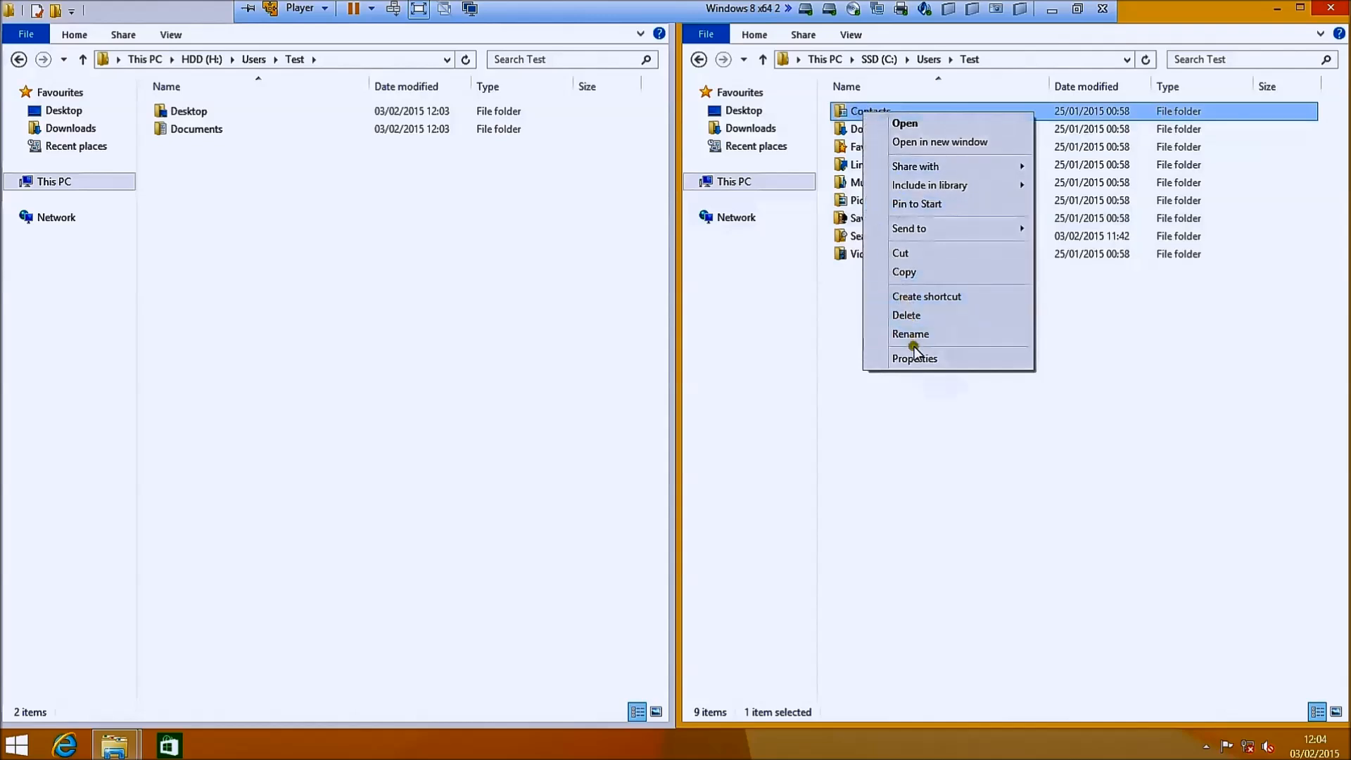
{"action": "left_click", "coordinate": [914, 357]}
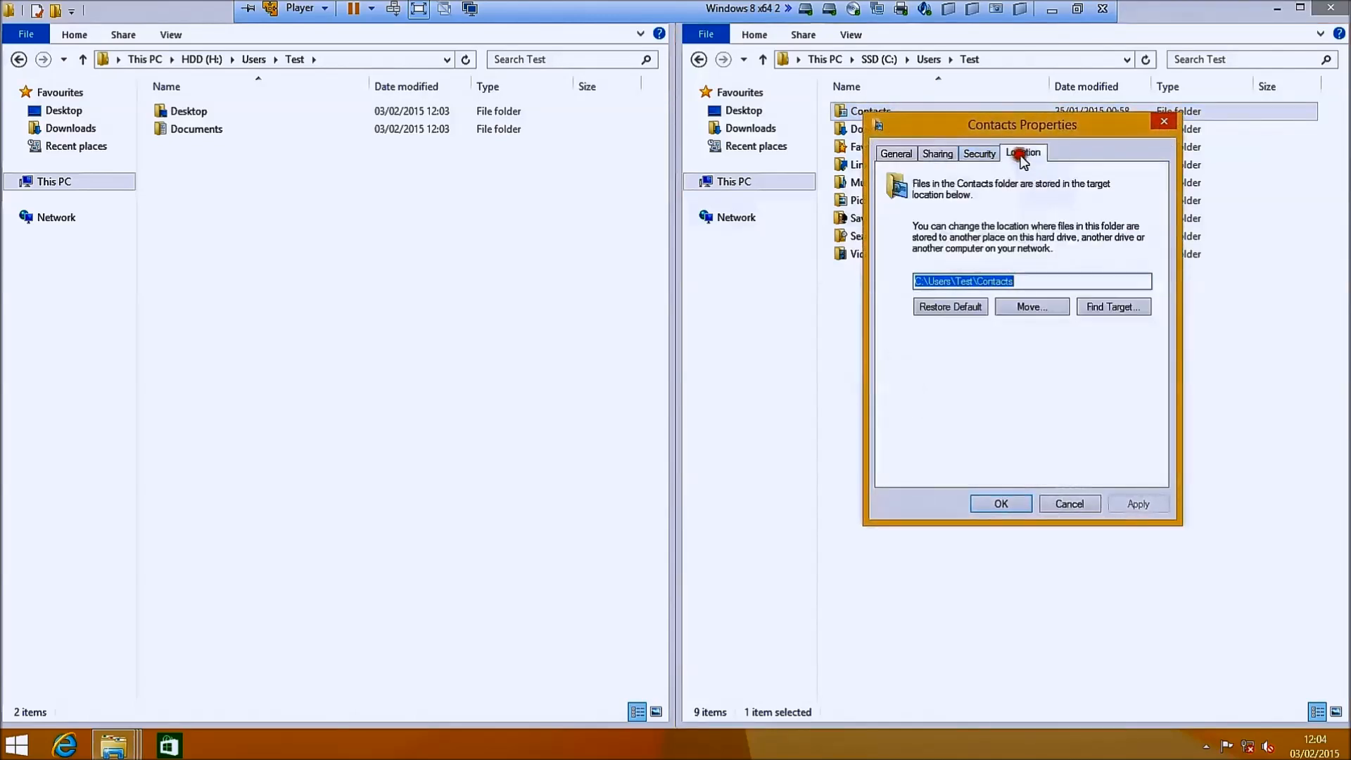
{"action": "left_click", "coordinate": [1031, 282]}
{"action": "type", "text": "H"}
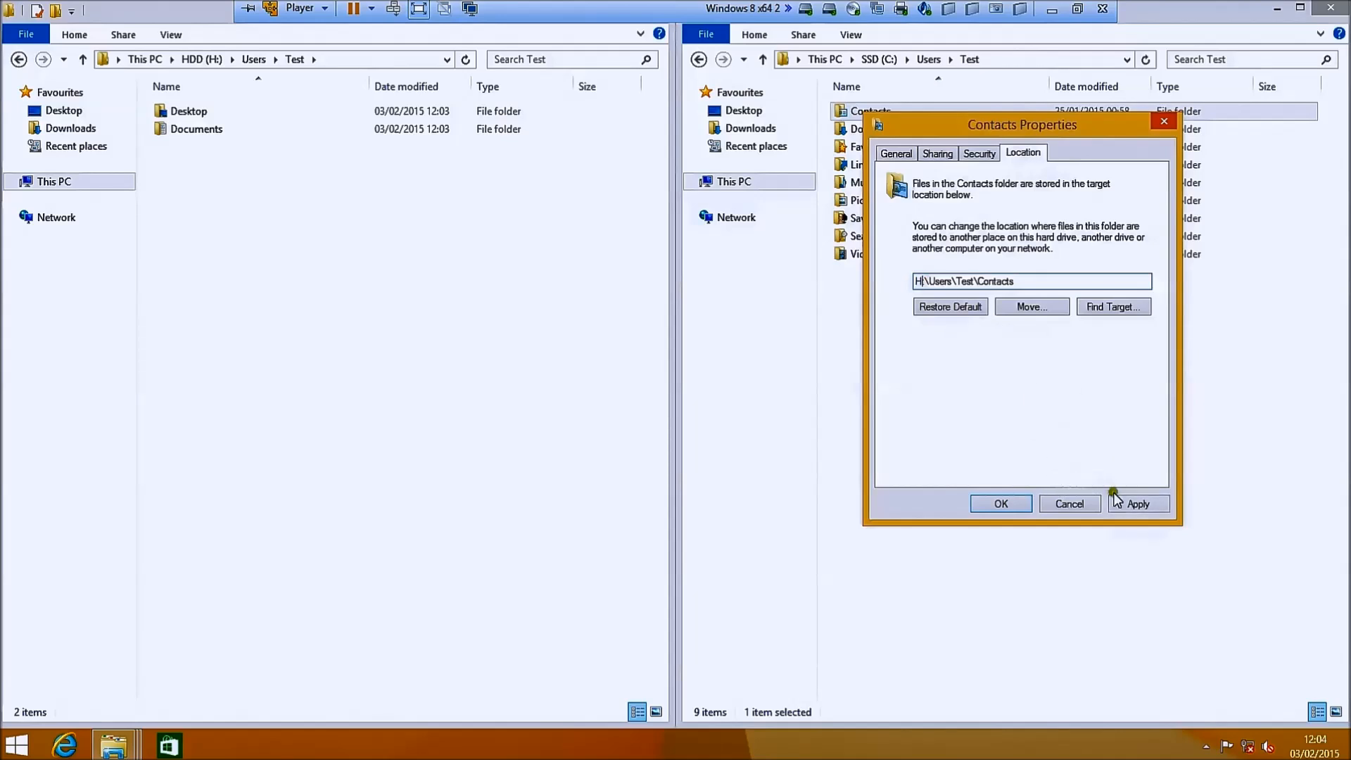
{"action": "left_click", "coordinate": [1137, 504]}
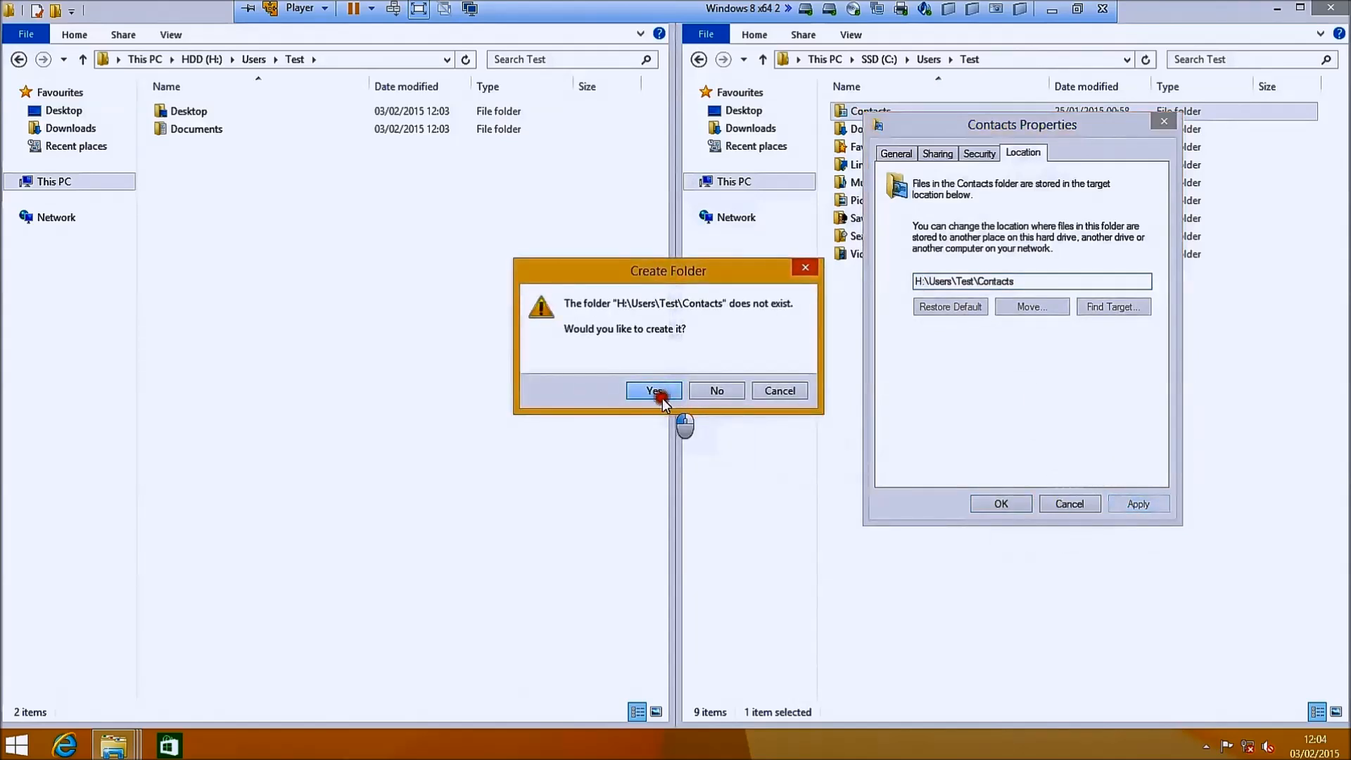
{"action": "left_click", "coordinate": [653, 390]}
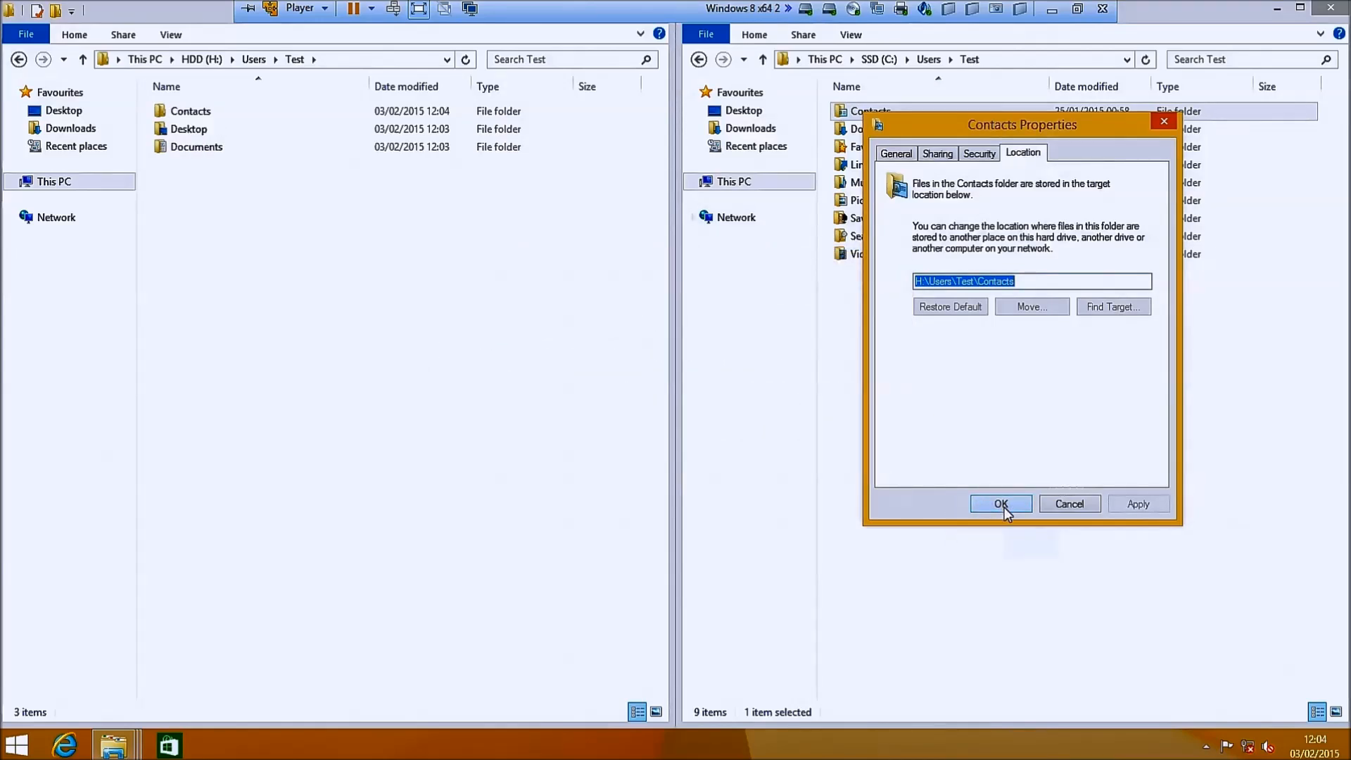
{"action": "left_click", "coordinate": [1000, 503]}
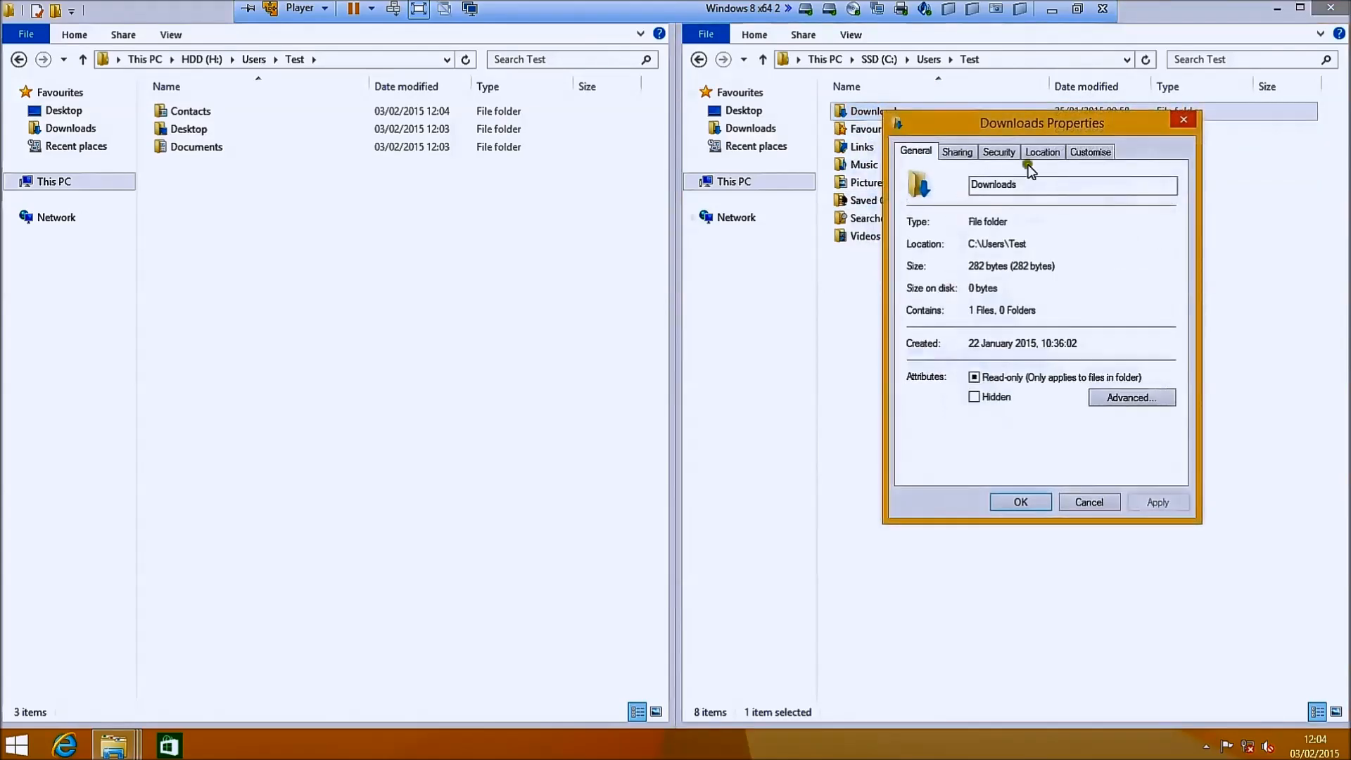
- Relocate the Downloads folder to H:\Users\Test\Downloads and move its existing files
{"action": "left_click", "coordinate": [1041, 152]}
{"action": "type", "text": "H:\\Users\\Test\\Downloads"}
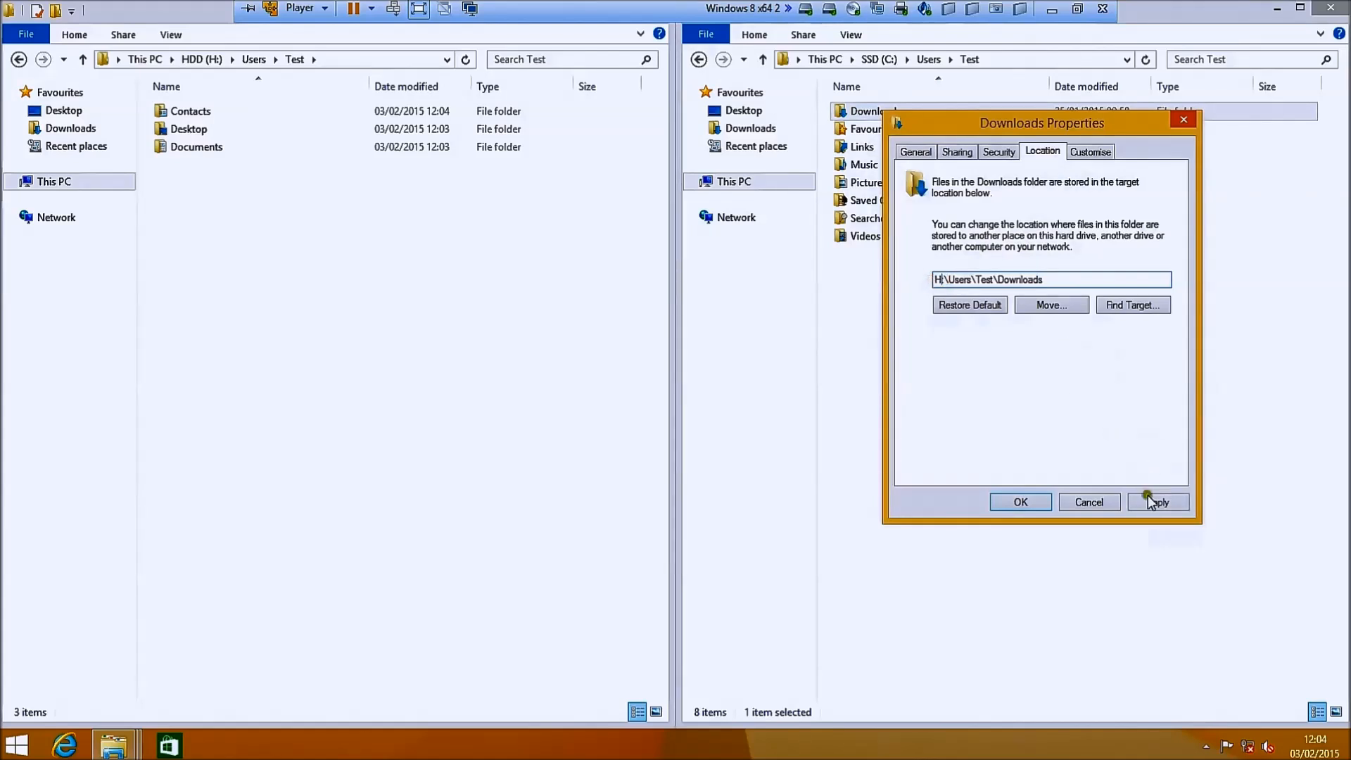
{"action": "left_click", "coordinate": [1156, 503]}
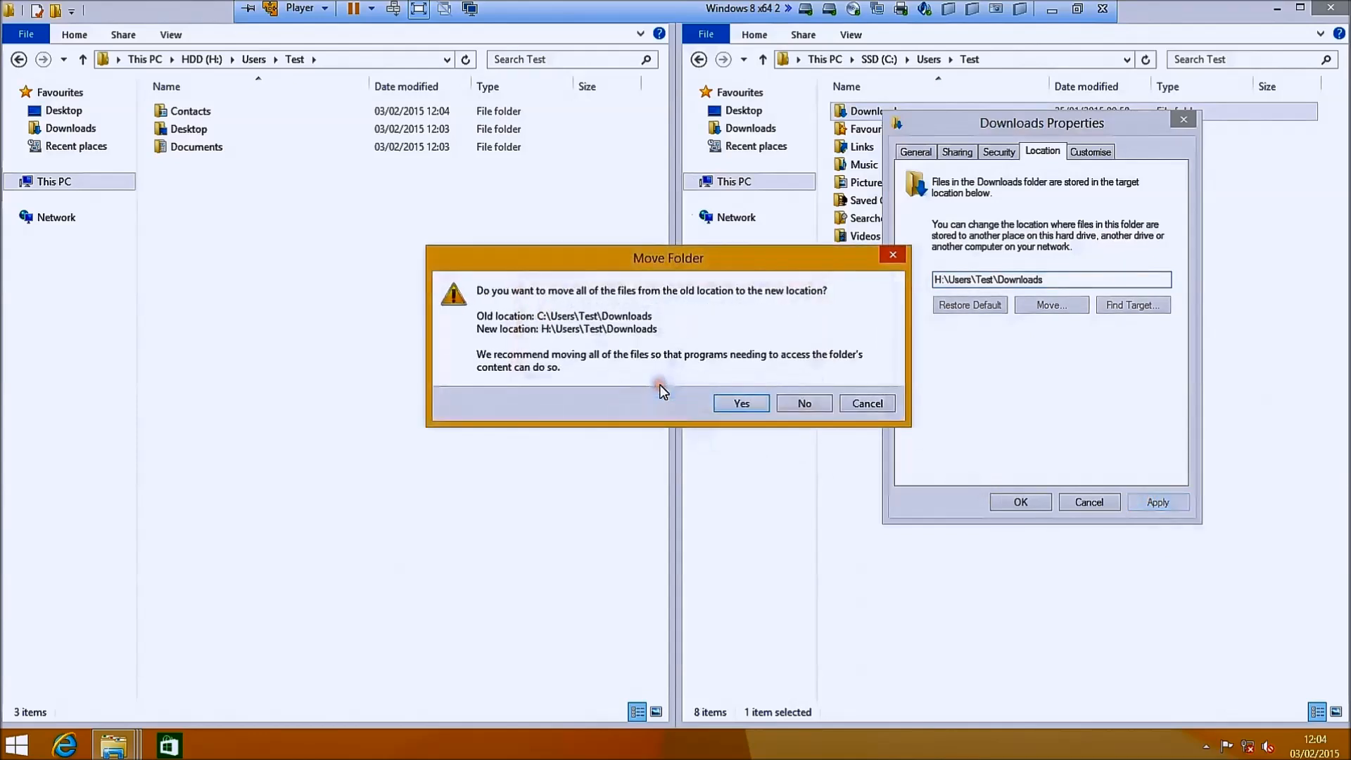
{"action": "left_click", "coordinate": [742, 404]}
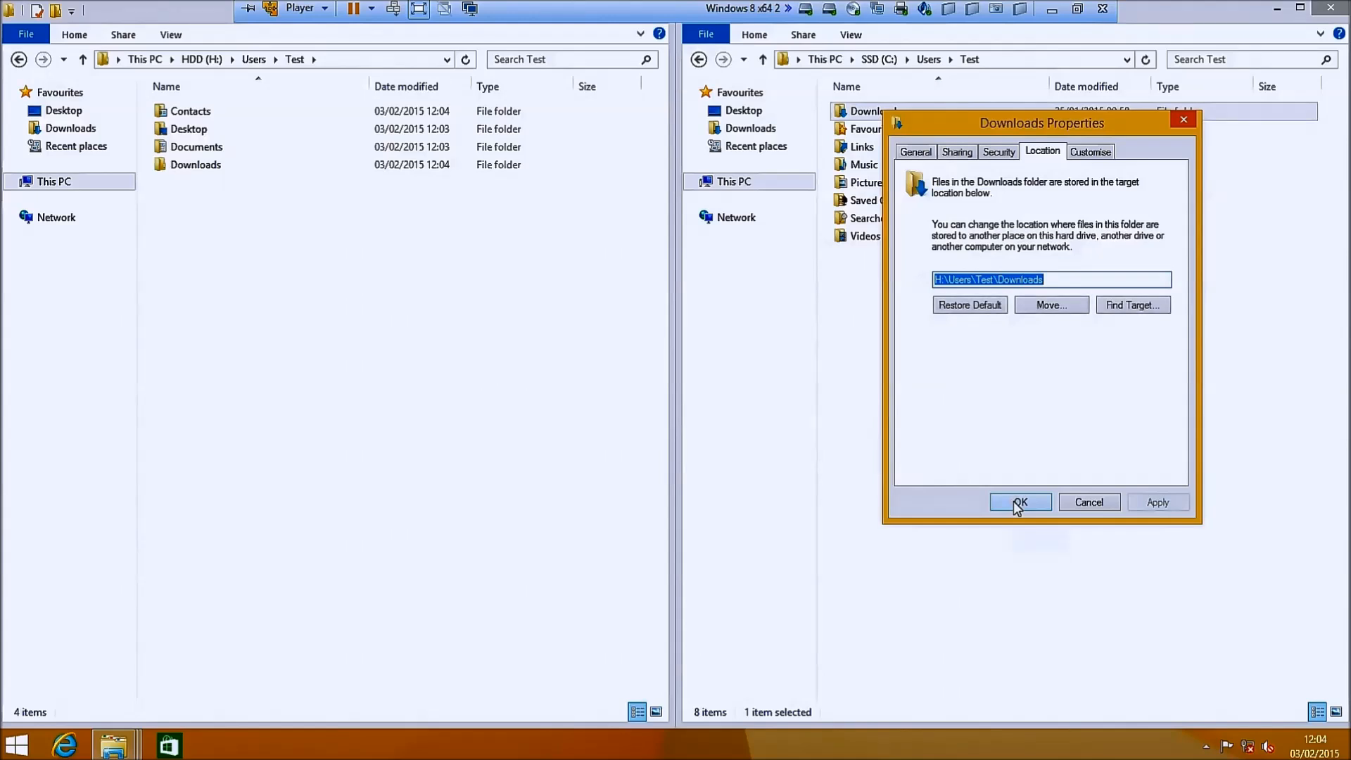
{"action": "left_click", "coordinate": [1020, 502]}
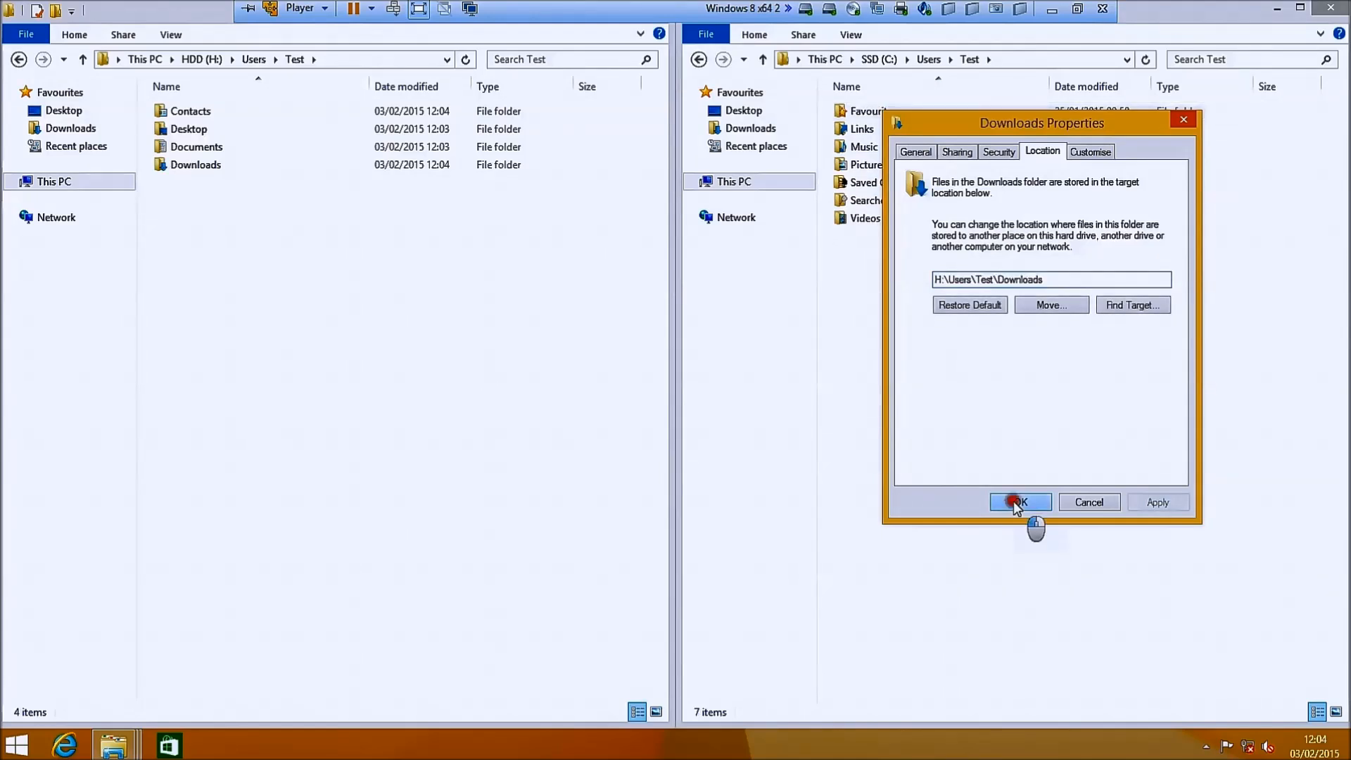
- Relocate the Favourites folder to H:\Users\Test\Favorites, creating the missing folder
{"action": "left_click", "coordinate": [1020, 502]}
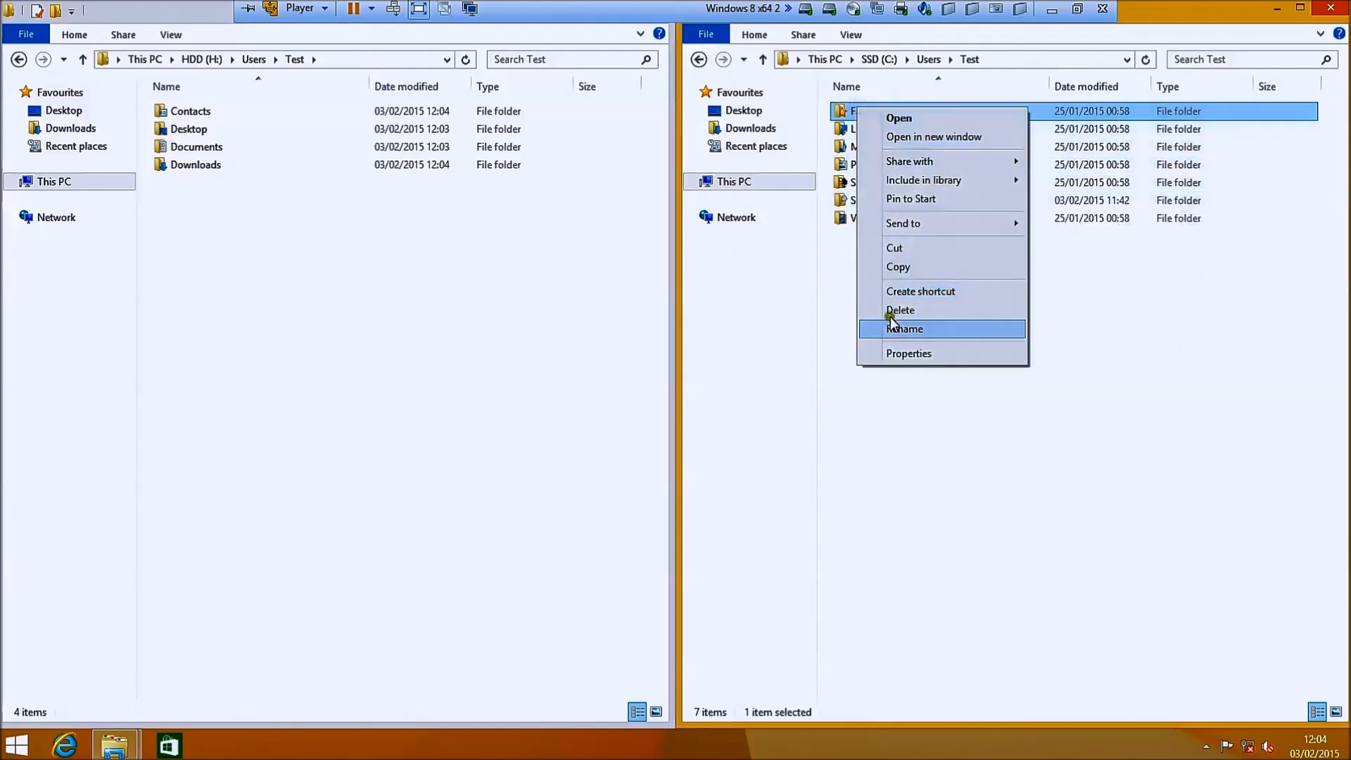
{"action": "left_click", "coordinate": [907, 353]}
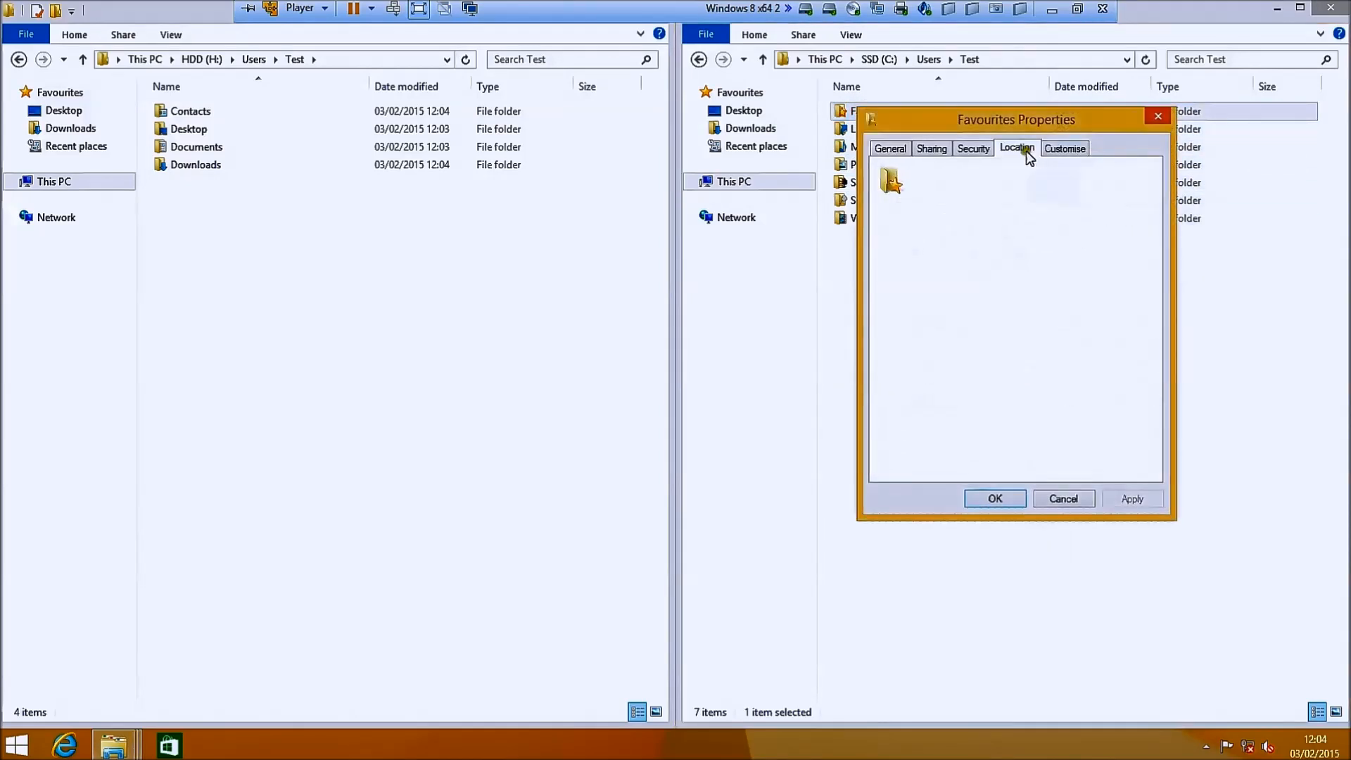
{"action": "left_click", "coordinate": [1016, 147]}
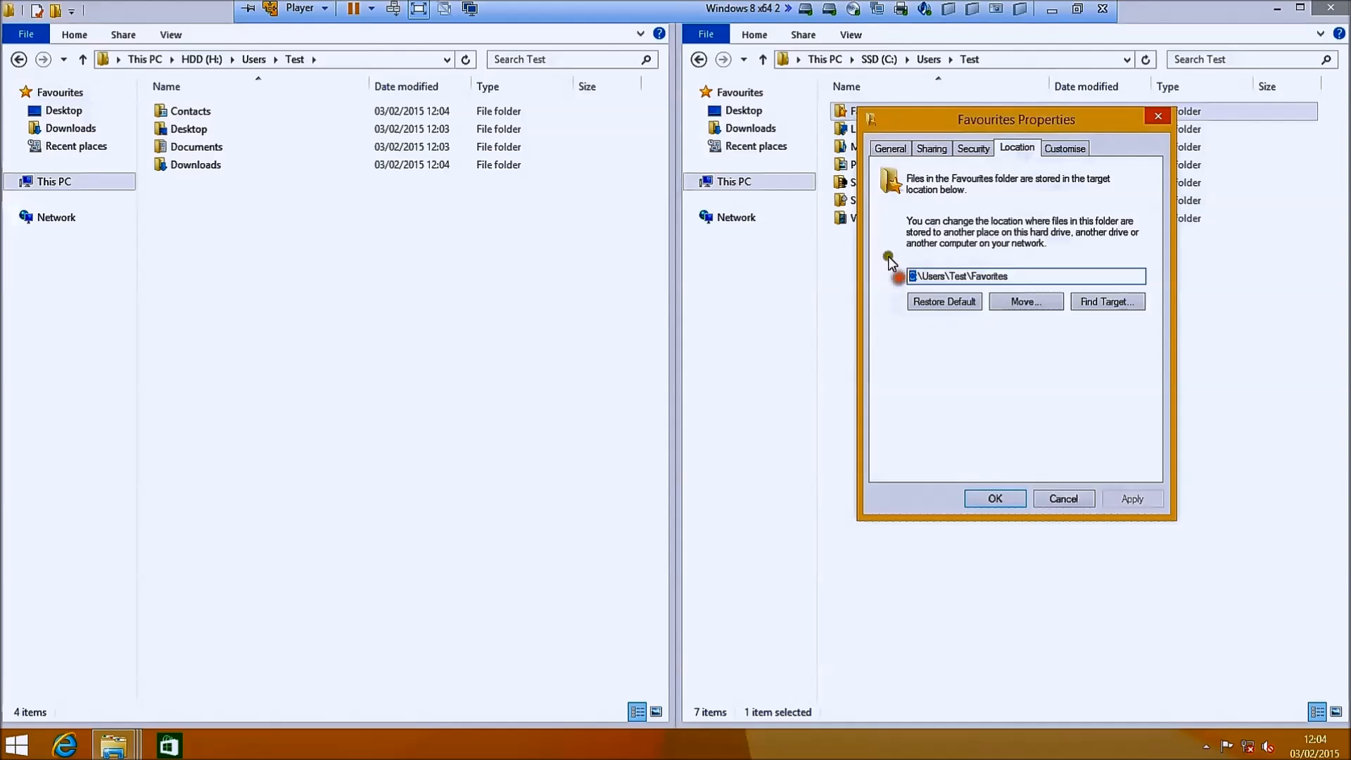
{"action": "left_click", "coordinate": [1131, 498]}
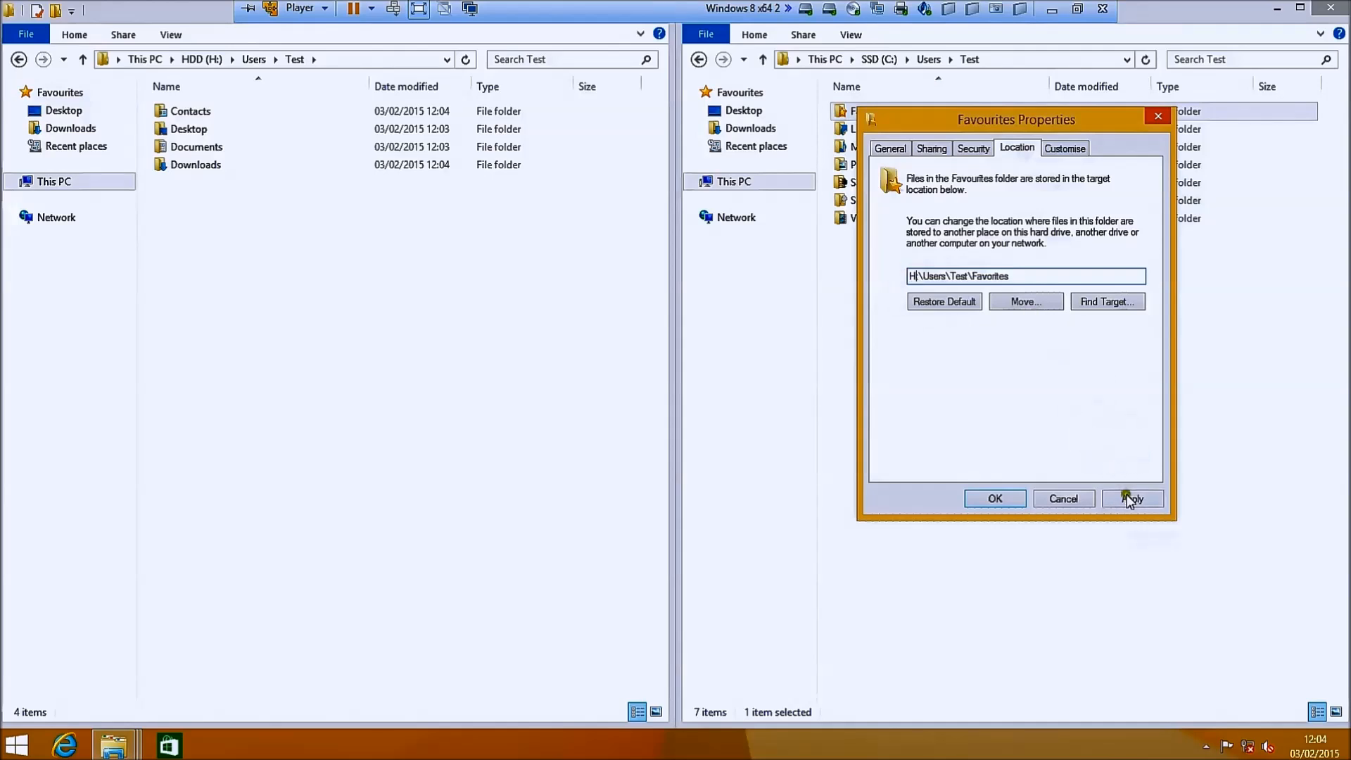
{"action": "left_click", "coordinate": [1131, 498]}
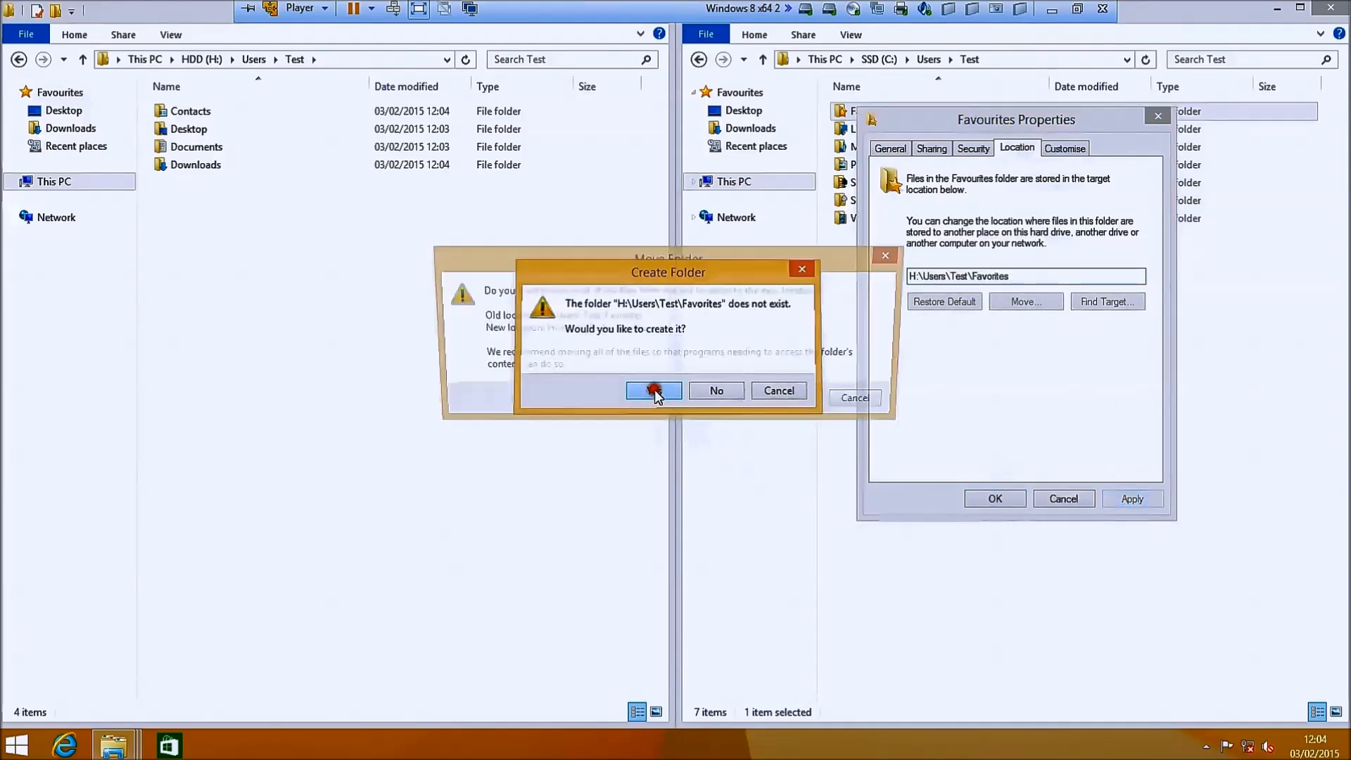
{"action": "left_click", "coordinate": [653, 389]}
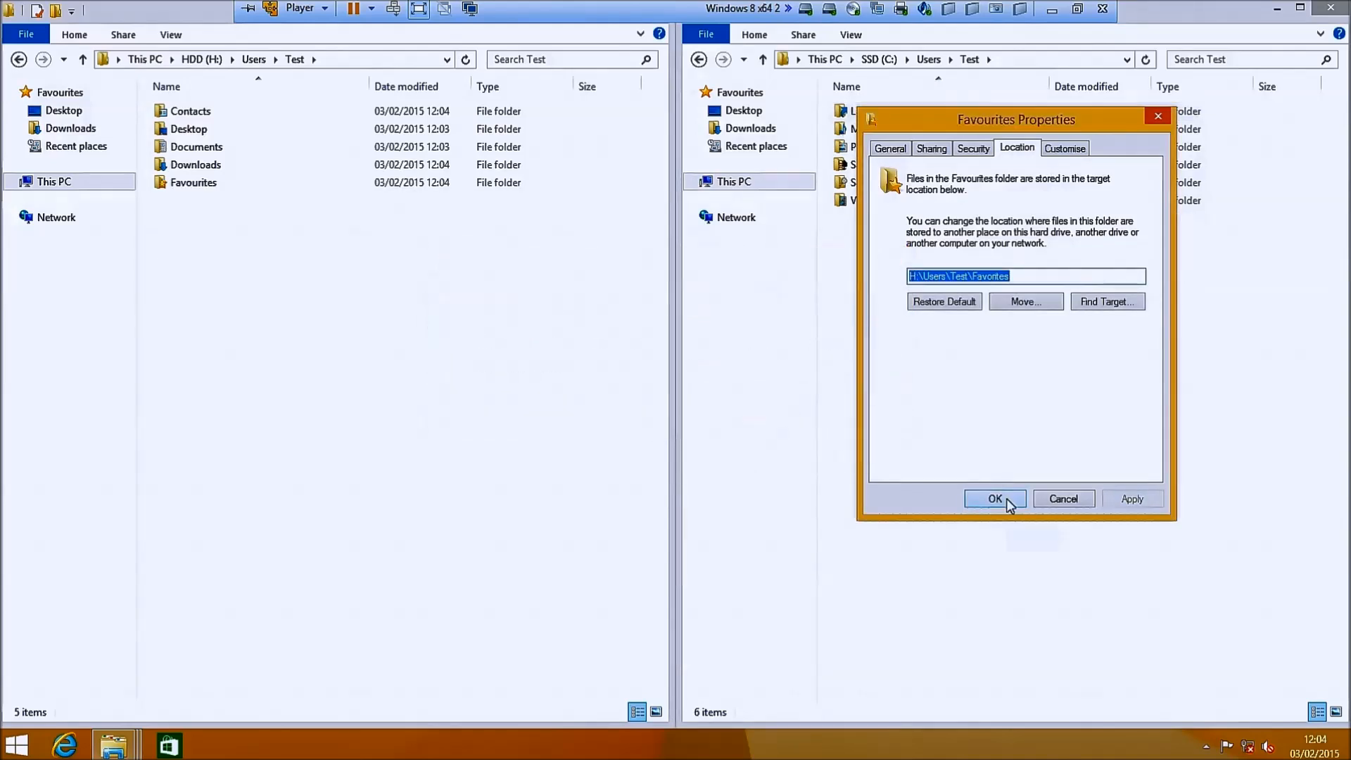
{"action": "left_click", "coordinate": [995, 498]}
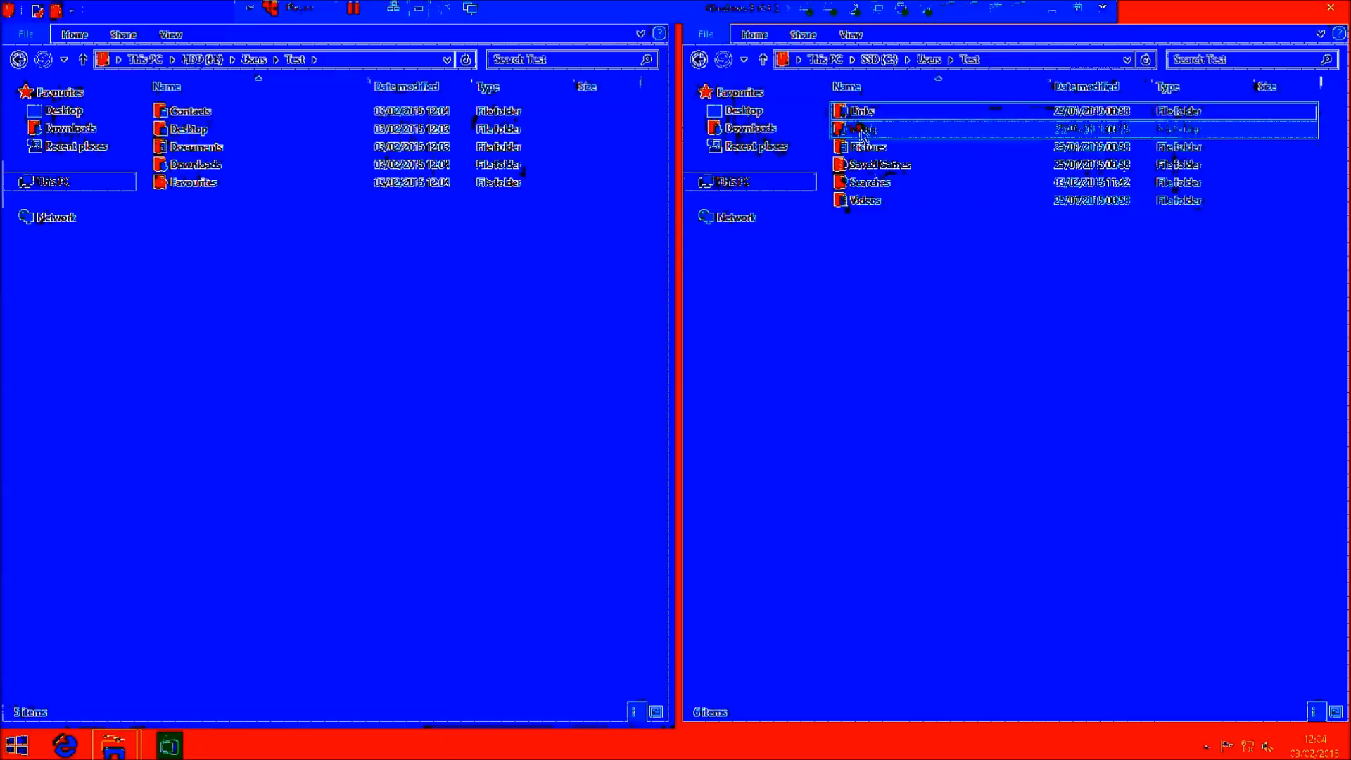
- Relocate the Links folder to H:\Users\Test\Links, creating it and moving its files
{"action": "right_click", "coordinate": [856, 128]}
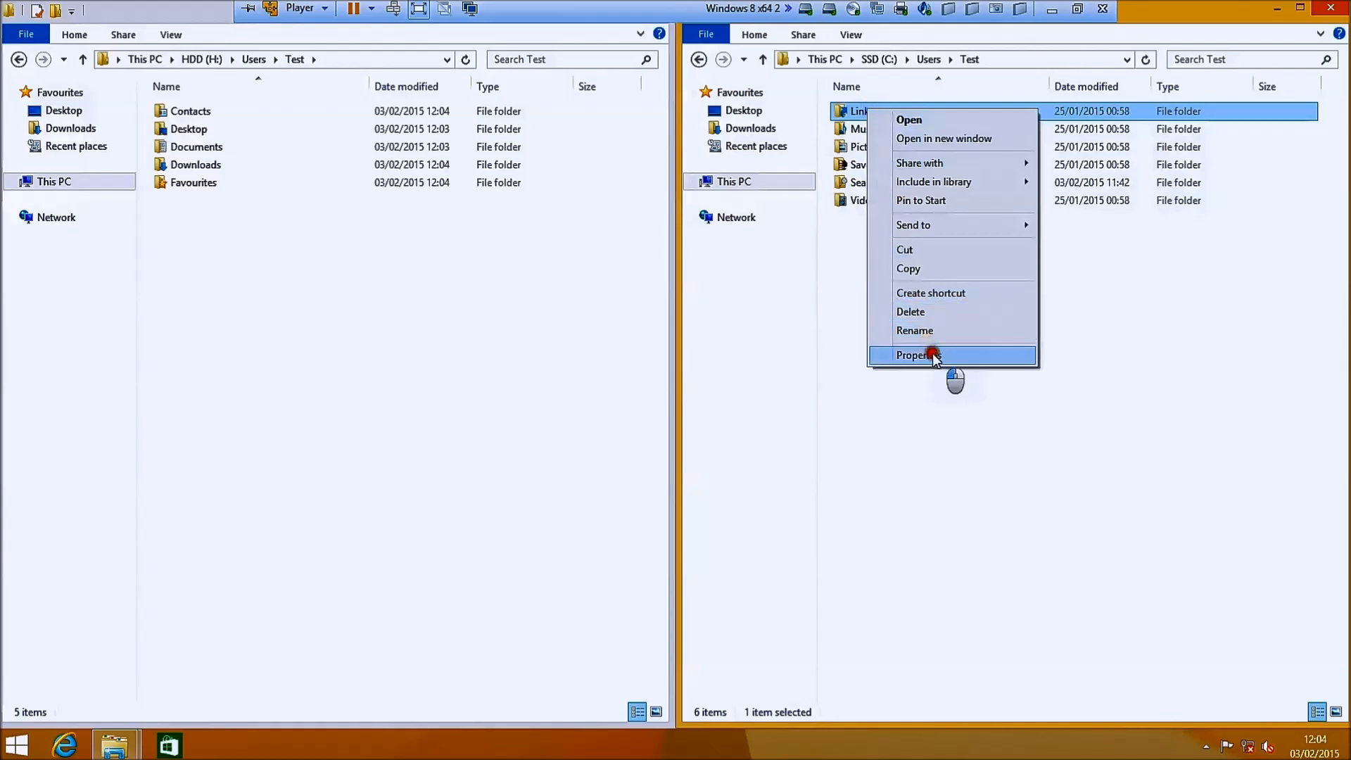
{"action": "left_click", "coordinate": [916, 355]}
{"action": "type", "text": "H:\\Users\\Test\\Links"}
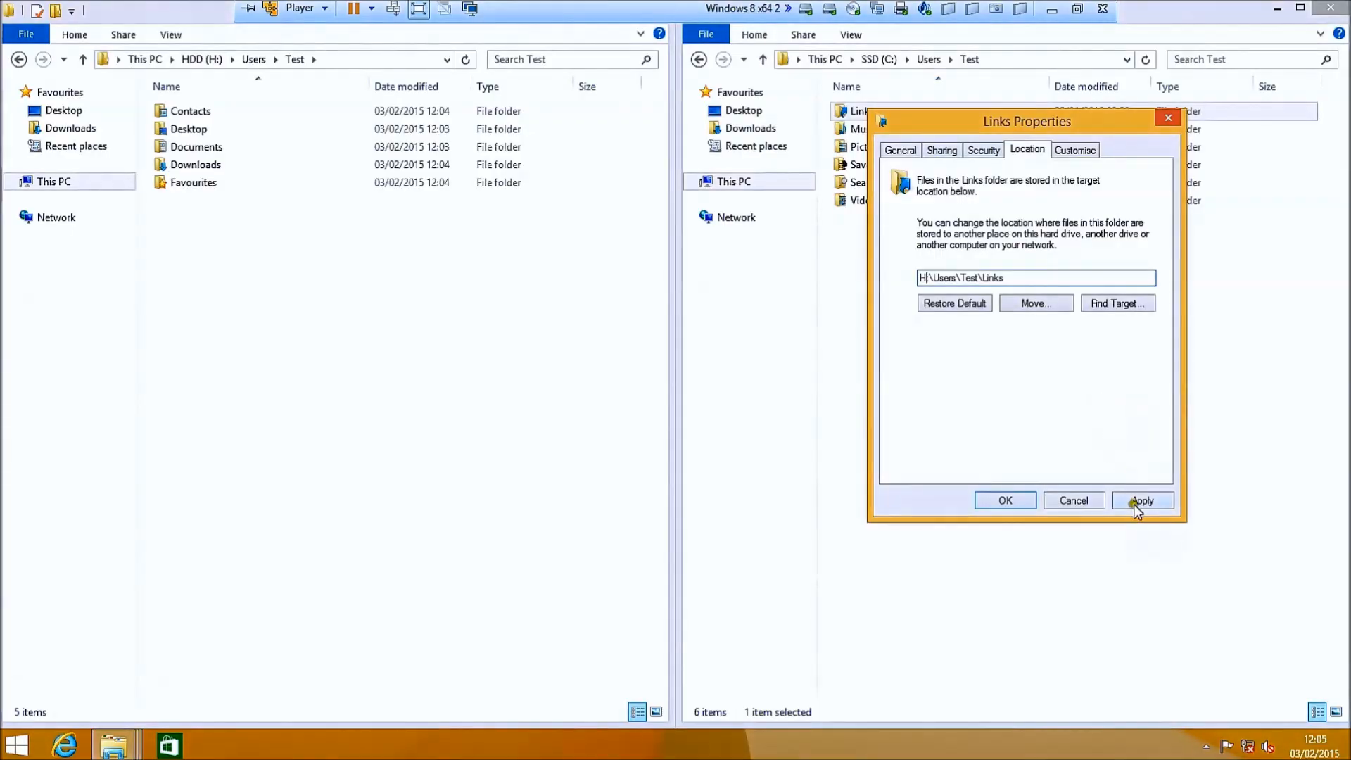
{"action": "left_click", "coordinate": [1141, 501]}
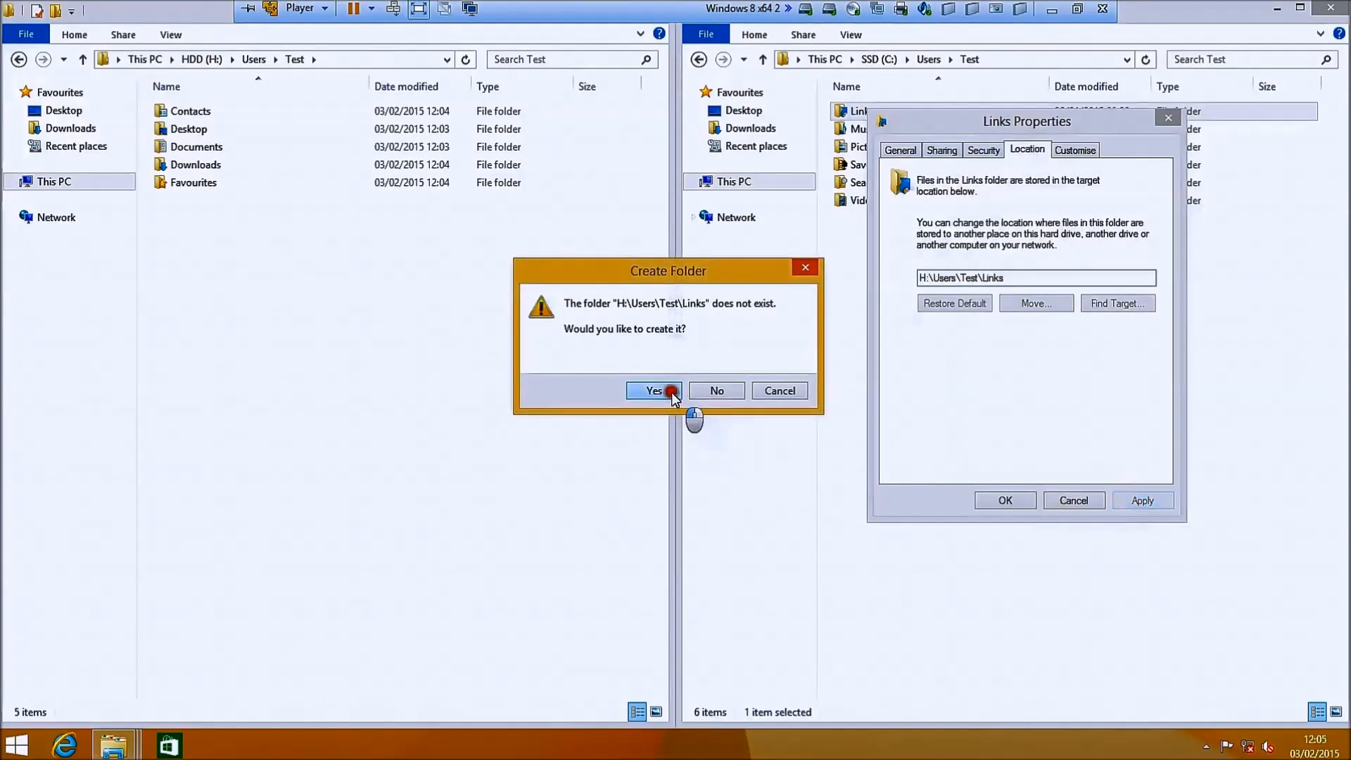
{"action": "left_click", "coordinate": [653, 390]}
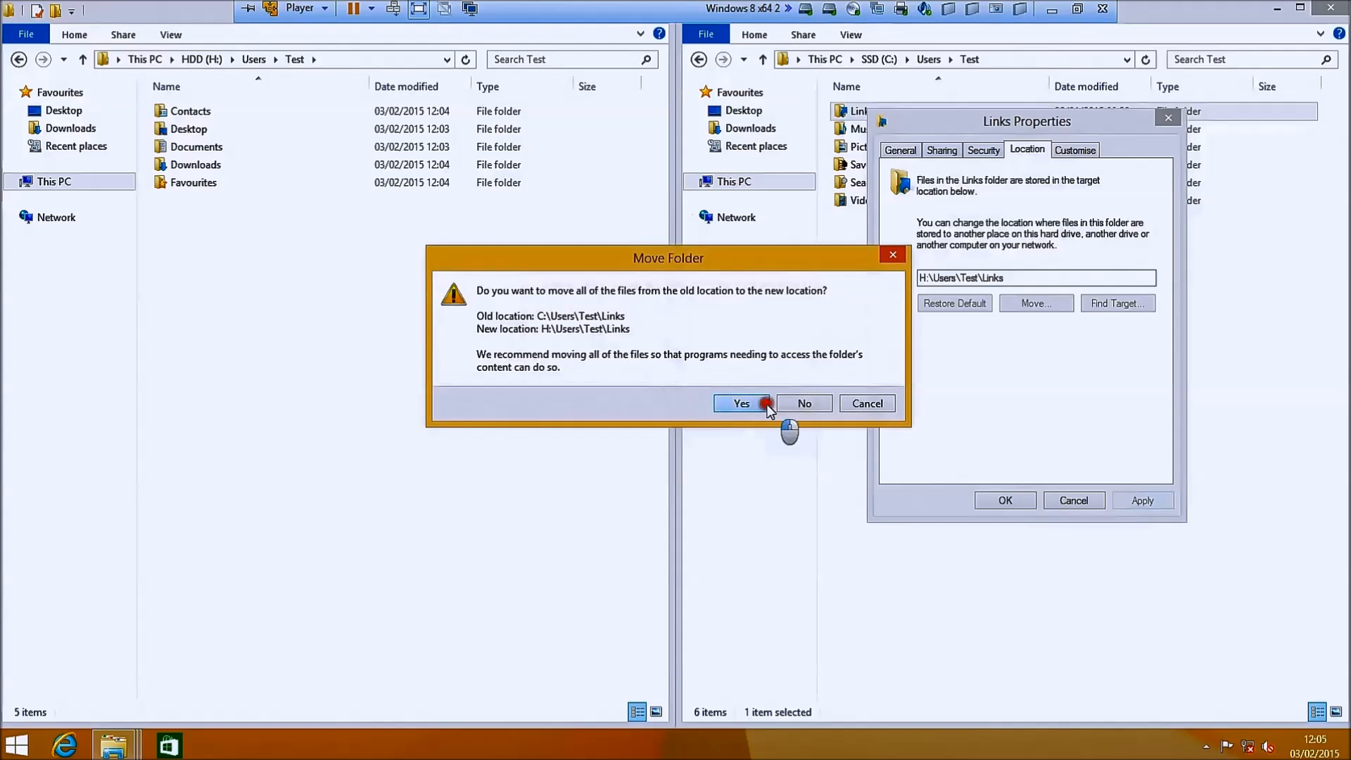
{"action": "left_click", "coordinate": [740, 403]}
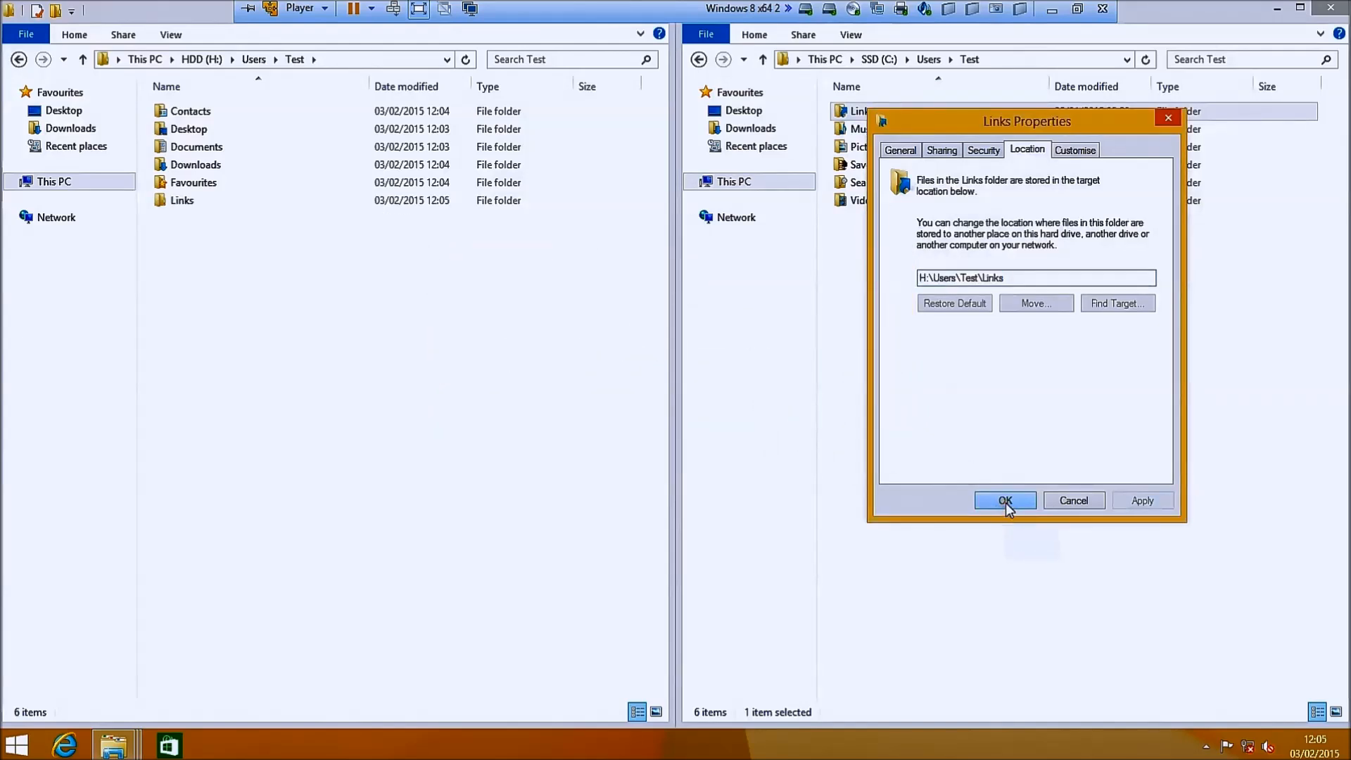
{"action": "left_click", "coordinate": [1003, 501]}
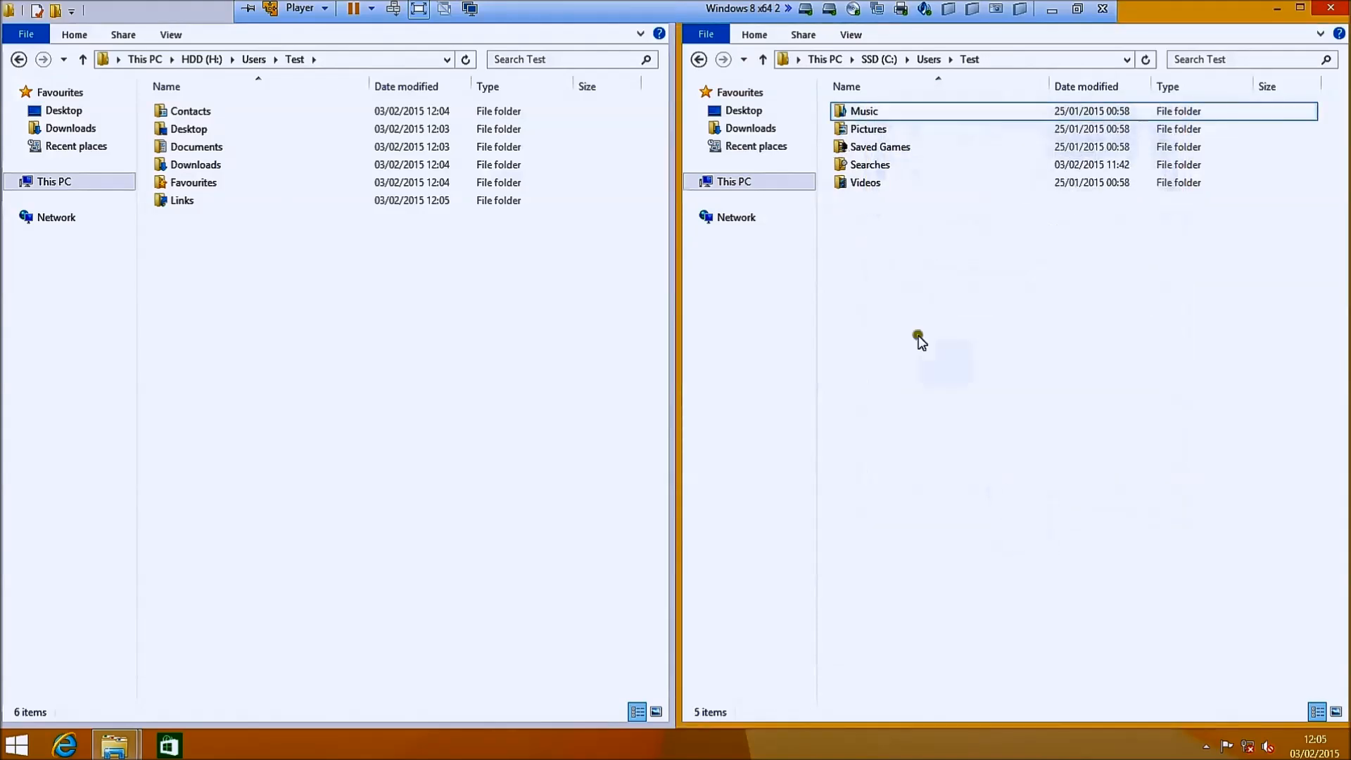
- Finish moving Music to H:\Users\Test\Music, creating the folder, and check the Test folder's properties
{"action": "right_click", "coordinate": [864, 110]}
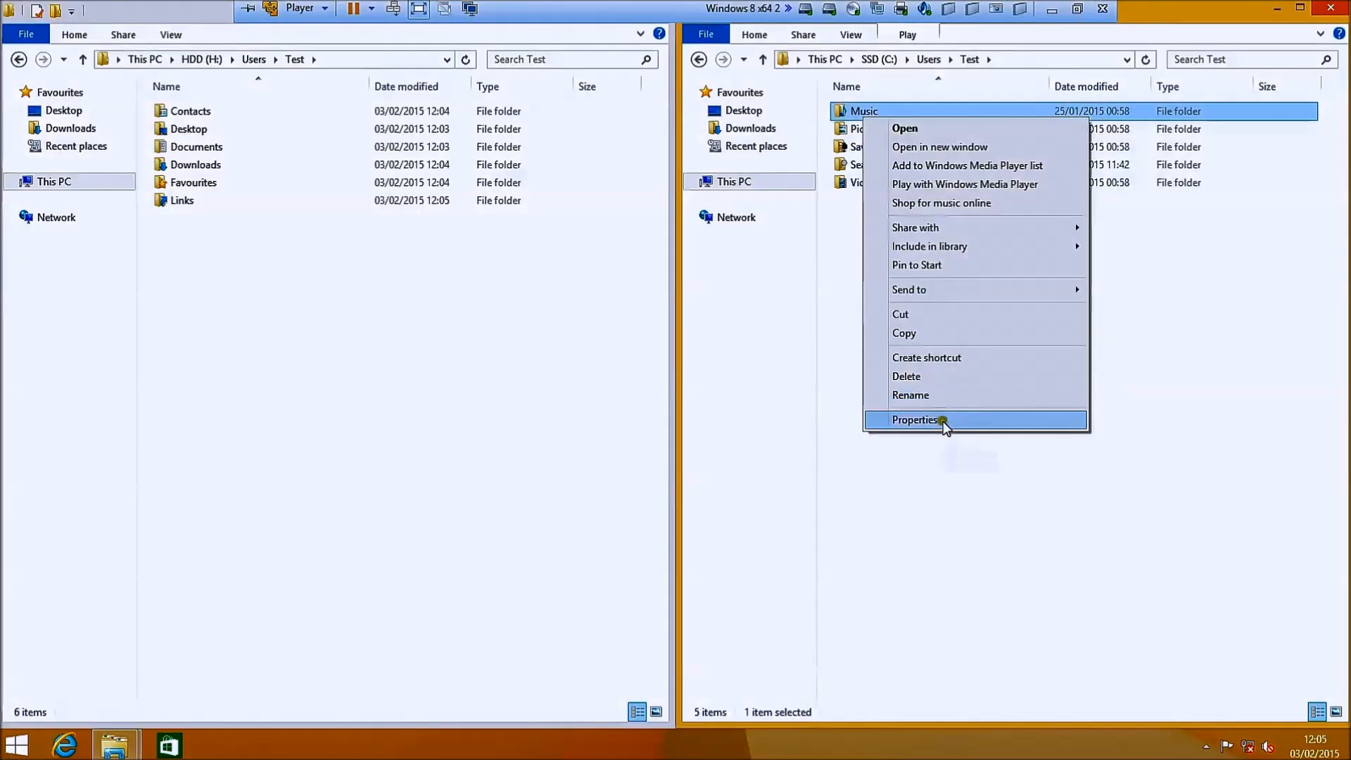
{"action": "left_click", "coordinate": [915, 420]}
{"action": "type", "text": "H:\\Users\\Test\\Music"}
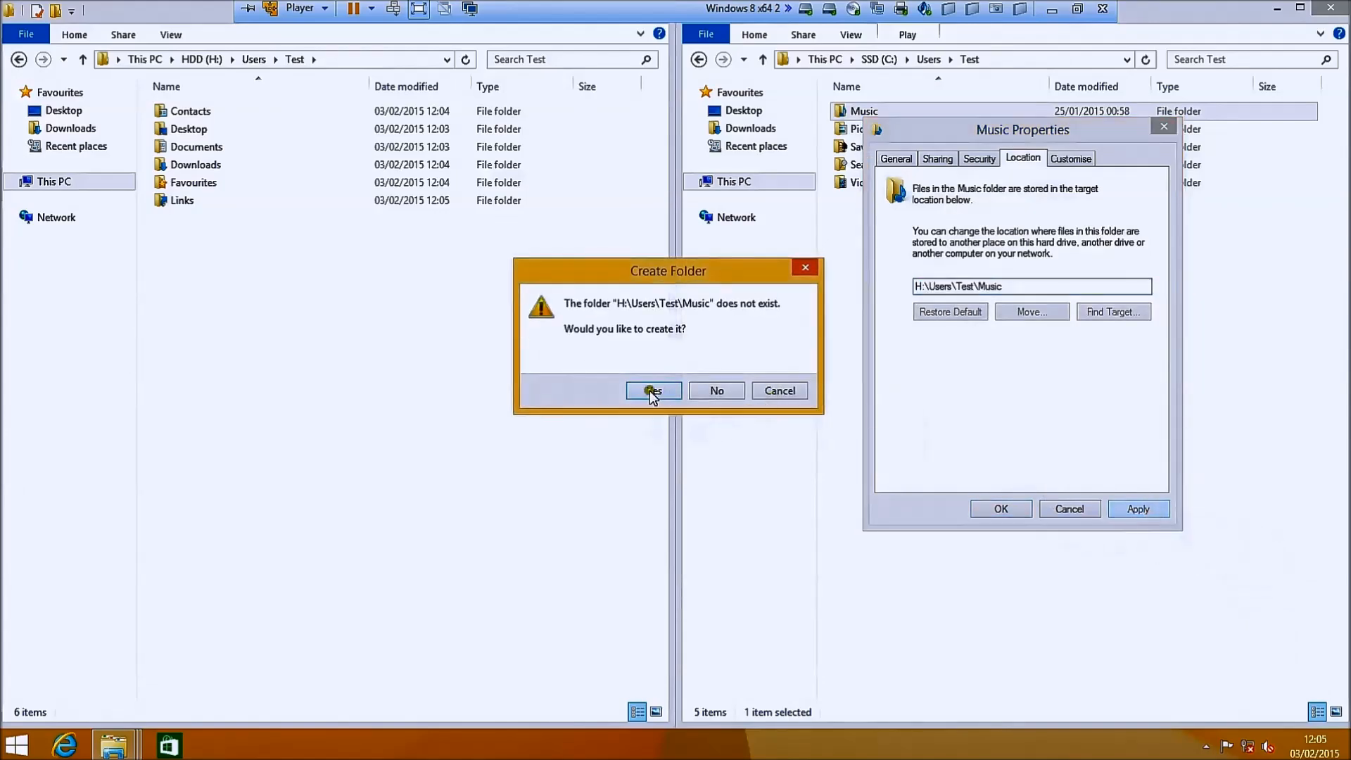
{"action": "left_click", "coordinate": [653, 389]}
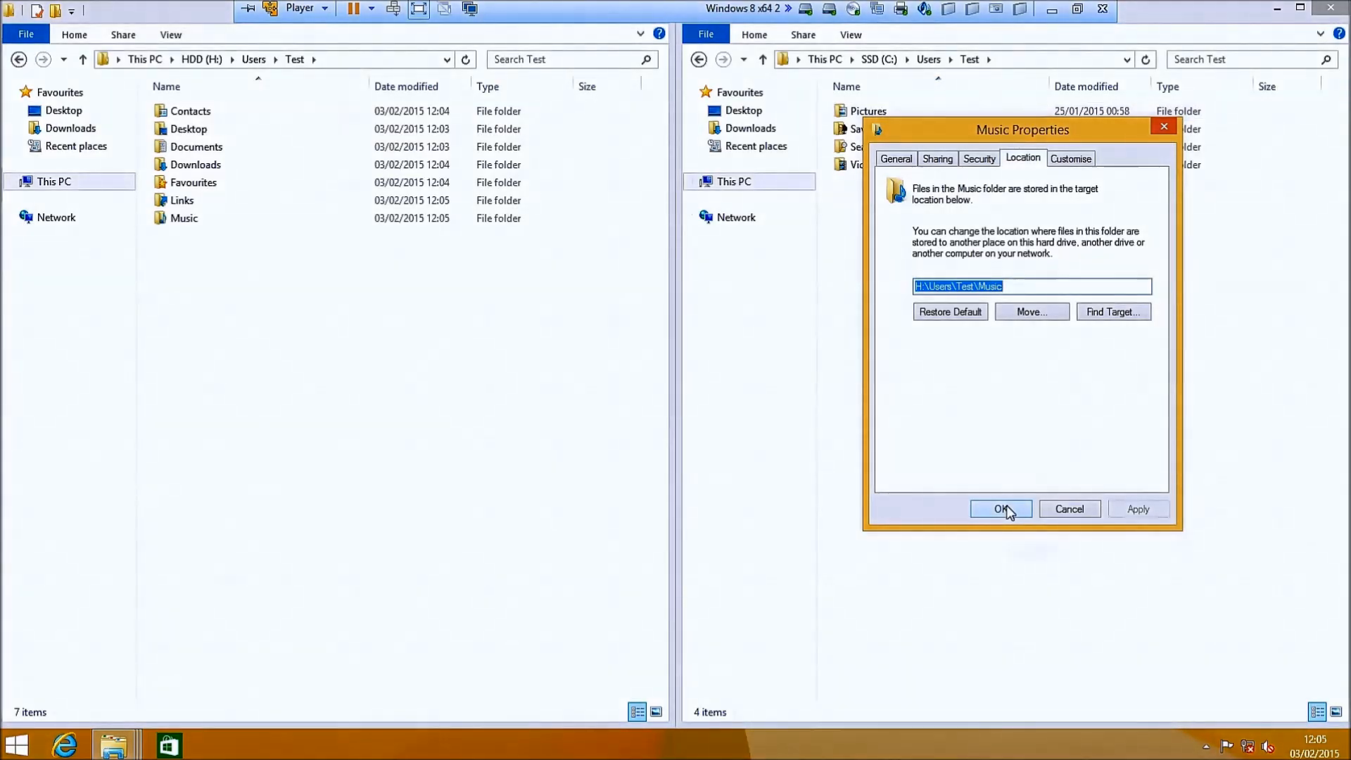
{"action": "right_click", "coordinate": [866, 109]}
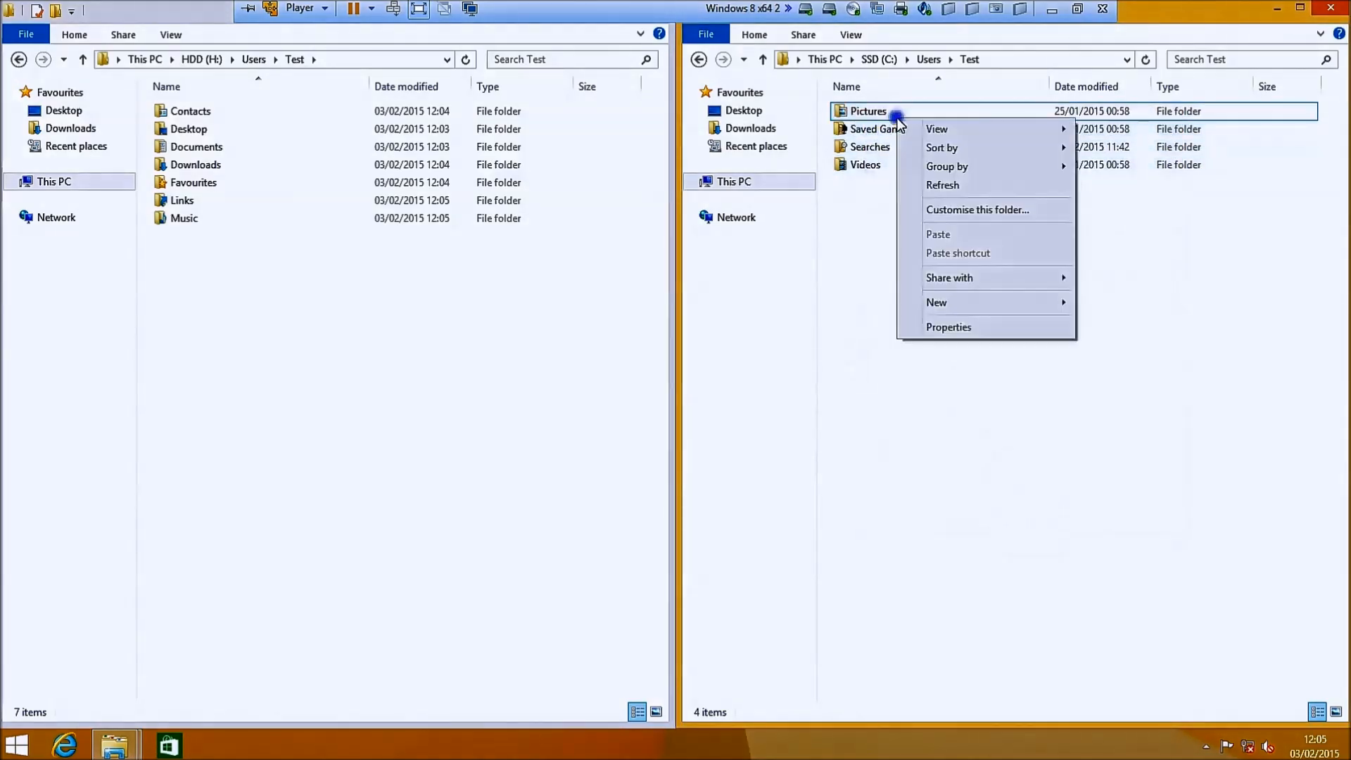
{"action": "left_click", "coordinate": [948, 327]}
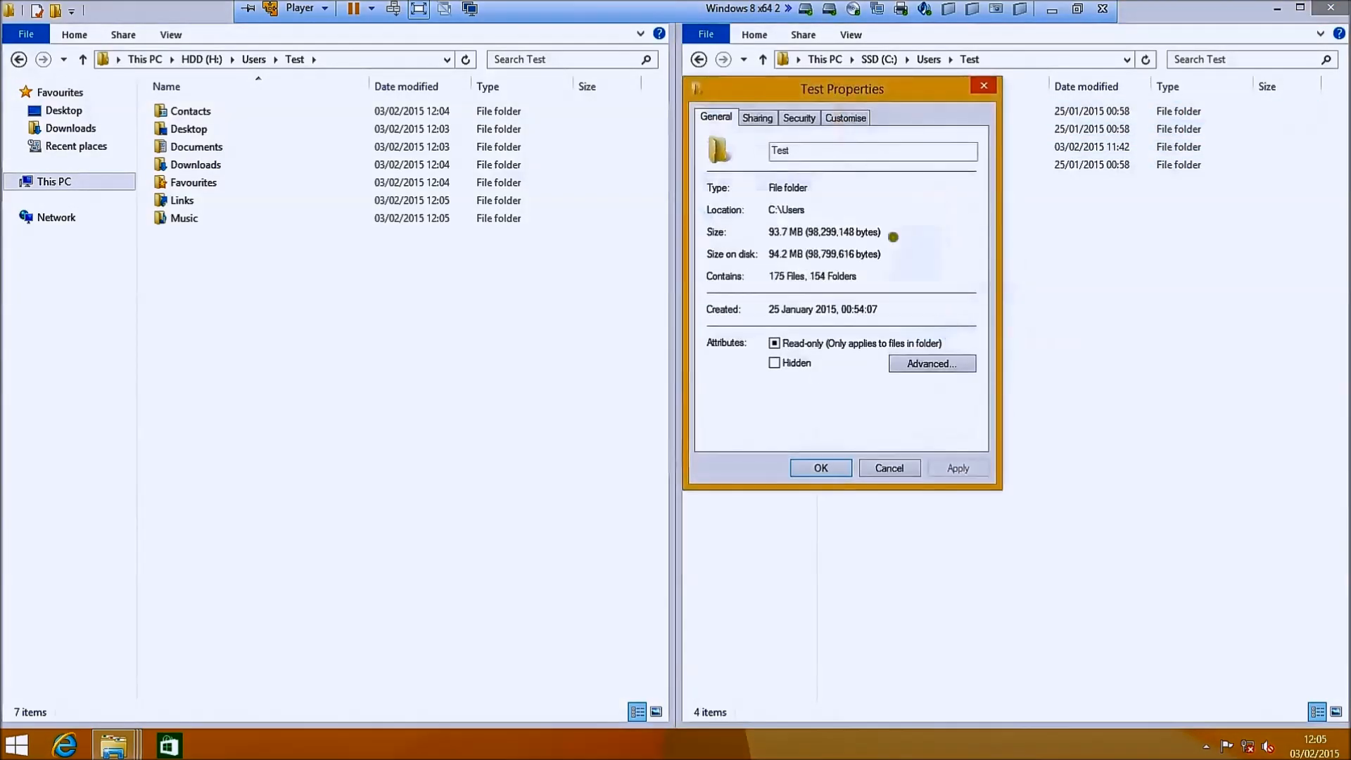
- Relocate Pictures to H:\Users\Test\Pictures, creating the folder and moving its files
{"action": "right_click", "coordinate": [866, 110]}
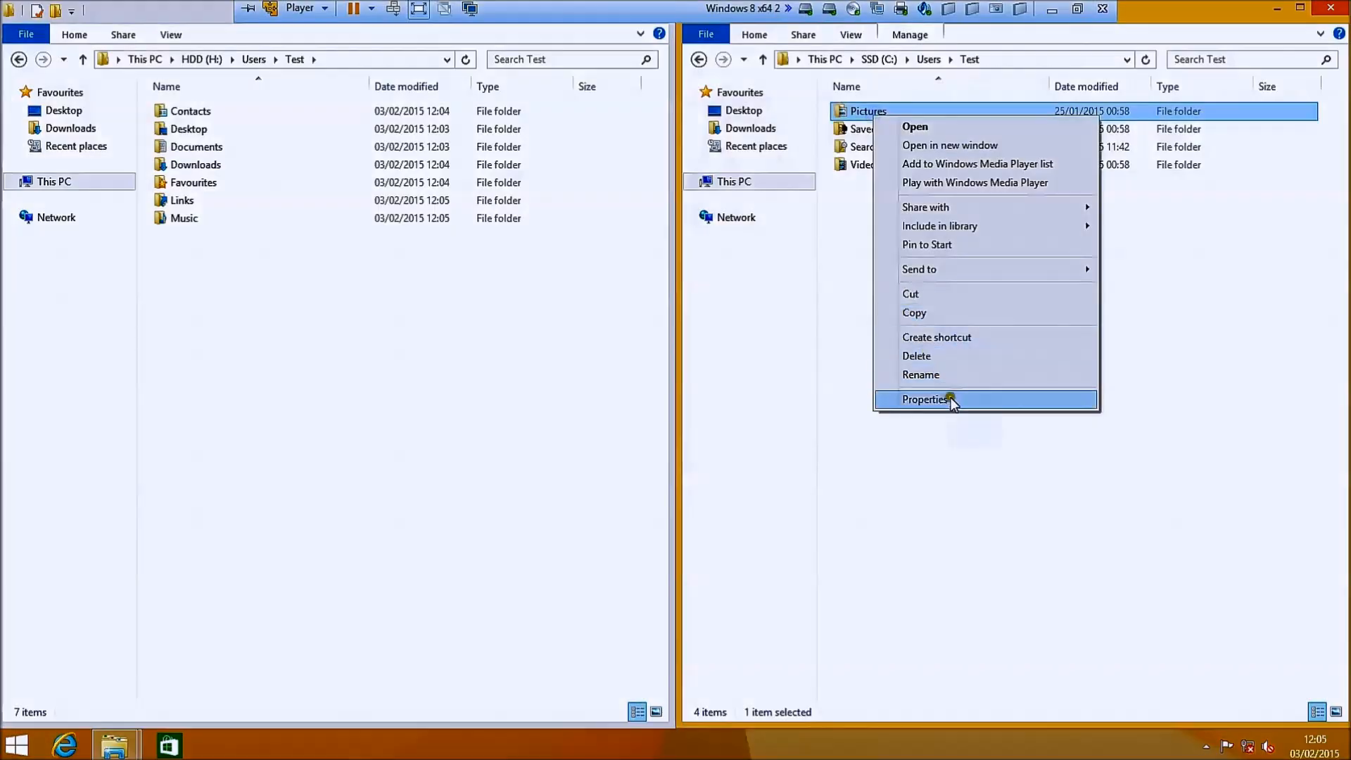
{"action": "left_click", "coordinate": [925, 398]}
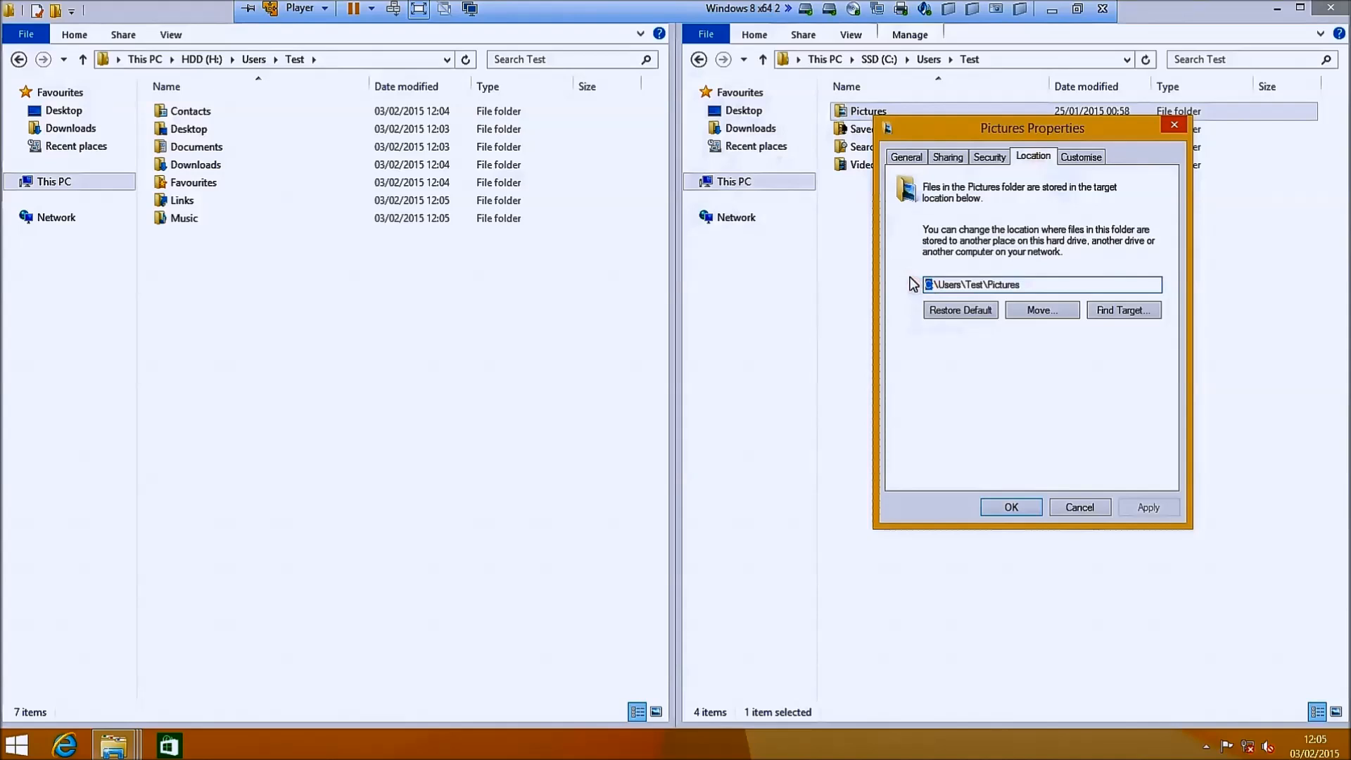
{"action": "left_click", "coordinate": [1148, 507]}
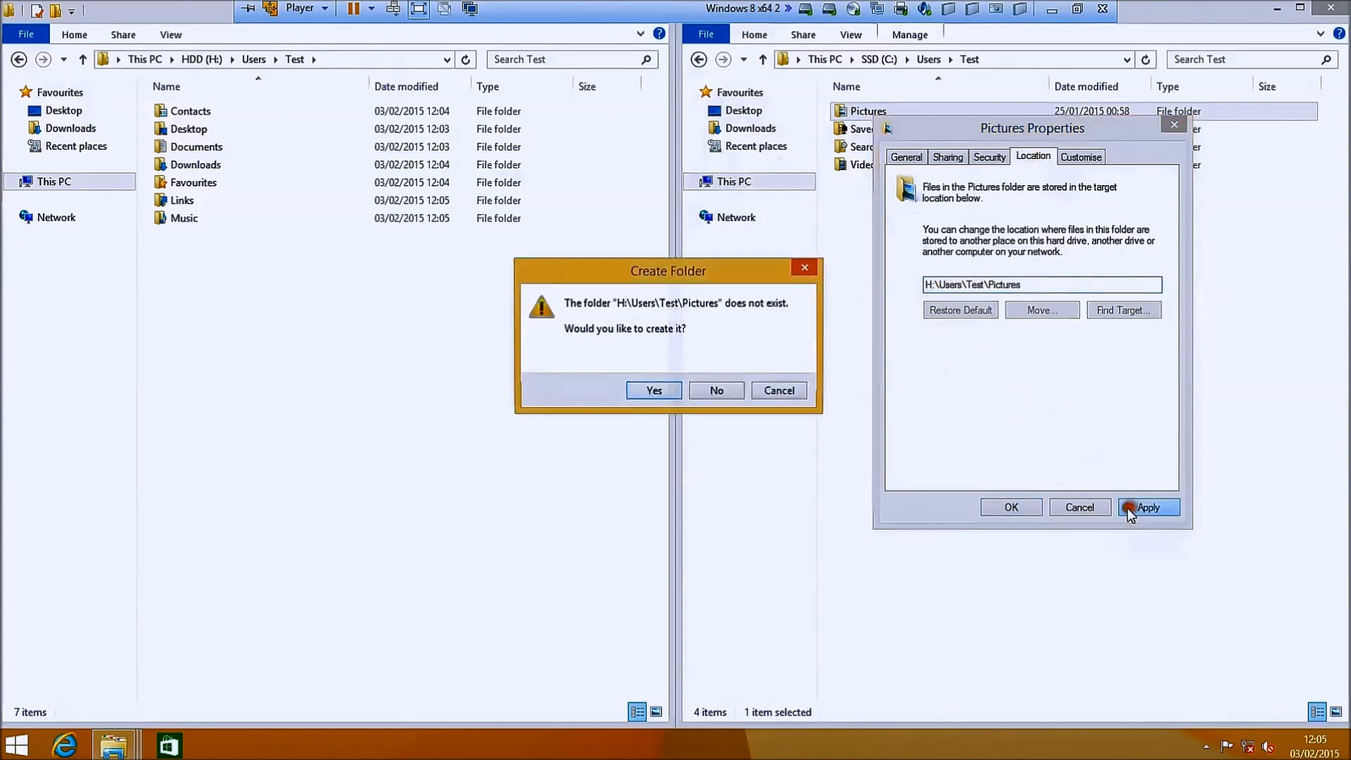
{"action": "left_click", "coordinate": [653, 389]}
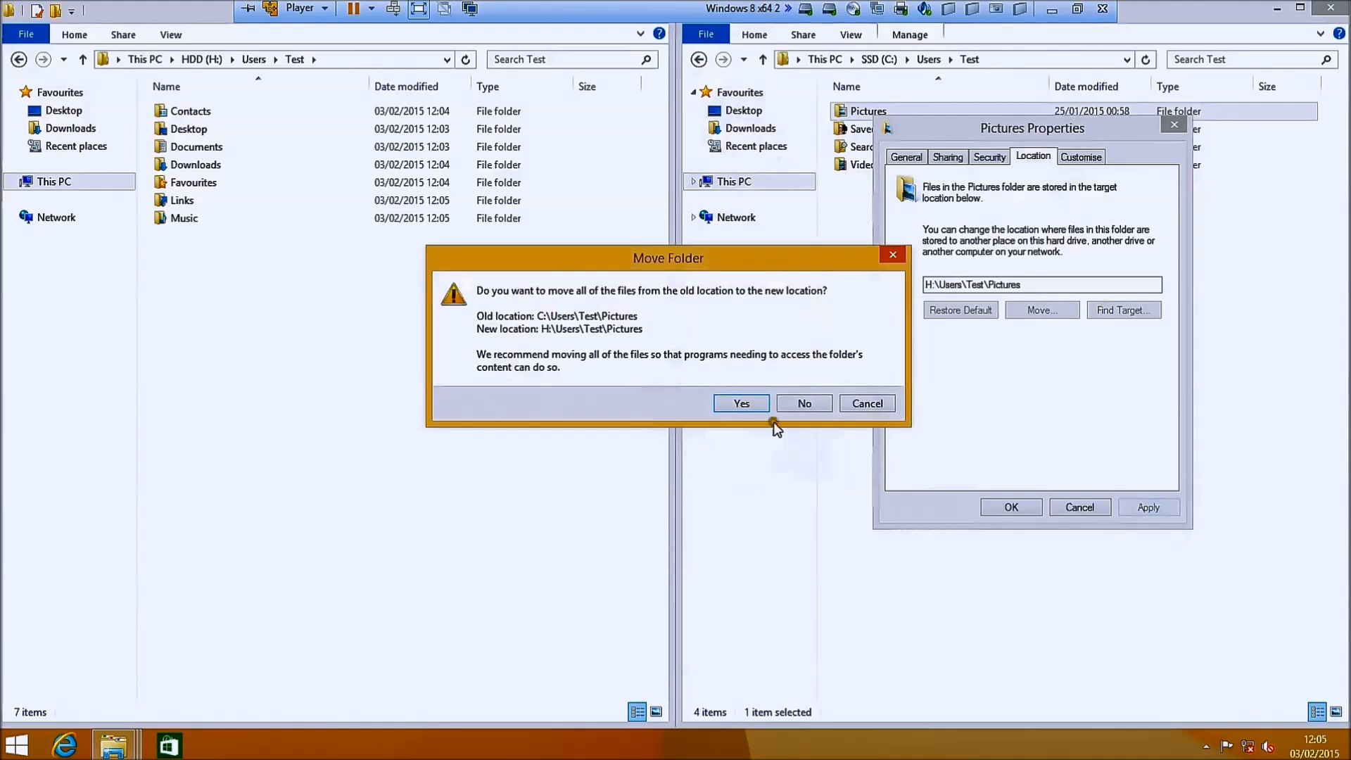
{"action": "left_click", "coordinate": [740, 404]}
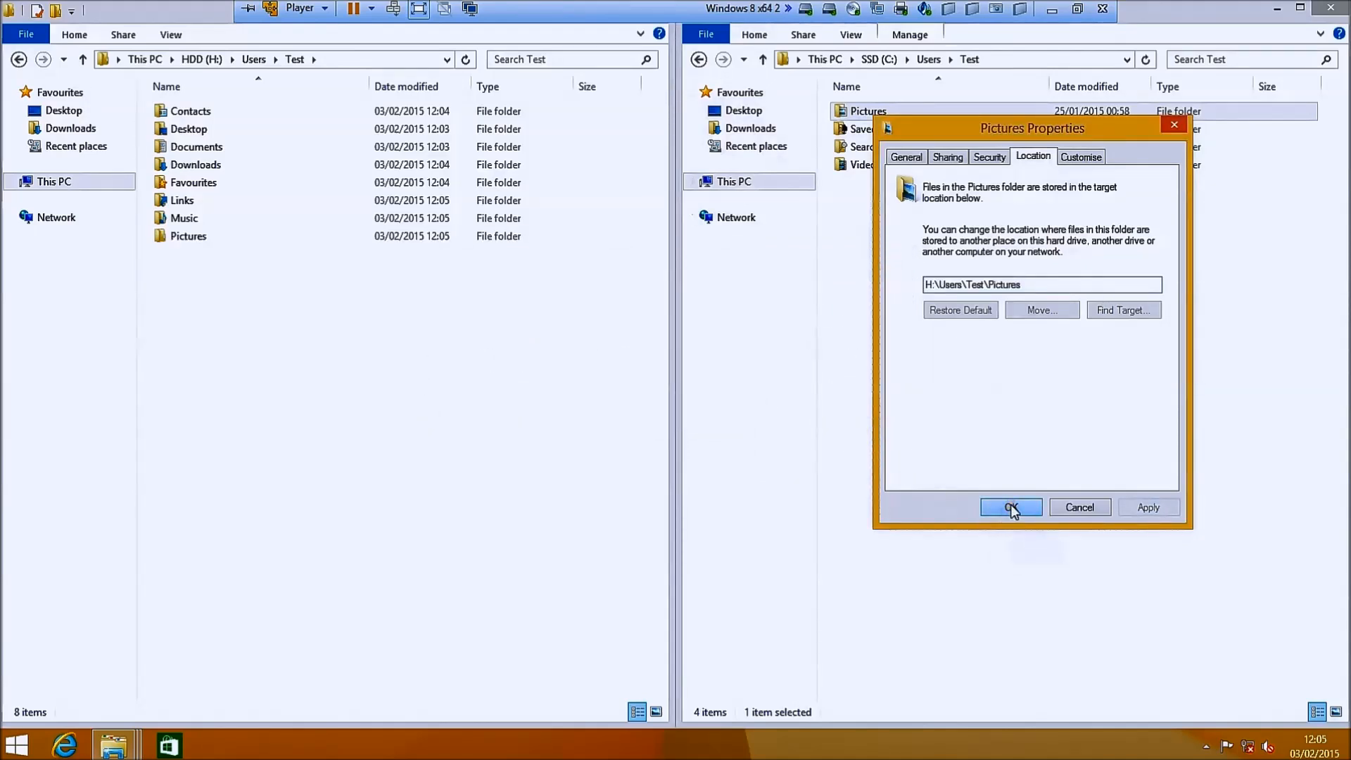
{"action": "left_click", "coordinate": [1010, 506]}
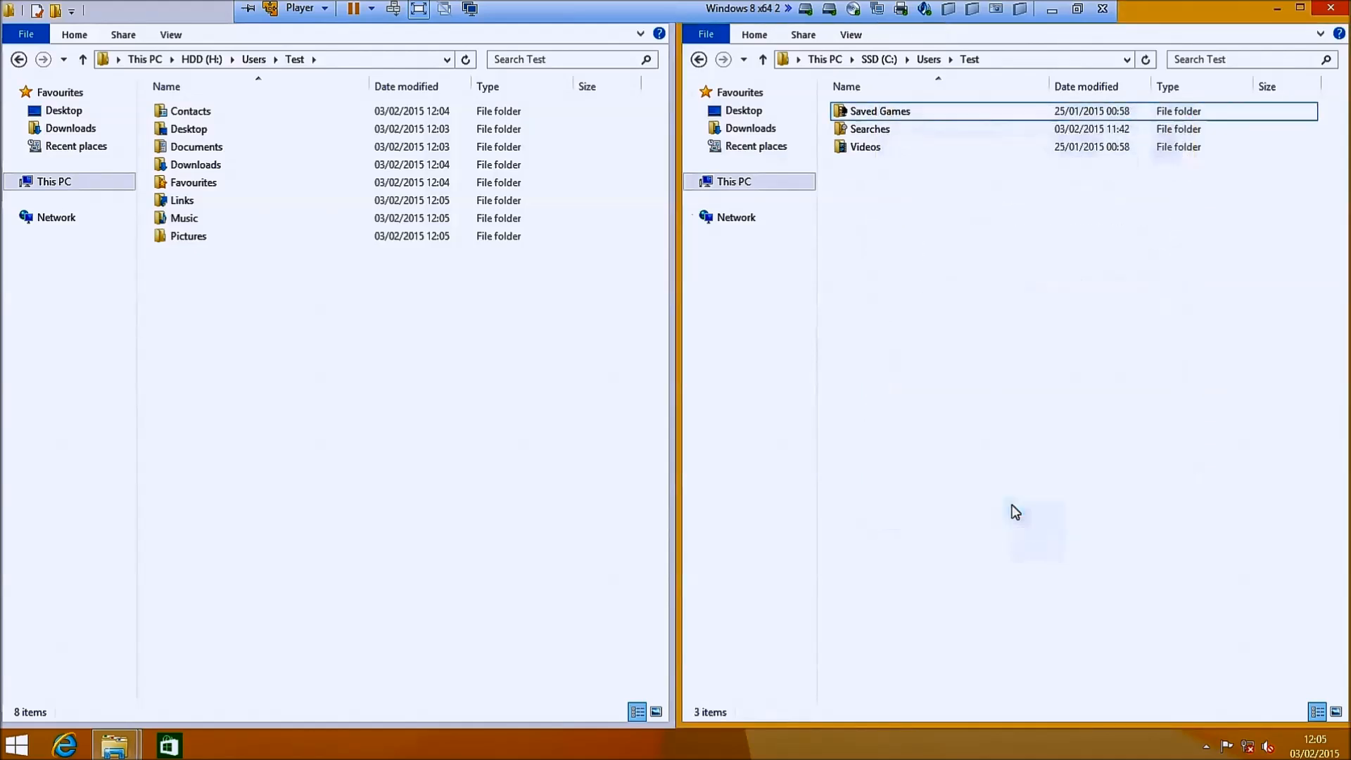
- Relocate Saved Games to H:\Users\Test\Saved Games, moving its files
{"action": "right_click", "coordinate": [878, 110]}
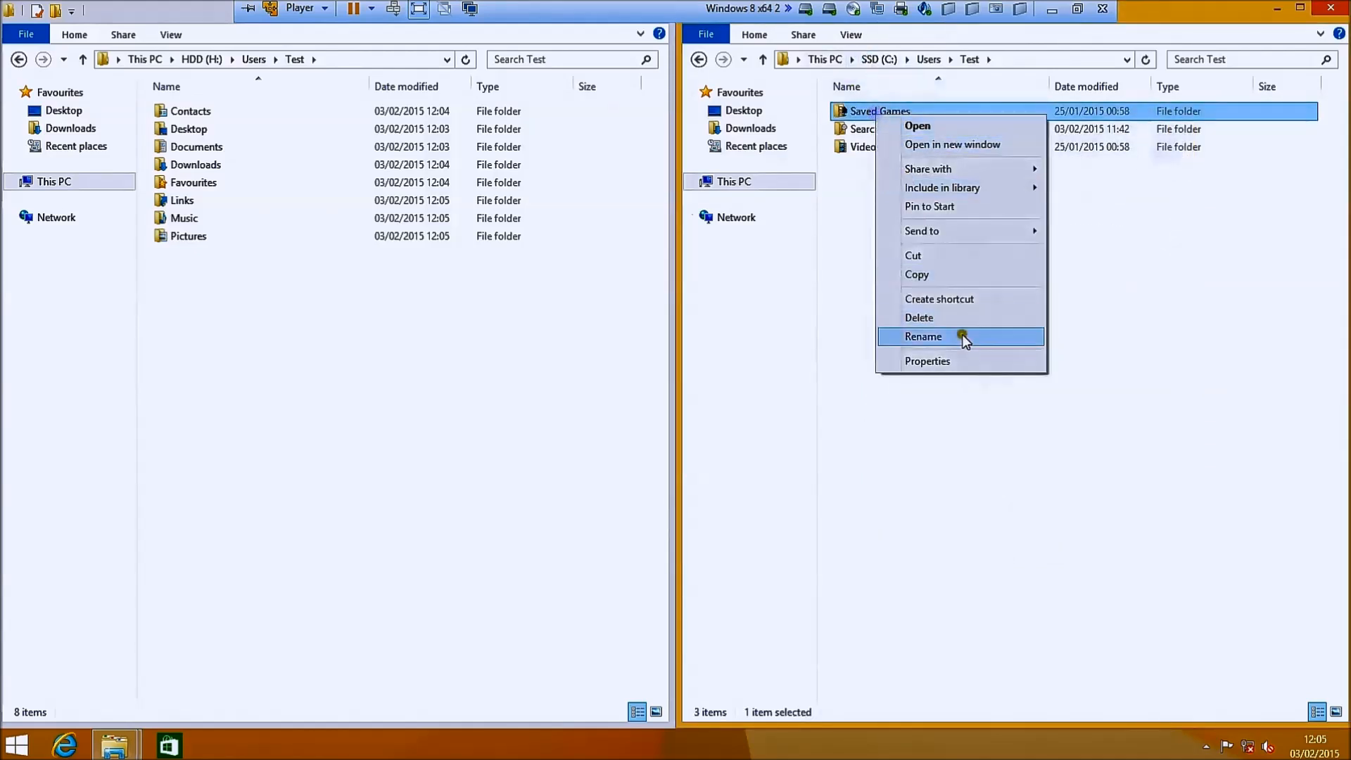
{"action": "left_click", "coordinate": [927, 361]}
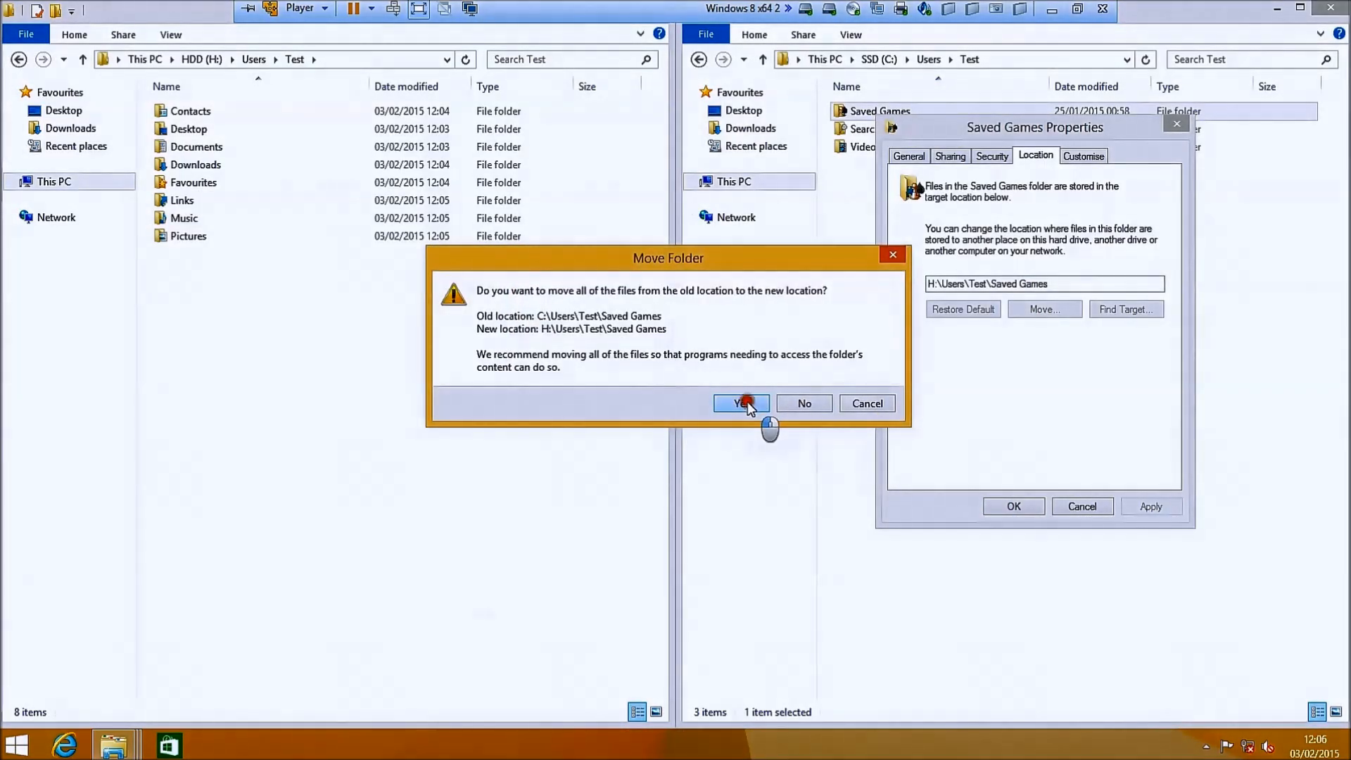
{"action": "left_click", "coordinate": [739, 403]}
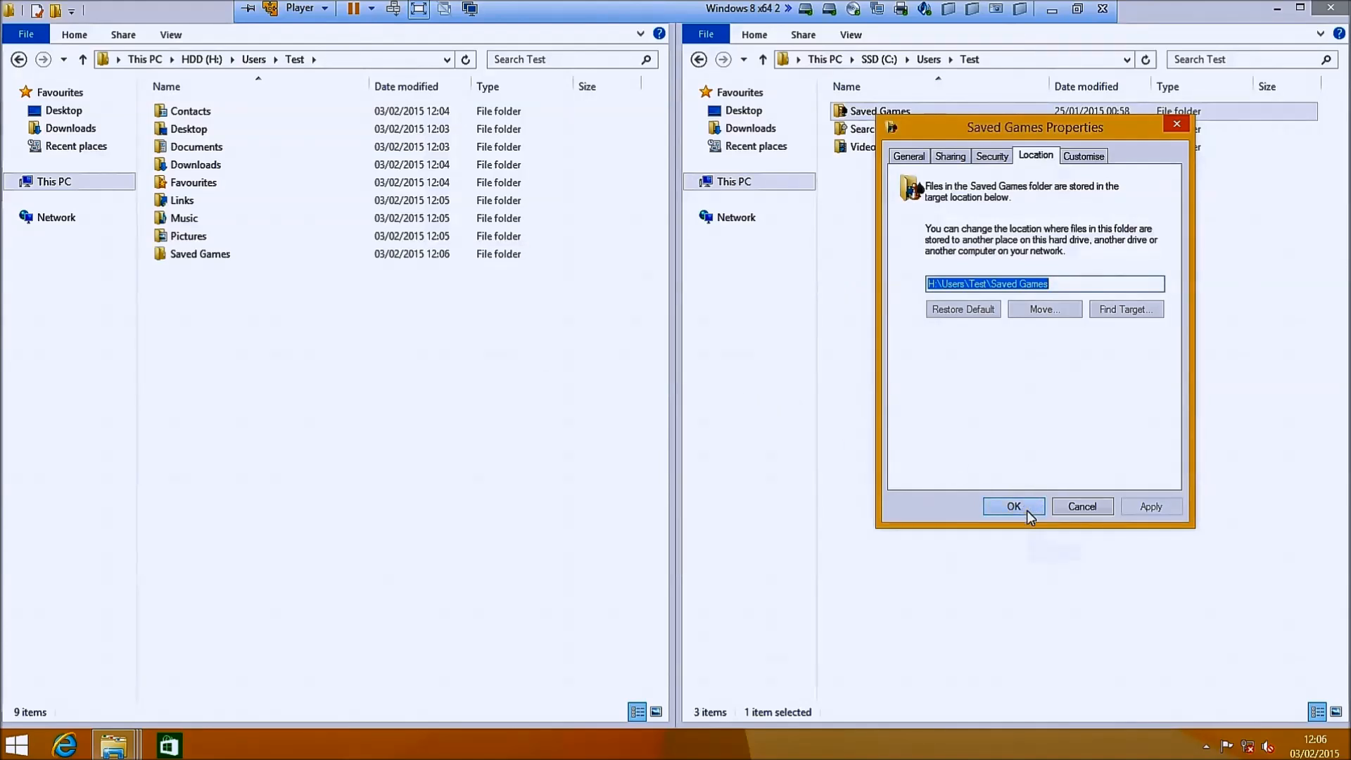
{"action": "left_click", "coordinate": [1012, 505]}
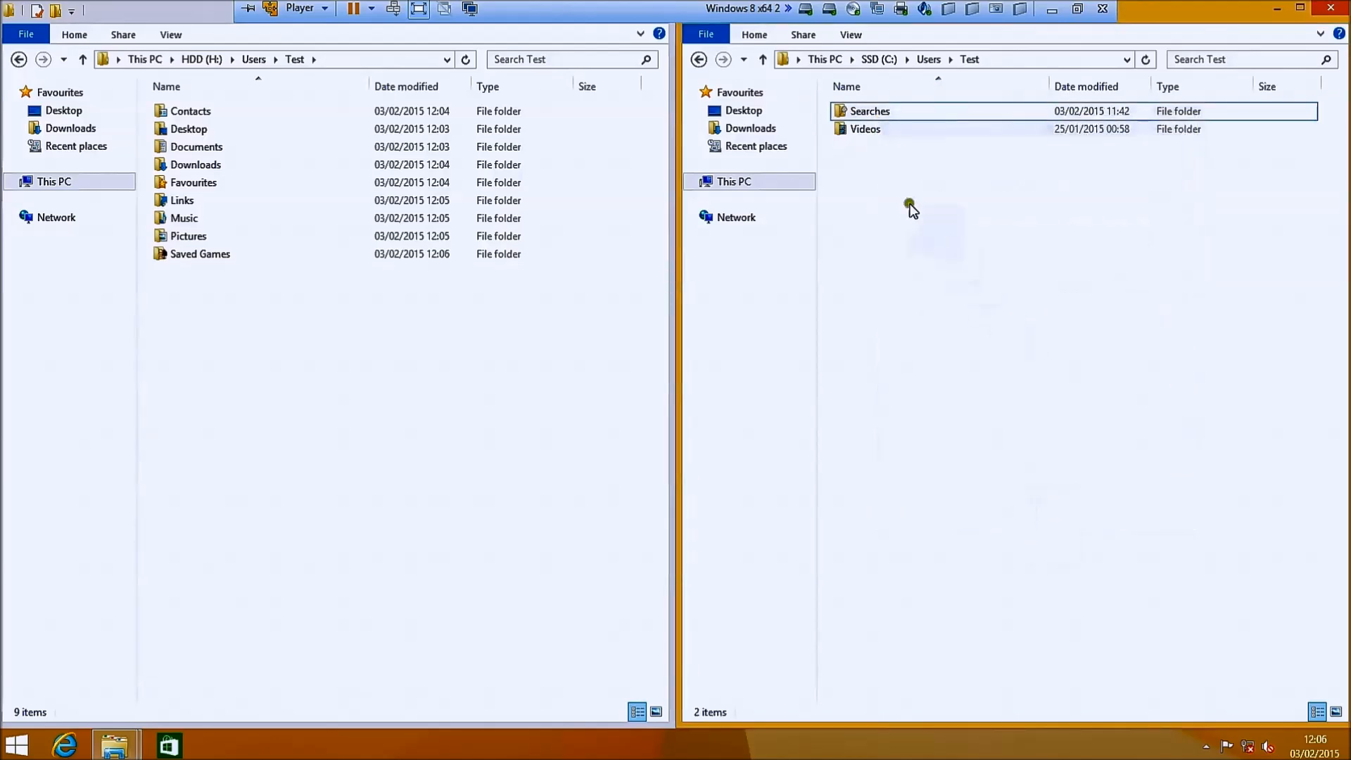
- Relocate Searches to H:\Users\Test\Searches, creating the folder and moving its files
{"action": "right_click", "coordinate": [868, 110]}
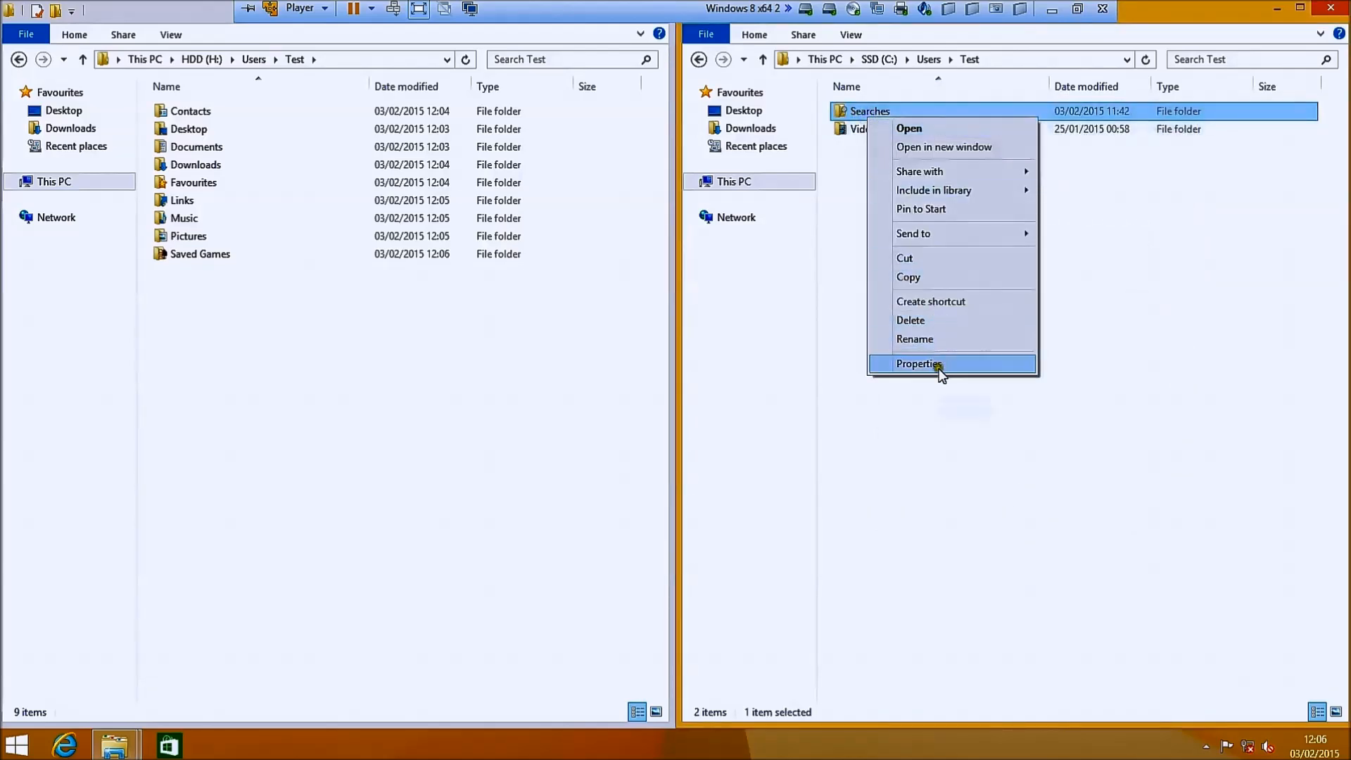
{"action": "left_click", "coordinate": [919, 363]}
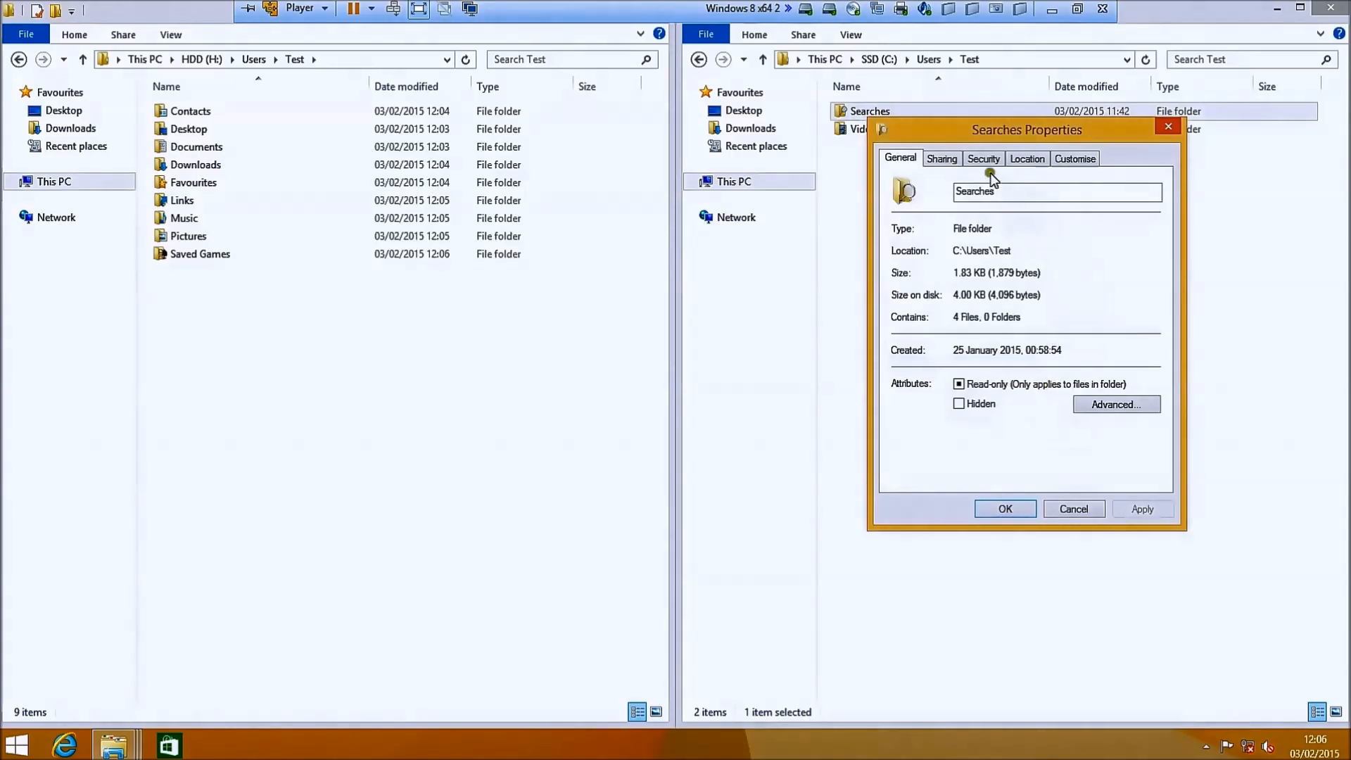
{"action": "left_click", "coordinate": [1025, 159]}
{"action": "type", "text": "H:\\Users\\Test\\Searches"}
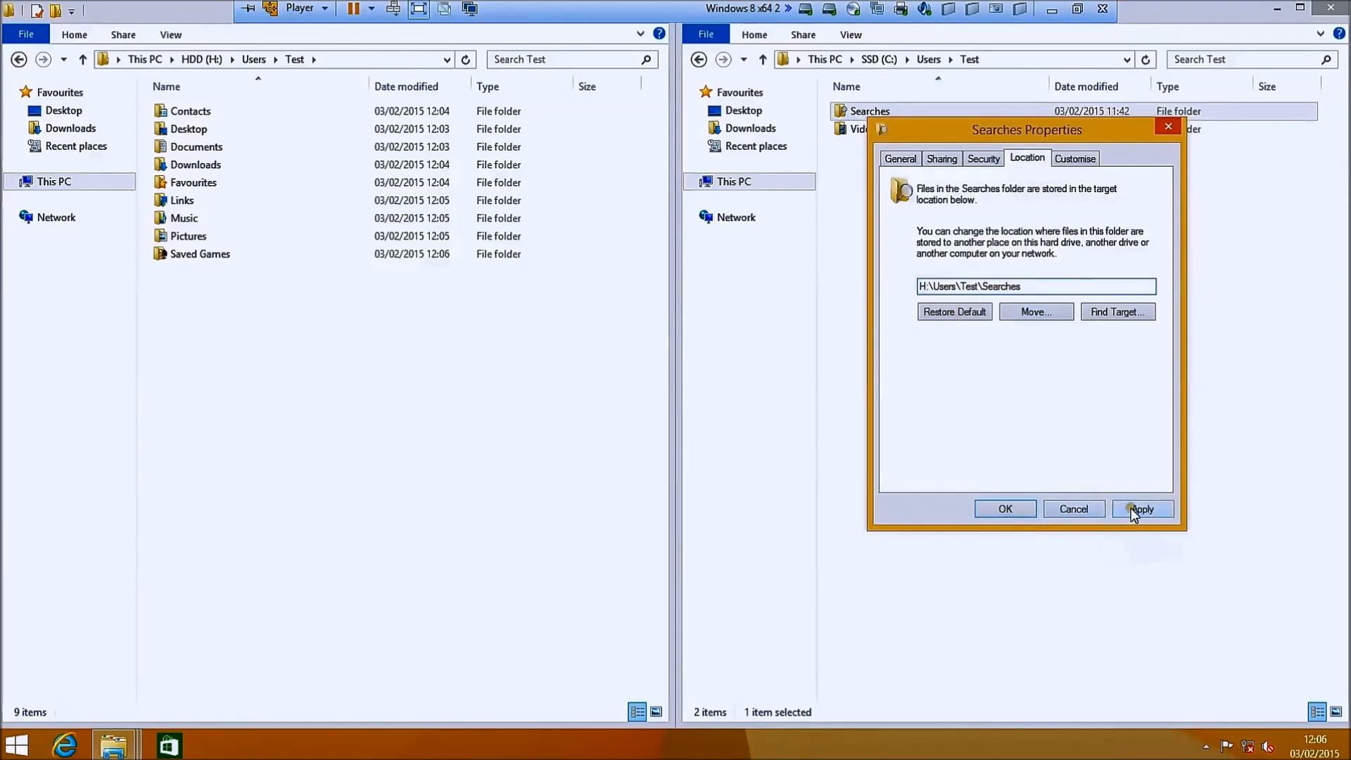
{"action": "left_click", "coordinate": [1143, 508]}
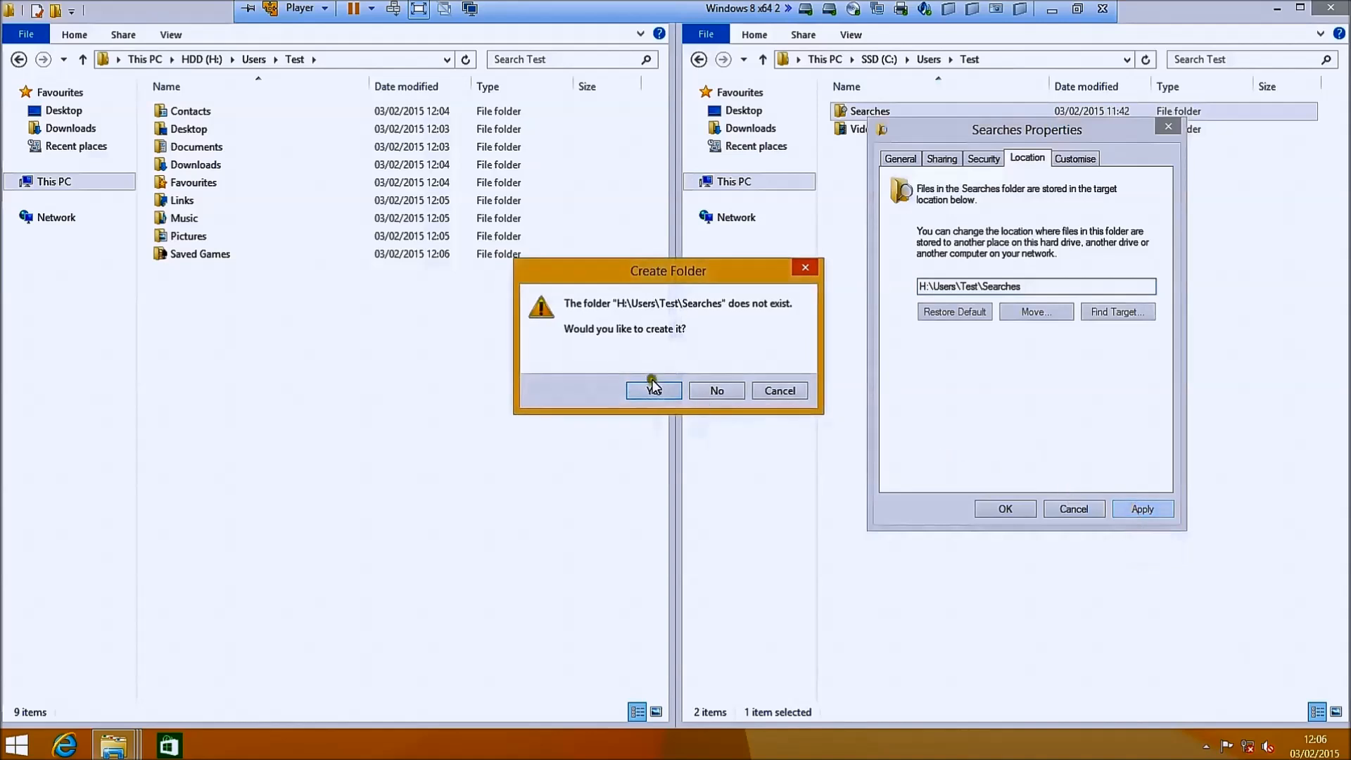
{"action": "left_click", "coordinate": [652, 390]}
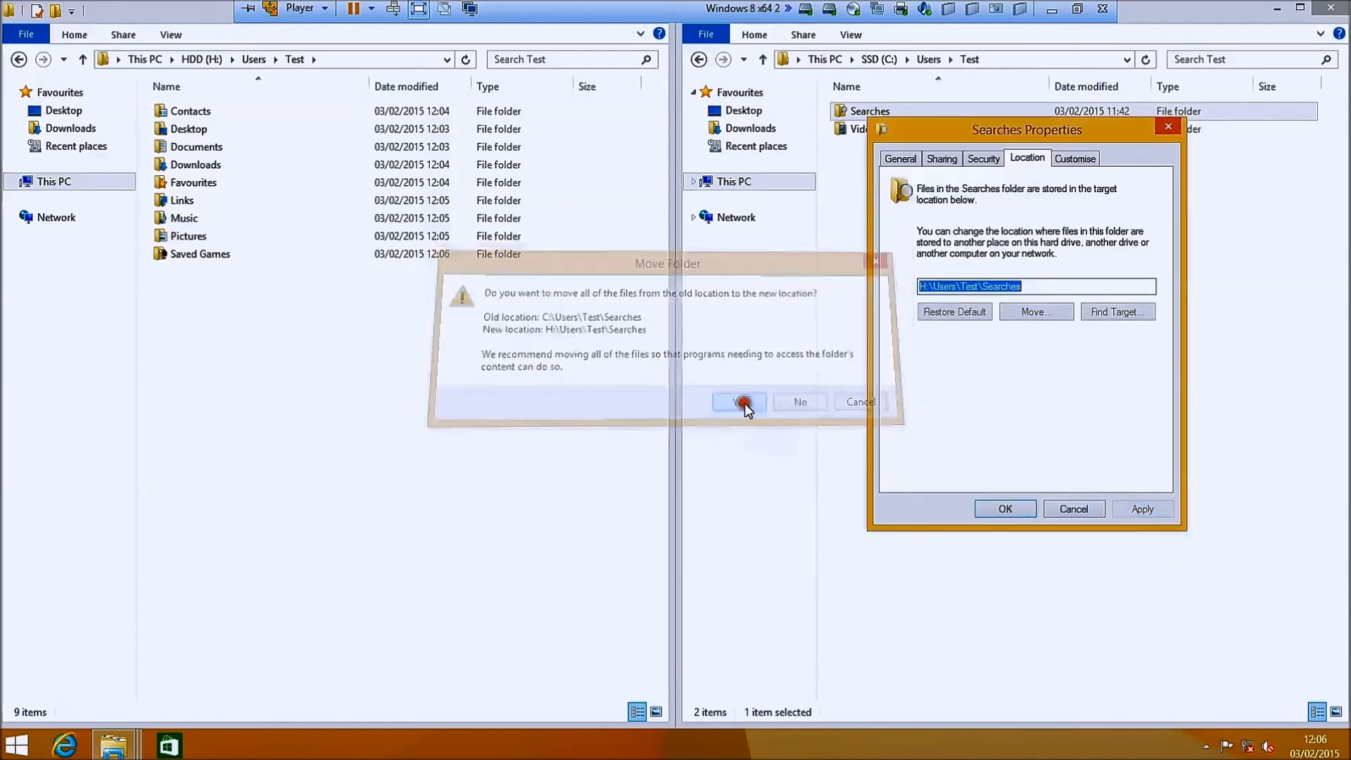
{"action": "left_click", "coordinate": [738, 401]}
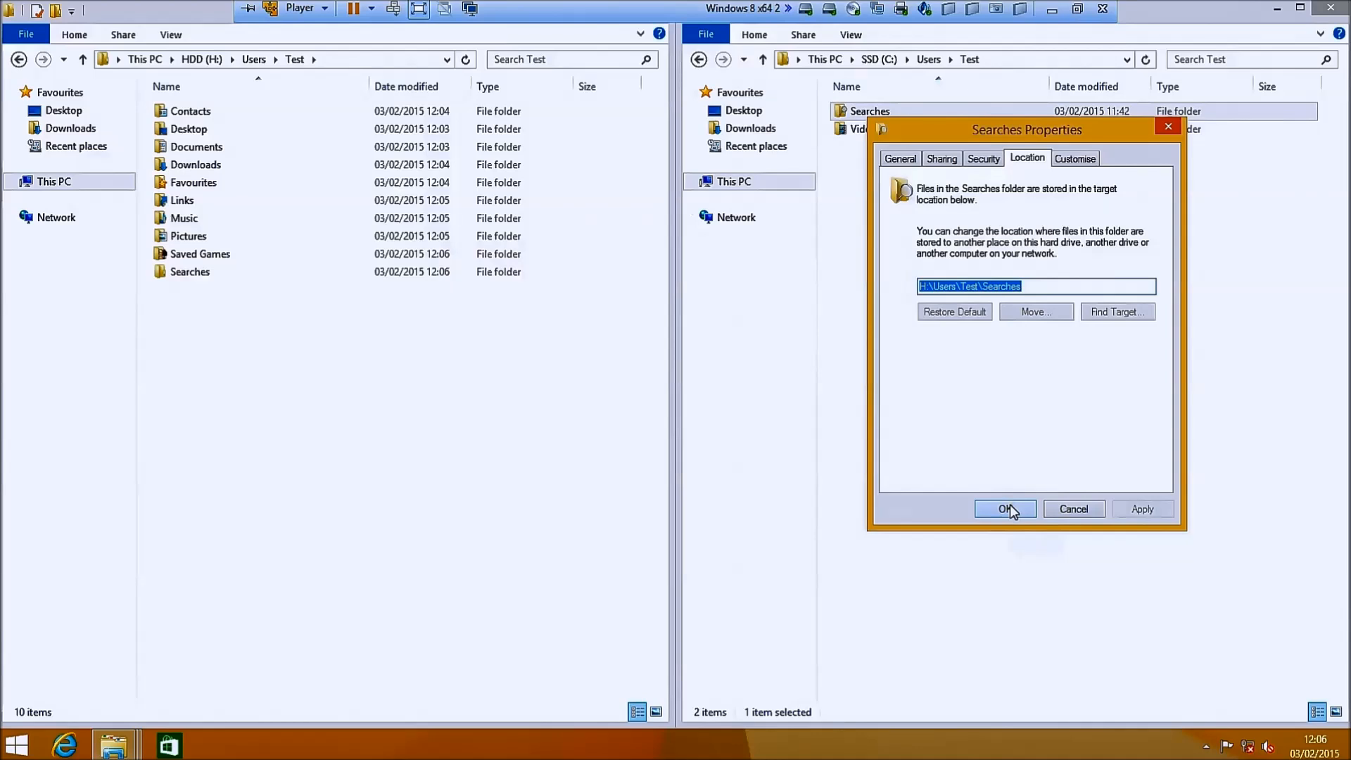
{"action": "left_click", "coordinate": [1004, 508]}
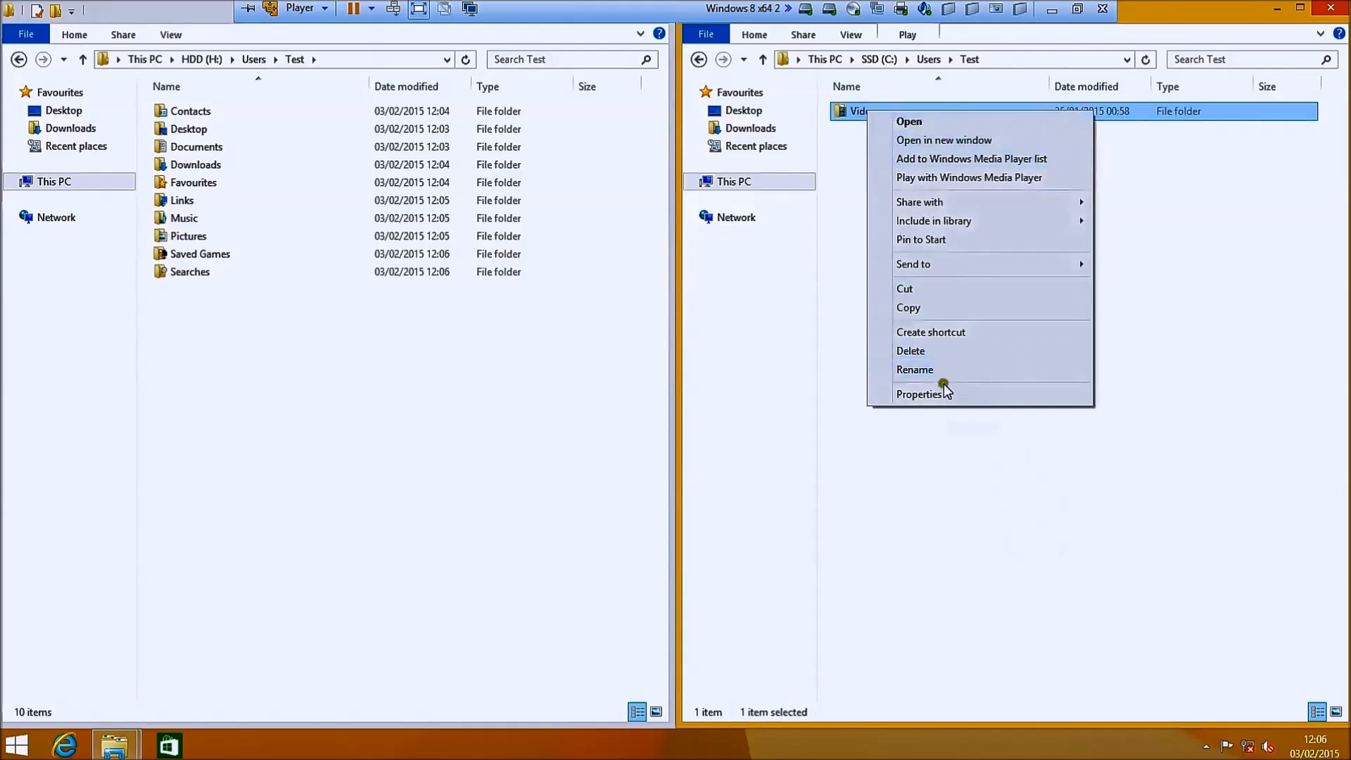
- Relocate Videos to H:\Users\Test\Videos, creating the folder and moving its files
{"action": "left_click", "coordinate": [920, 393]}
{"action": "type", "text": "H:\\Users\\Test\\Videos"}
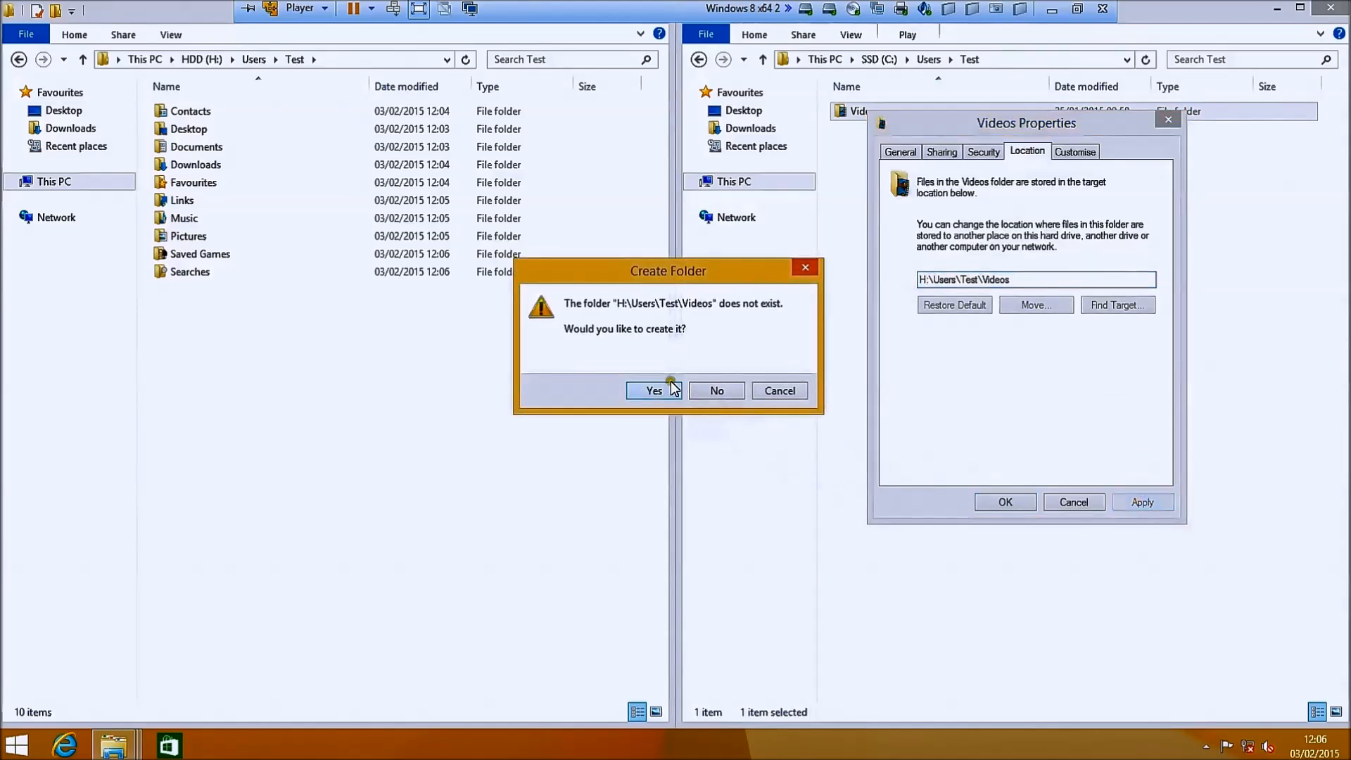
{"action": "left_click", "coordinate": [652, 390]}
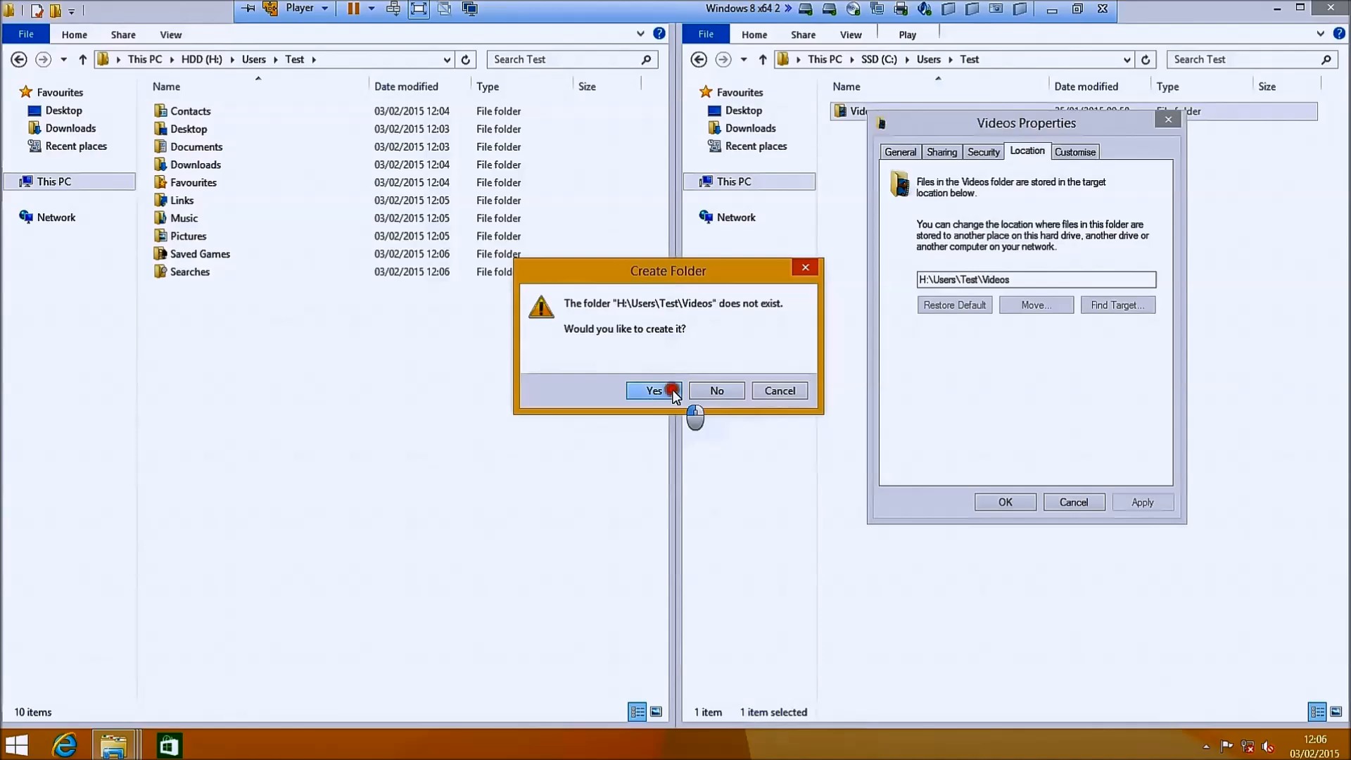
{"action": "left_click", "coordinate": [654, 389]}
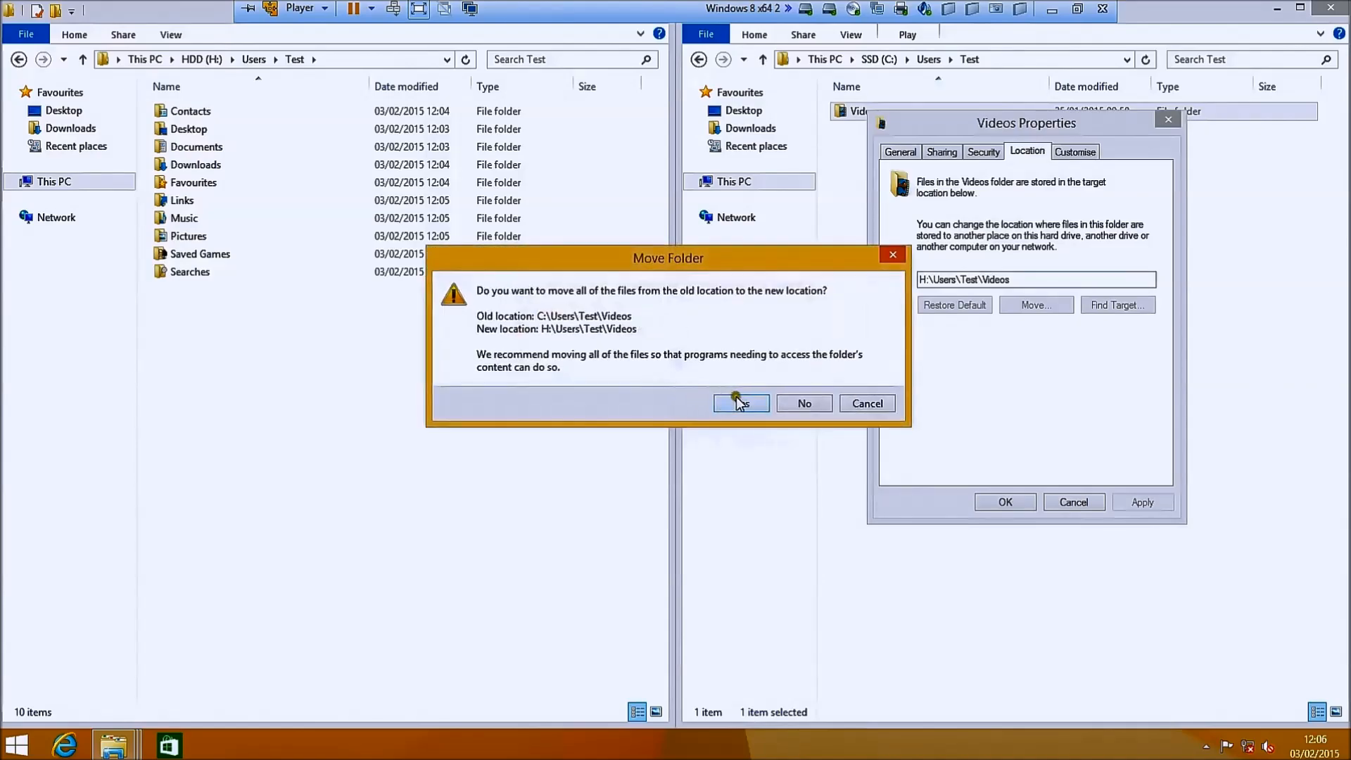
{"action": "left_click", "coordinate": [739, 402]}
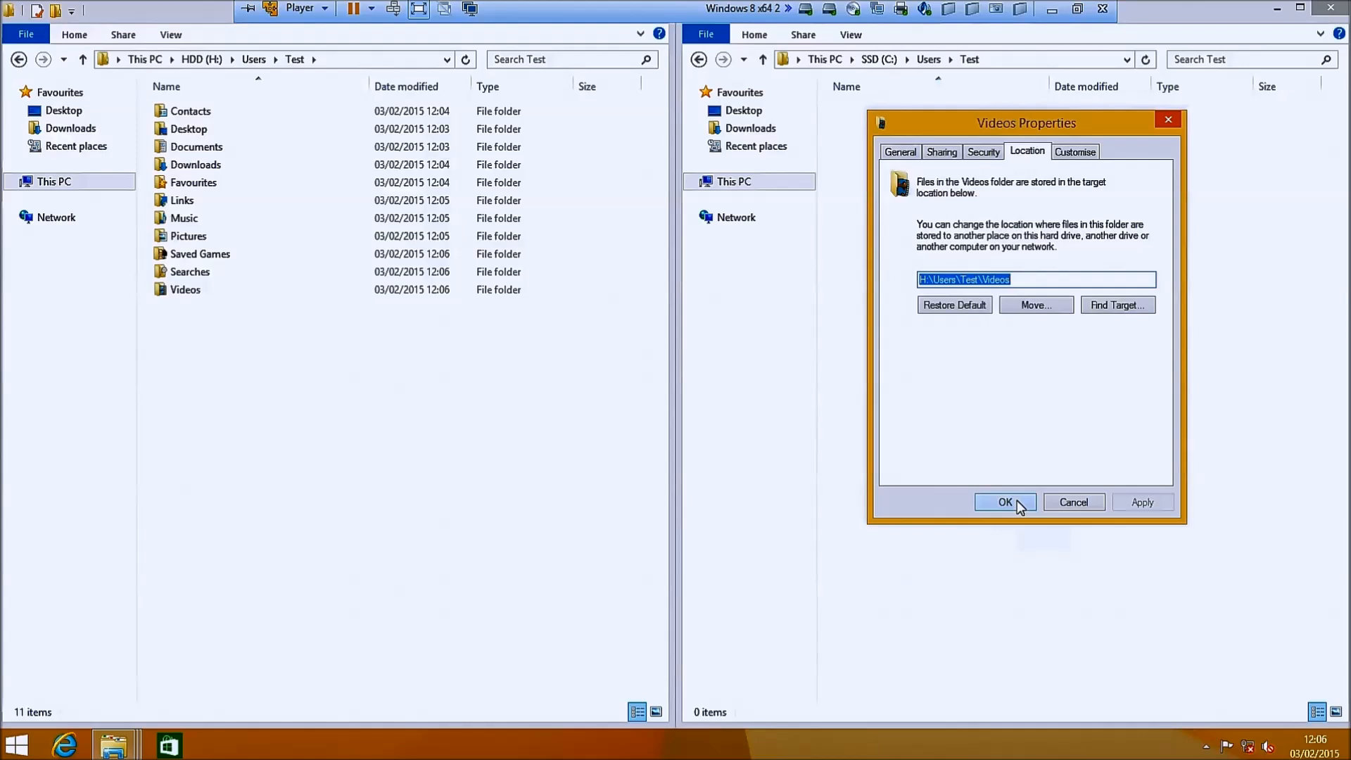
{"action": "left_click", "coordinate": [1004, 501]}
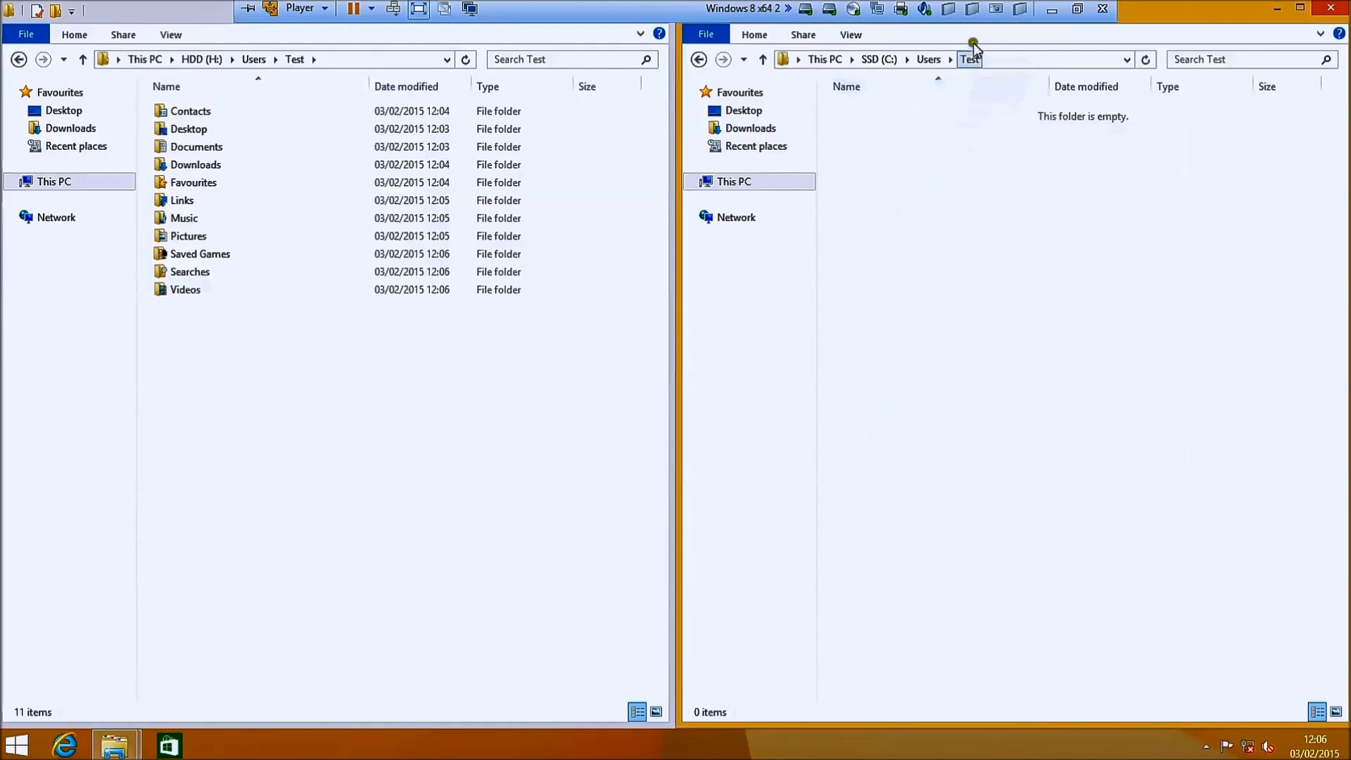
- Return to This PC and close both Explorer windows
{"action": "left_click", "coordinate": [748, 128]}
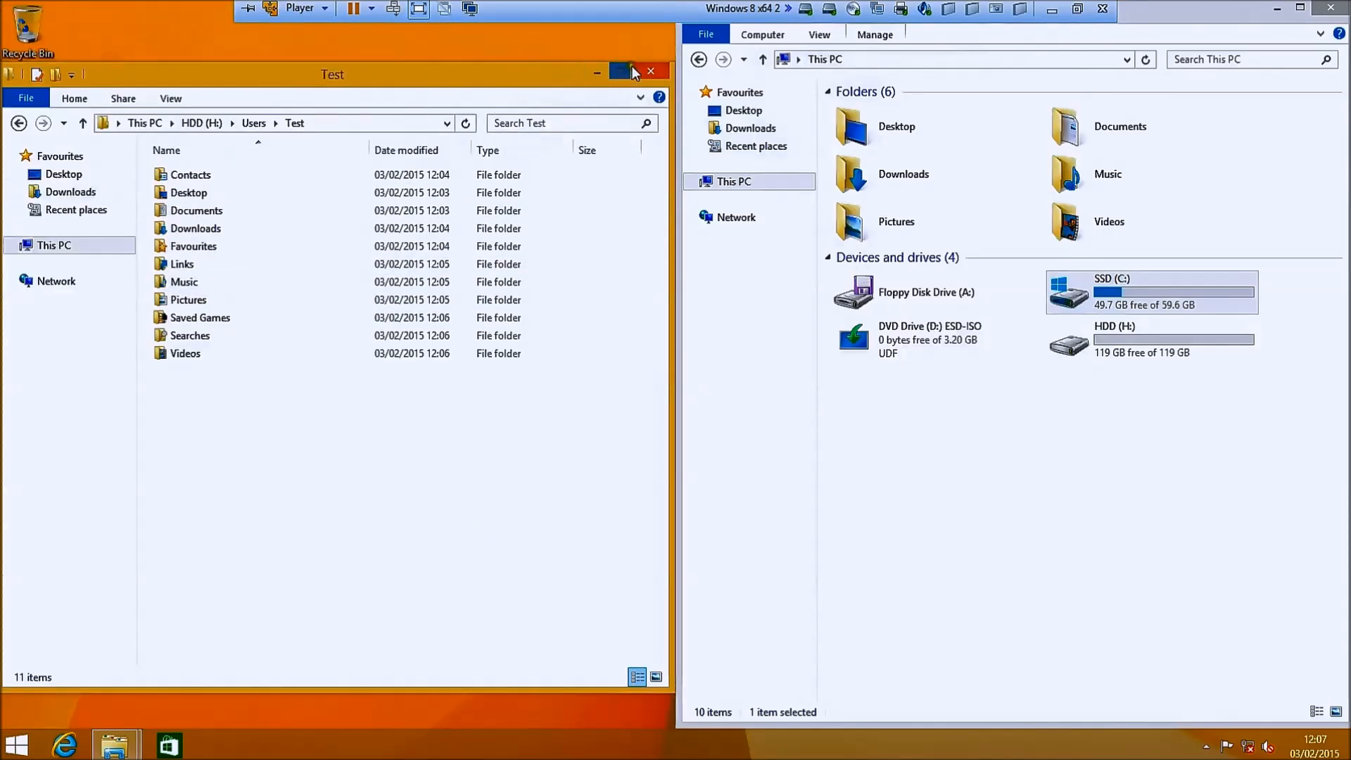
{"action": "left_click", "coordinate": [650, 72]}
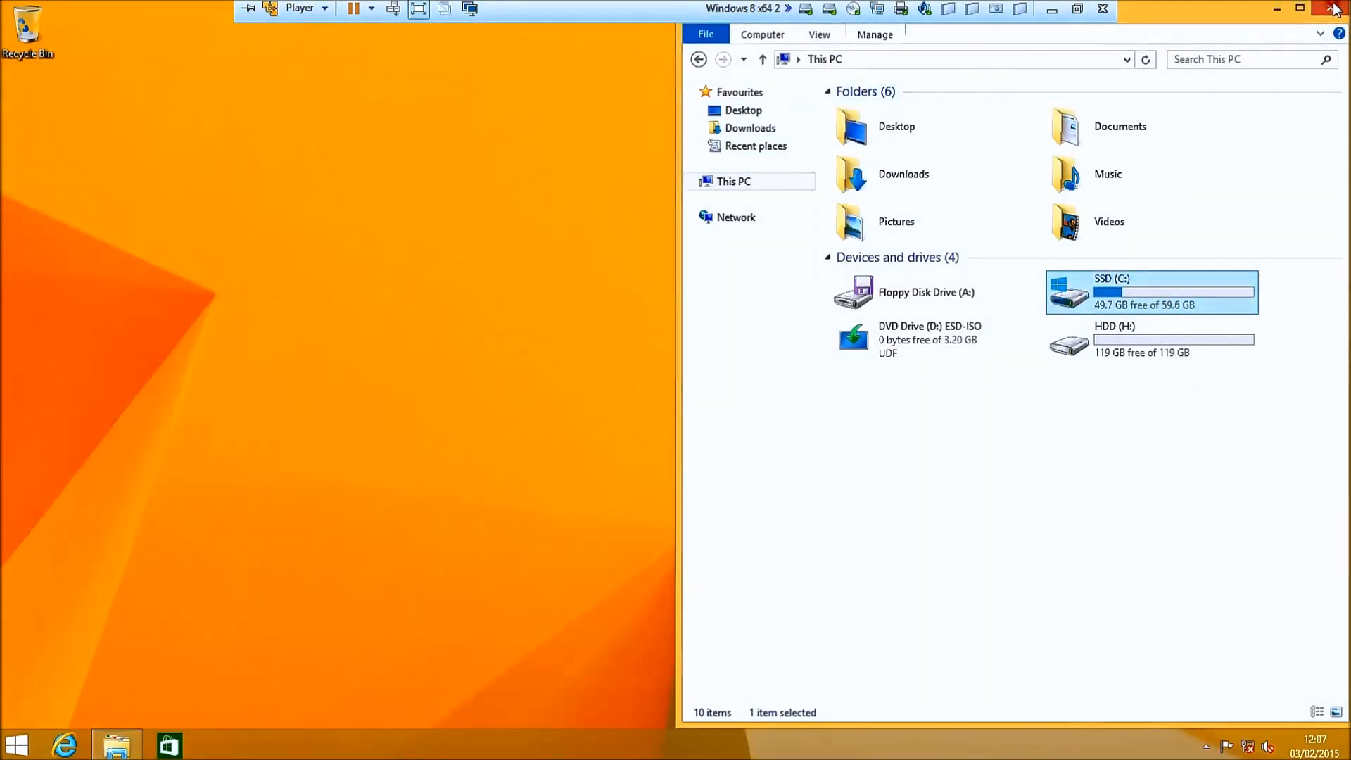
{"action": "left_click", "coordinate": [1337, 9]}
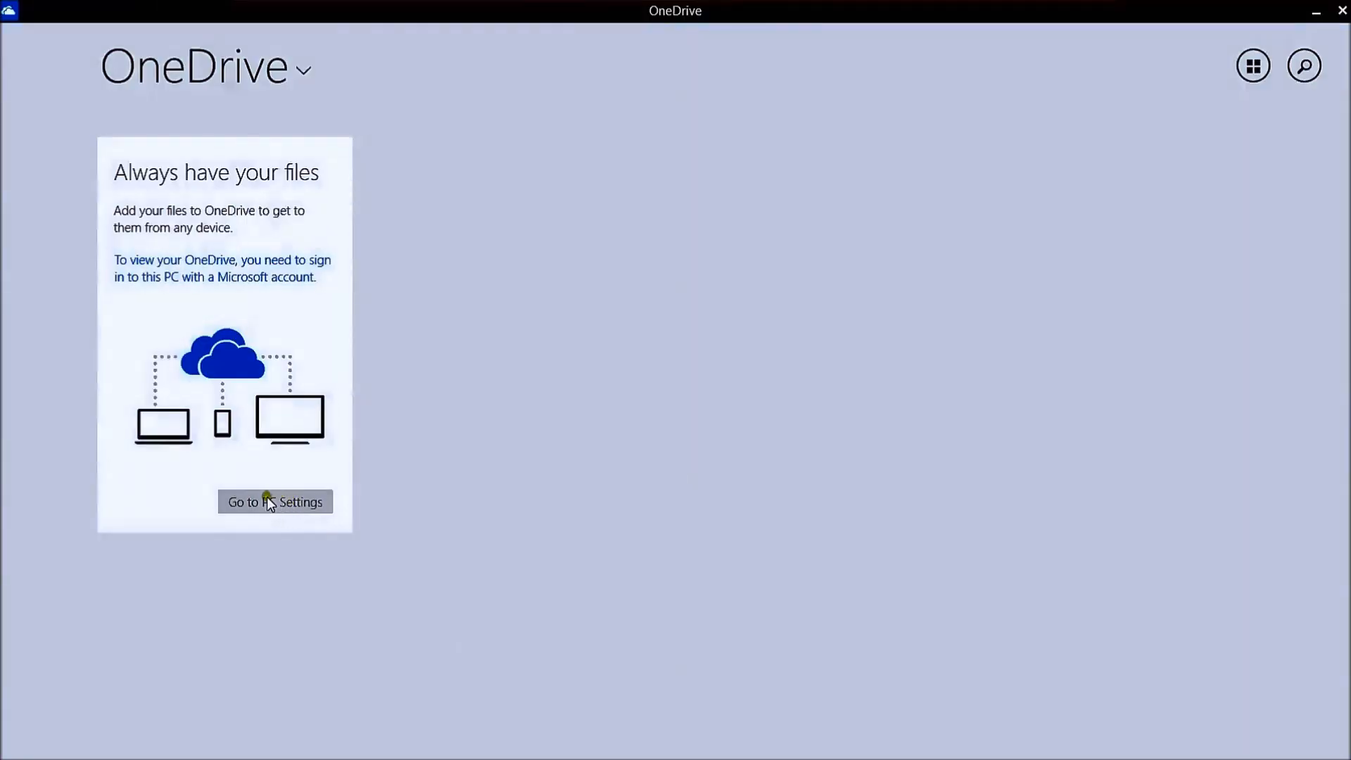
- Go to PC settings Accounts and start connecting the local account to a Microsoft account
{"action": "left_click", "coordinate": [274, 501]}
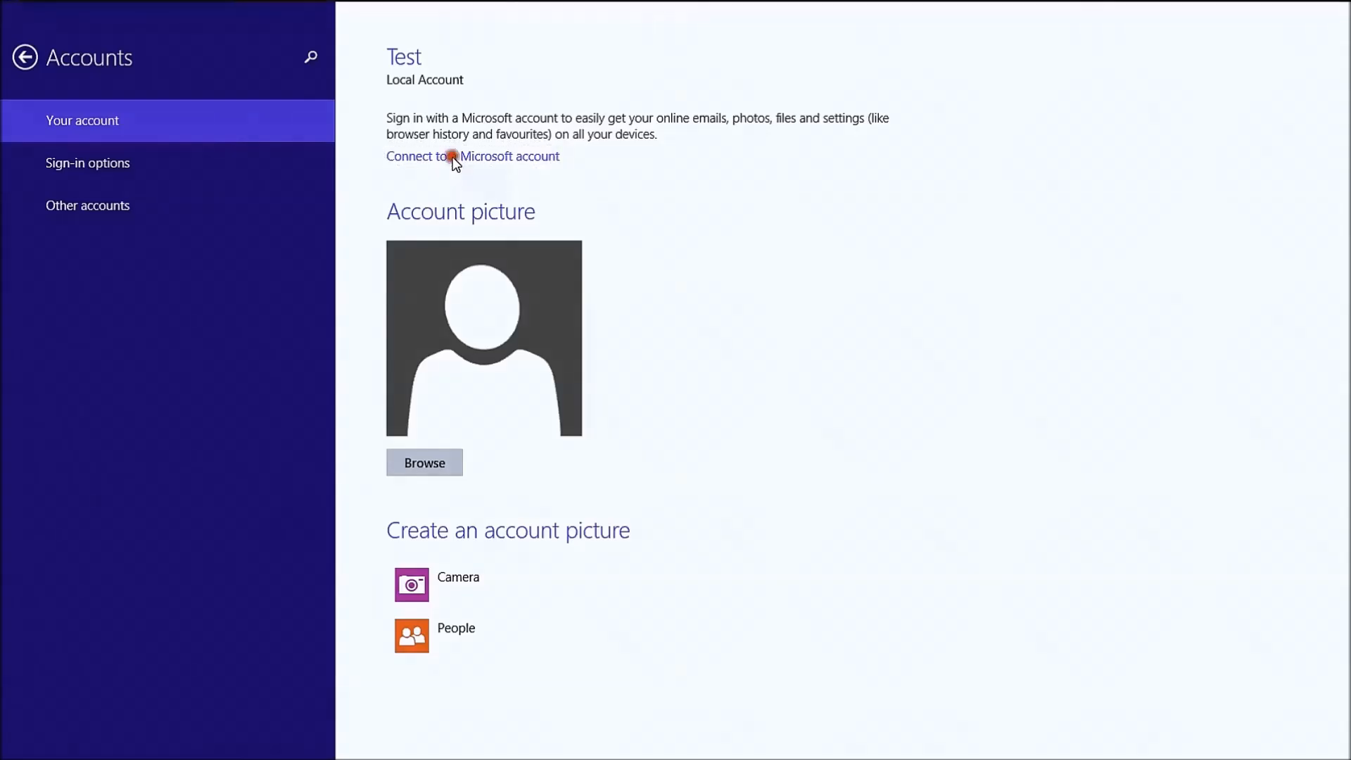
{"action": "left_click", "coordinate": [473, 157]}
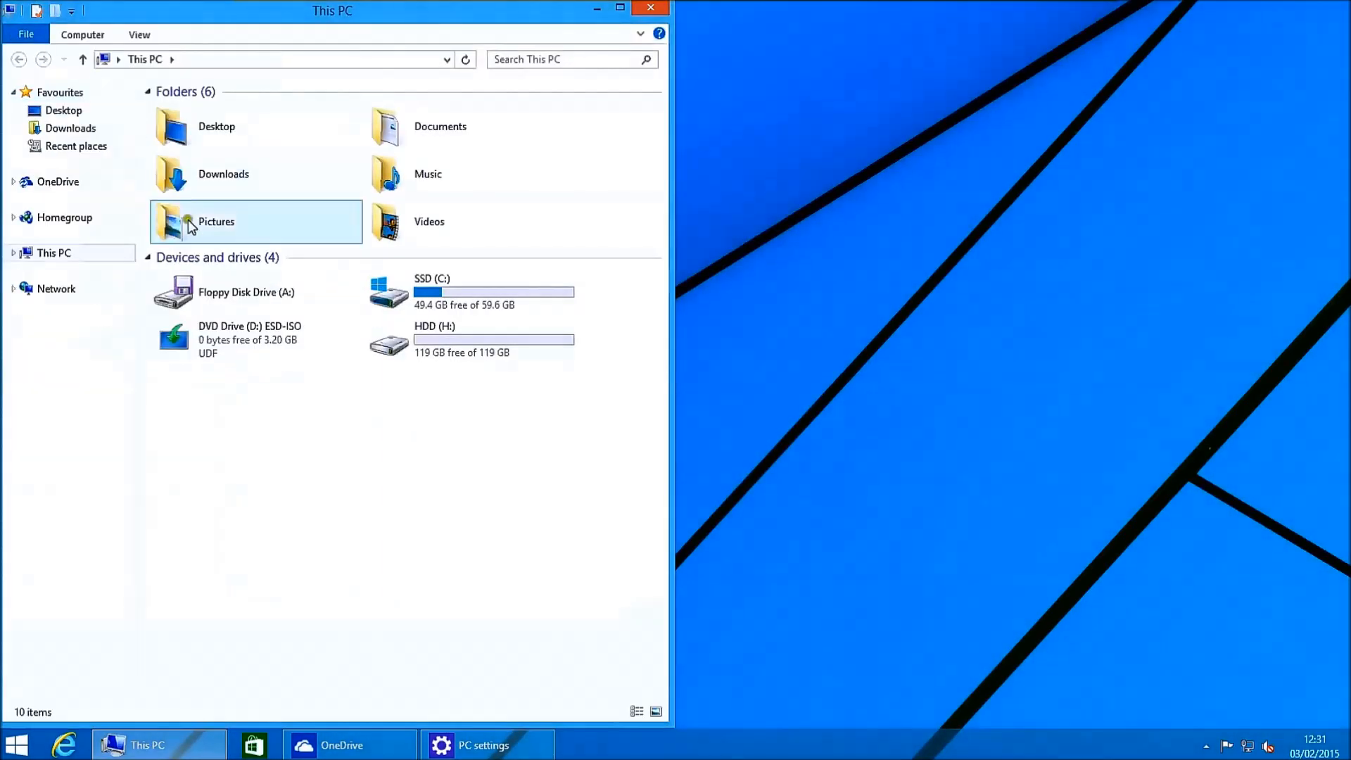
- Browse into C:\Users\Test on the SSD drive
{"action": "double_click", "coordinate": [422, 291]}
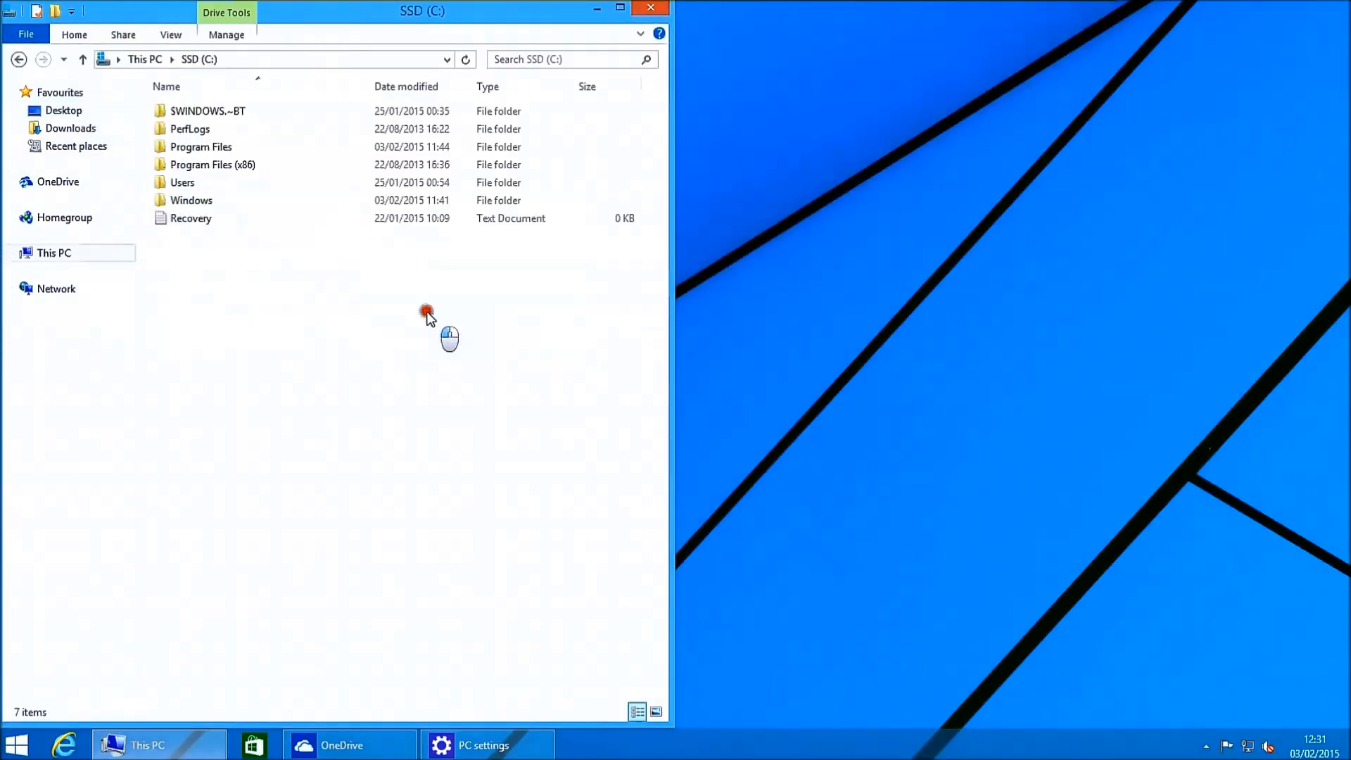
{"action": "double_click", "coordinate": [182, 181]}
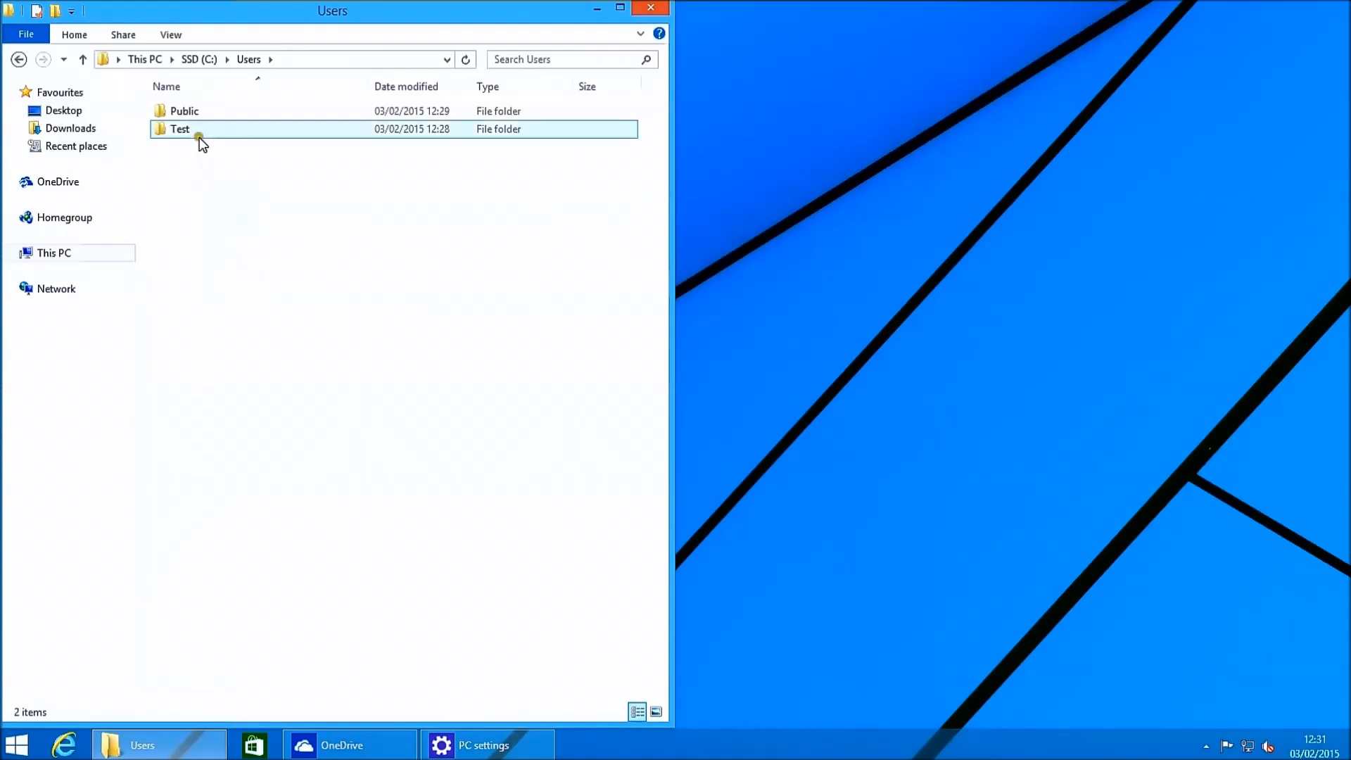
{"action": "double_click", "coordinate": [178, 128]}
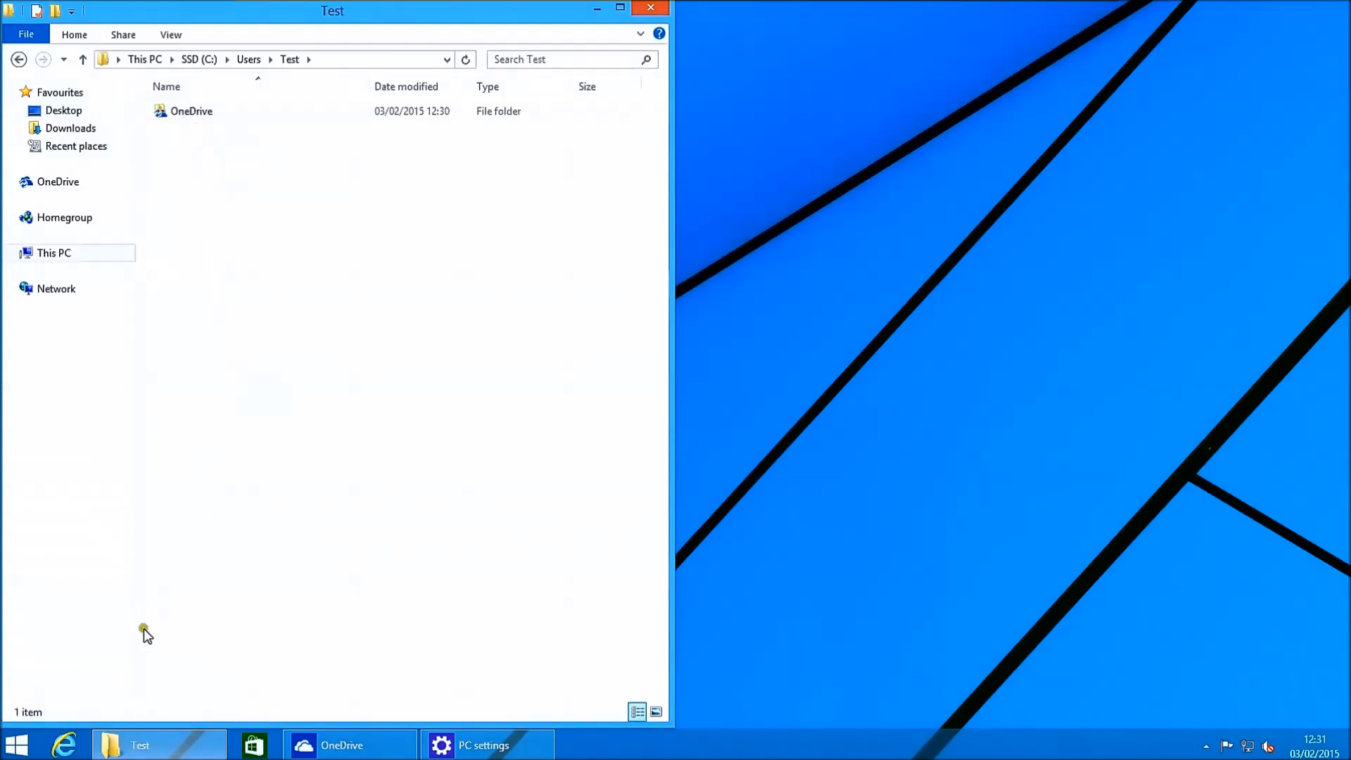
{"action": "right_click", "coordinate": [140, 745]}
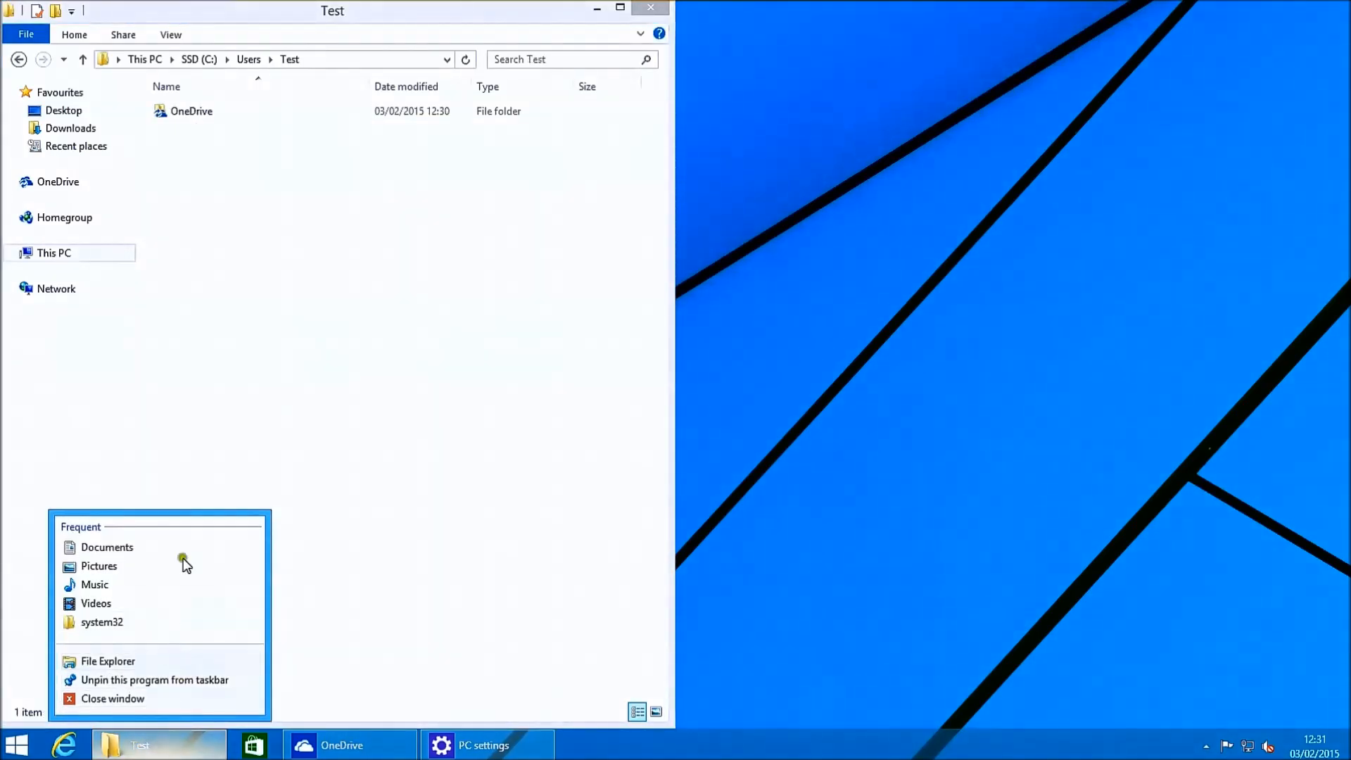
- Set the OneDrive folder's location to H:\Users\Test\OneDrive, creating the folder and starting the copy
{"action": "right_click", "coordinate": [190, 110]}
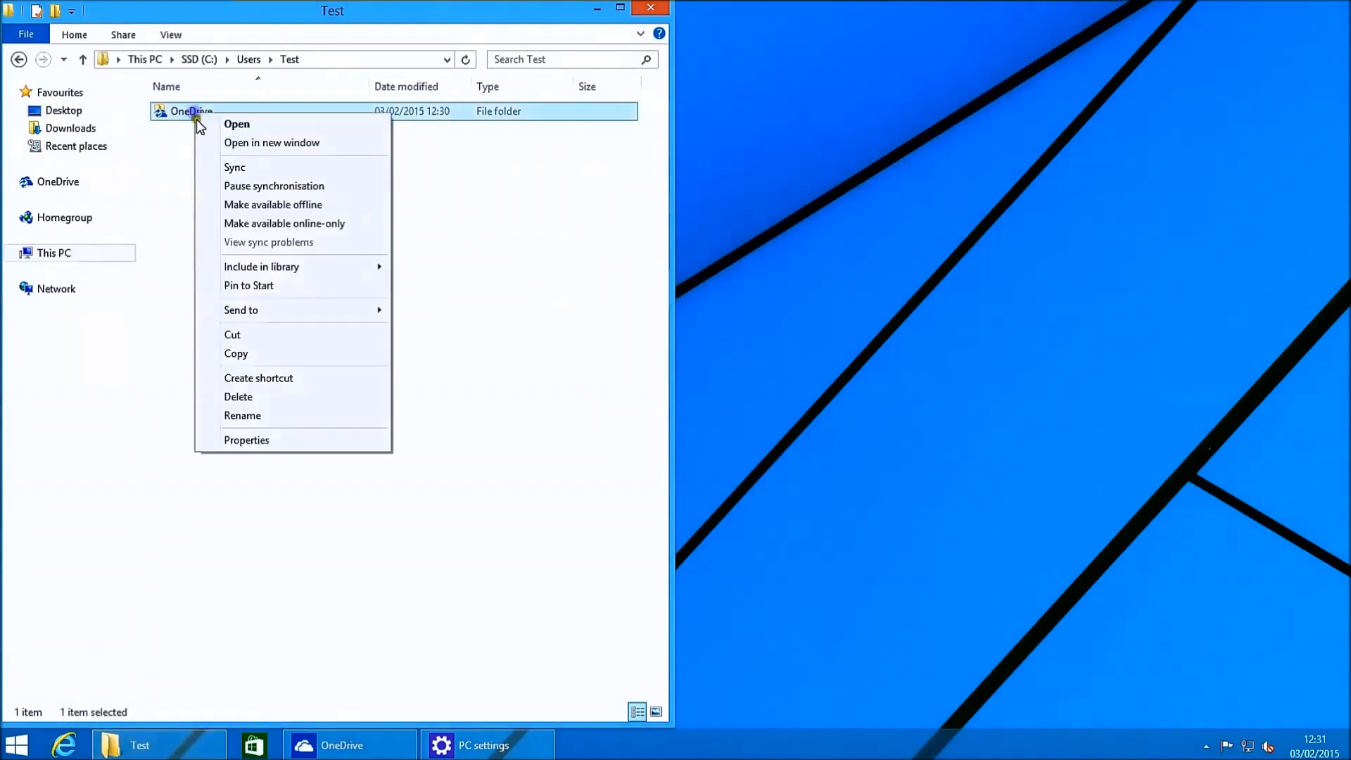
{"action": "left_click", "coordinate": [246, 441]}
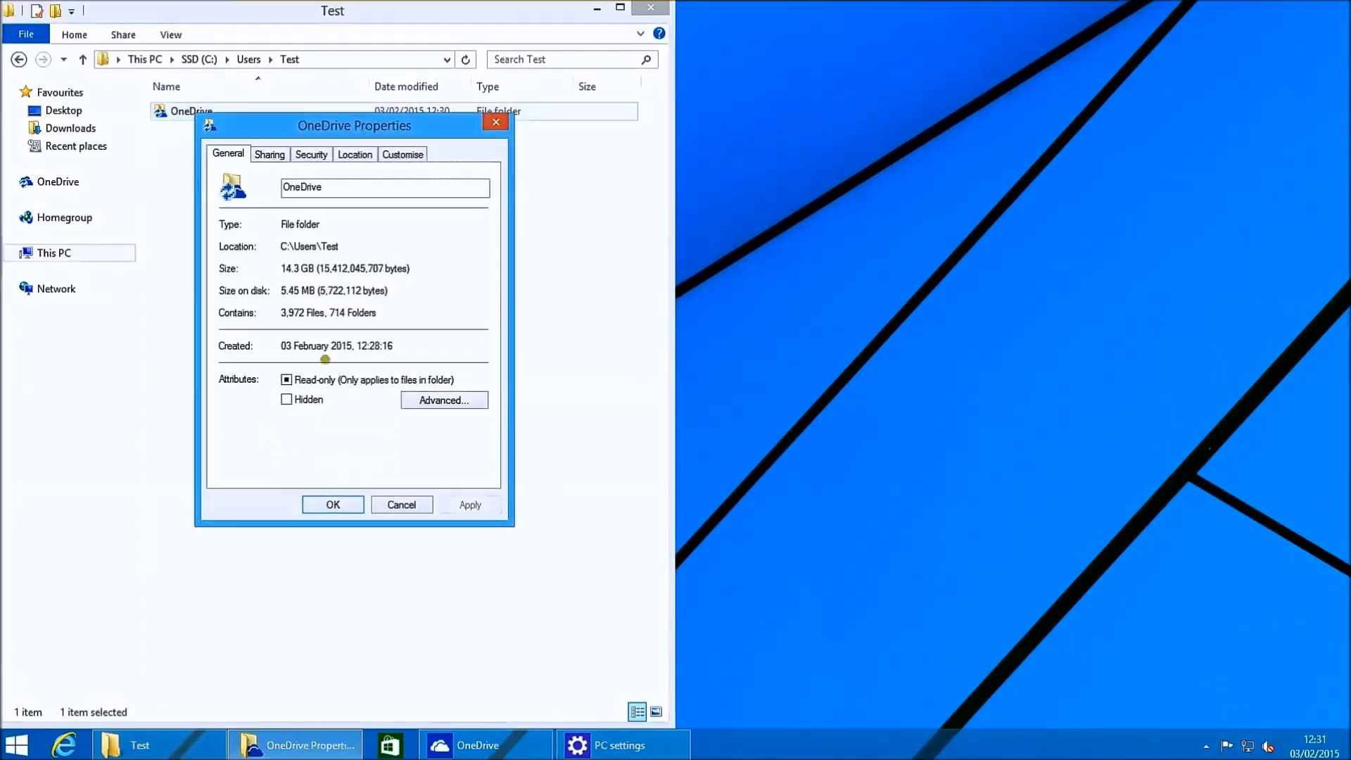
{"action": "left_click", "coordinate": [354, 154]}
{"action": "type", "text": "H:\\Users\\Test\\OneDrive"}
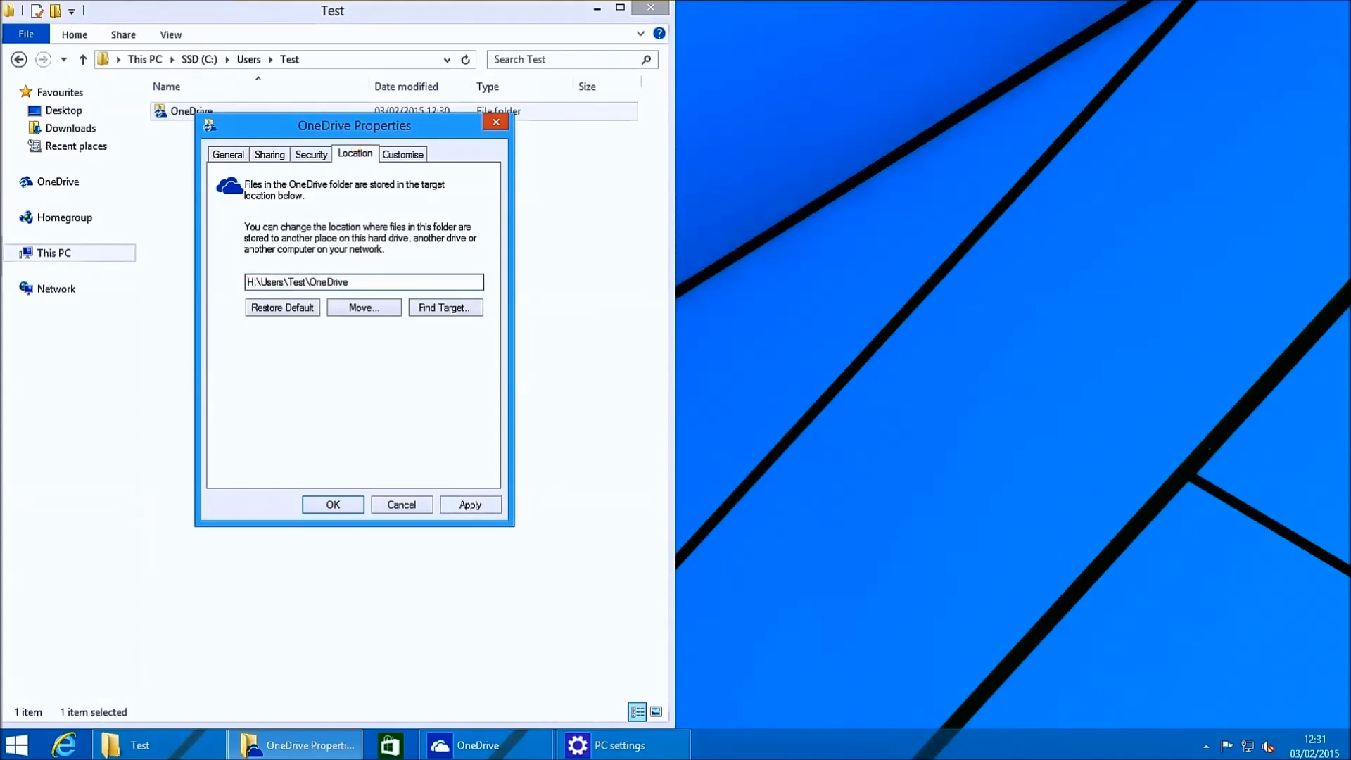
{"action": "left_click", "coordinate": [470, 504]}
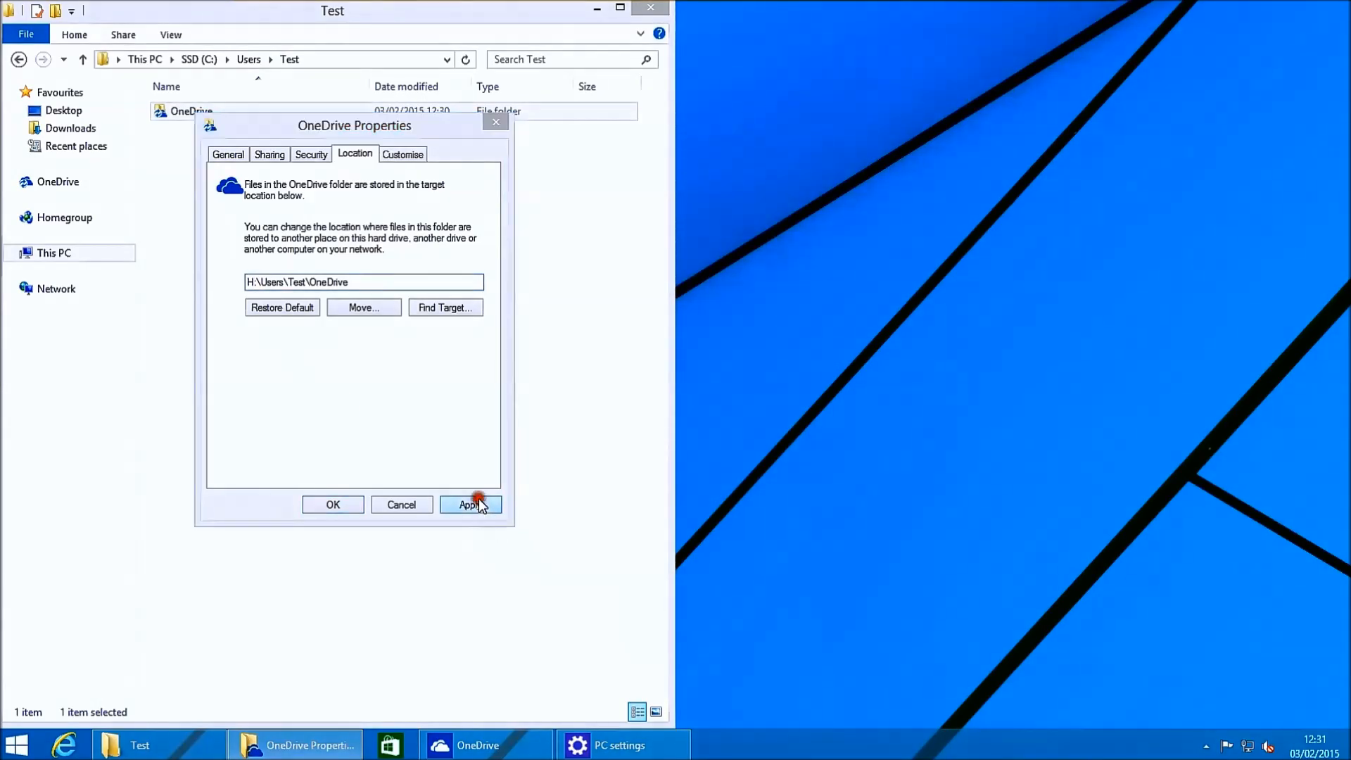
{"action": "left_click", "coordinate": [469, 504]}
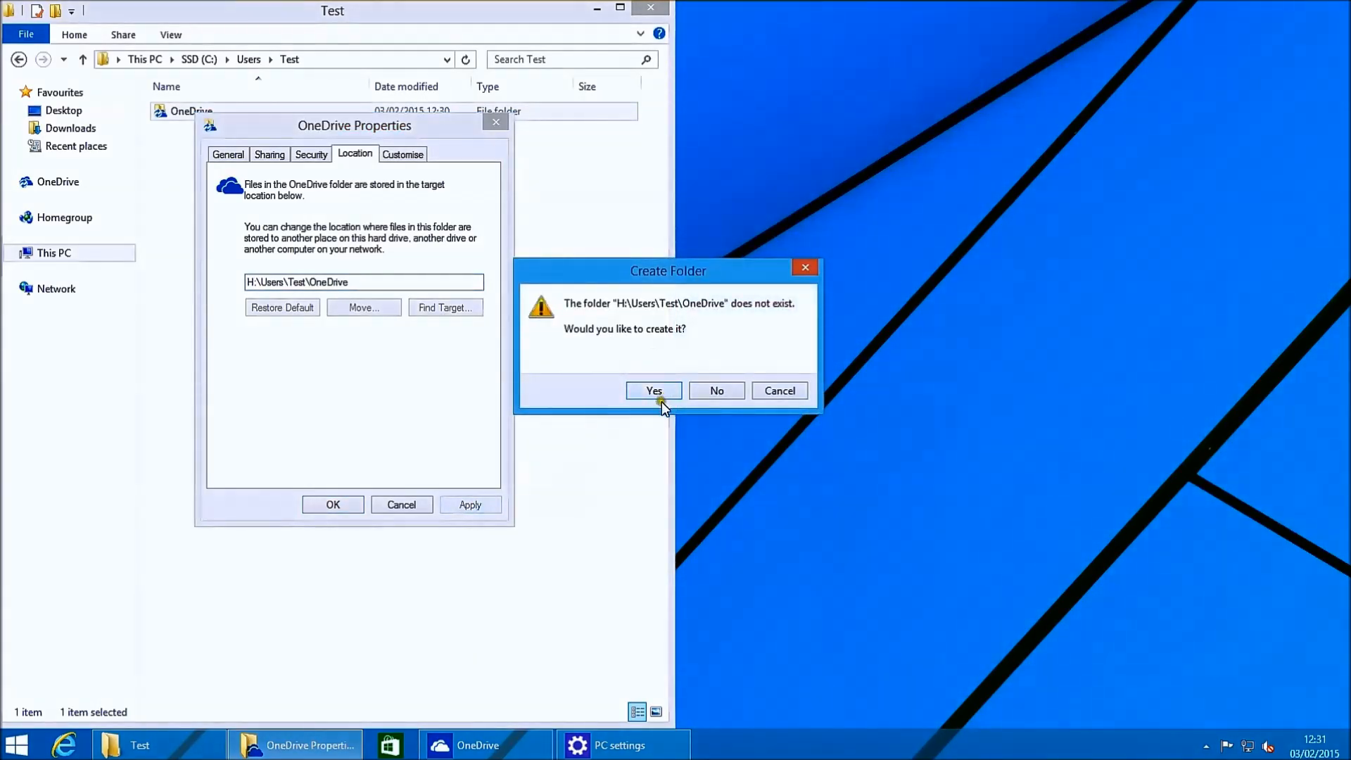
{"action": "left_click", "coordinate": [651, 389]}
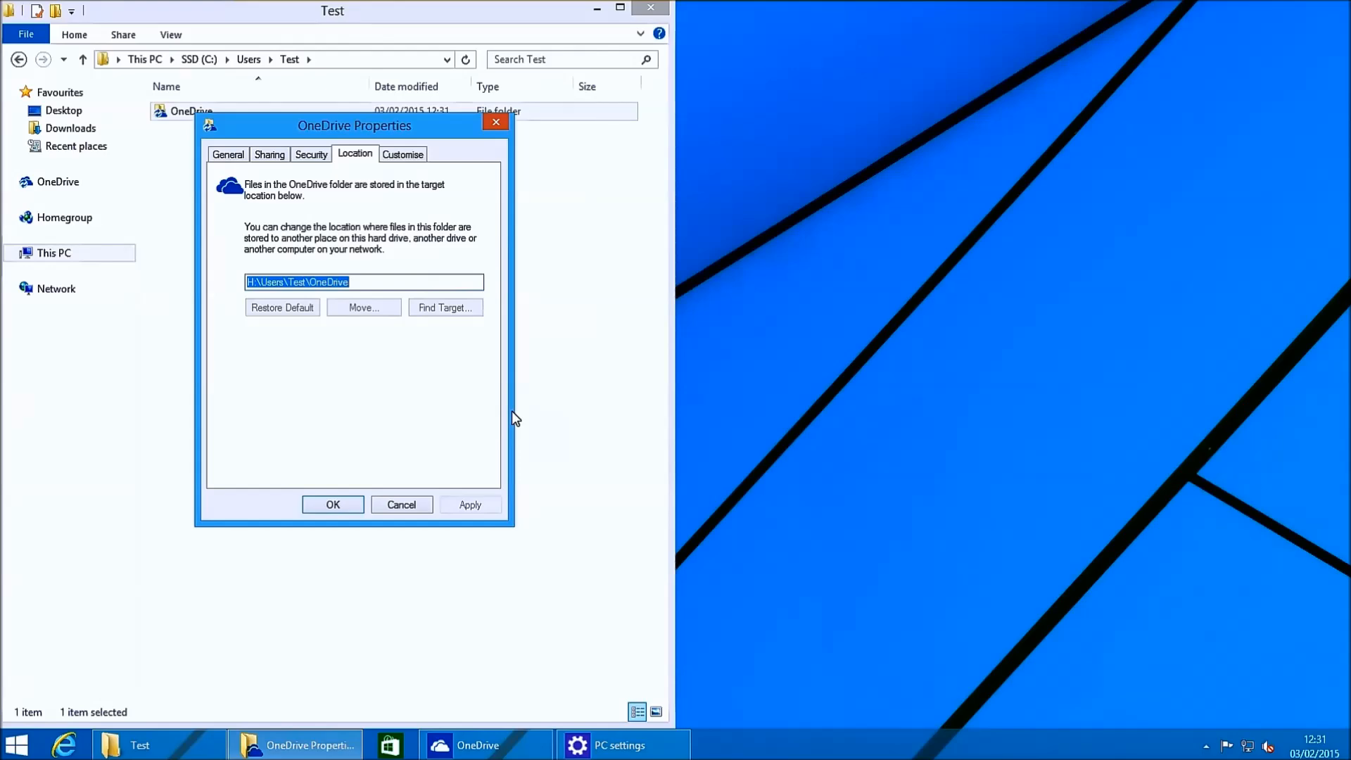
{"action": "mouse_move", "coordinate": [531, 381]}
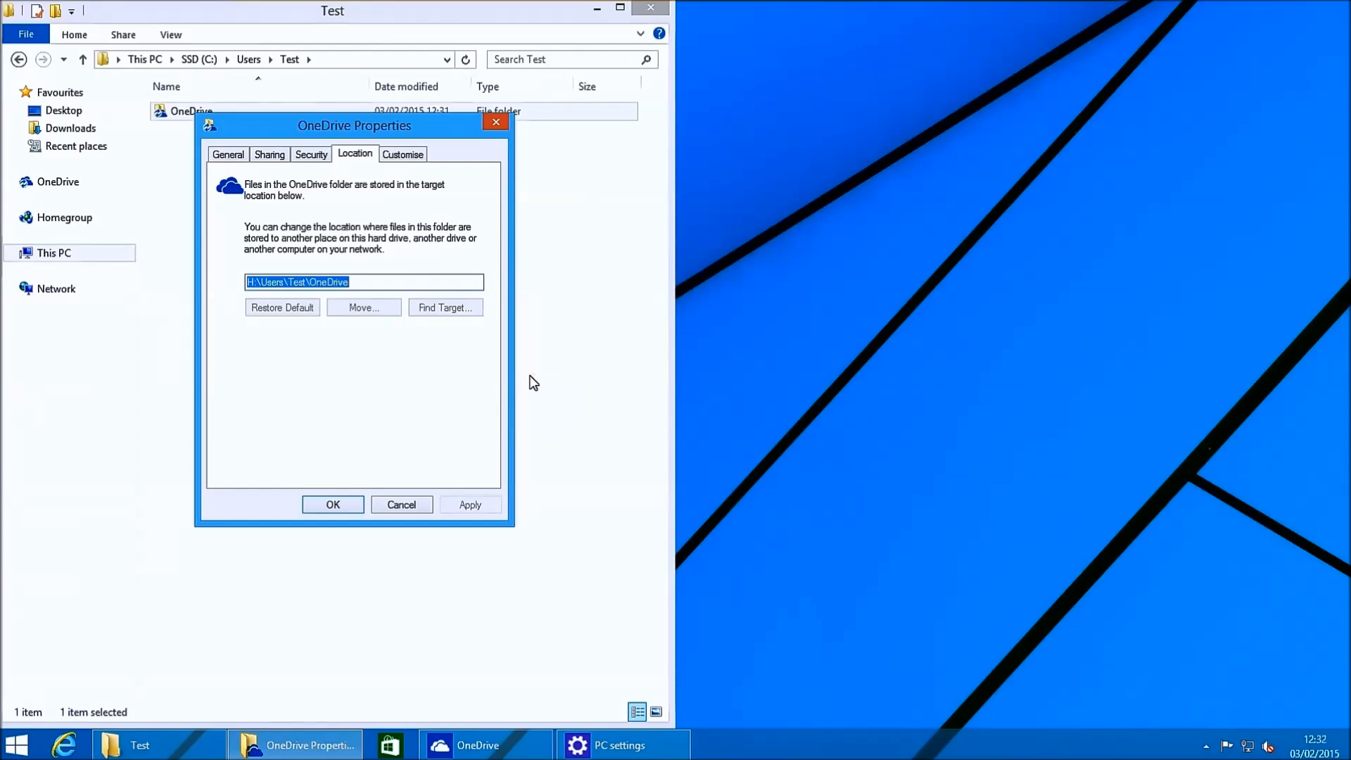
{"action": "left_click", "coordinate": [418, 744]}
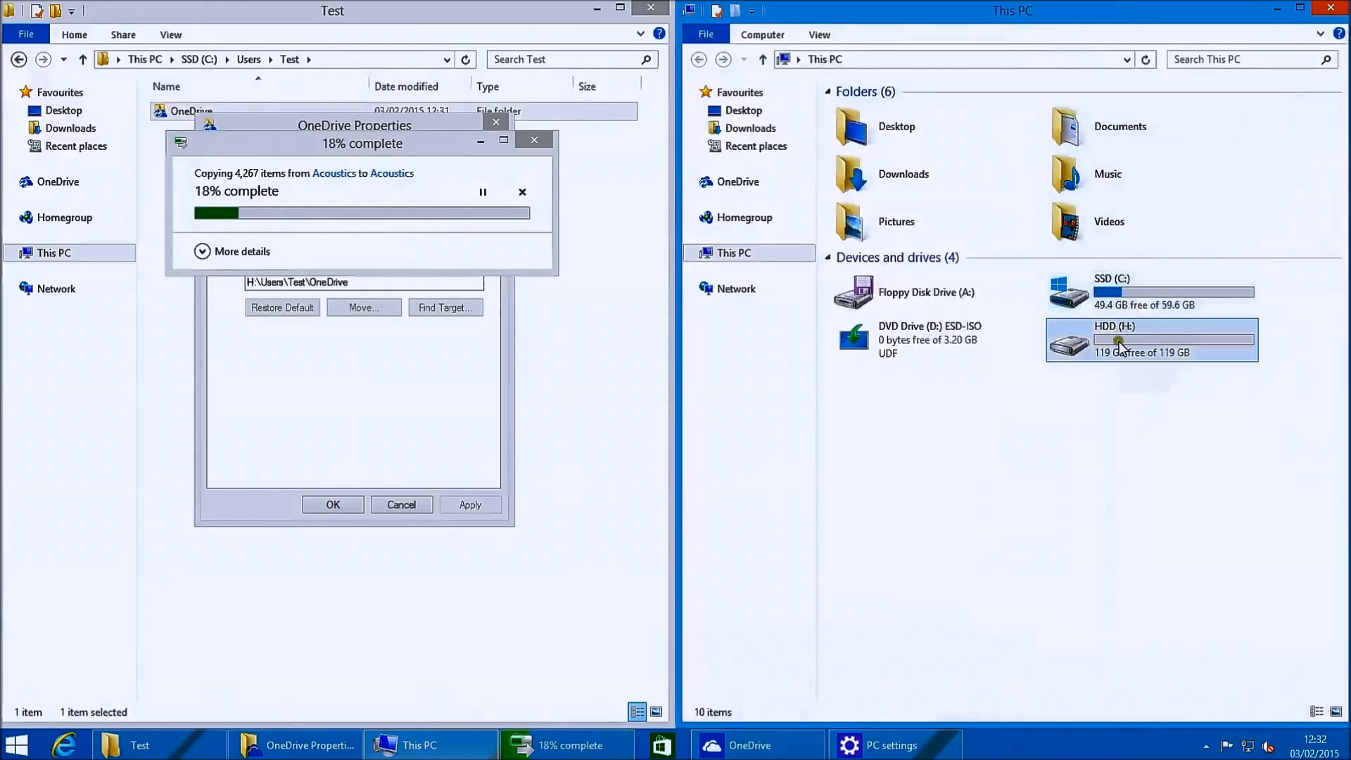
- Browse into H:\Users\Test, where OneDrive now sits with the other profile folders
{"action": "double_click", "coordinate": [1120, 341]}
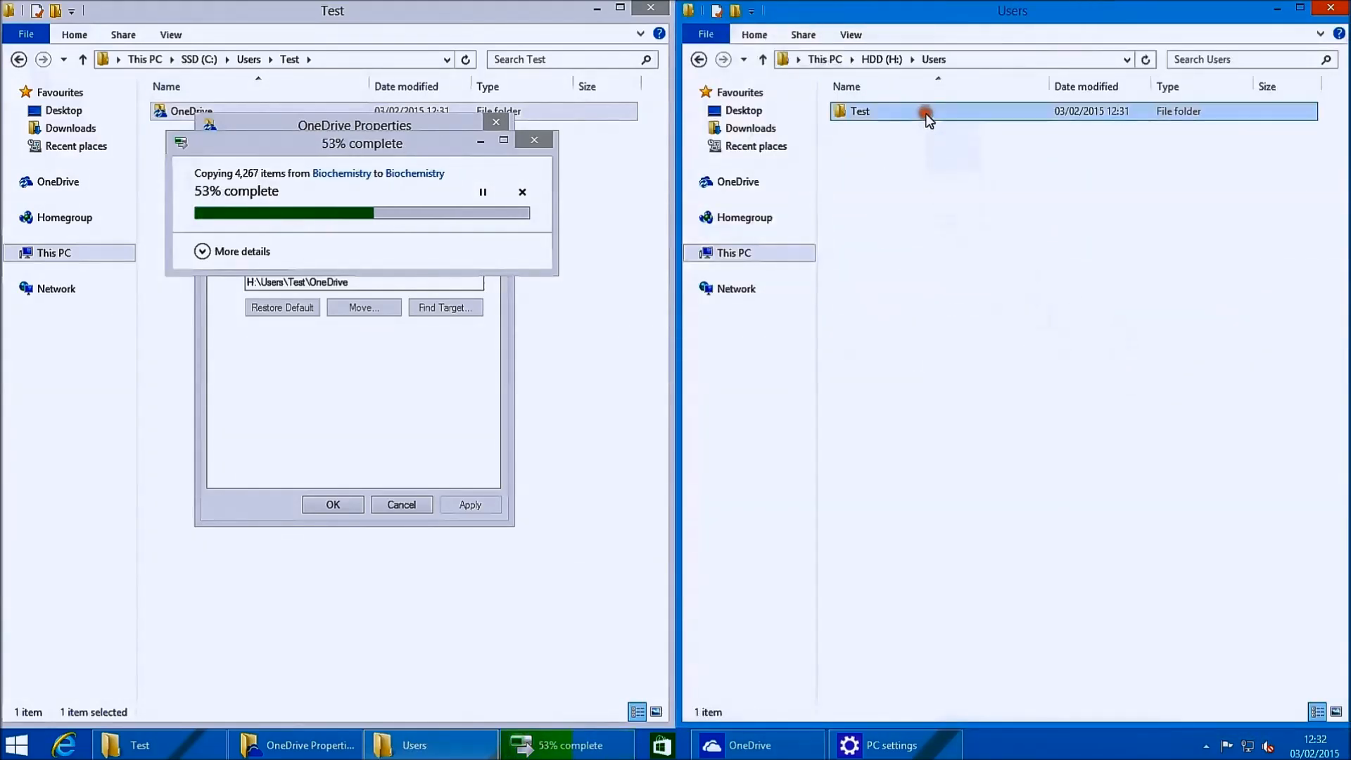
{"action": "double_click", "coordinate": [858, 110]}
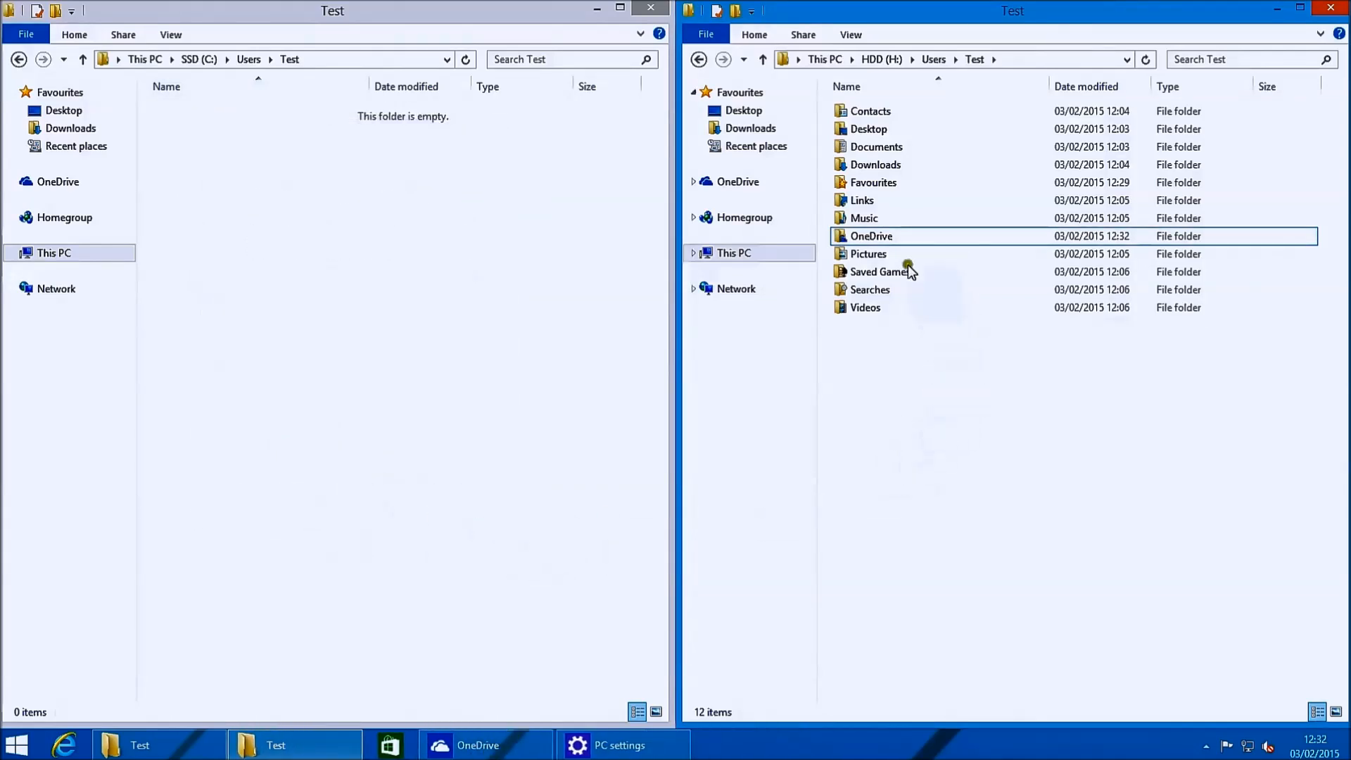
- Make the OneDrive folder in H:\Users\Test available offline
{"action": "left_click", "coordinate": [865, 307]}
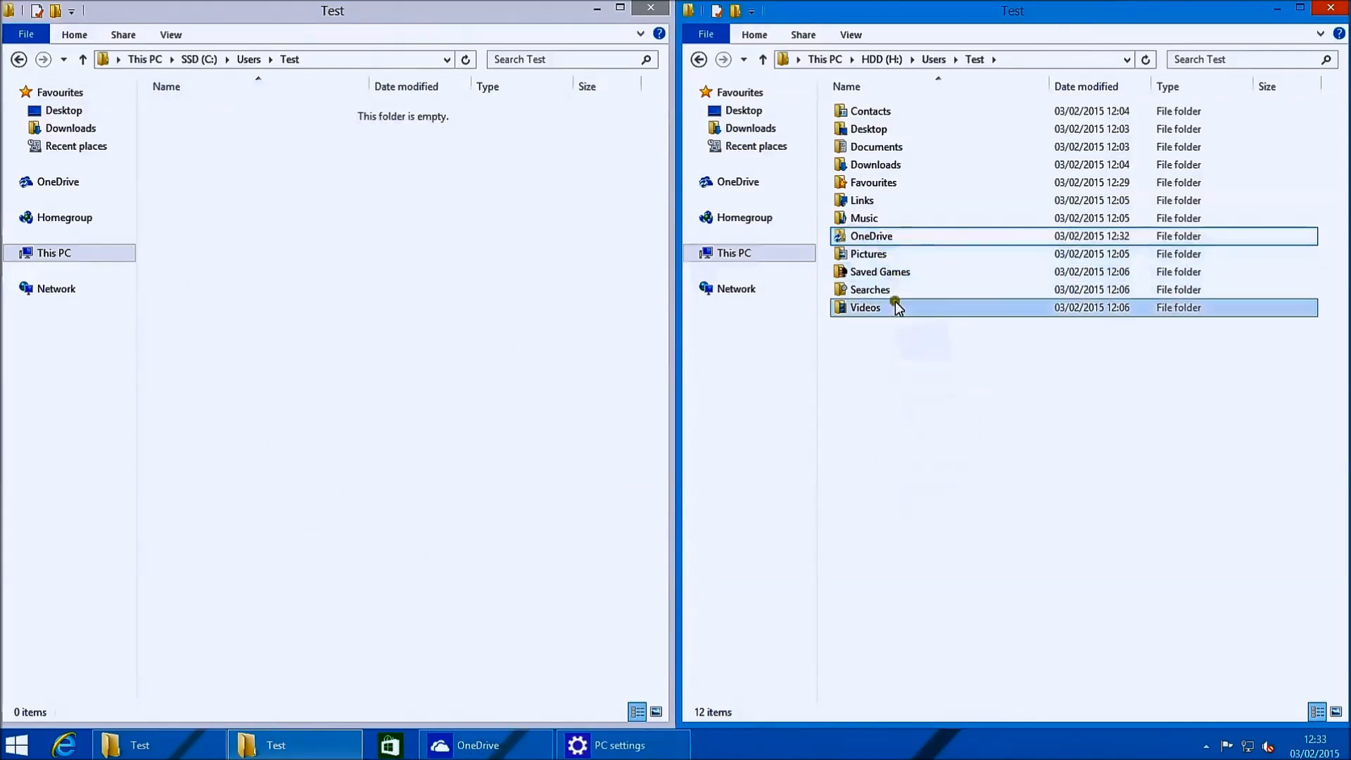
{"action": "right_click", "coordinate": [869, 235]}
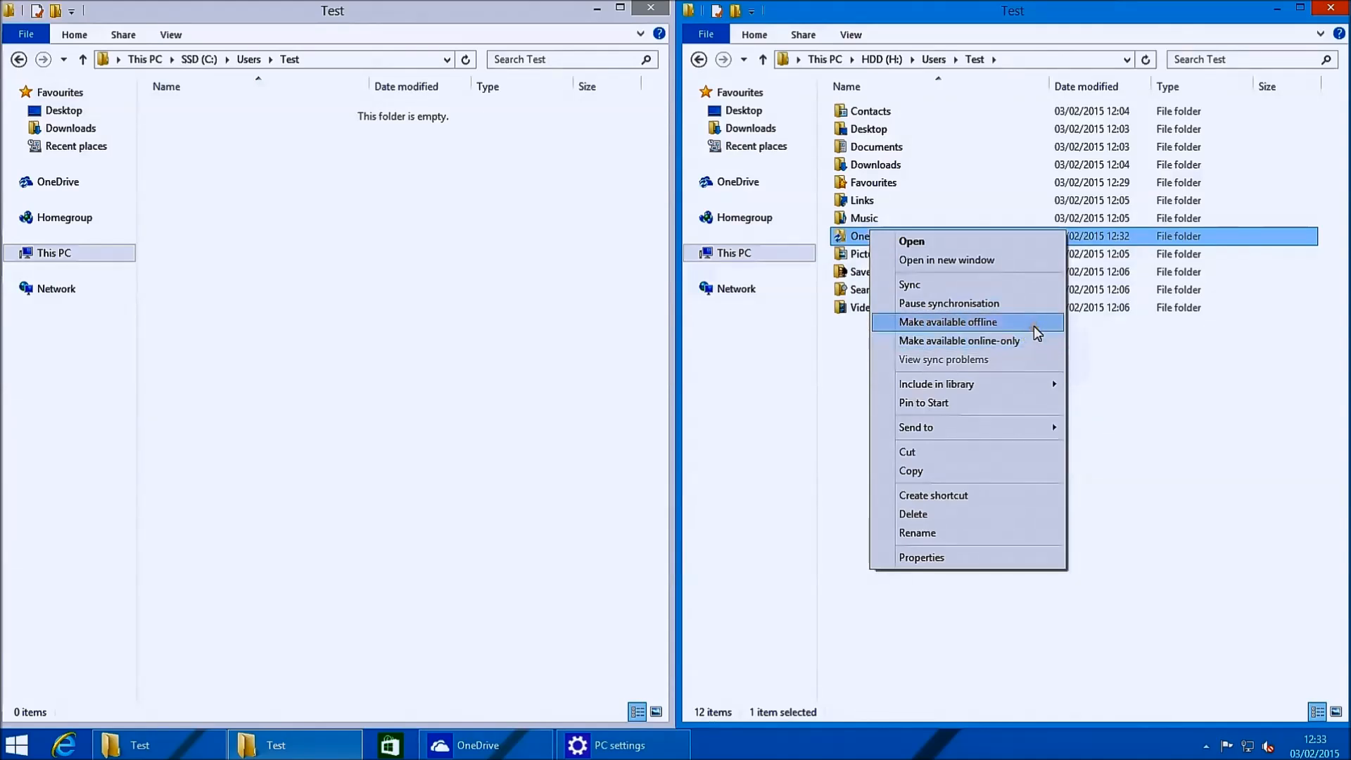
{"action": "left_click", "coordinate": [947, 321]}
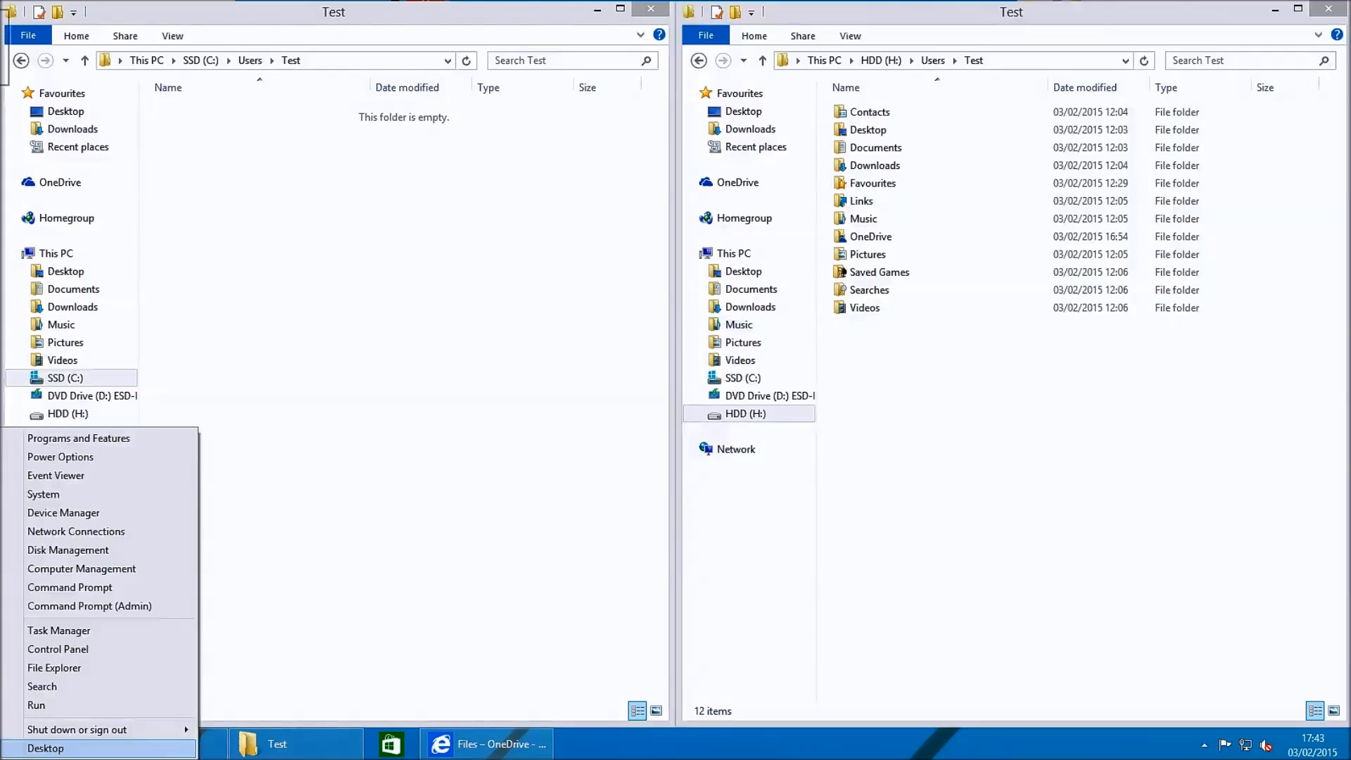
{"action": "mouse_move", "coordinate": [58, 648]}
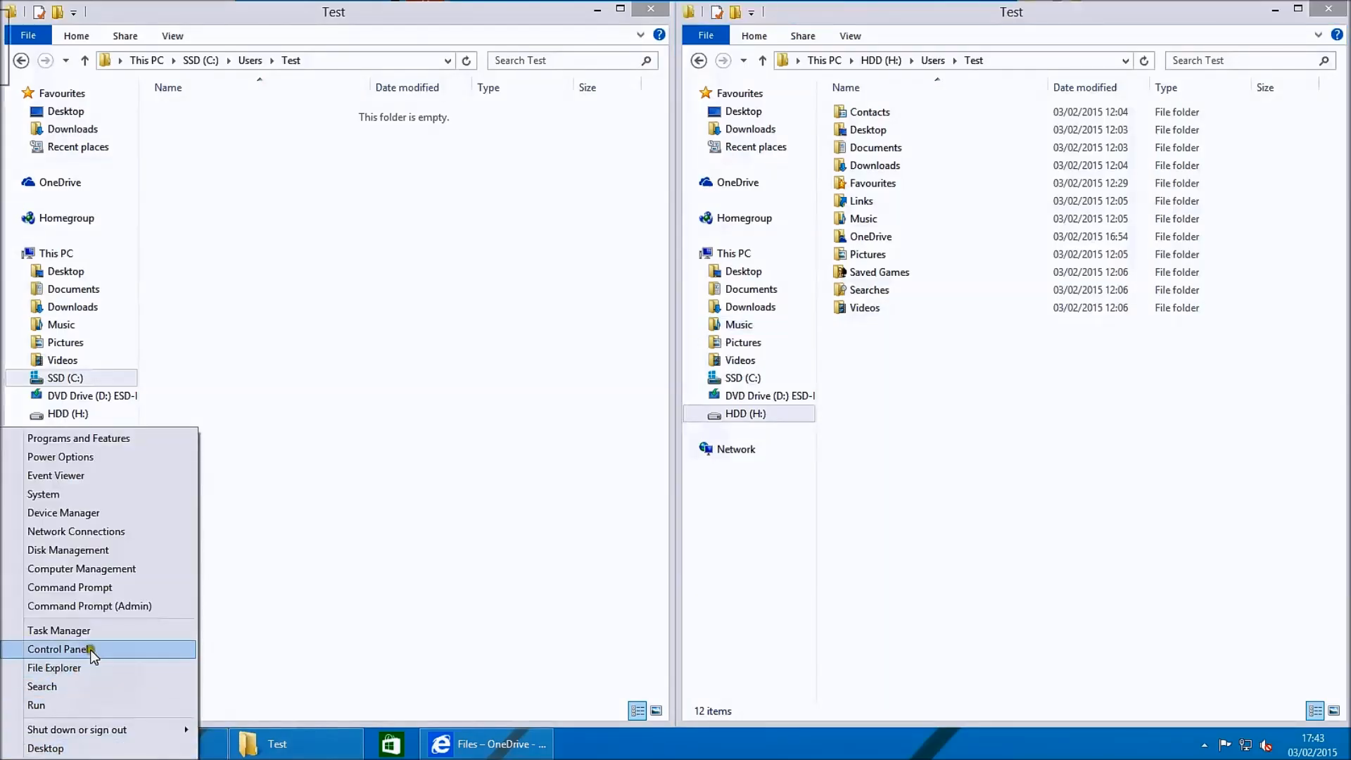
- In an admin Command Prompt, run mklink /j "C:\Users\Test\Contacts" "H:\Users\Test\Contacts"
{"action": "left_click", "coordinate": [90, 604]}
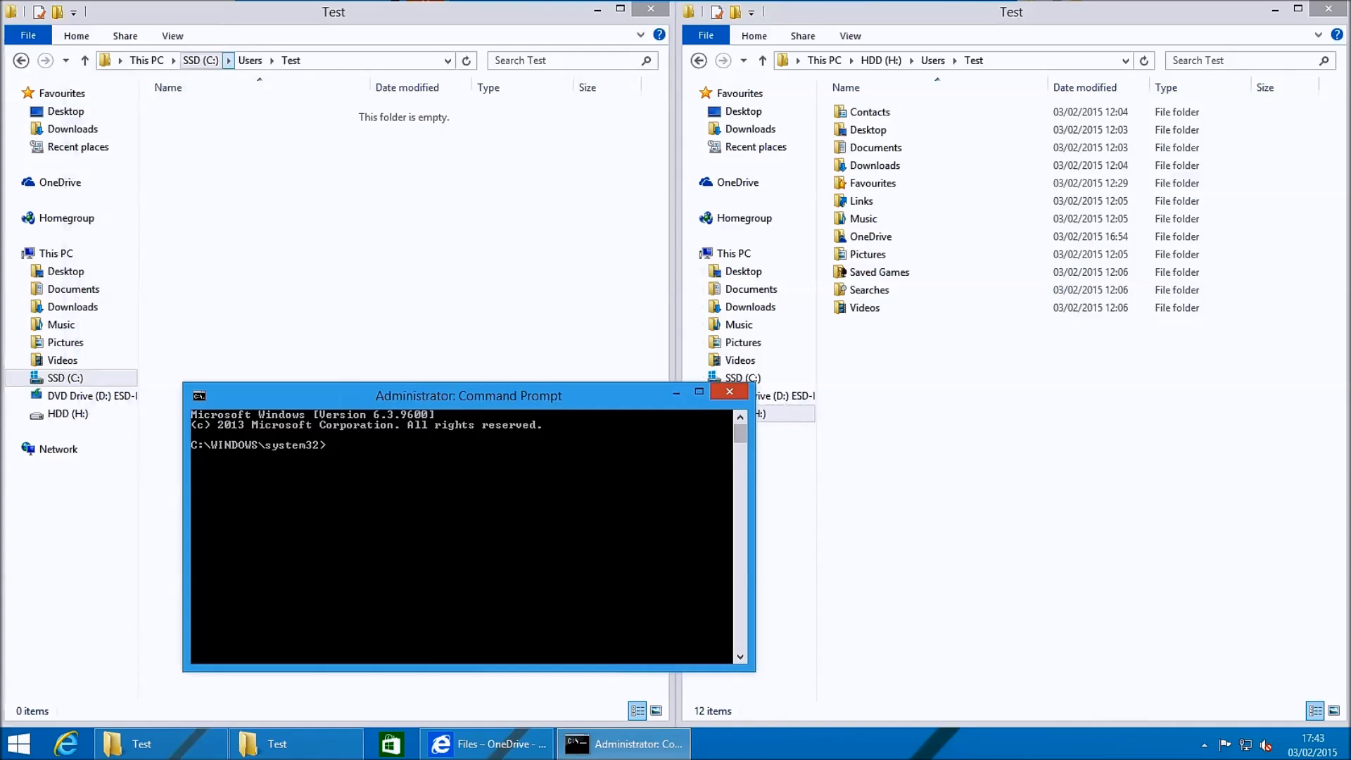
{"action": "type", "text": "mklink /"}
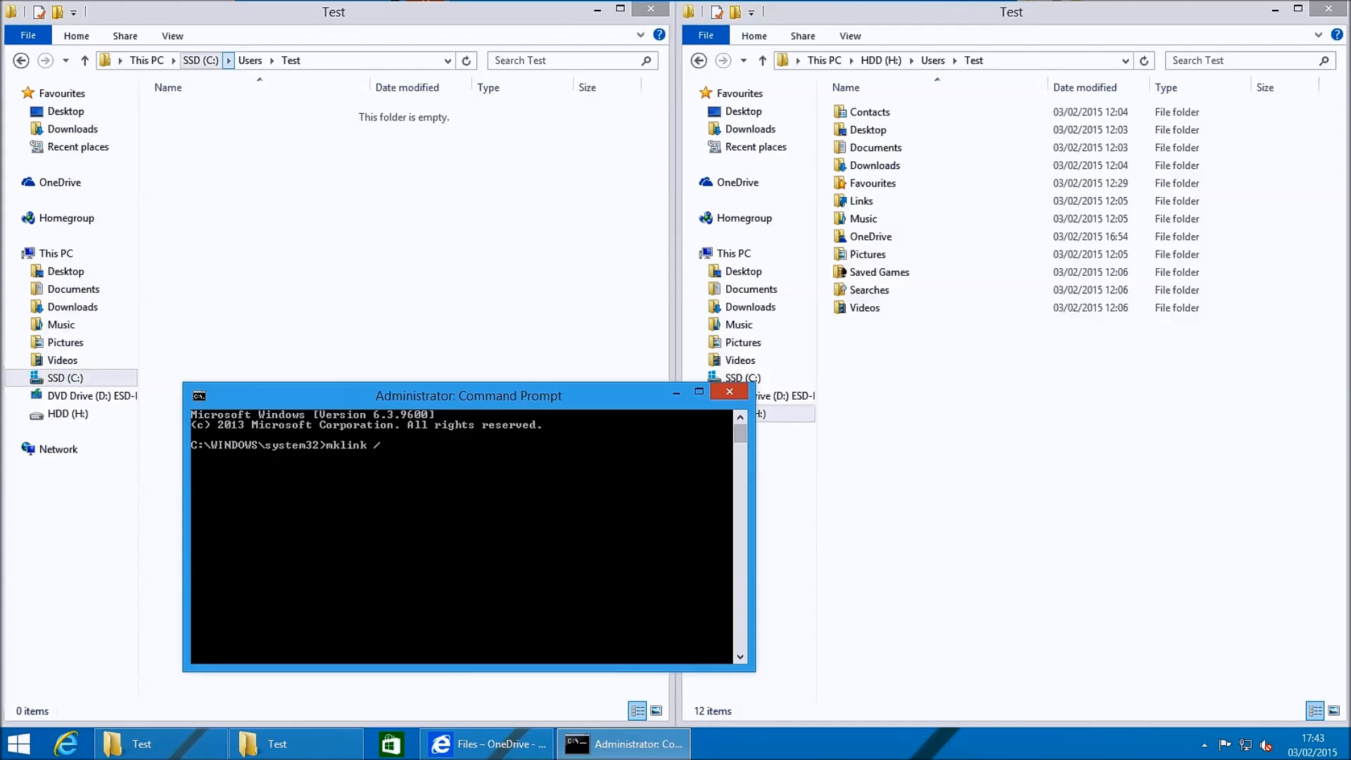
{"action": "type", "text": "j \""}
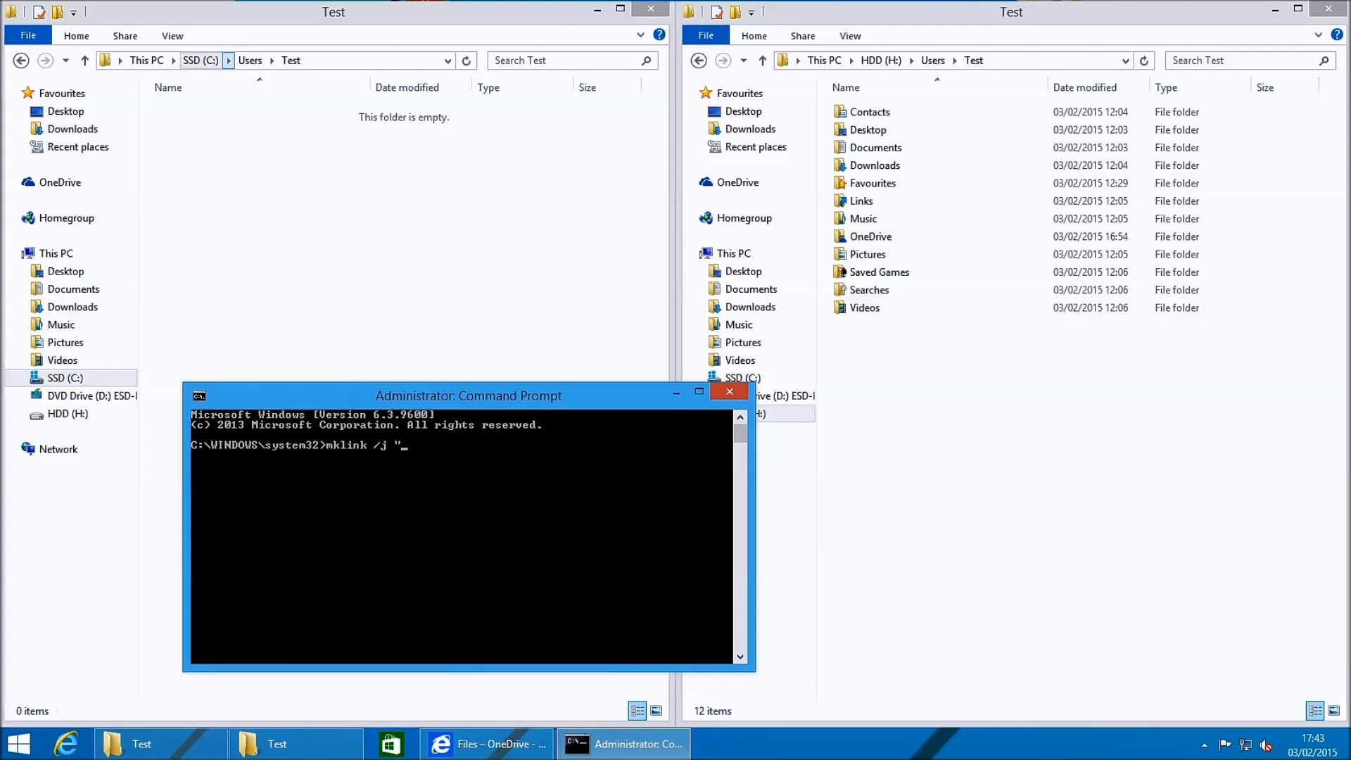
{"action": "type", "text": "C:\\Users"}
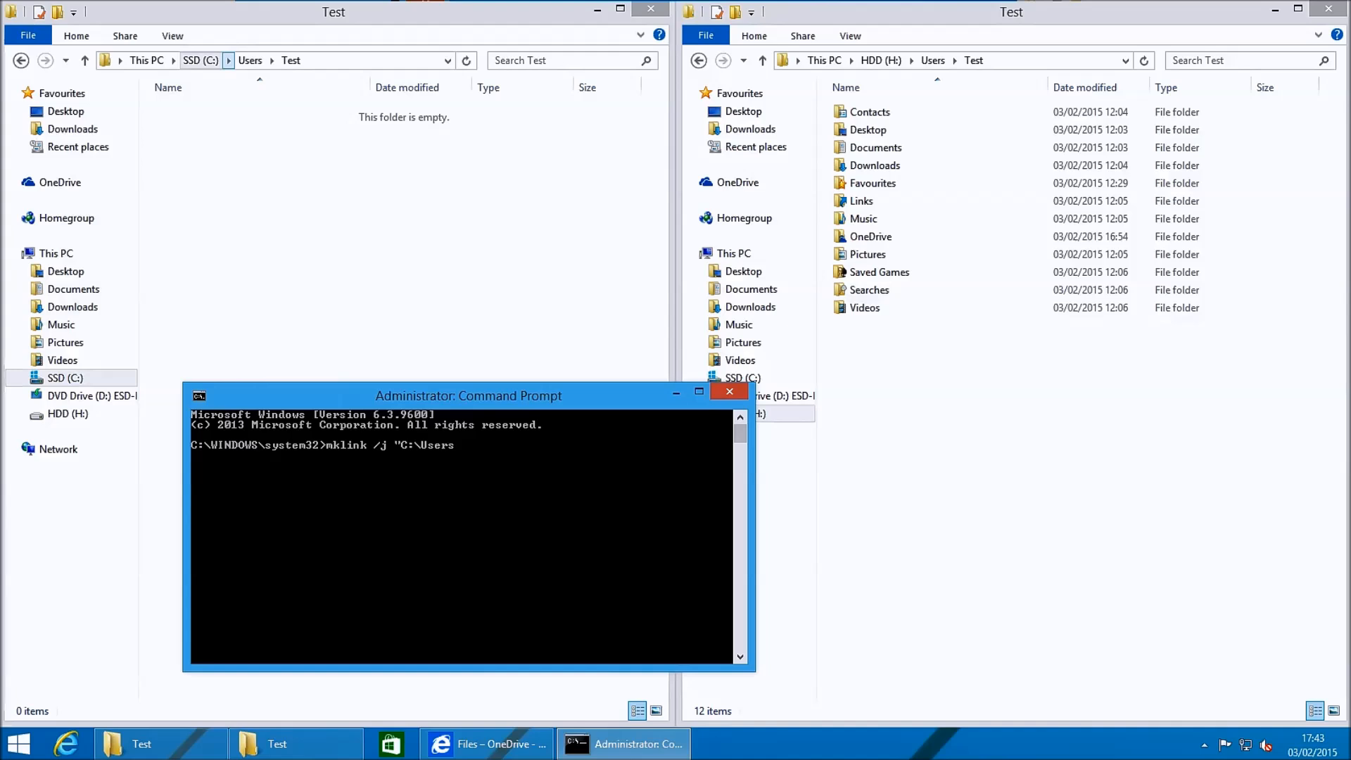
{"action": "type", "text": "\\Test"}
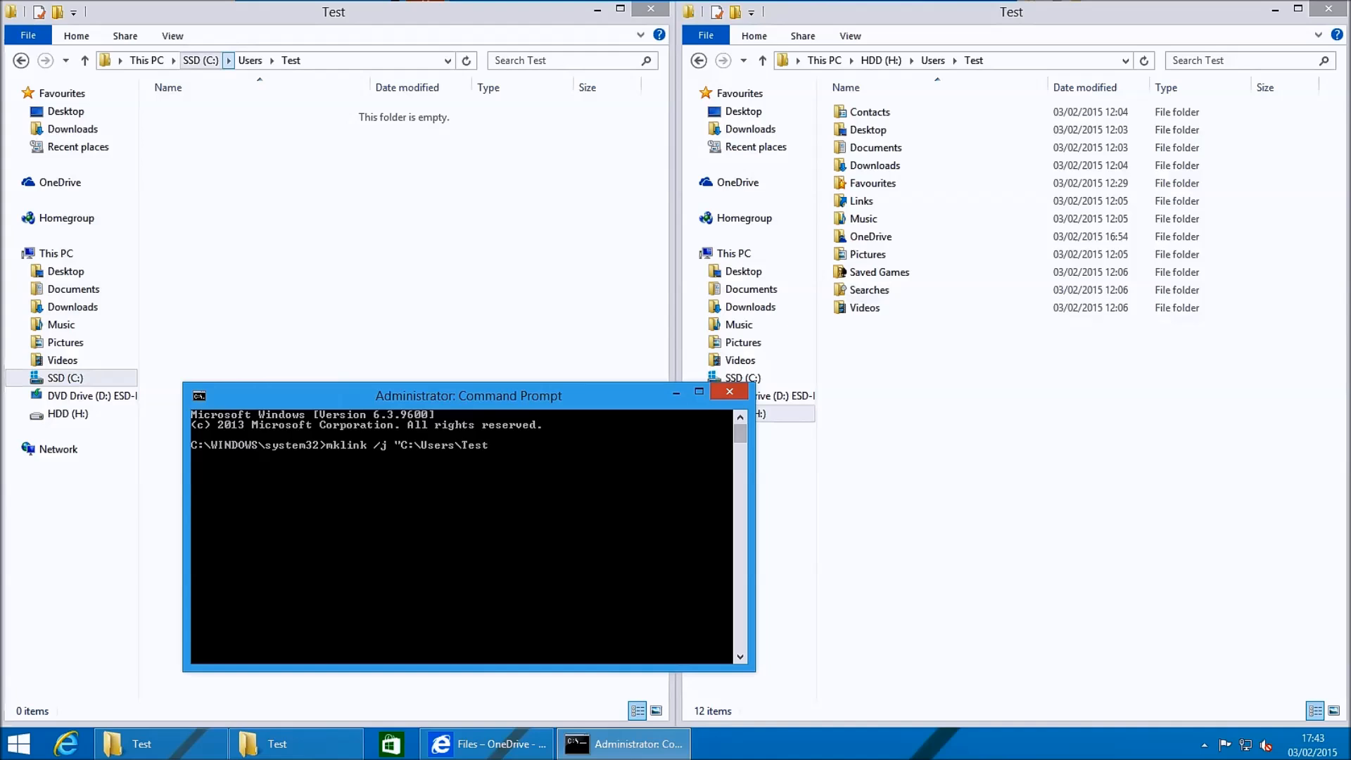
{"action": "type", "text": "\\Con"}
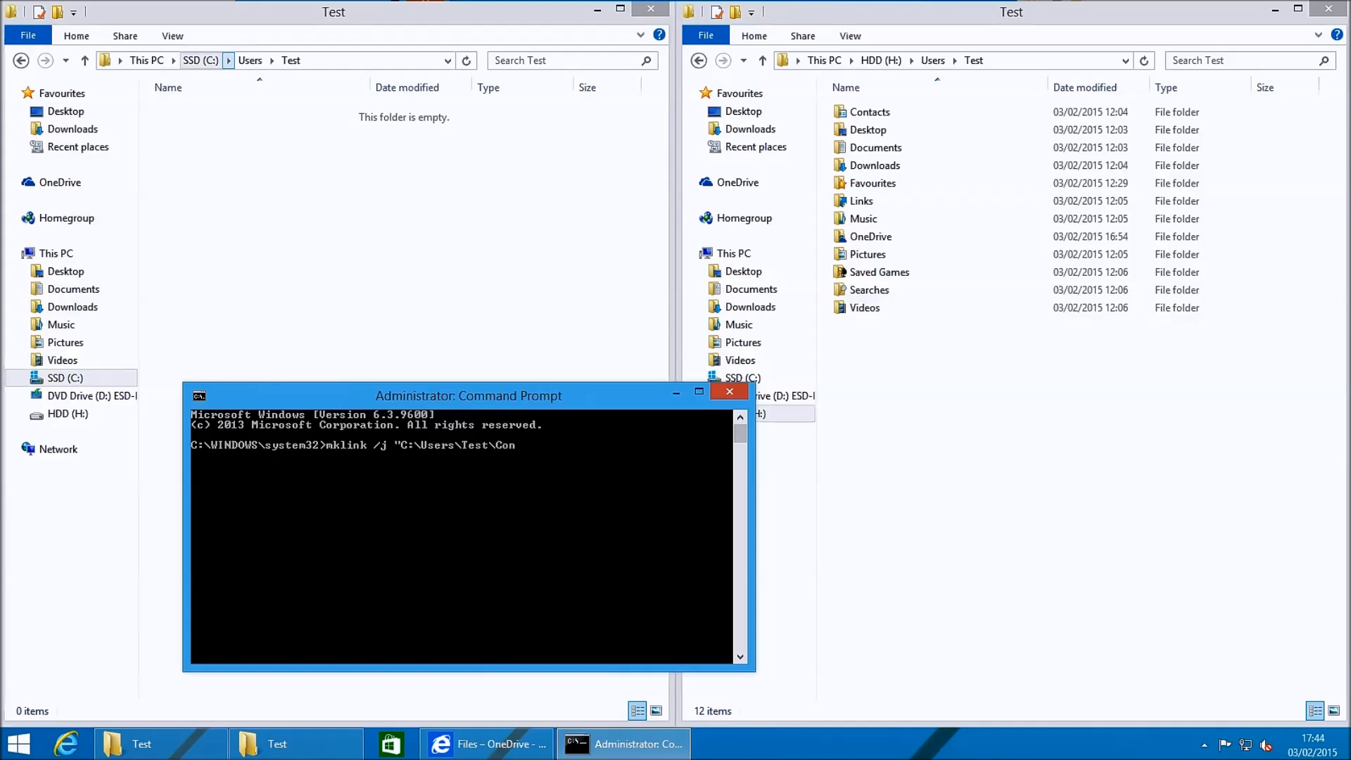
{"action": "type", "text": "tacts"}
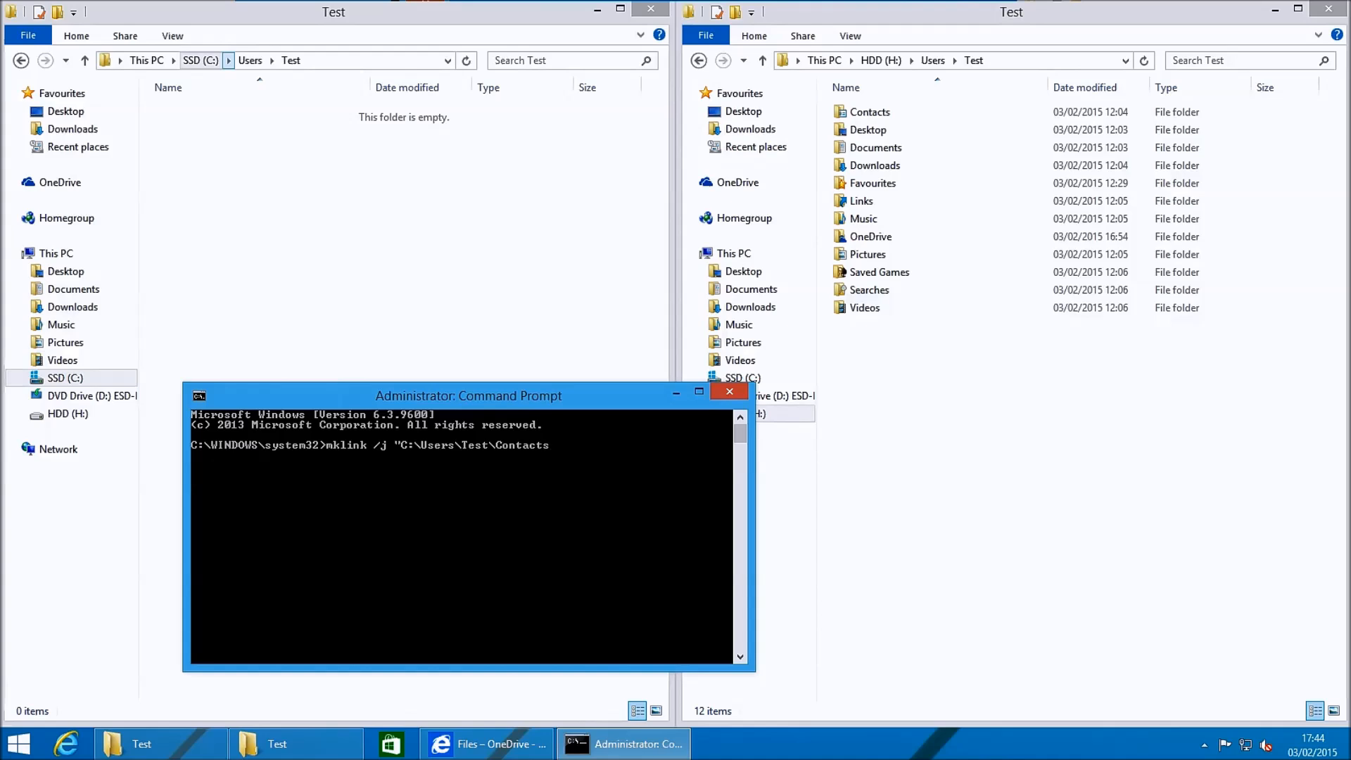
{"action": "type", "text": "\" \""}
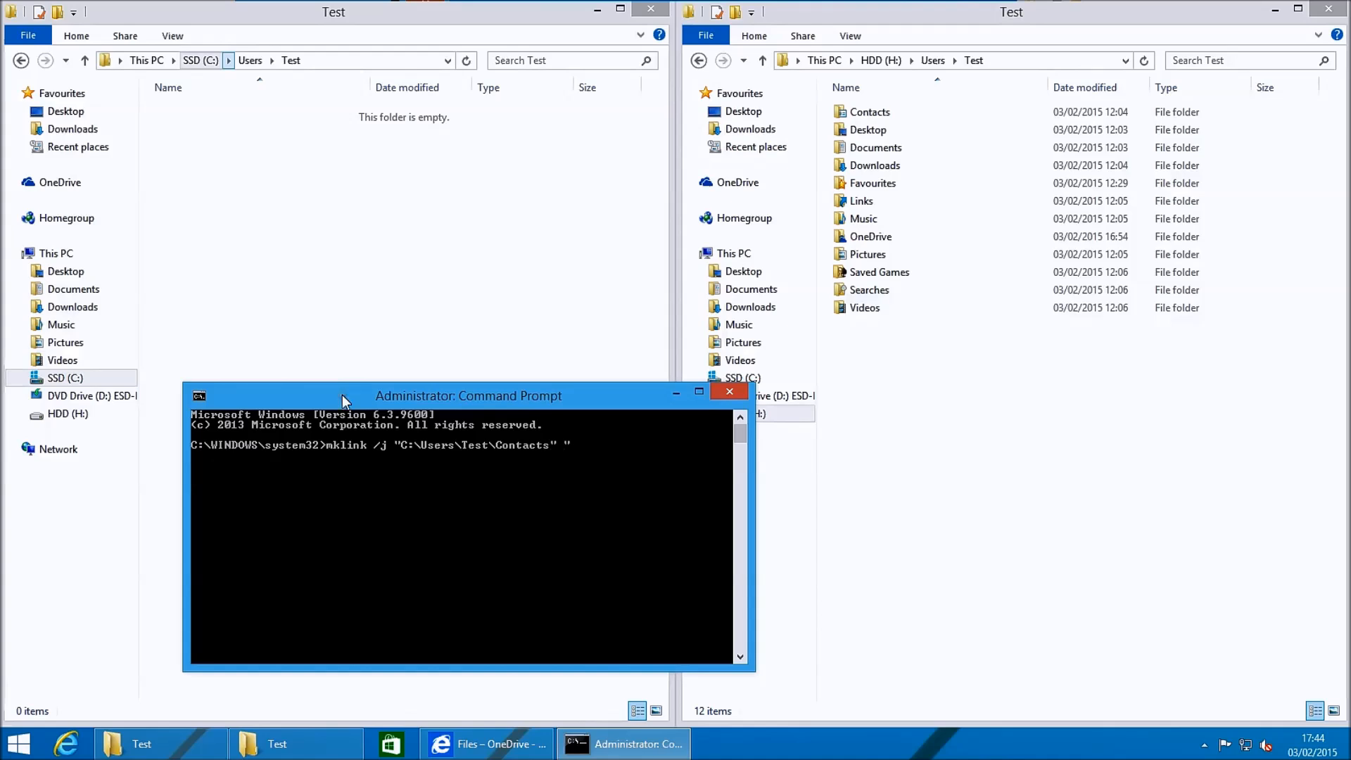
{"action": "type", "text": "H:\\U"}
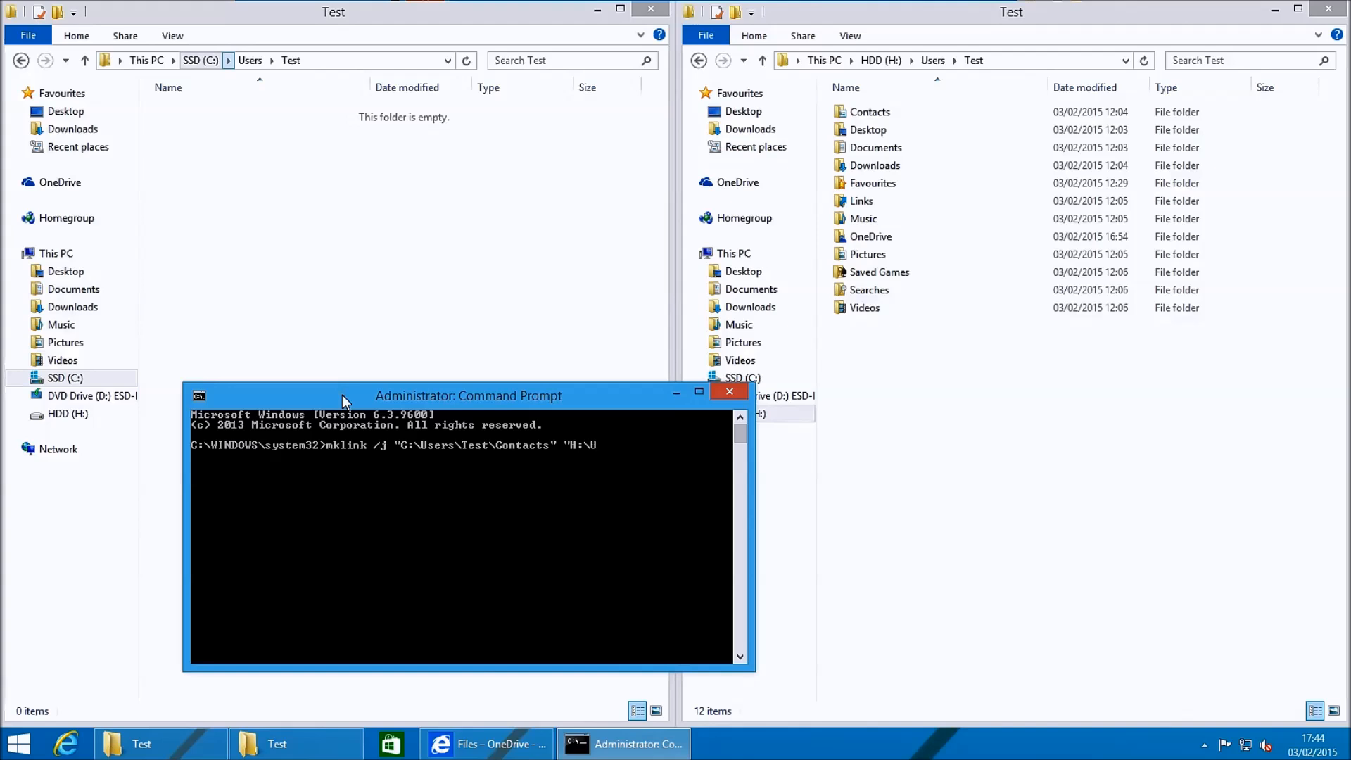
{"action": "type", "text": "sers"}
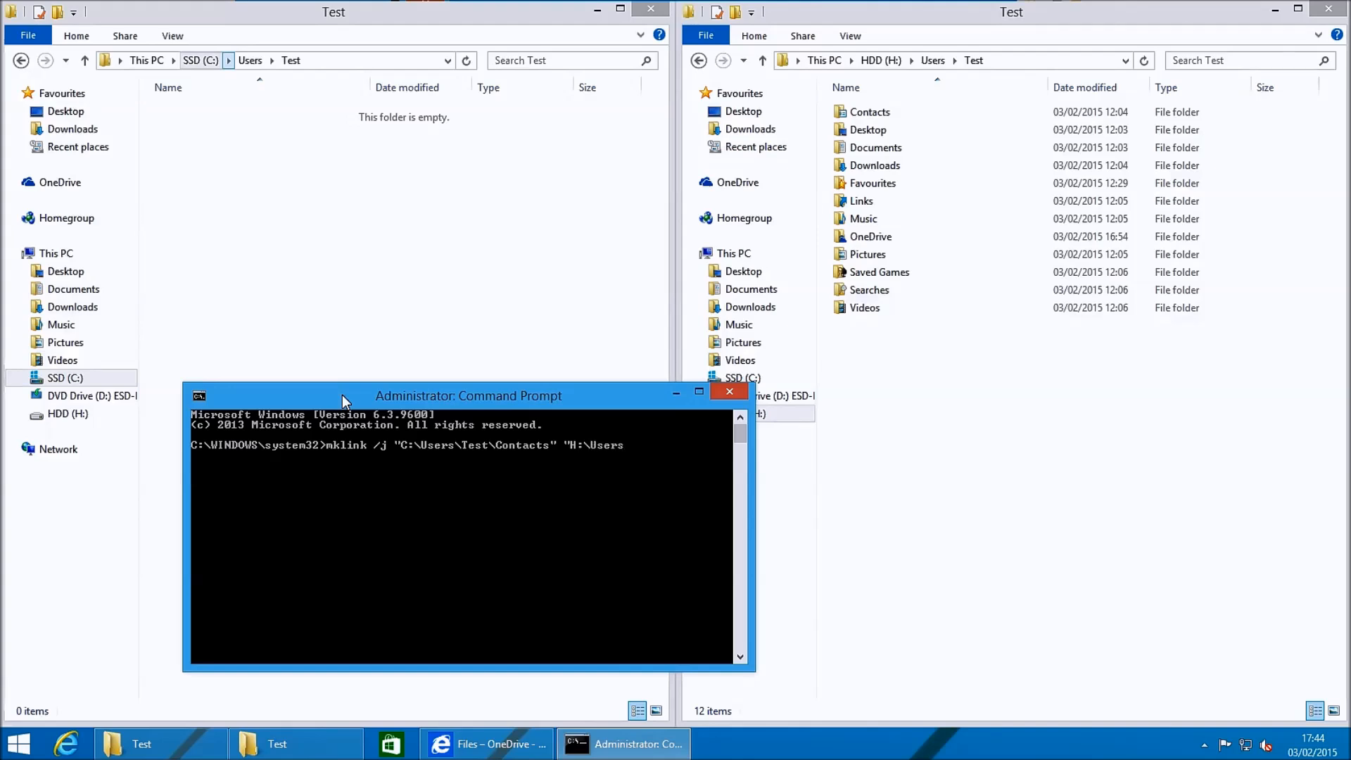
{"action": "type", "text": "Test\\"}
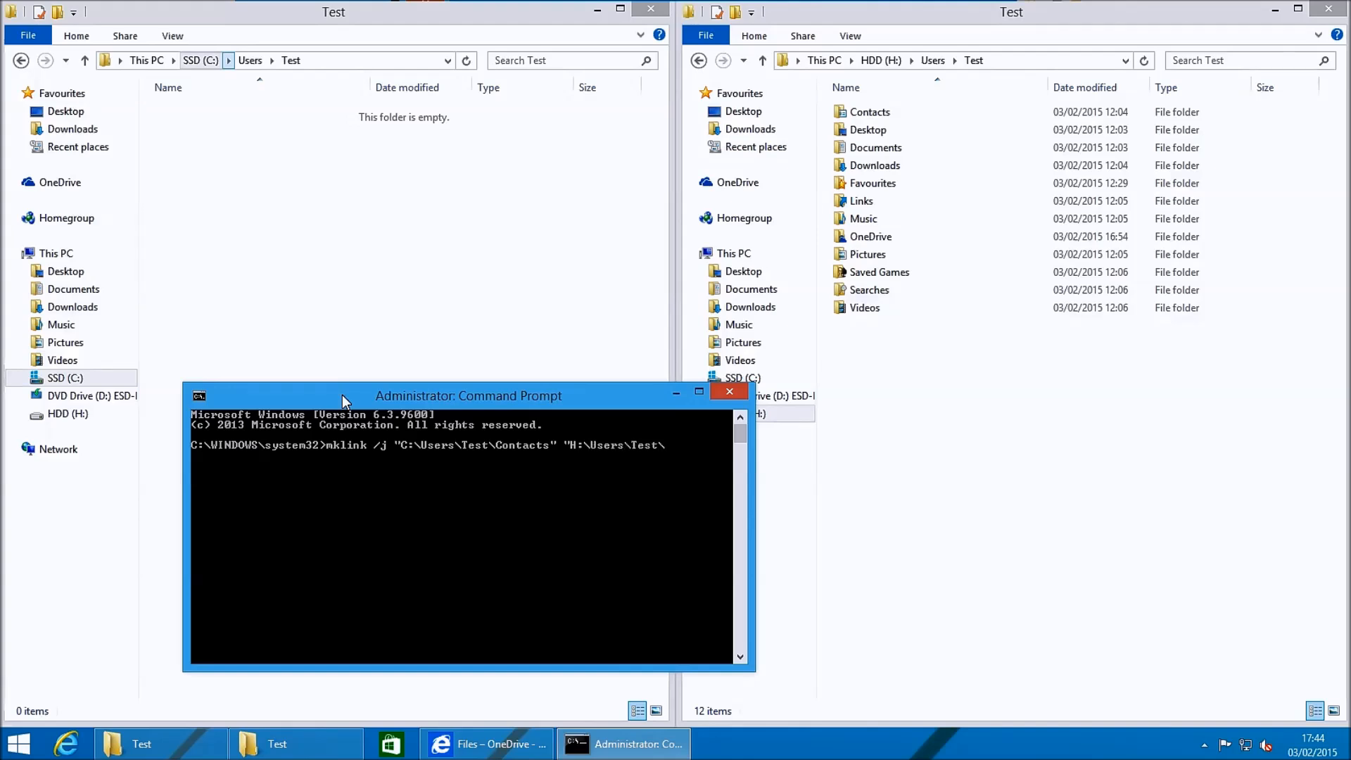
{"action": "type", "text": "Contacts"}
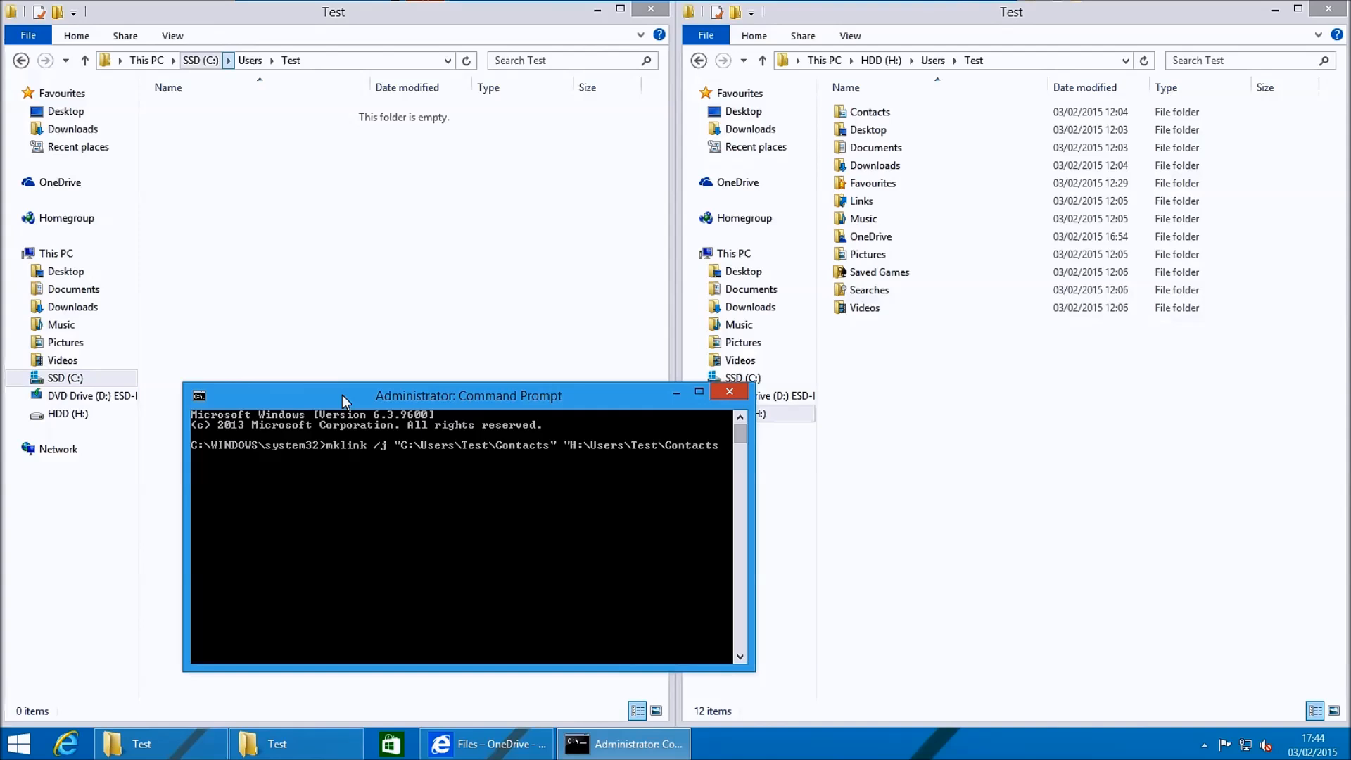
{"action": "key", "text": "enter"}
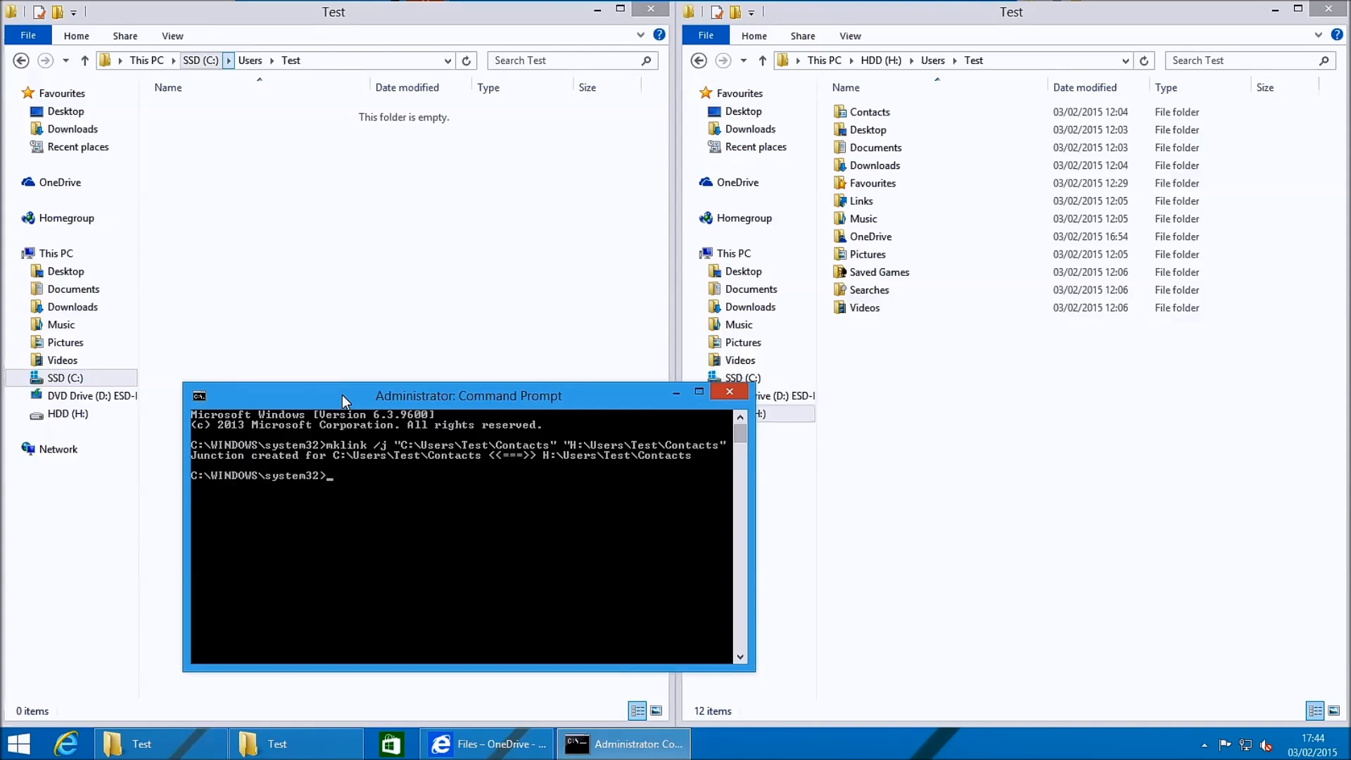
- Run mklink /j for the remaining eleven profile folders and OneDrive, then close the prompt
{"action": "type", "text": "mklink /j \"C:\\Users\\Test\\Desktop\" \"H:\\Users\\Test\\Desktop"}
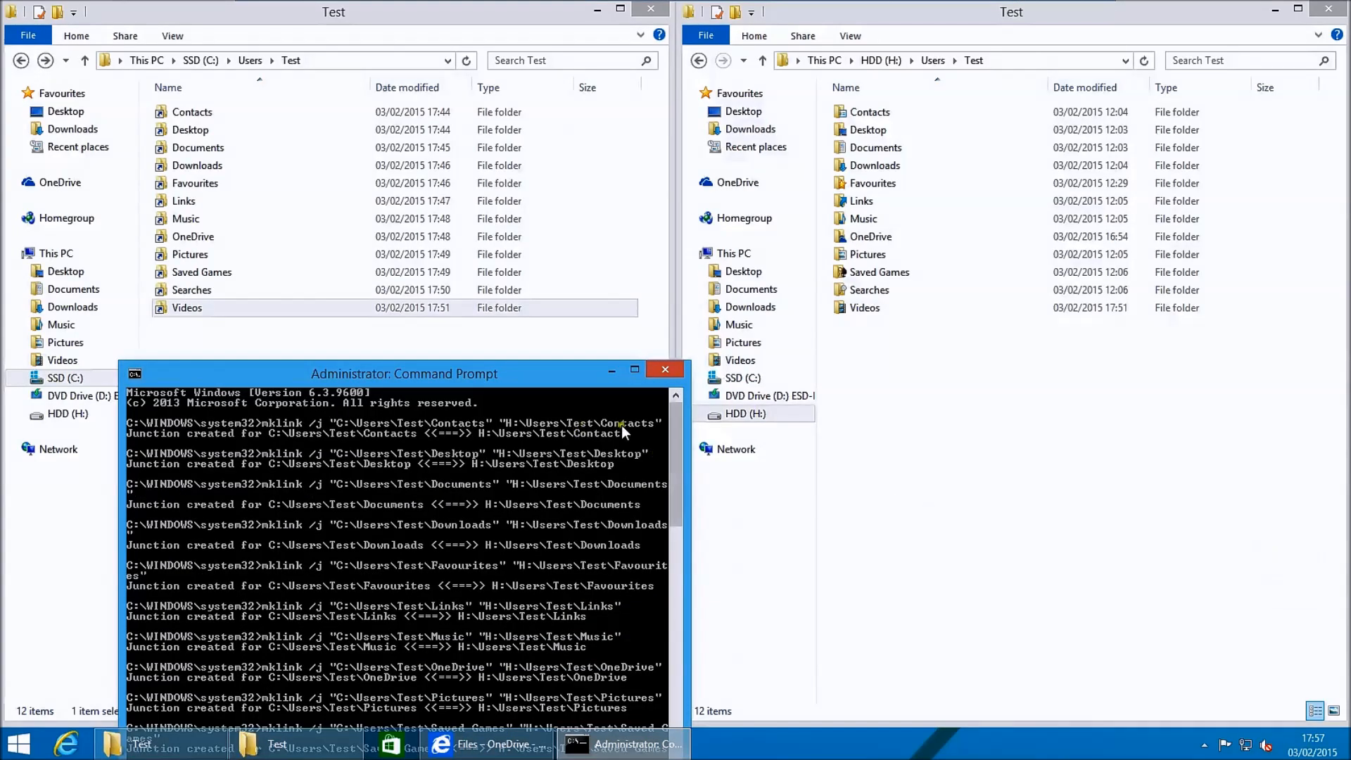
{"action": "left_click", "coordinate": [664, 369]}
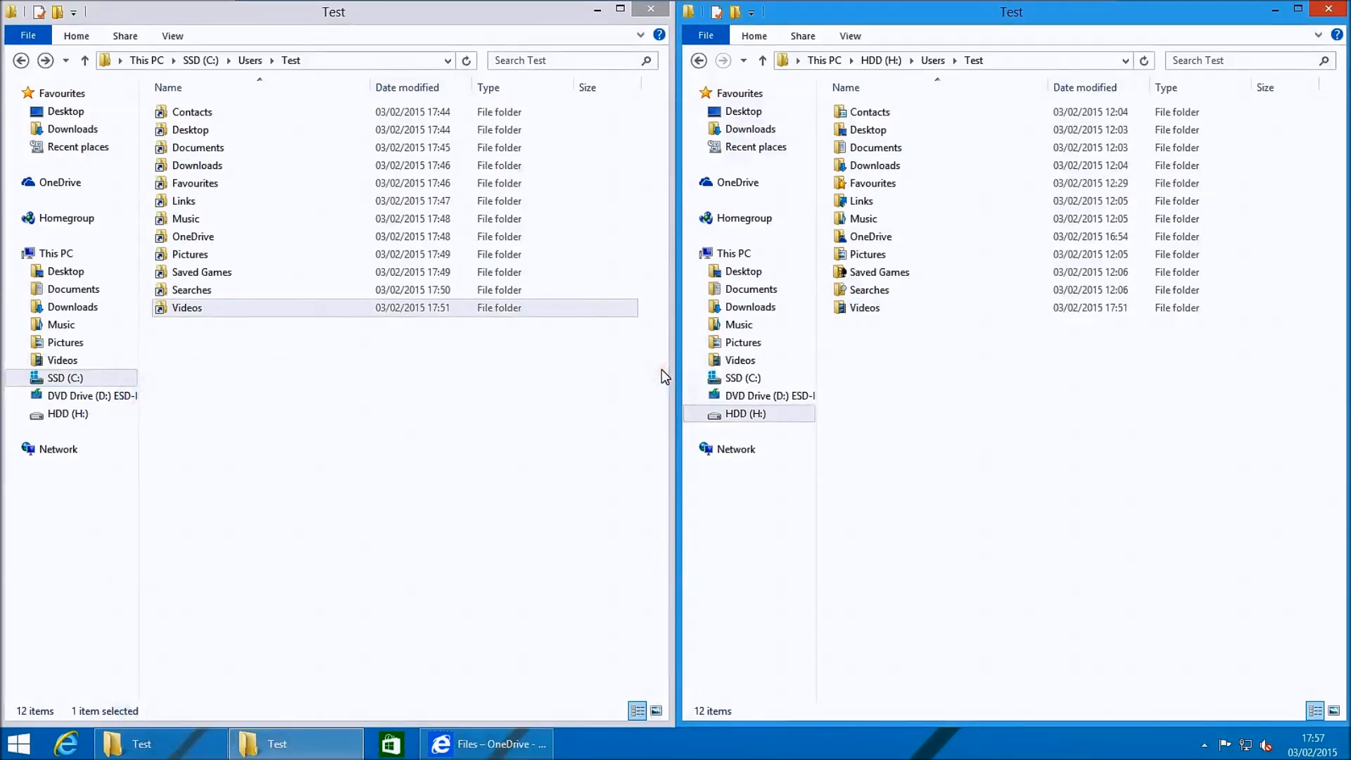